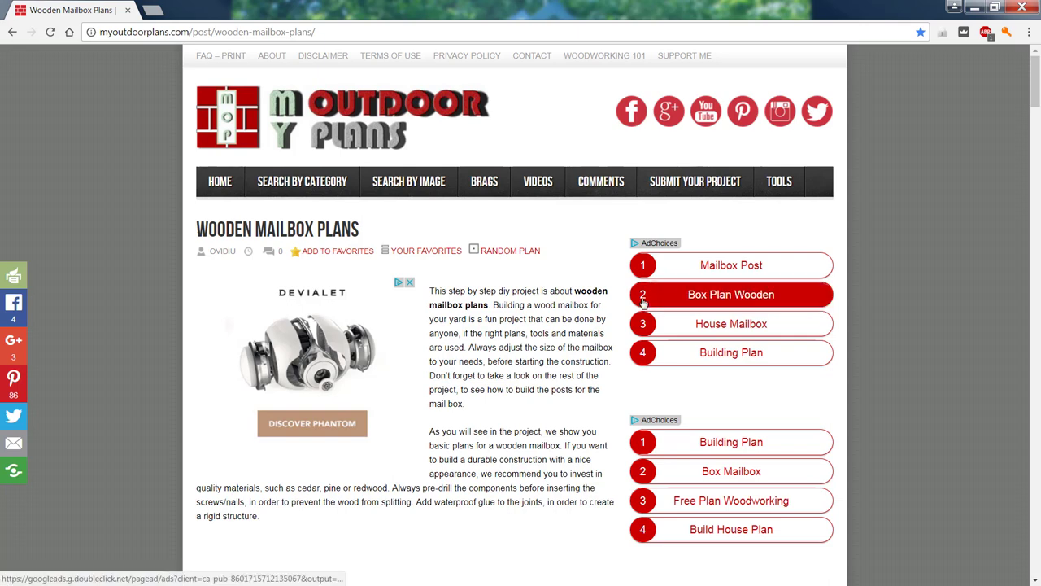
mouse_move(384, 166)
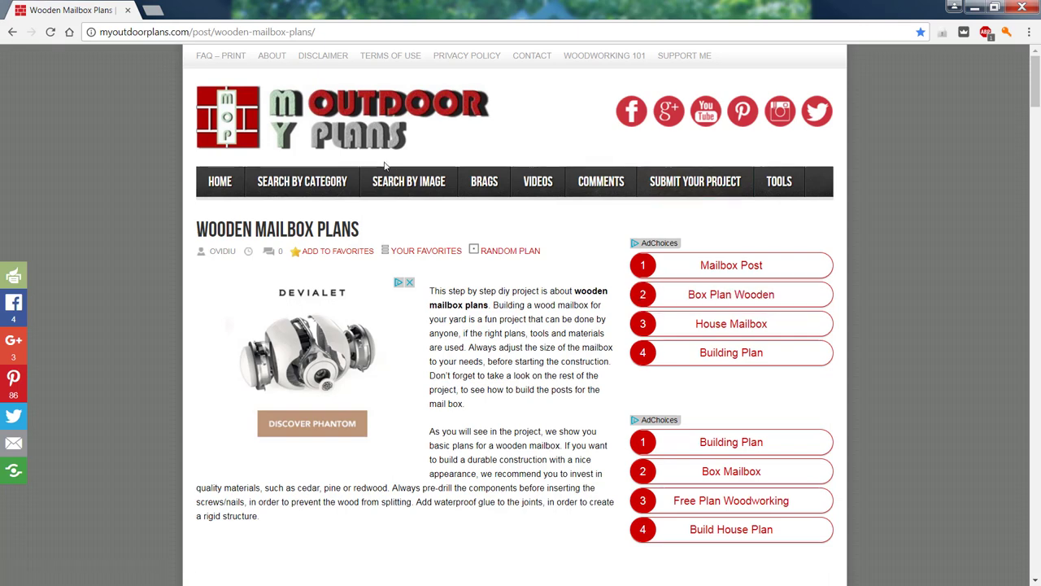
Create a new job with height 48, keeping width 24 and thickness 0.75 inches
scroll("down", 3)
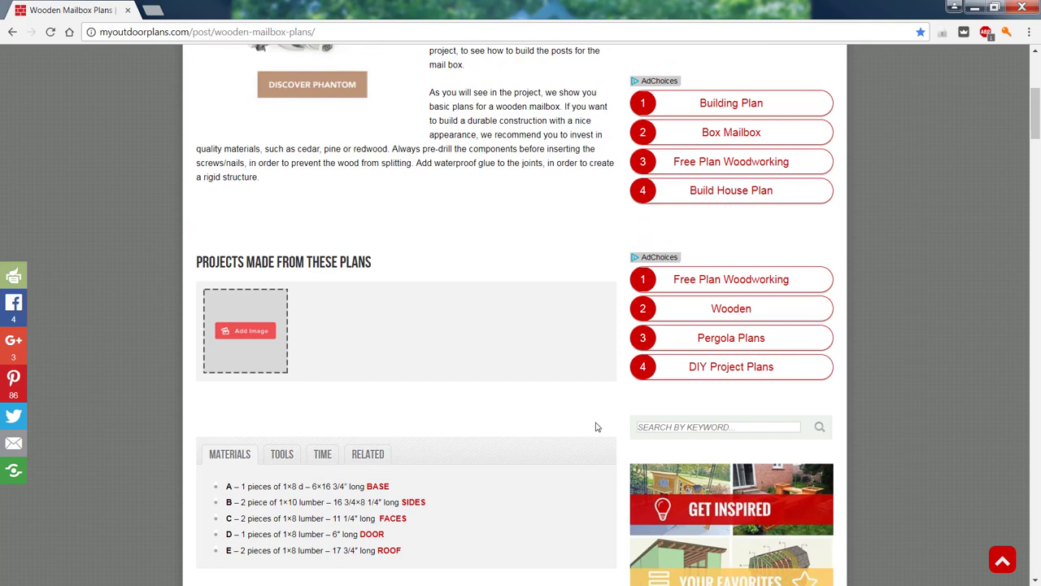
scroll("down", 3)
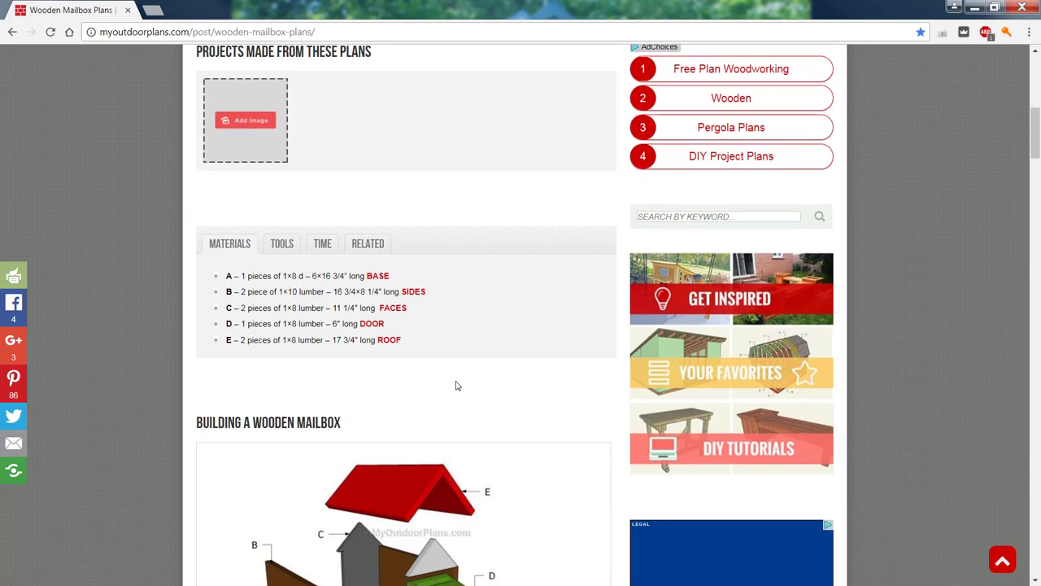
scroll("down", 3)
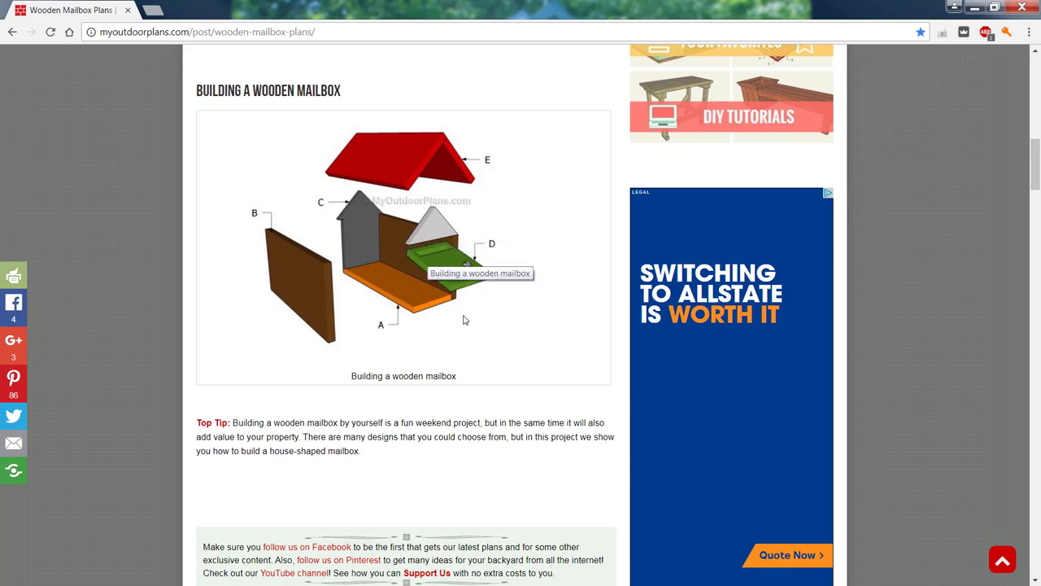
mouse_move(472, 309)
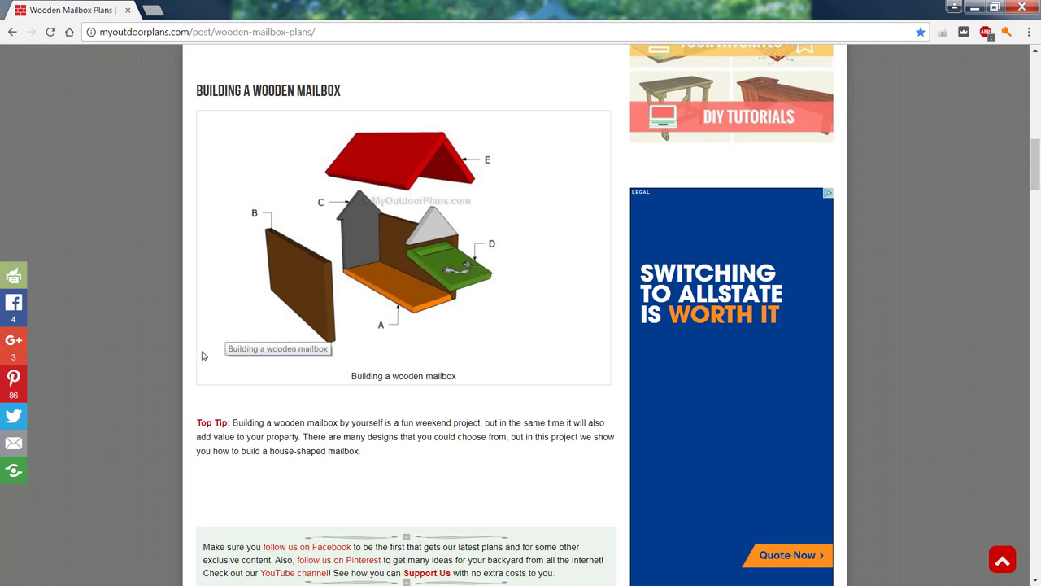
mouse_move(129, 359)
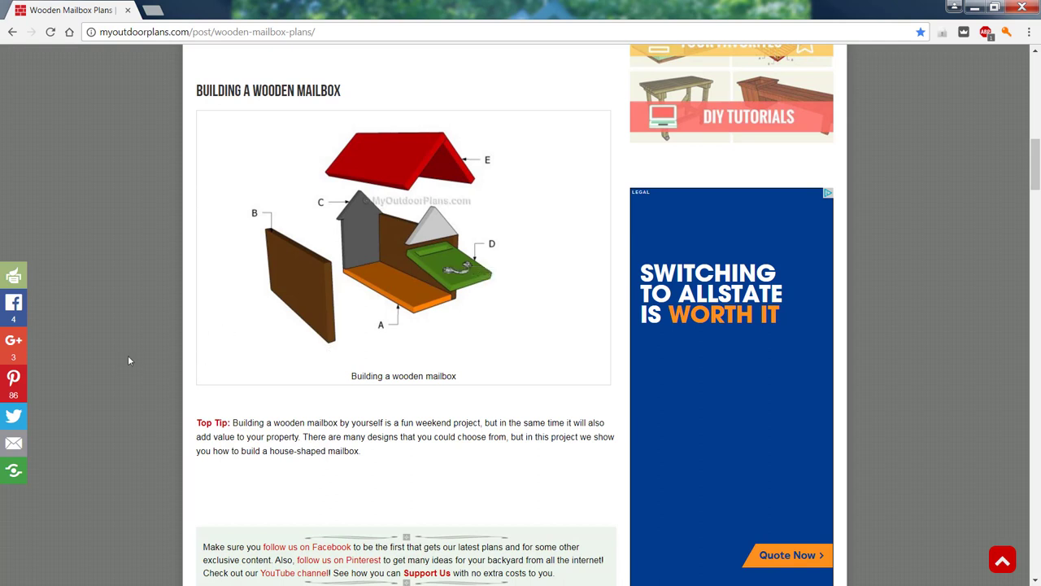
scroll("down", 3)
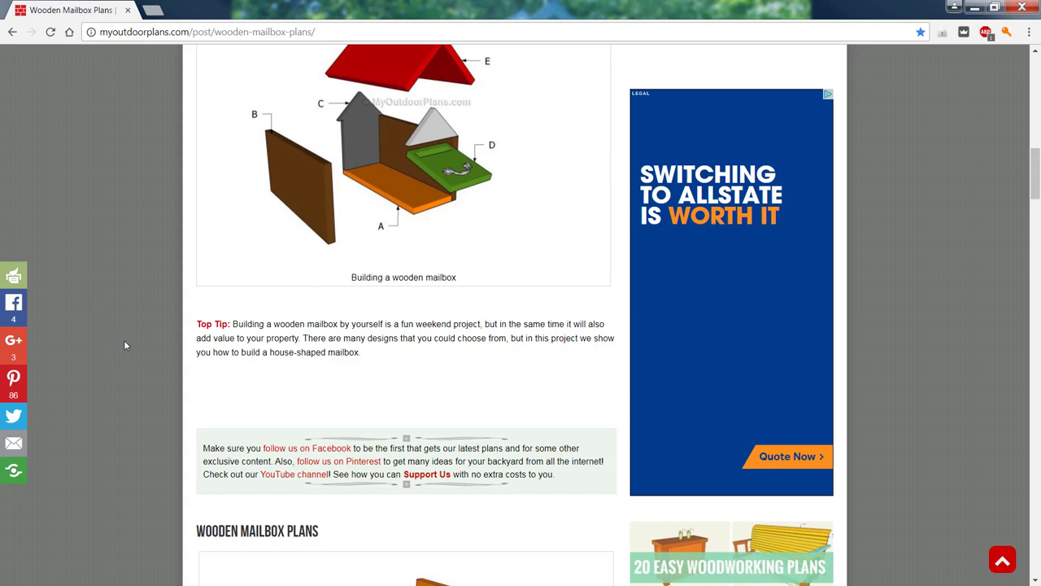
scroll("down", 3)
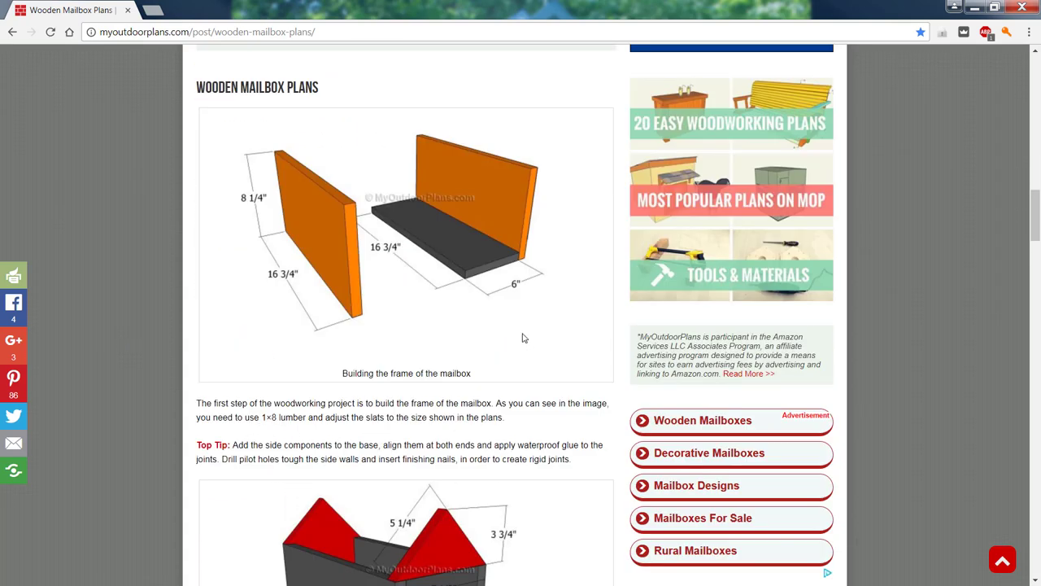
mouse_move(375, 260)
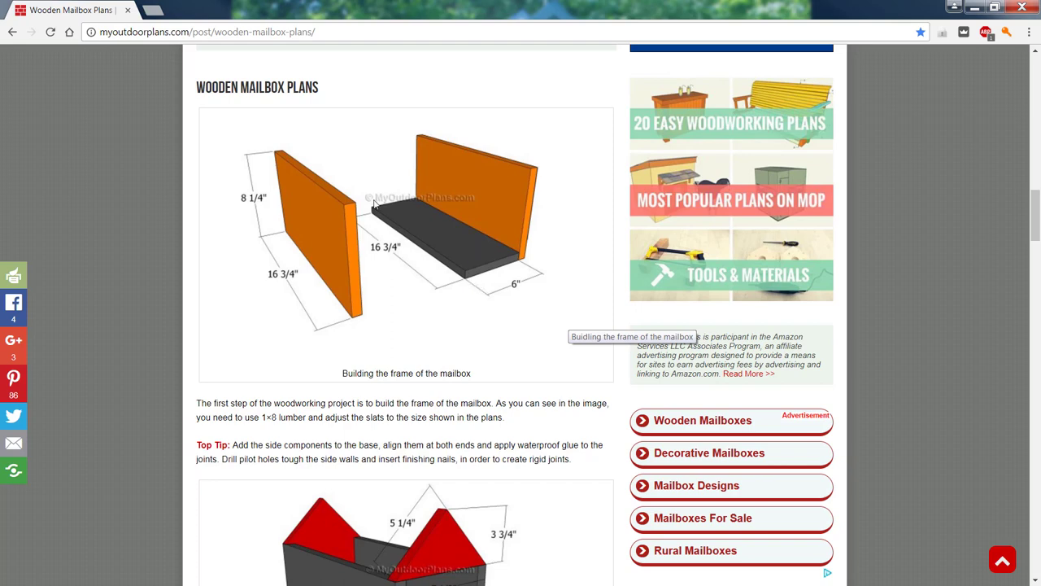
mouse_move(352, 250)
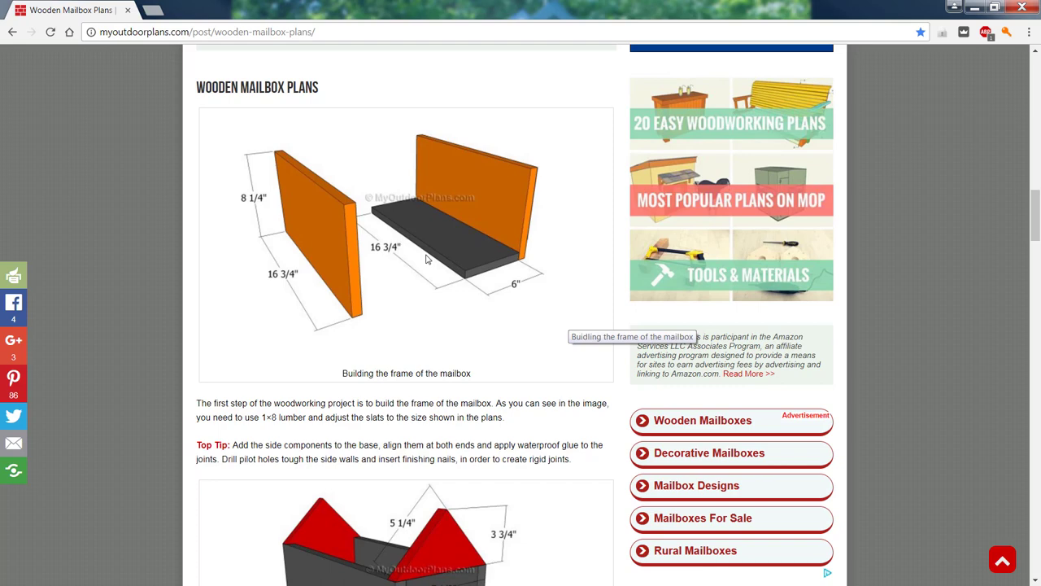
mouse_move(475, 283)
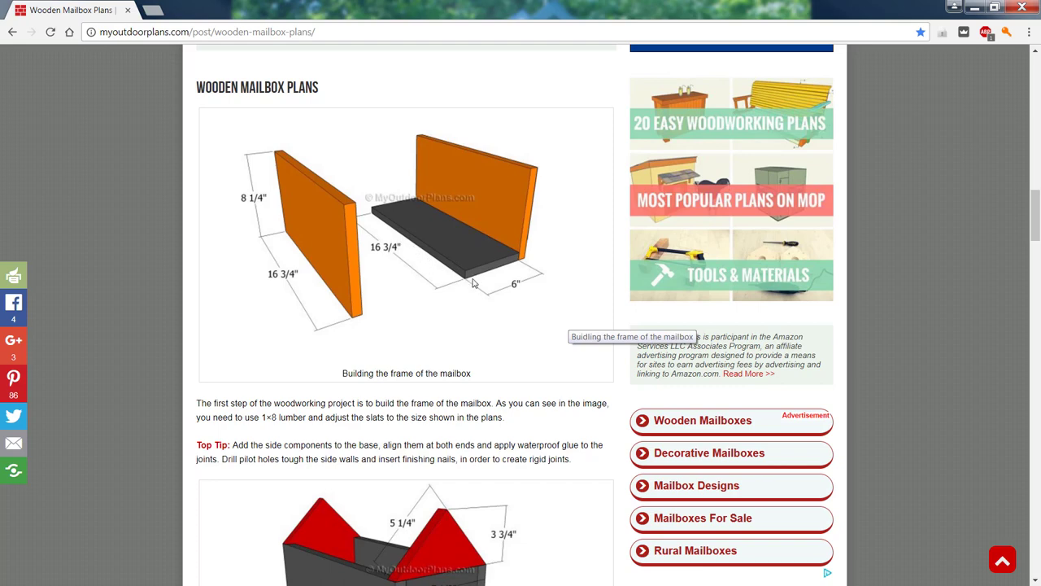
mouse_move(459, 267)
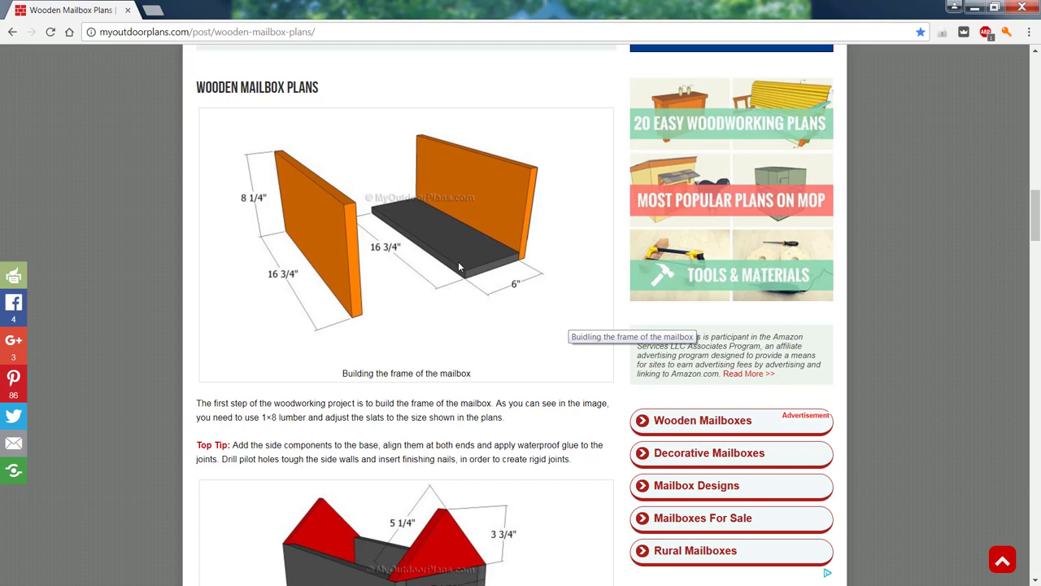
mouse_move(472, 335)
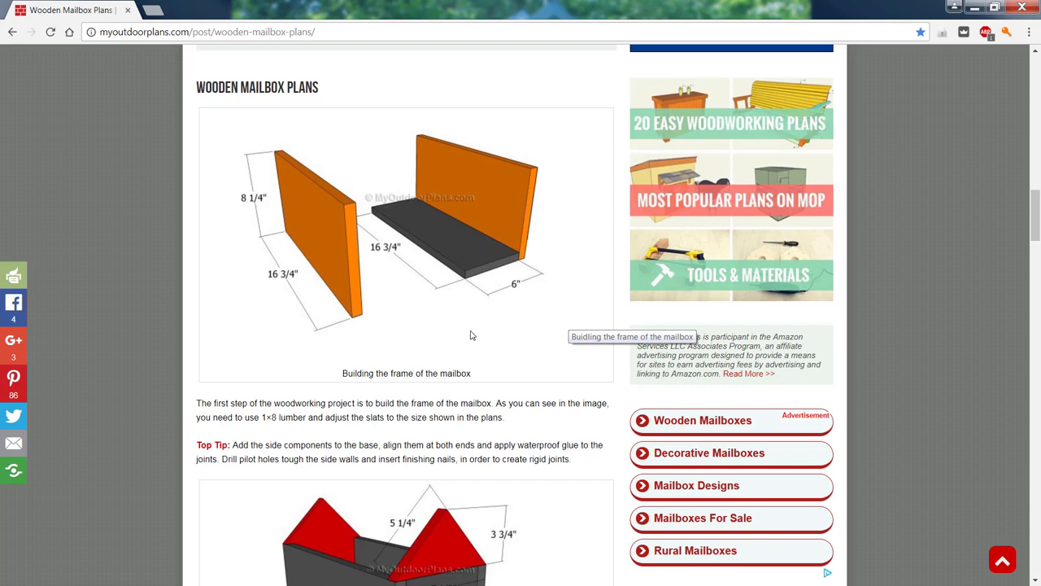
mouse_move(480, 336)
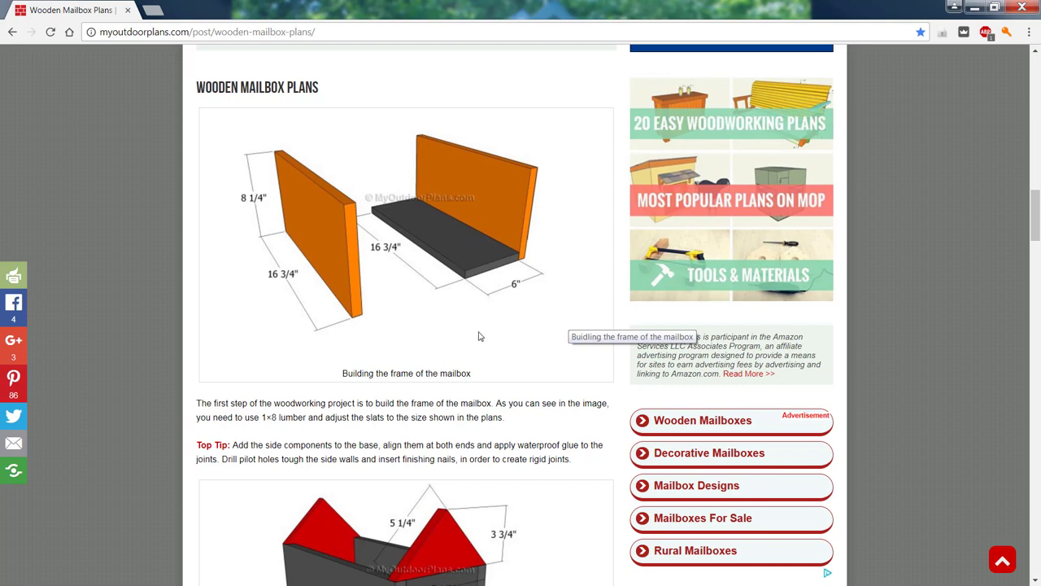
scroll("down", 3)
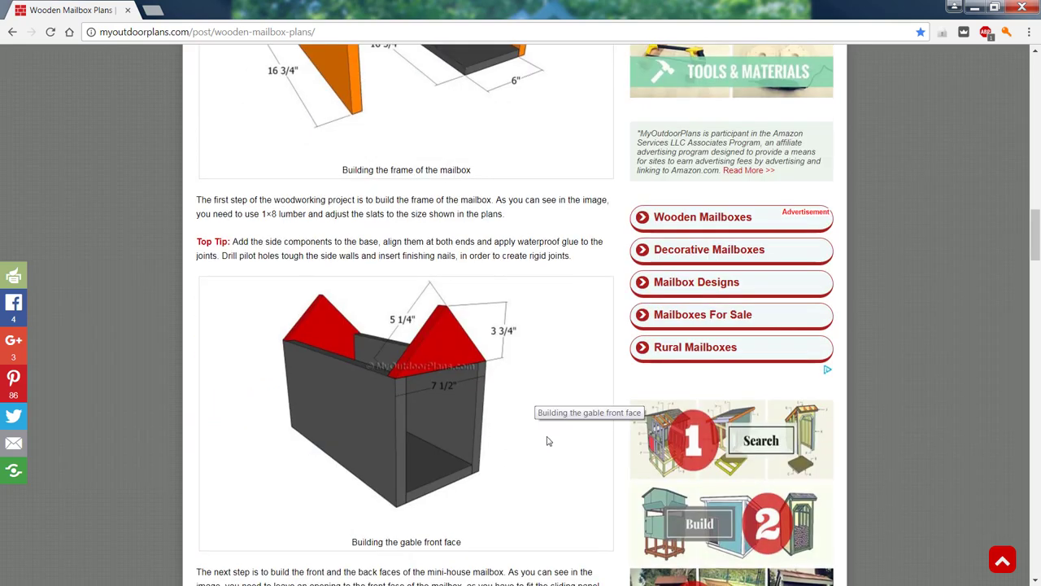
mouse_move(460, 417)
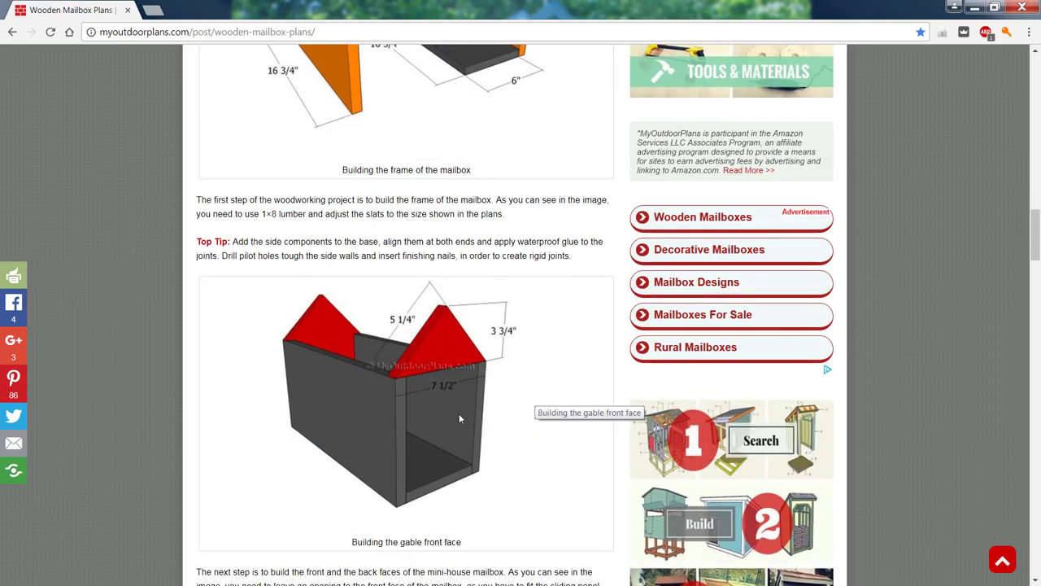
scroll("down", 3)
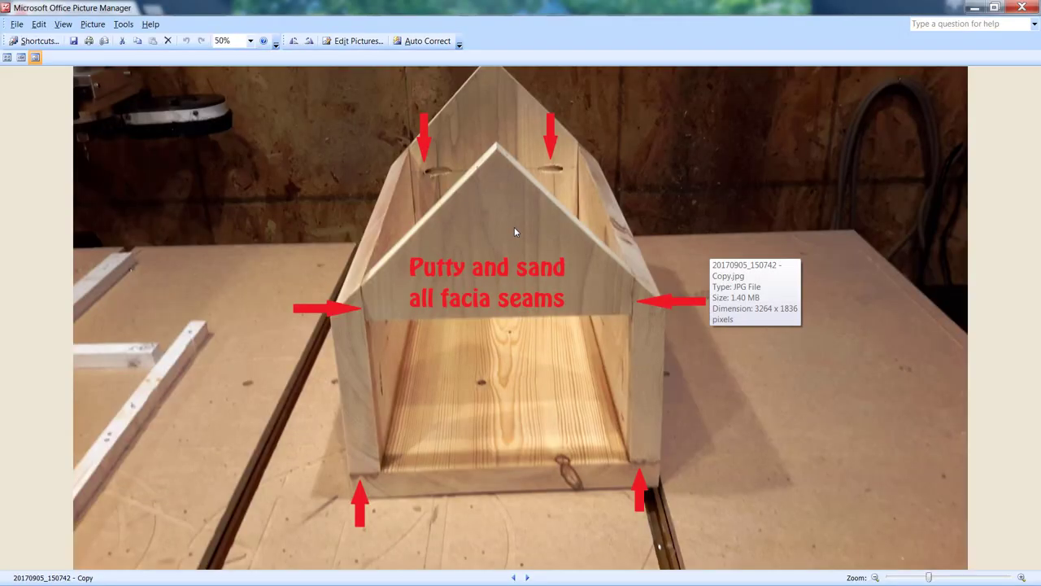
mouse_move(589, 296)
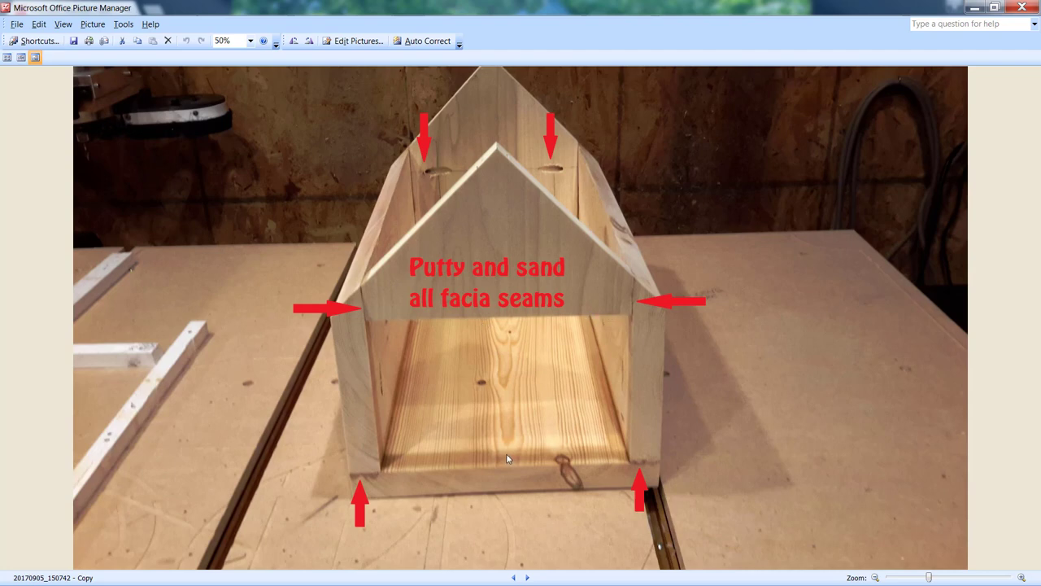
mouse_move(602, 279)
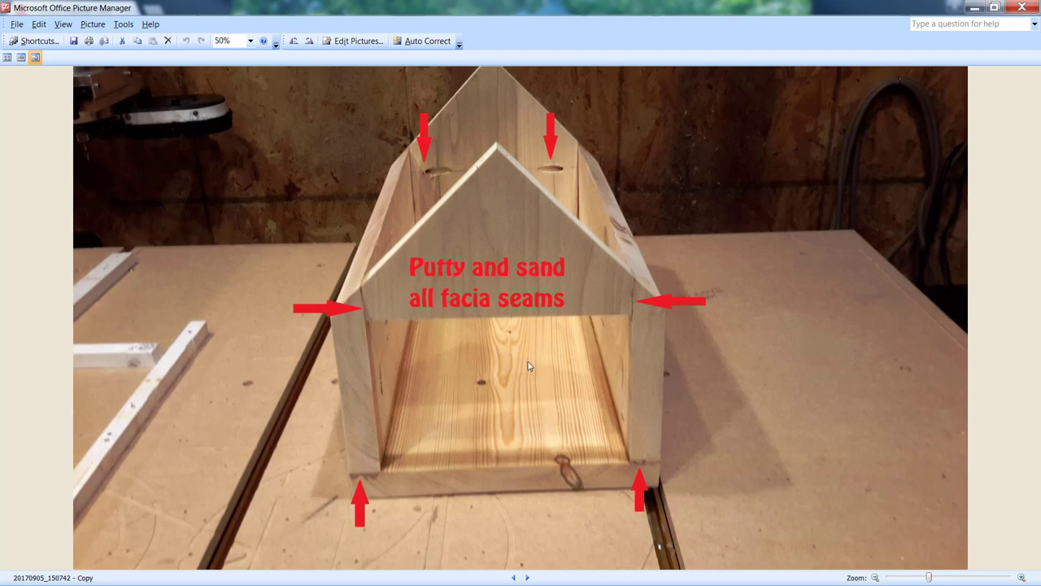
mouse_move(802, 359)
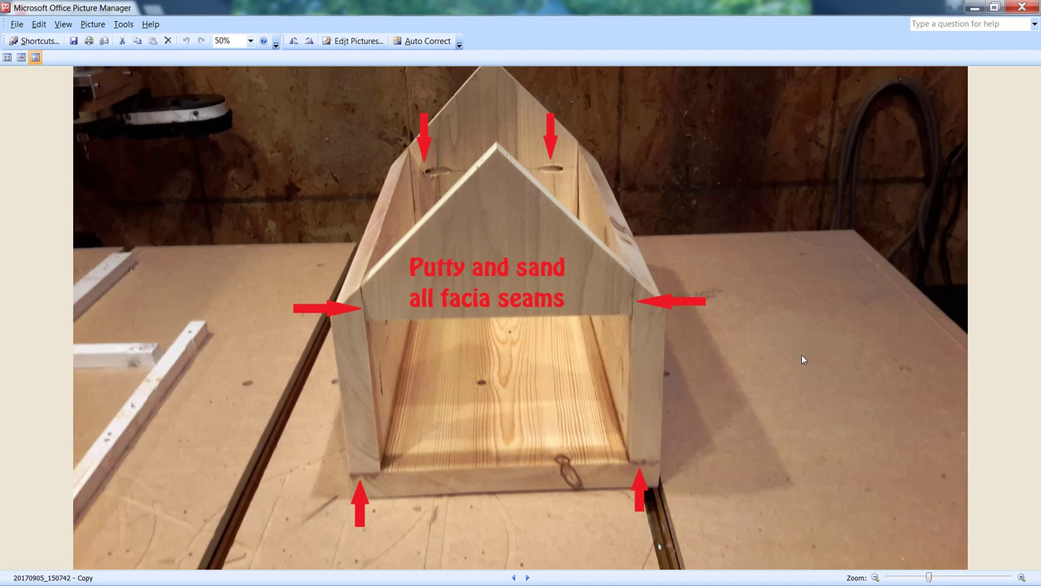
mouse_move(796, 355)
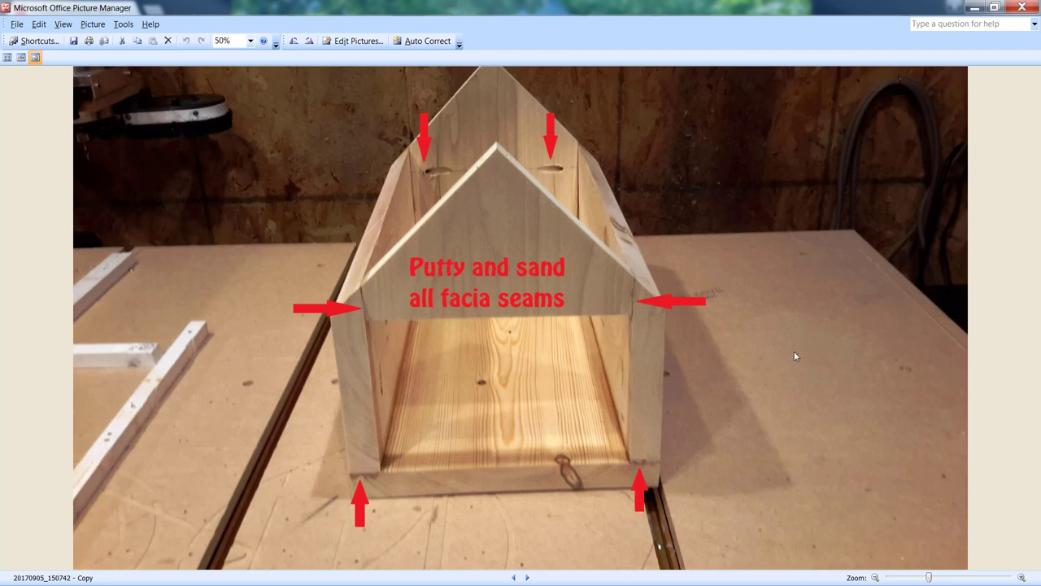
mouse_move(802, 281)
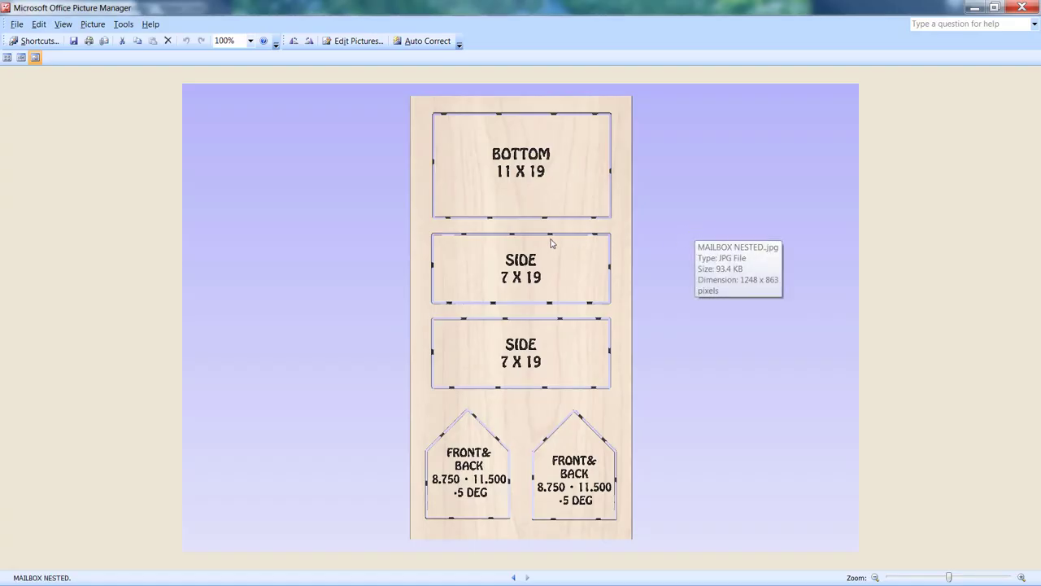
mouse_move(3, 332)
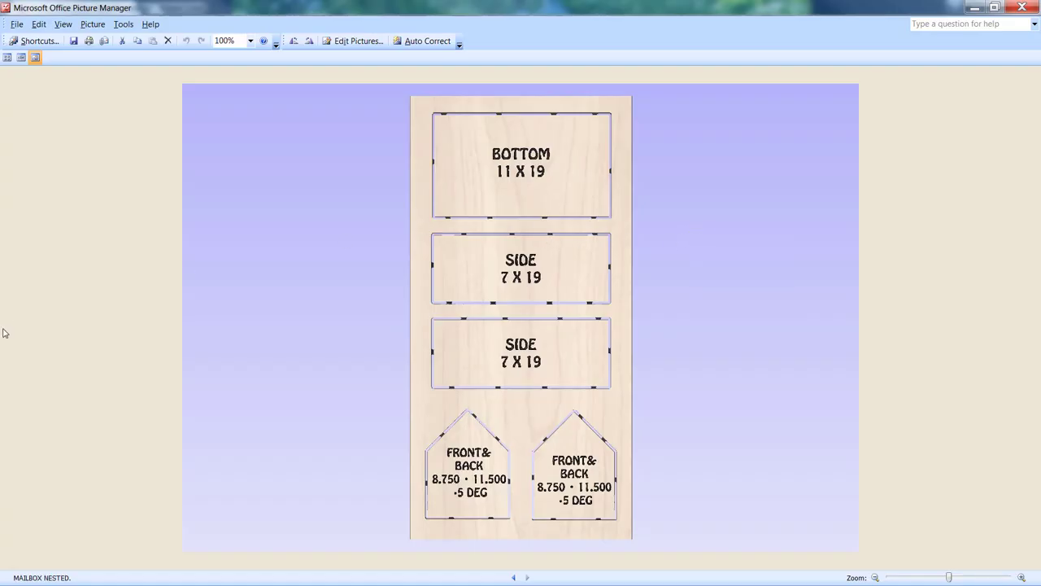
mouse_move(24, 366)
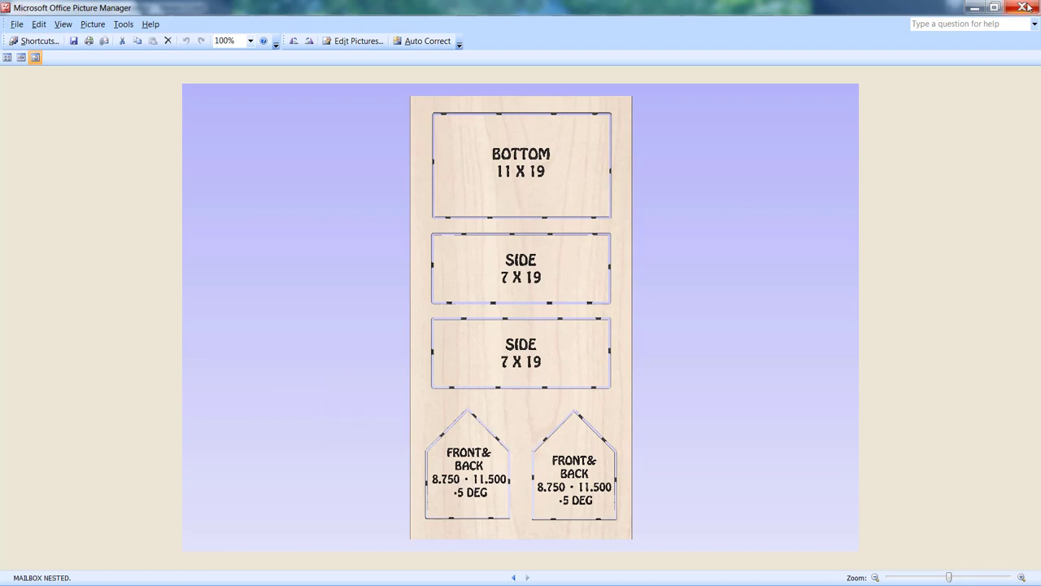
mouse_move(542, 399)
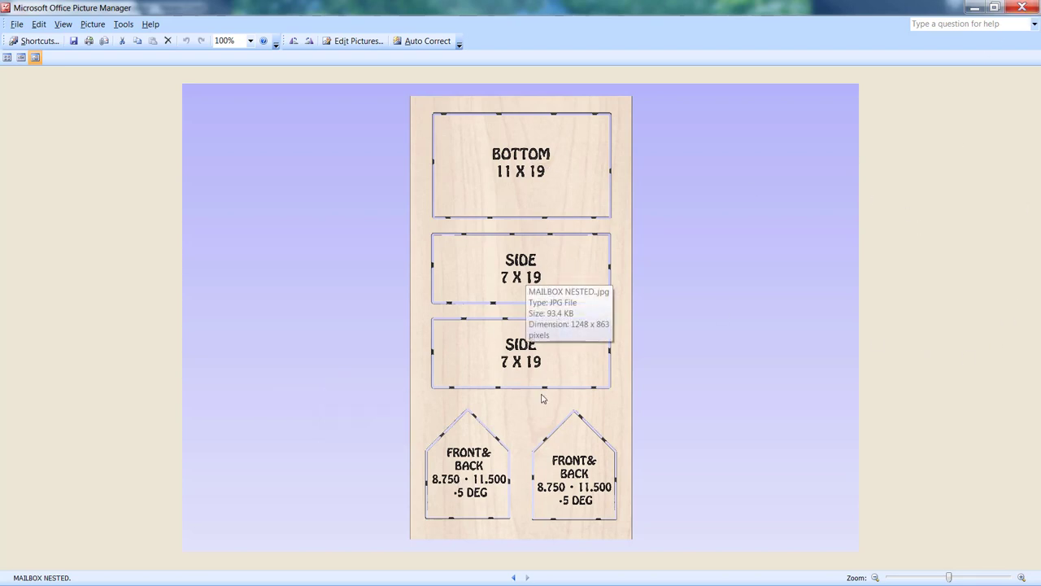
mouse_move(892, 386)
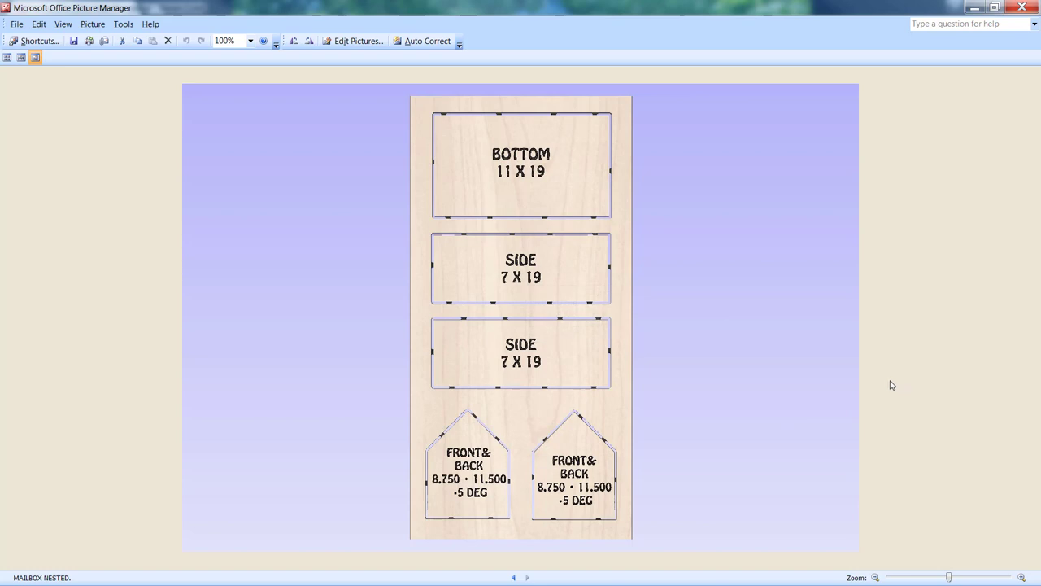
mouse_move(547, 340)
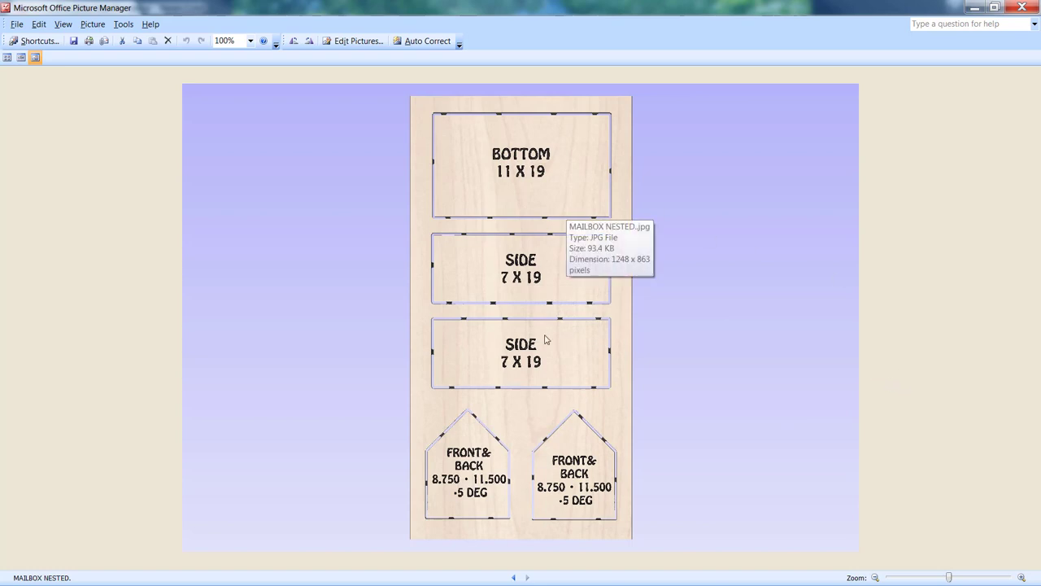
mouse_move(898, 355)
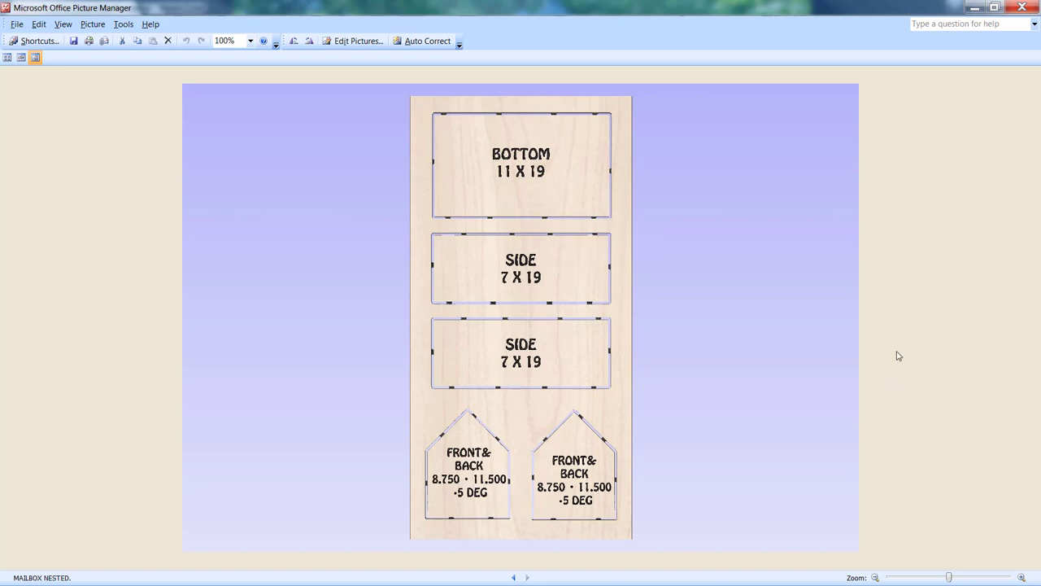
mouse_move(892, 352)
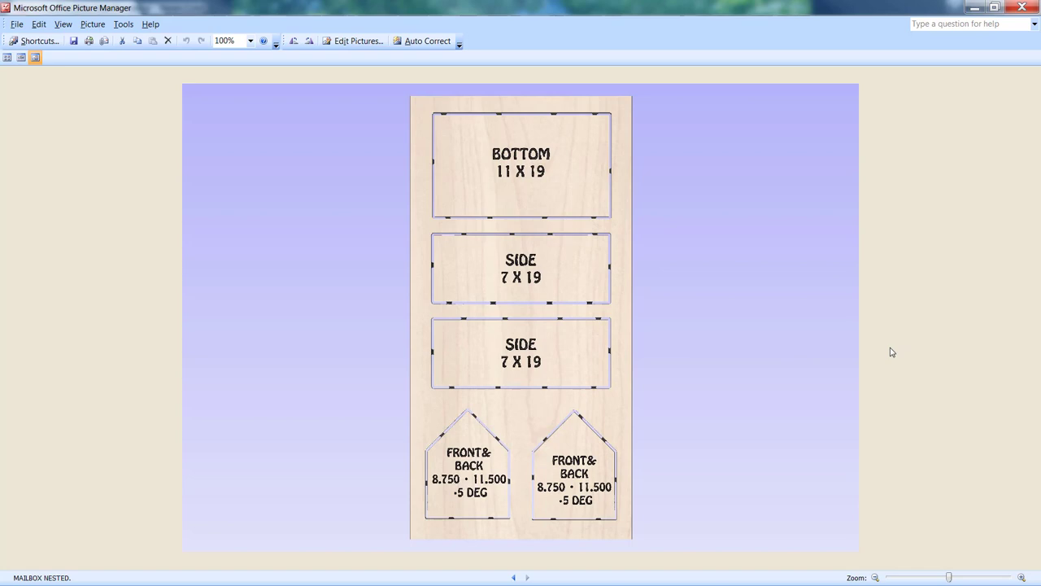
mouse_move(940, 353)
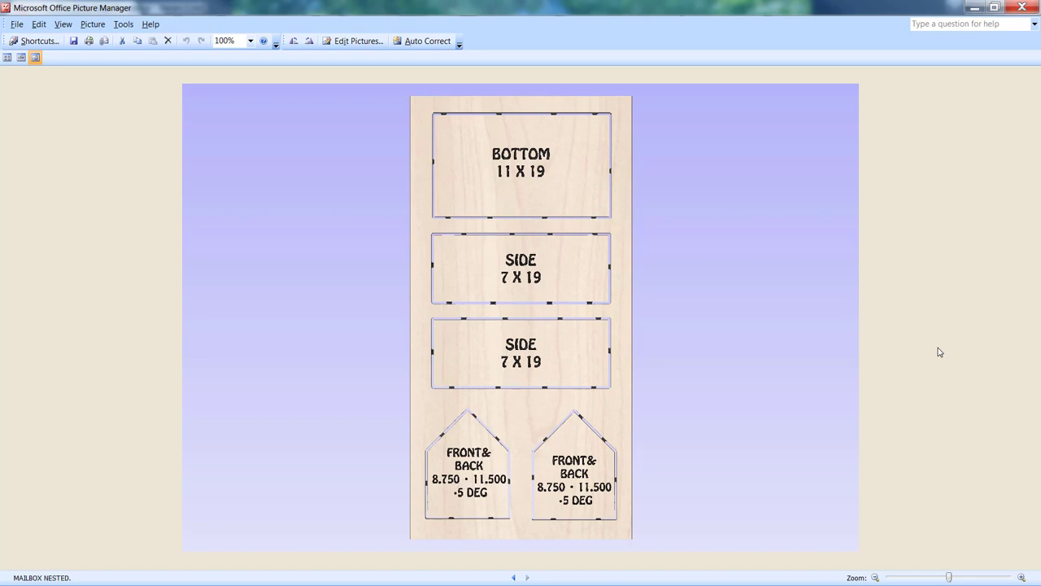
mouse_move(944, 349)
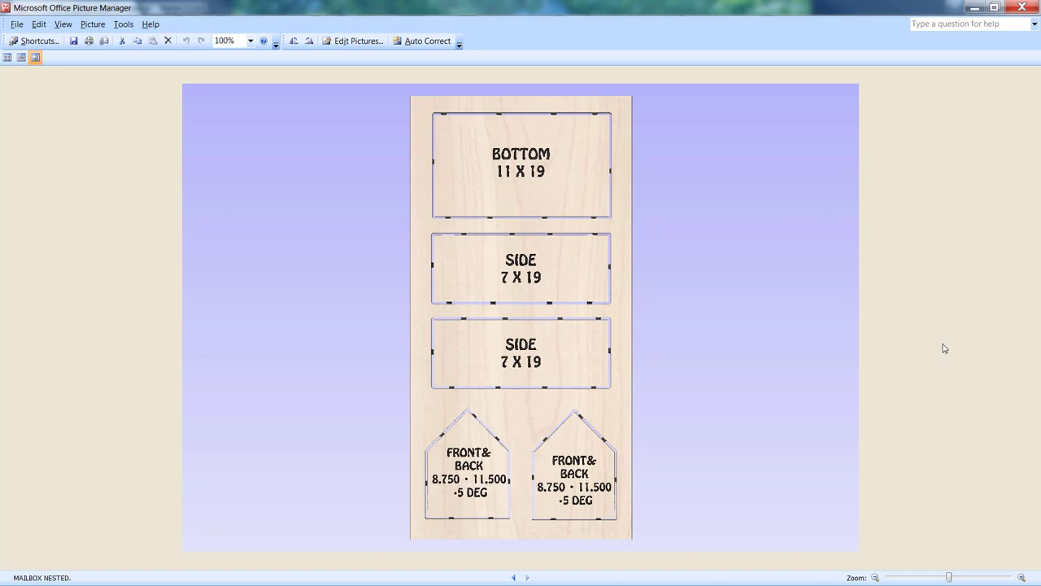
mouse_move(946, 349)
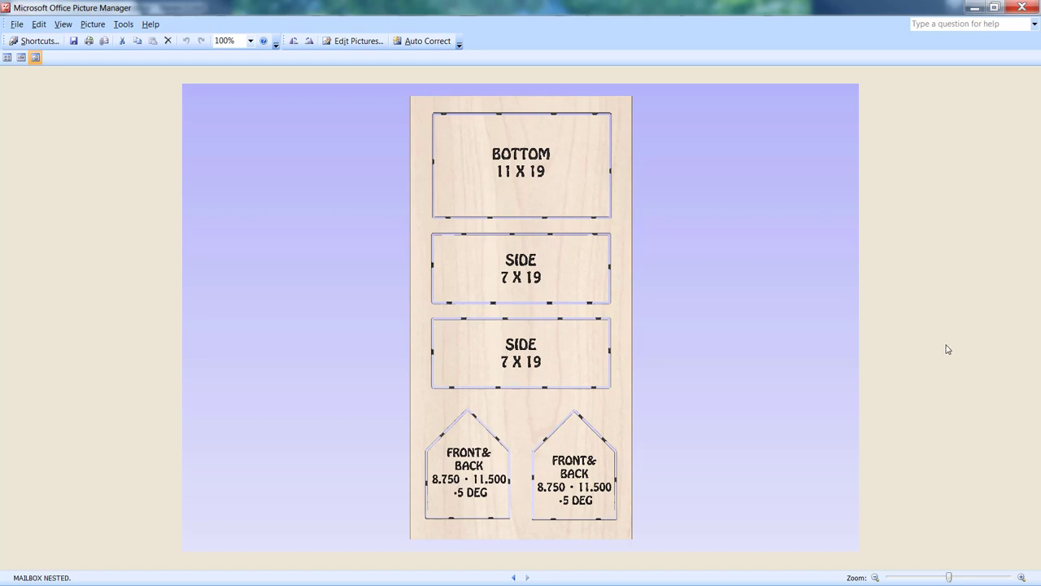
mouse_move(935, 348)
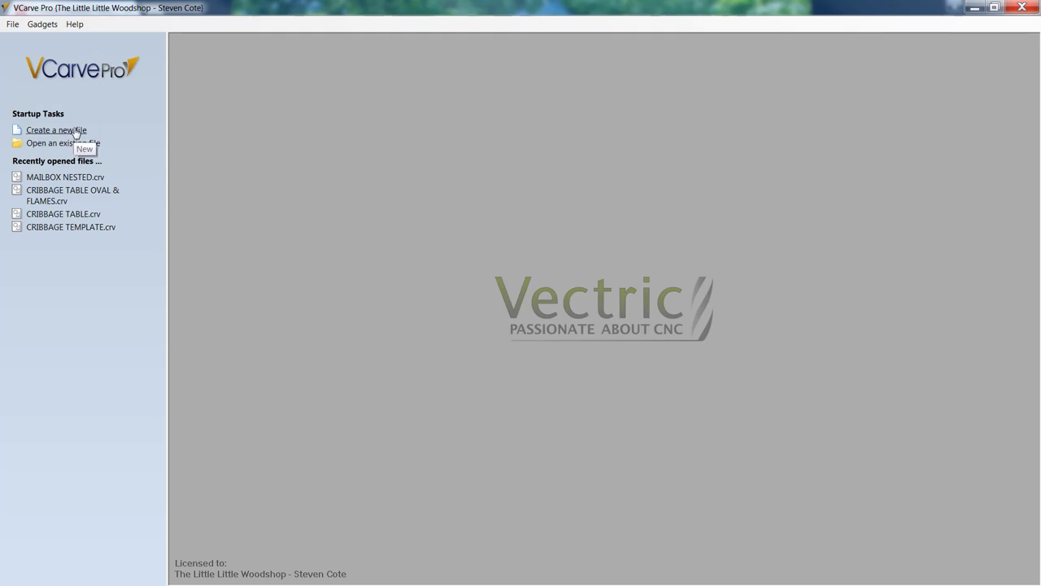
left_click(56, 130)
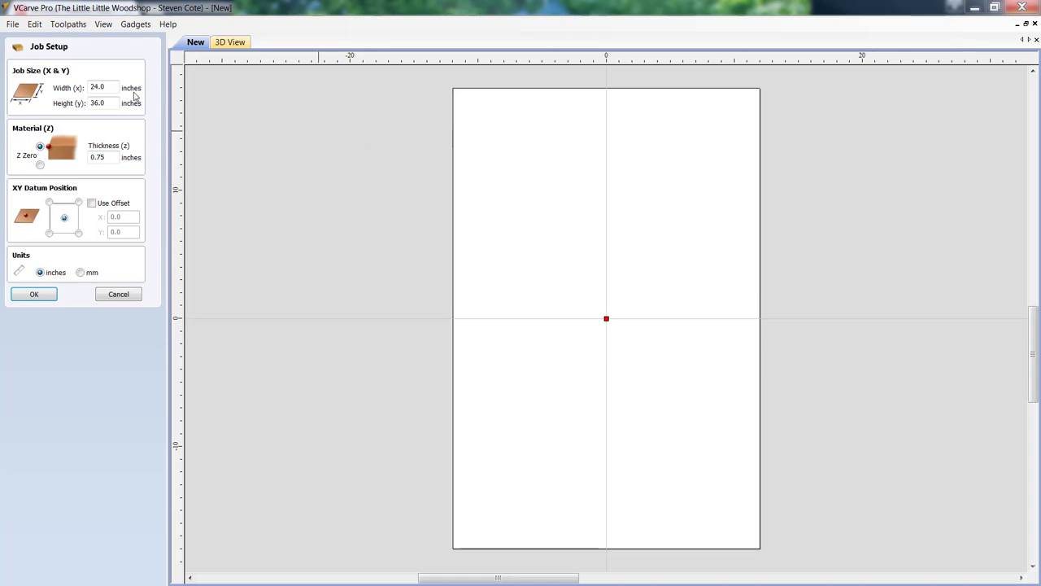
mouse_move(116, 103)
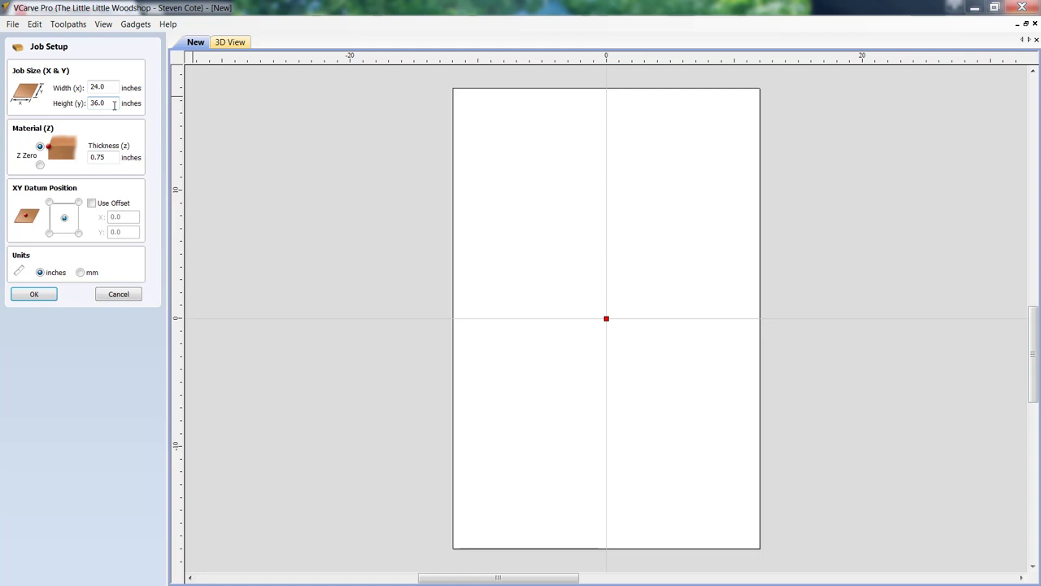
type("48")
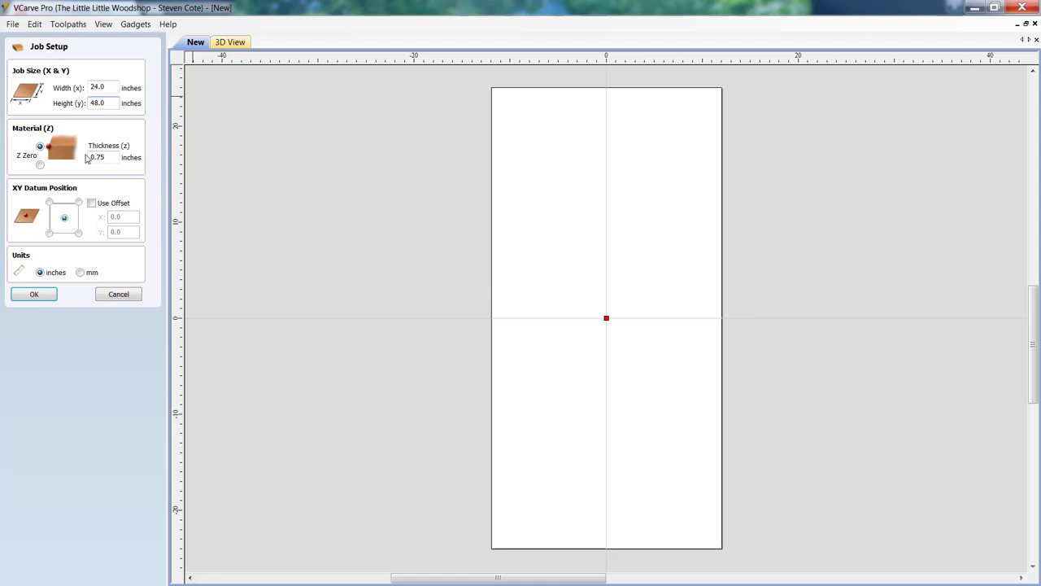
mouse_move(98, 173)
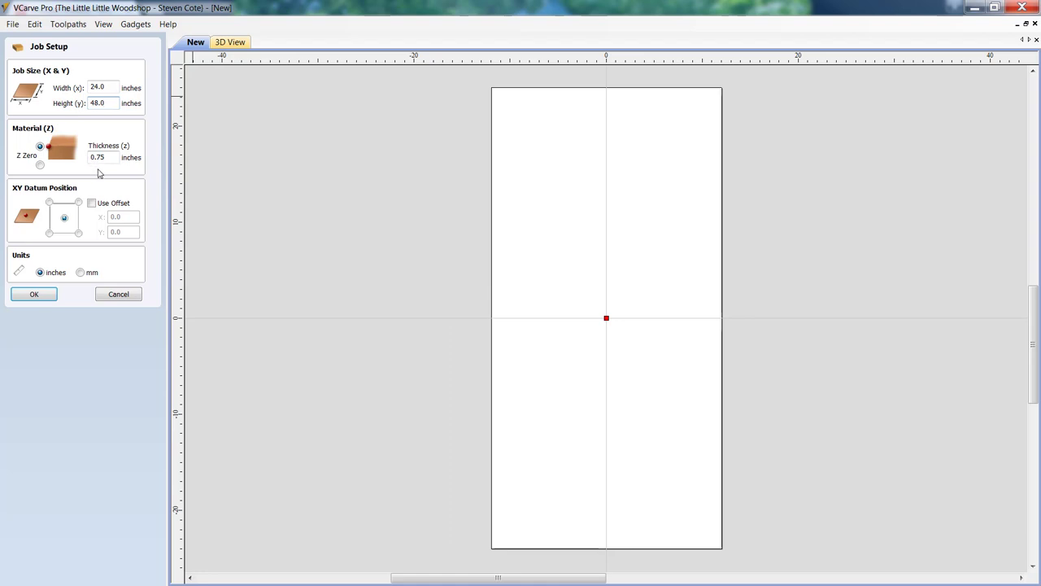
mouse_move(77, 205)
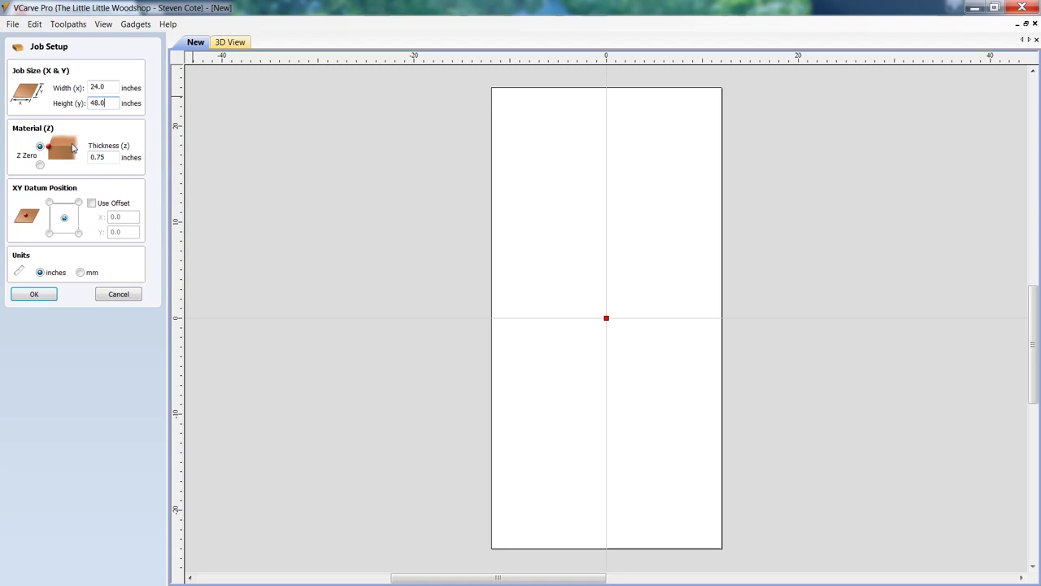
mouse_move(32, 350)
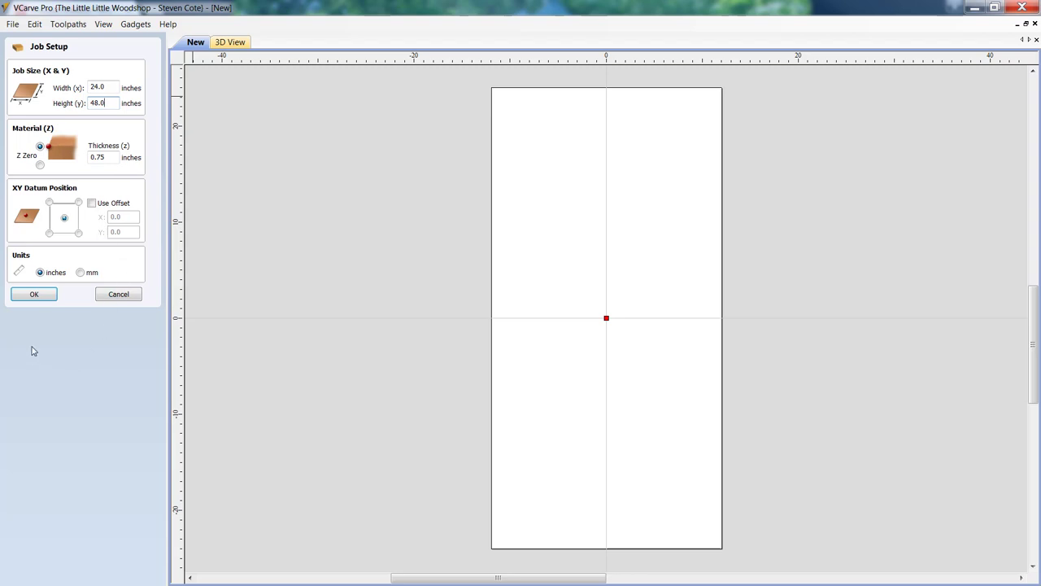
mouse_move(34, 293)
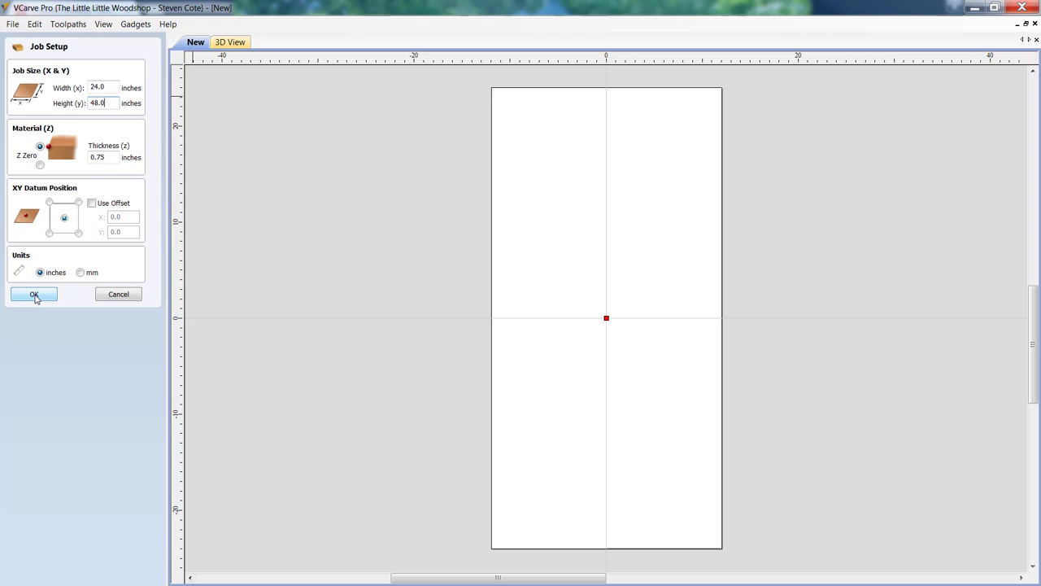
left_click(34, 293)
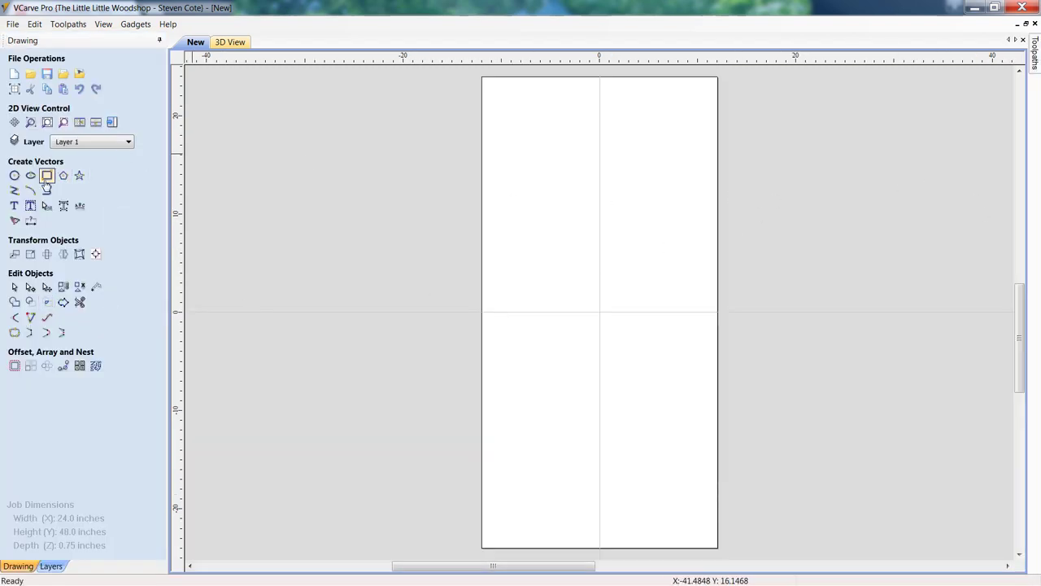
Draw a 1.5 by 1.5 inch square with the rectangle tool
left_click(47, 175)
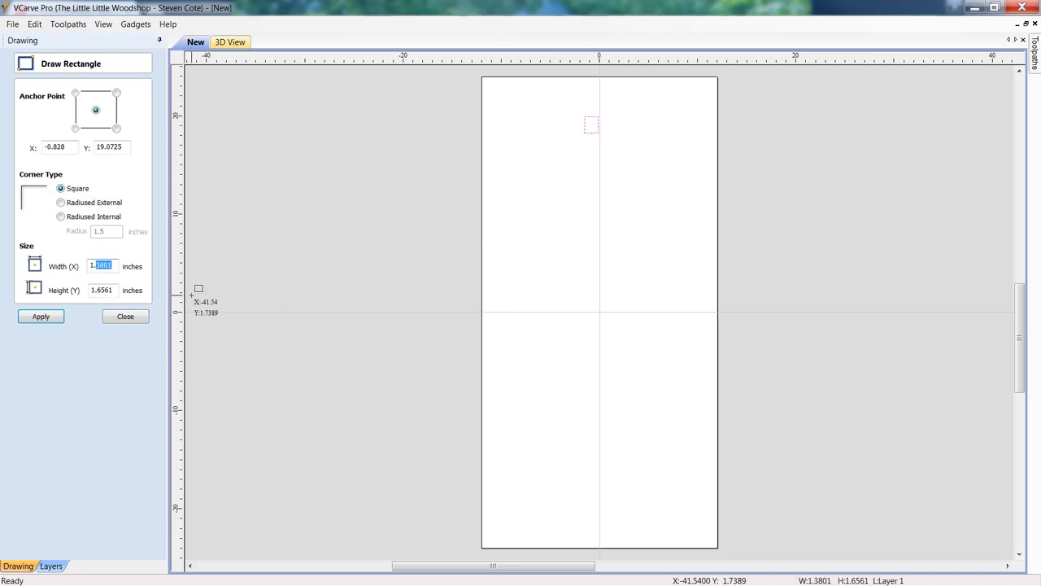
type("1.5")
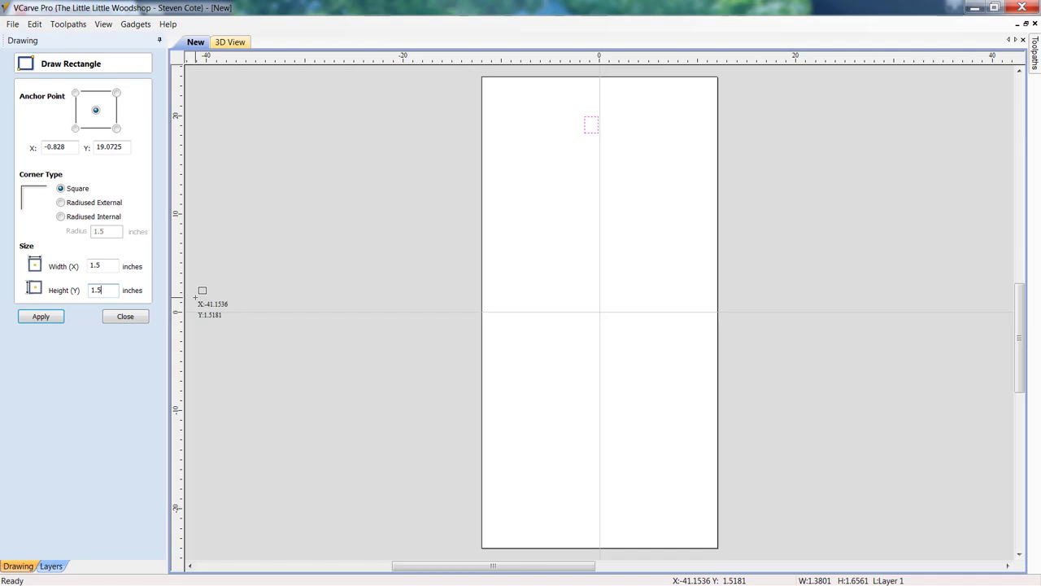
mouse_move(219, 351)
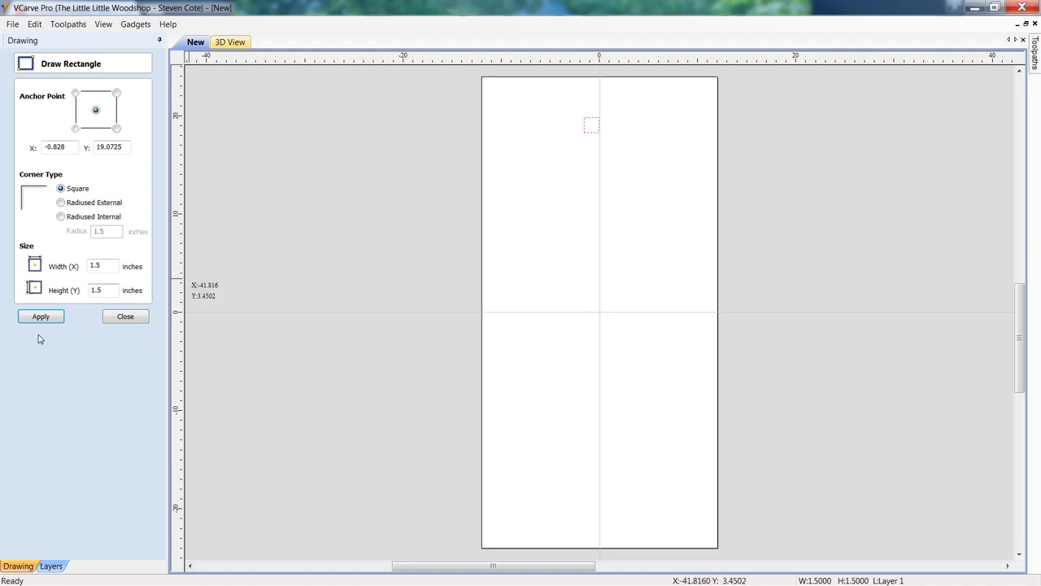
left_click(125, 316)
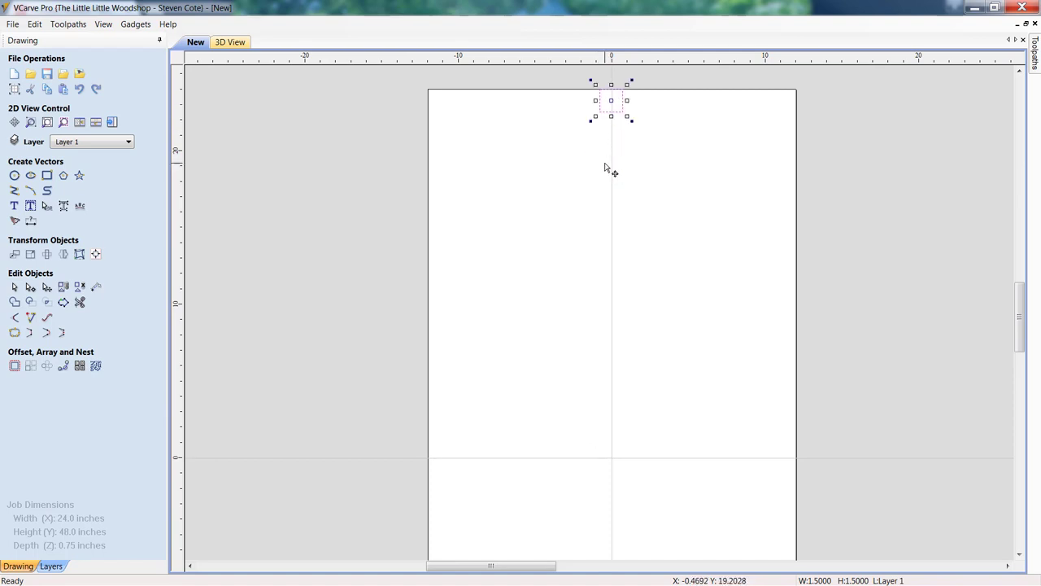
mouse_move(543, 187)
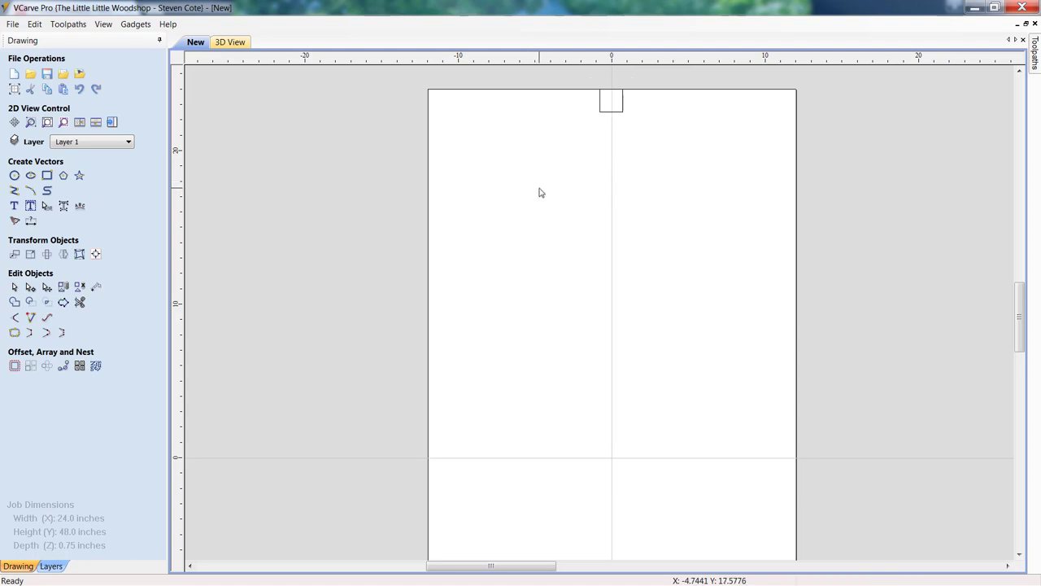
mouse_move(186, 193)
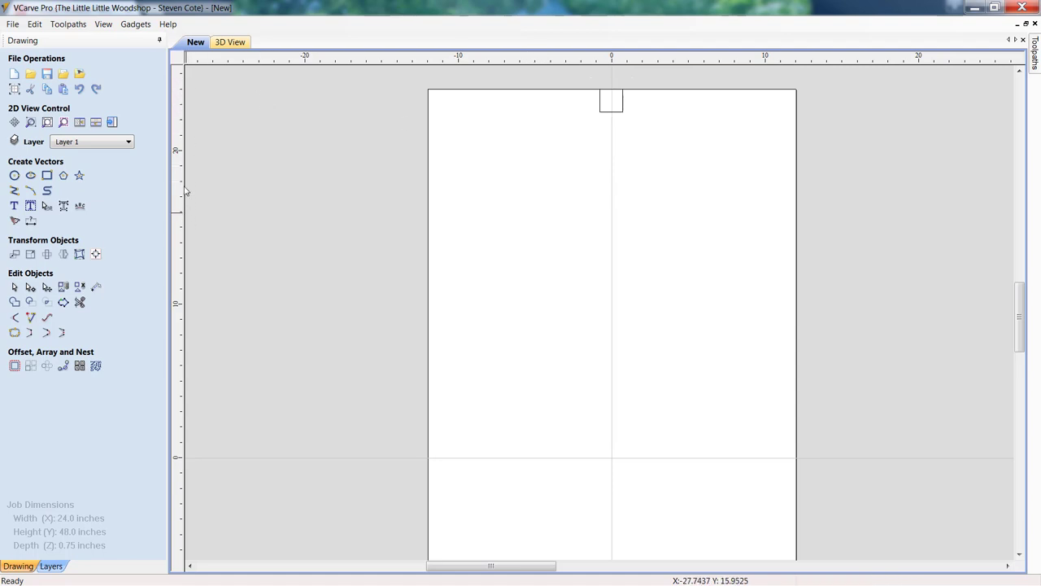
mouse_move(199, 282)
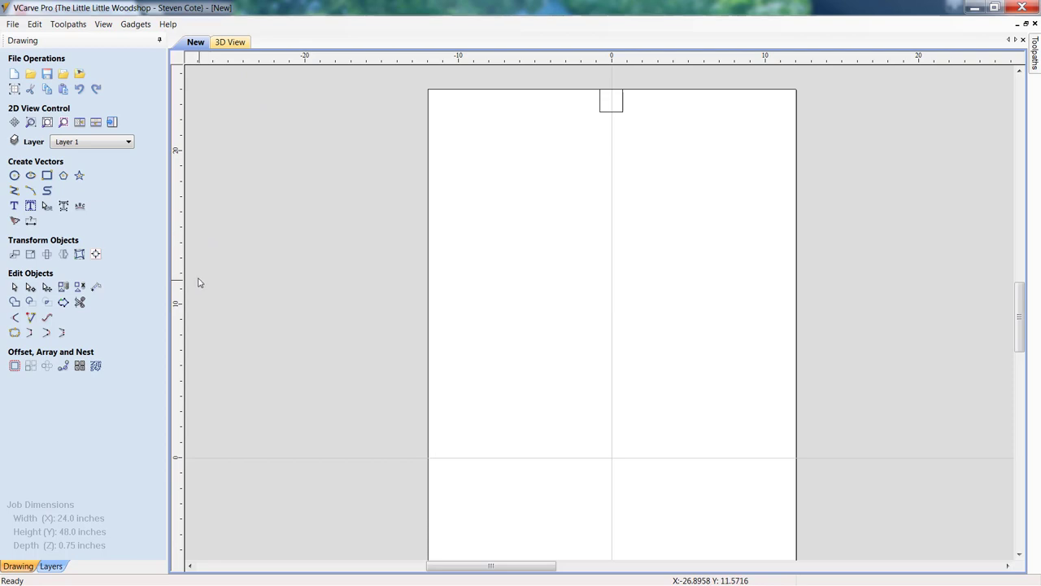
mouse_move(179, 162)
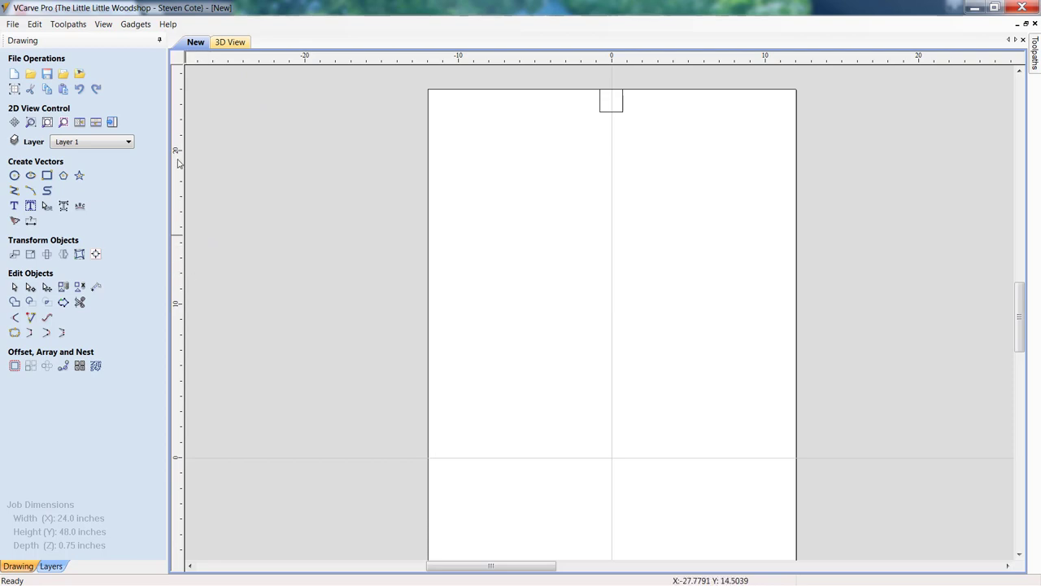
mouse_move(603, 226)
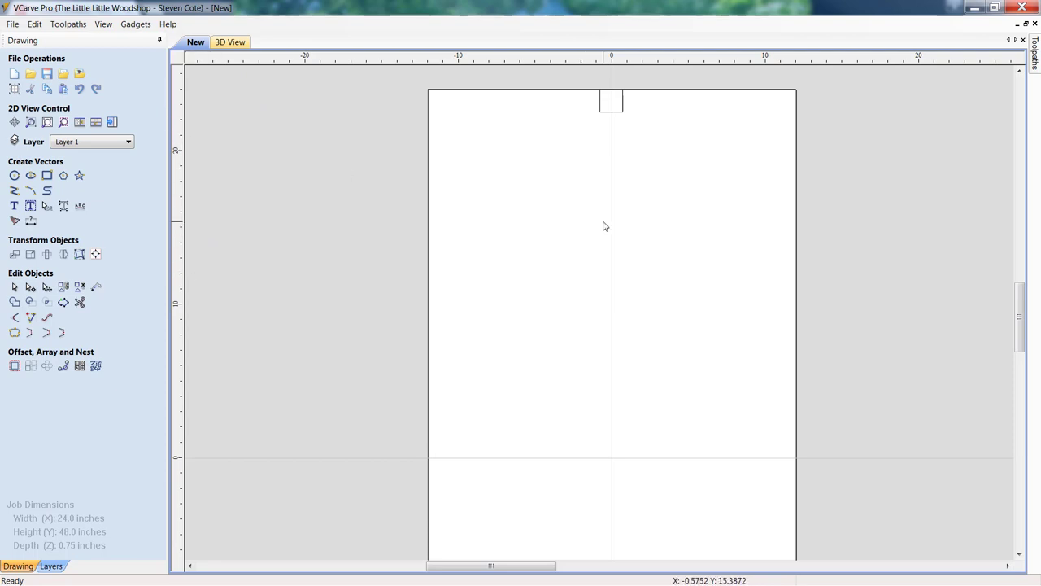
mouse_move(641, 202)
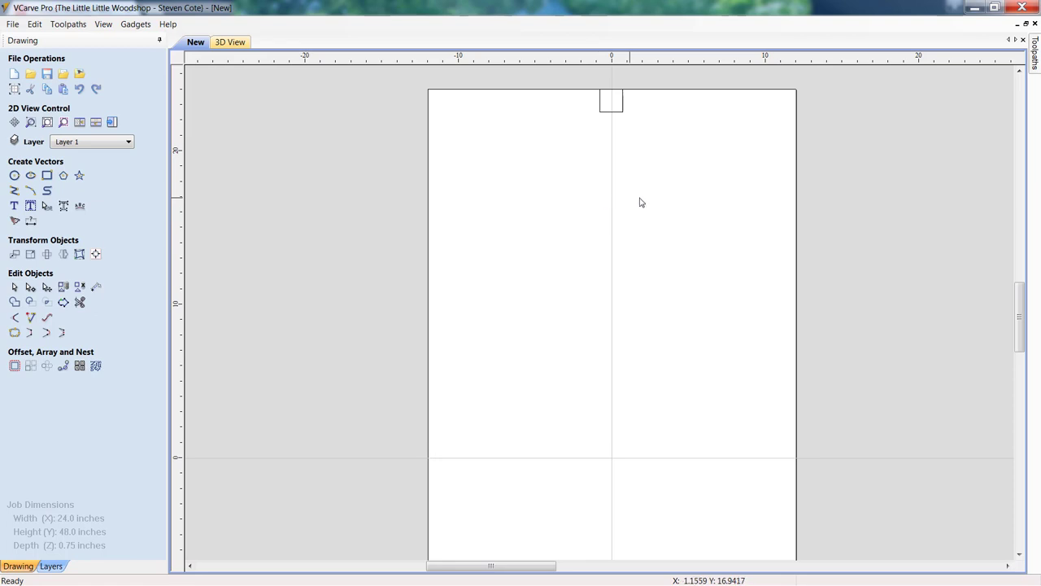
mouse_move(495, 145)
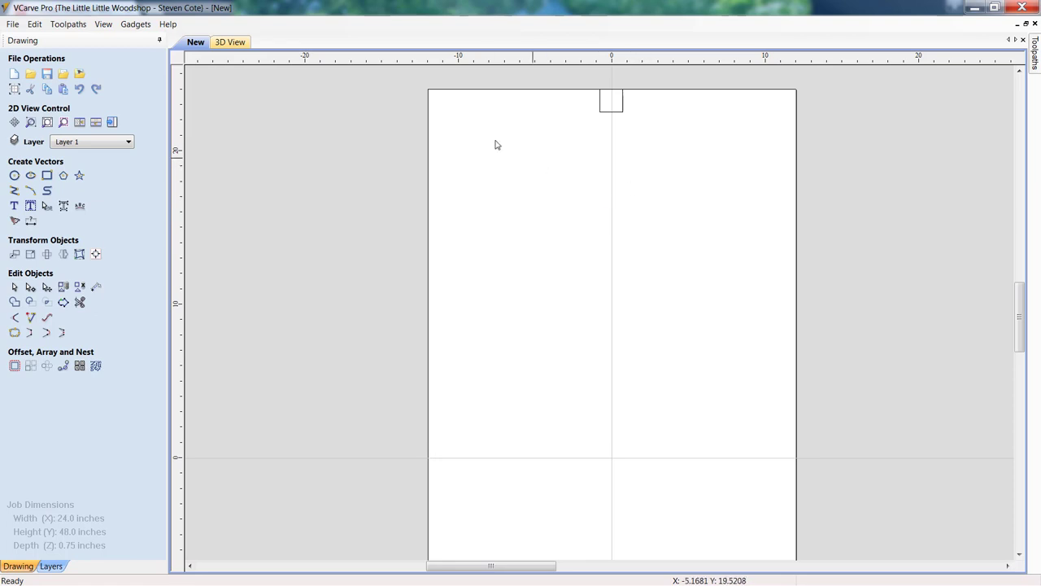
Insert a horizontal guide line near the top of the job from the right-click menu
right_click(498, 145)
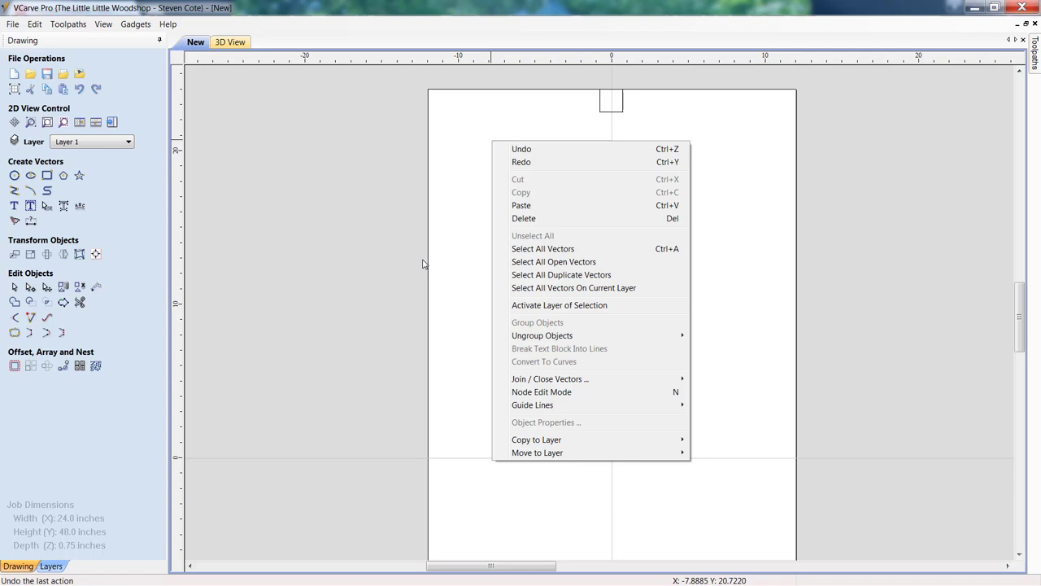
mouse_move(532, 404)
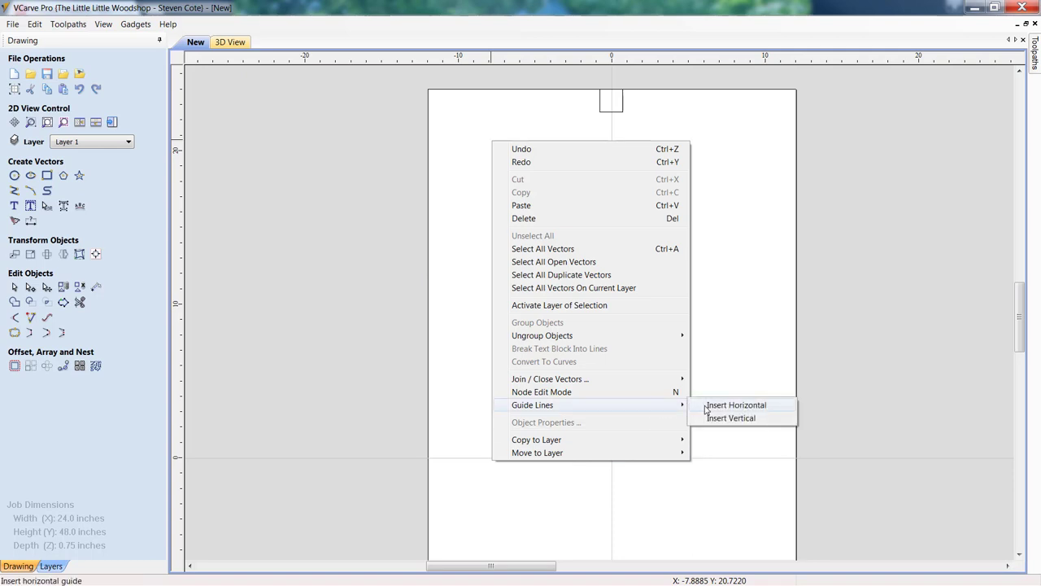
left_click(737, 404)
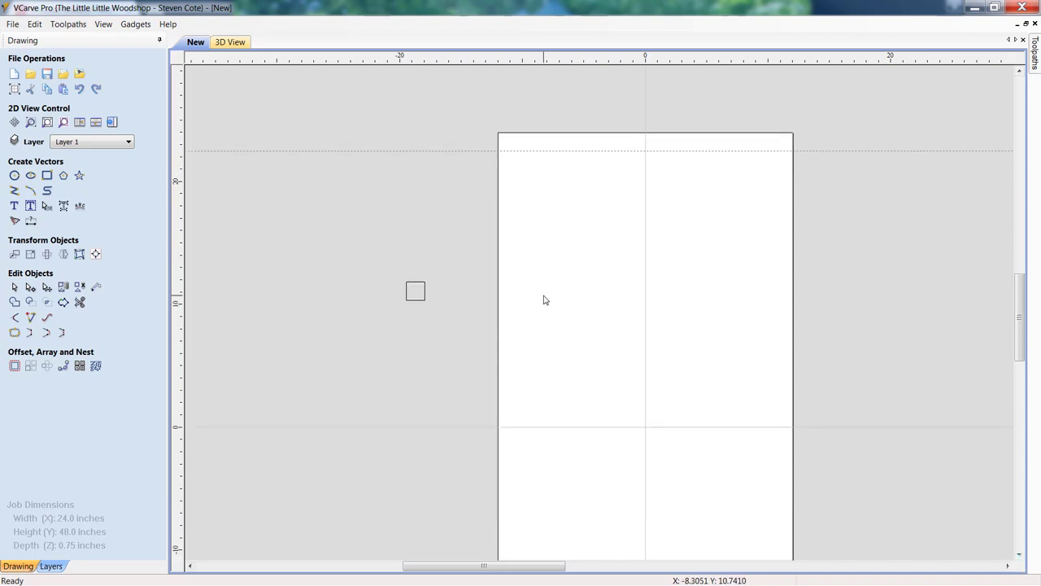
mouse_move(50, 164)
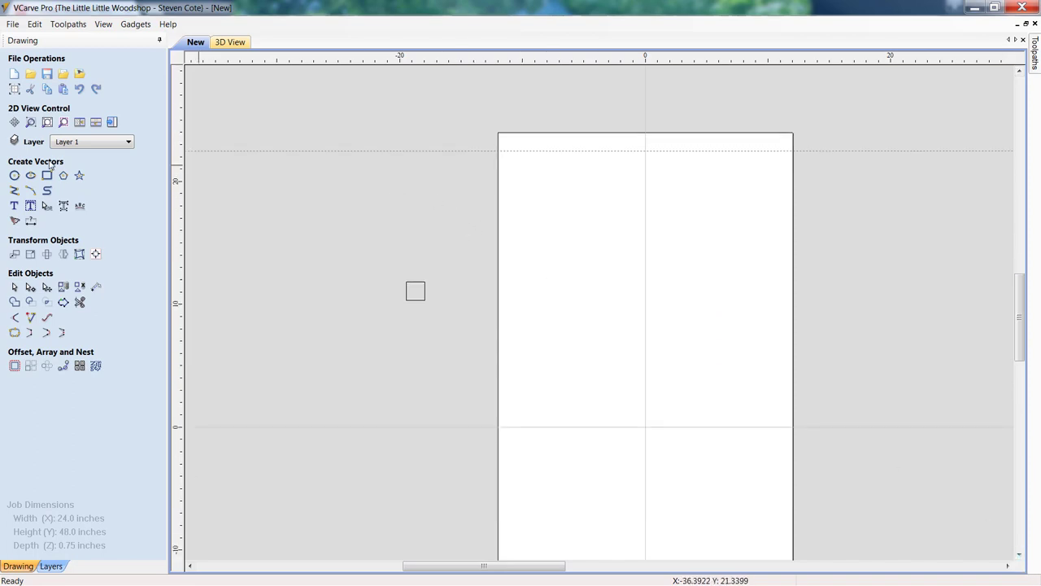
Draw a 19 by 11 inch rectangle hanging from the top guide line
left_click(46, 175)
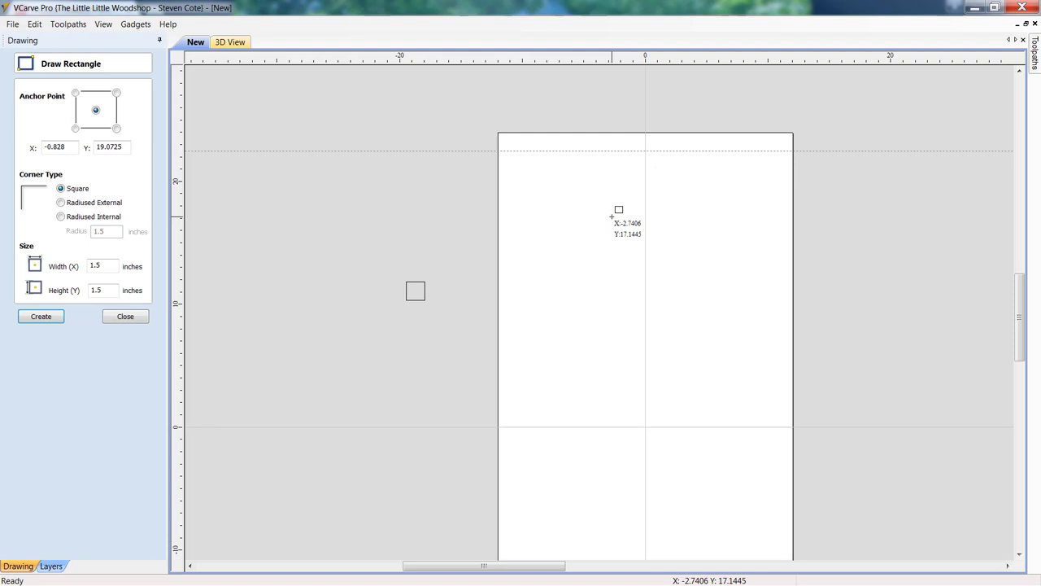
mouse_move(616, 227)
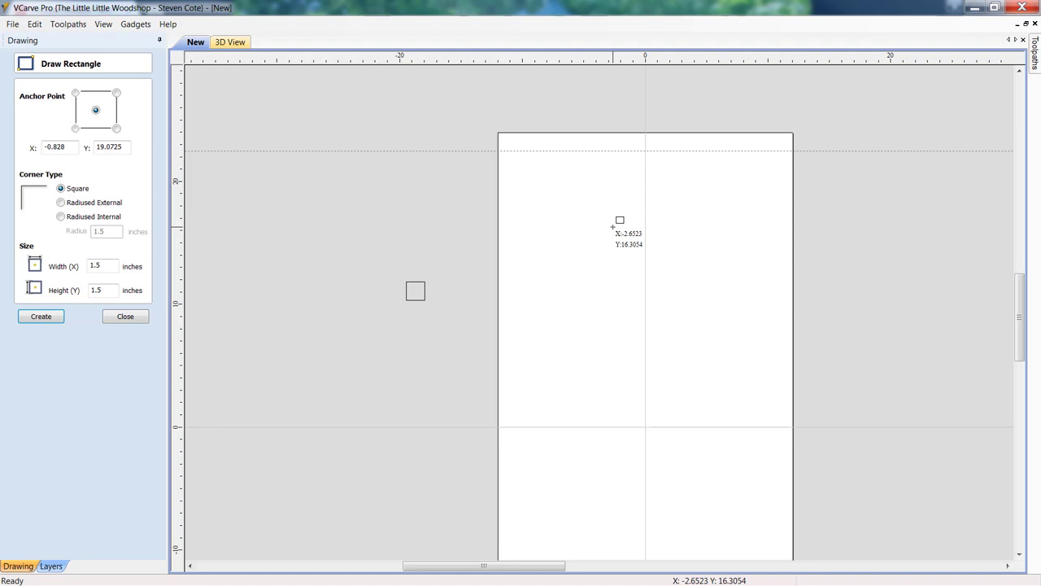
left_click_drag(619, 220, 752, 175)
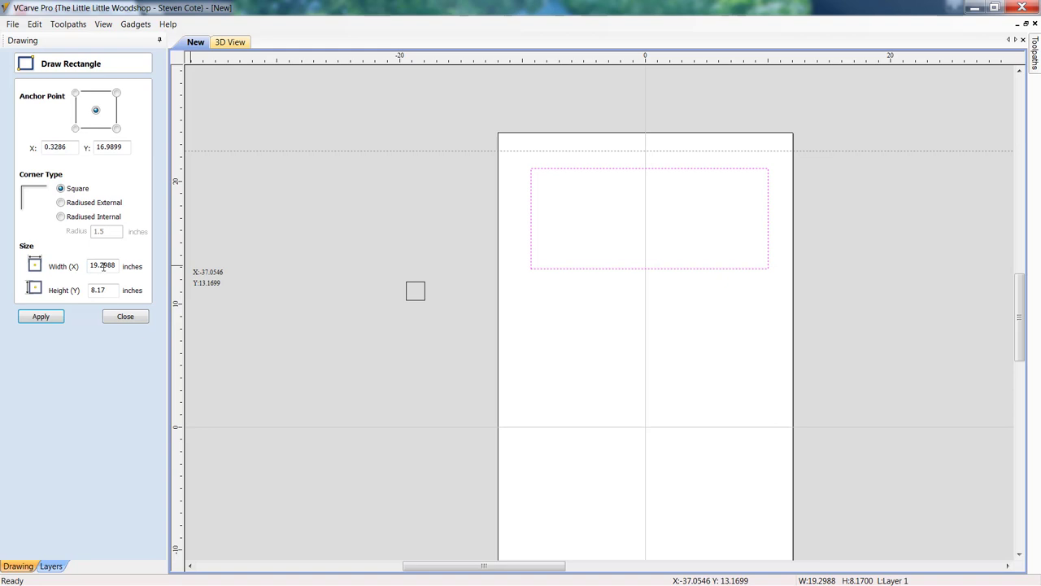
type("19.0")
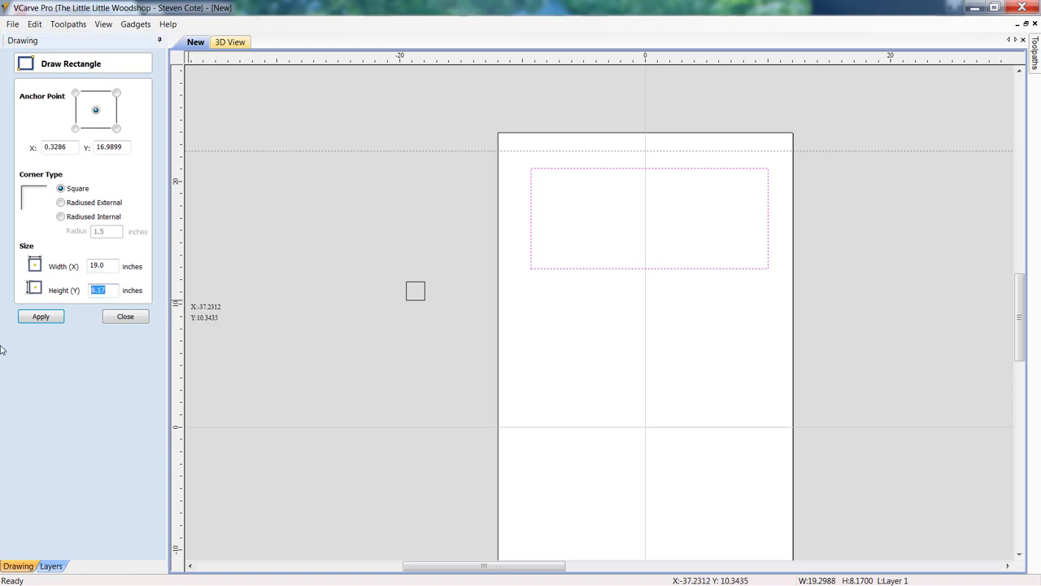
type("7")
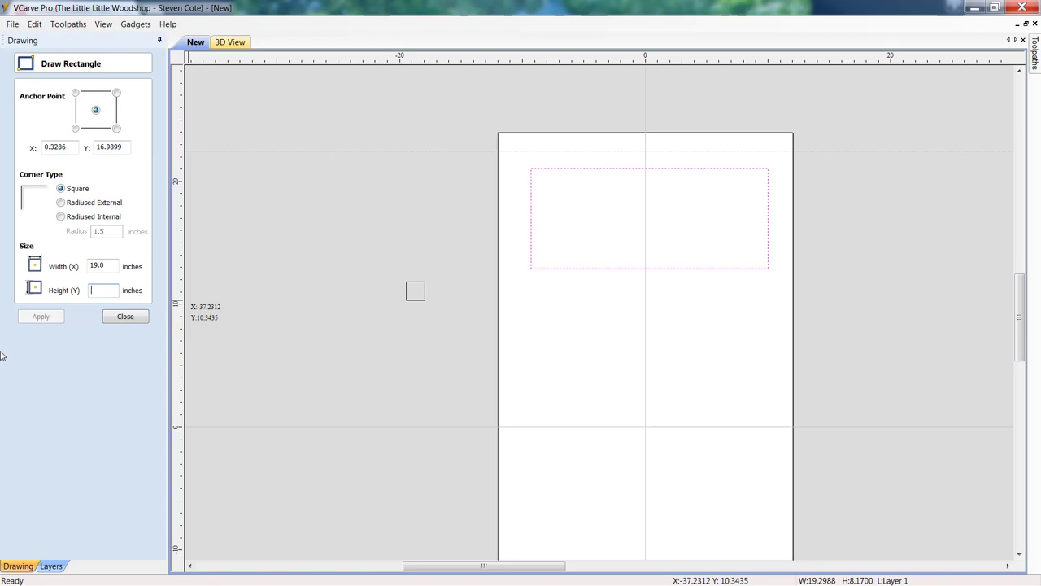
type("11.0")
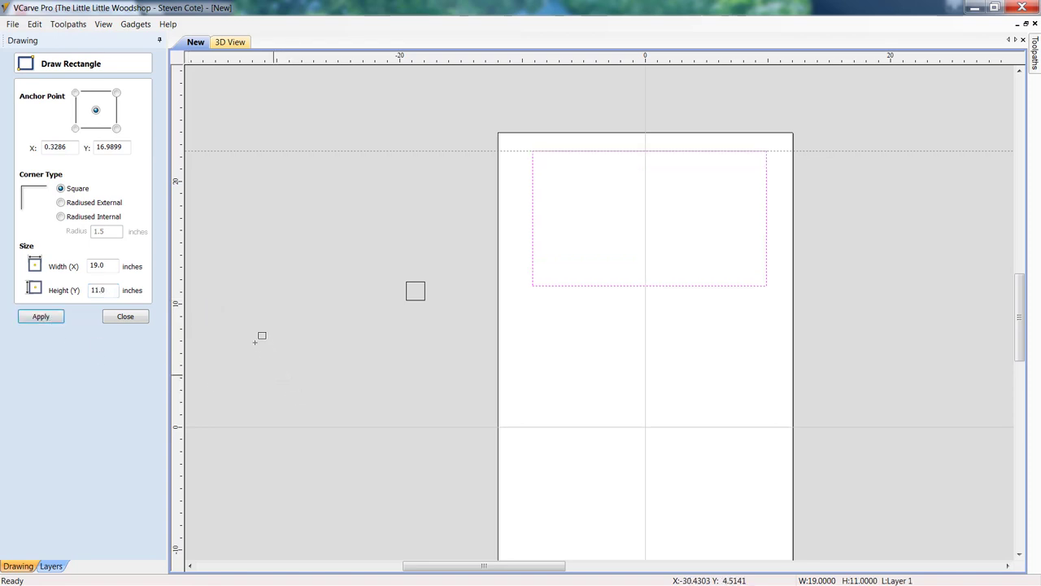
left_click(125, 317)
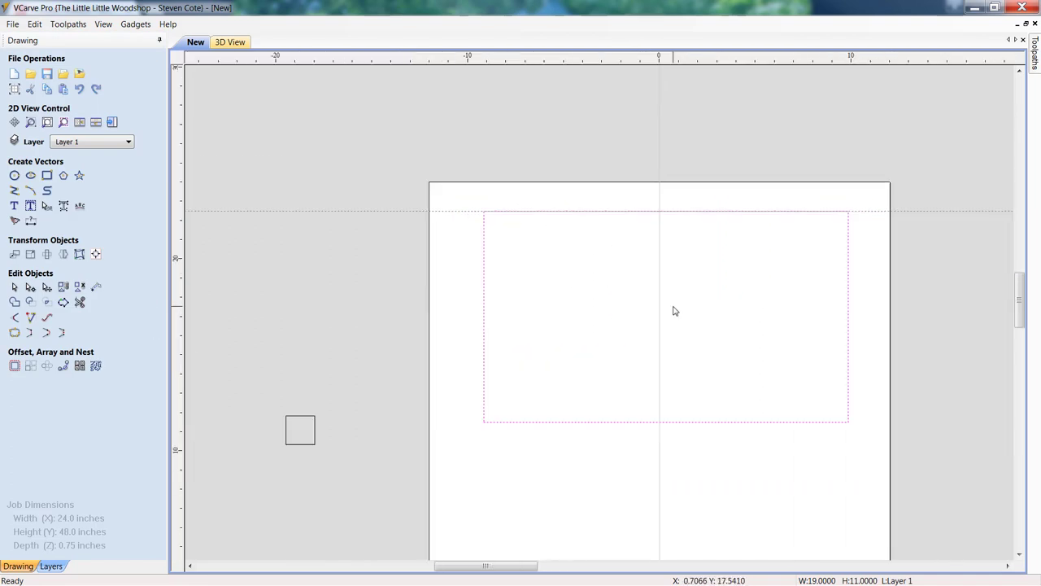
mouse_move(220, 284)
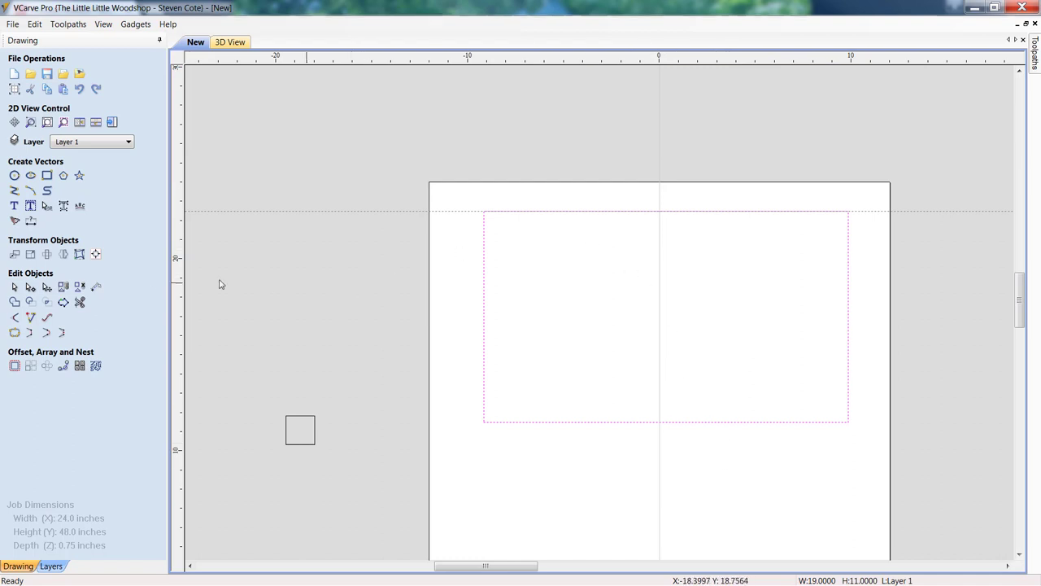
mouse_move(96, 253)
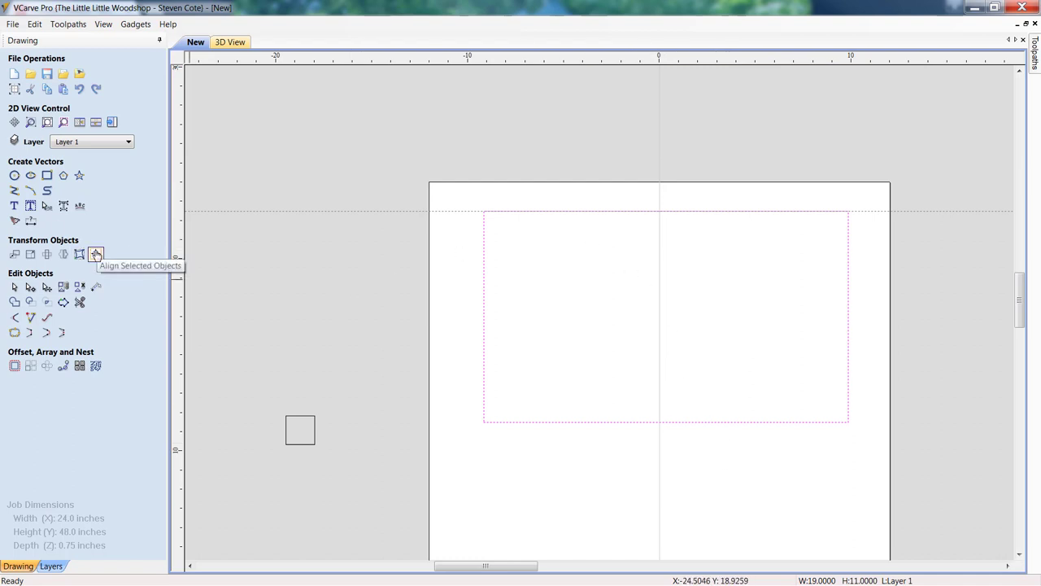
Centre the 19 × 11 rectangle on the material, then select the 1.5 inch square
left_click(95, 254)
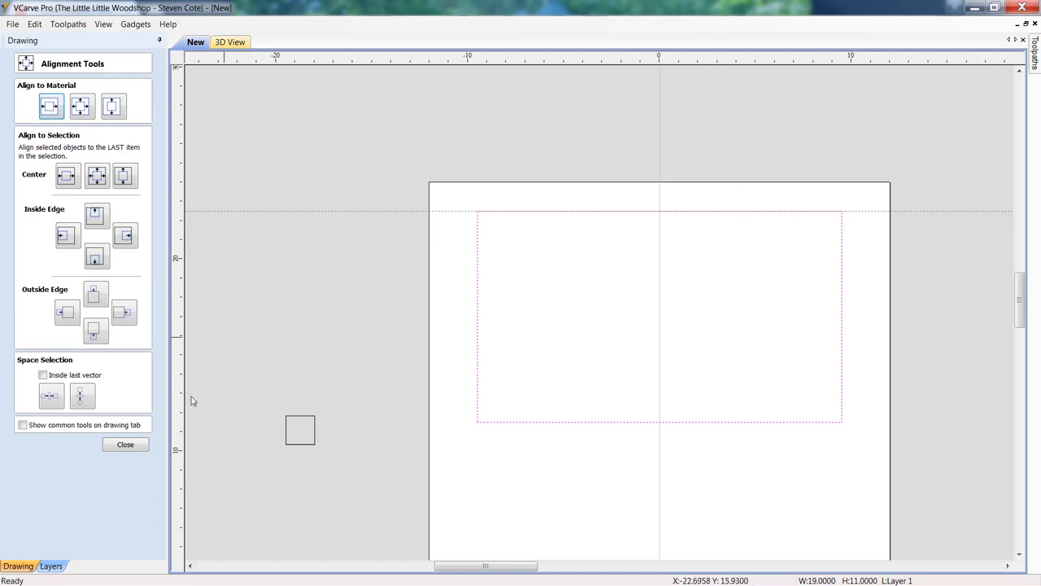
left_click(124, 444)
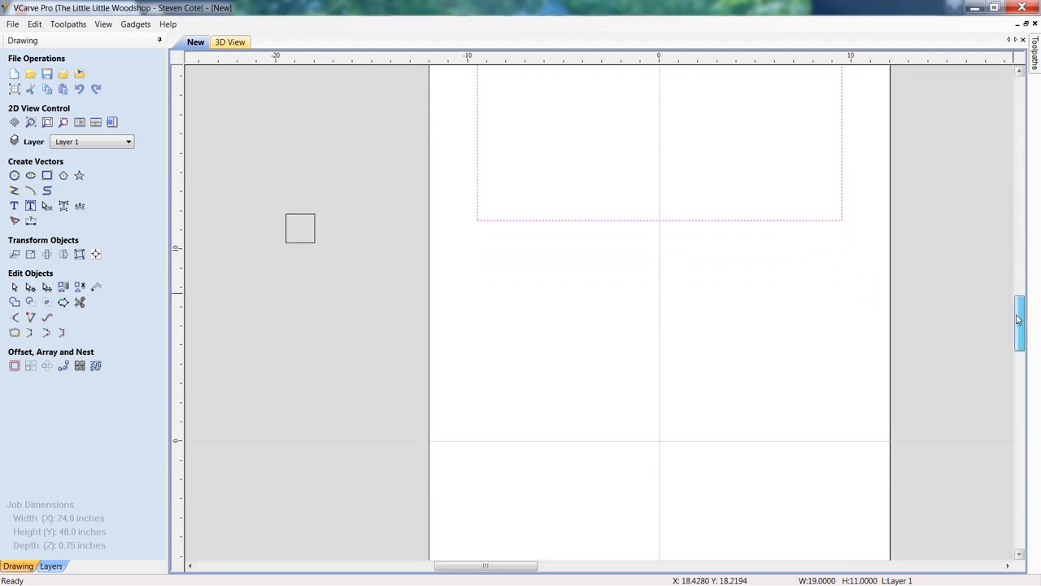
left_click(300, 228)
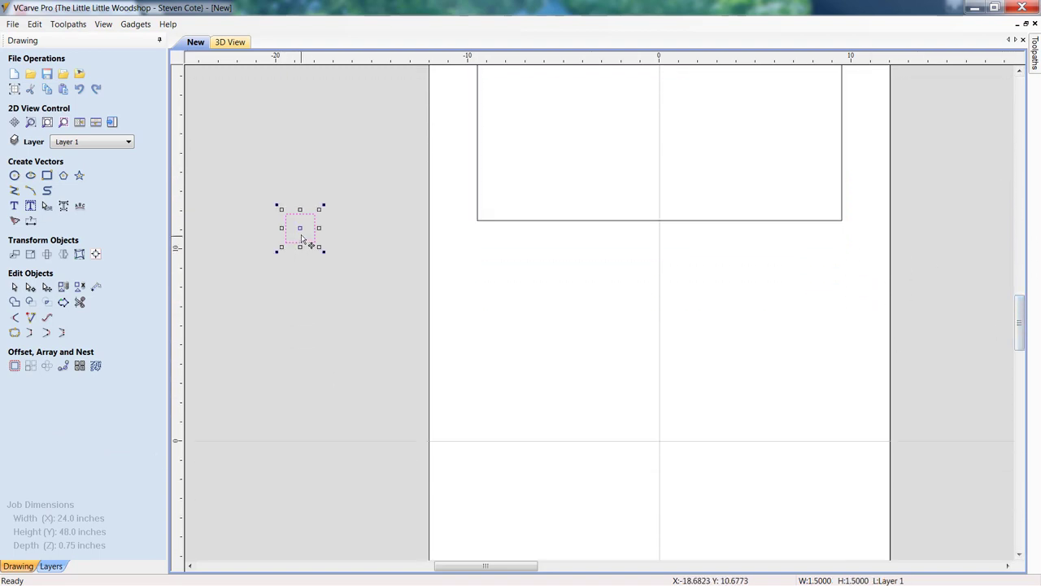
left_click(252, 254)
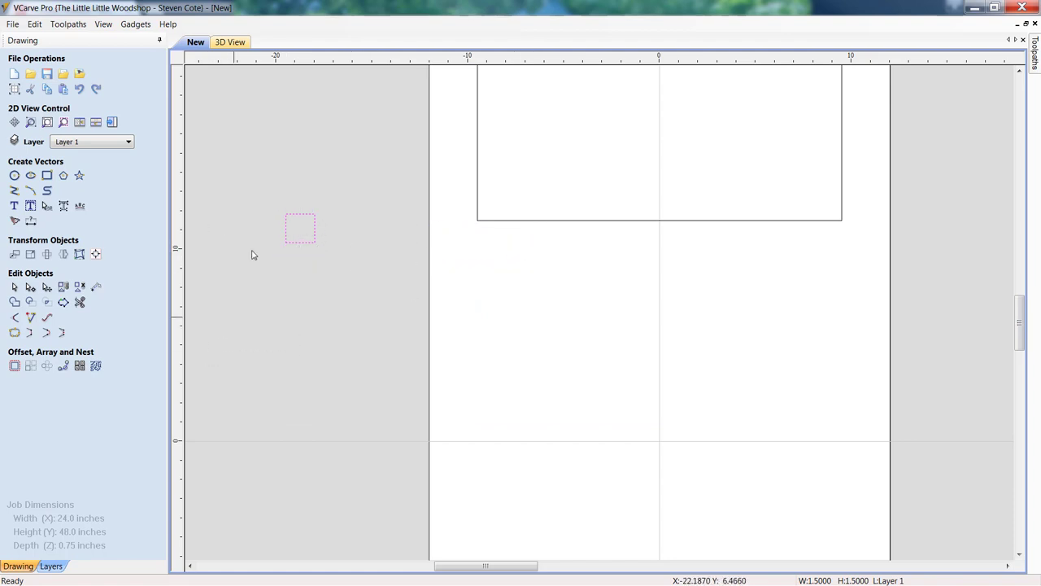
mouse_move(306, 245)
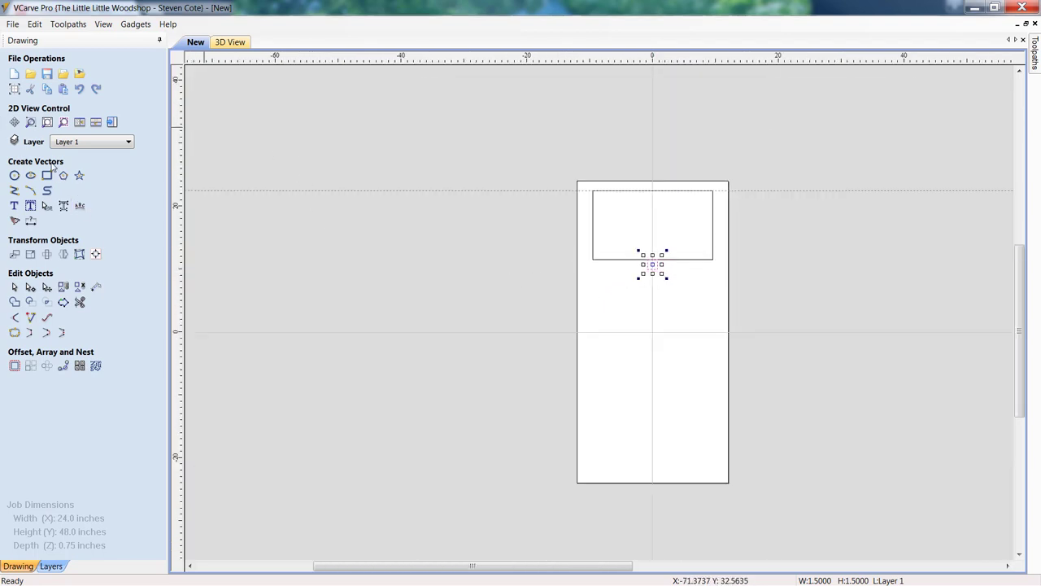
Draw a second rectangle, 19 inches wide and 7 inches tall
left_click(58, 175)
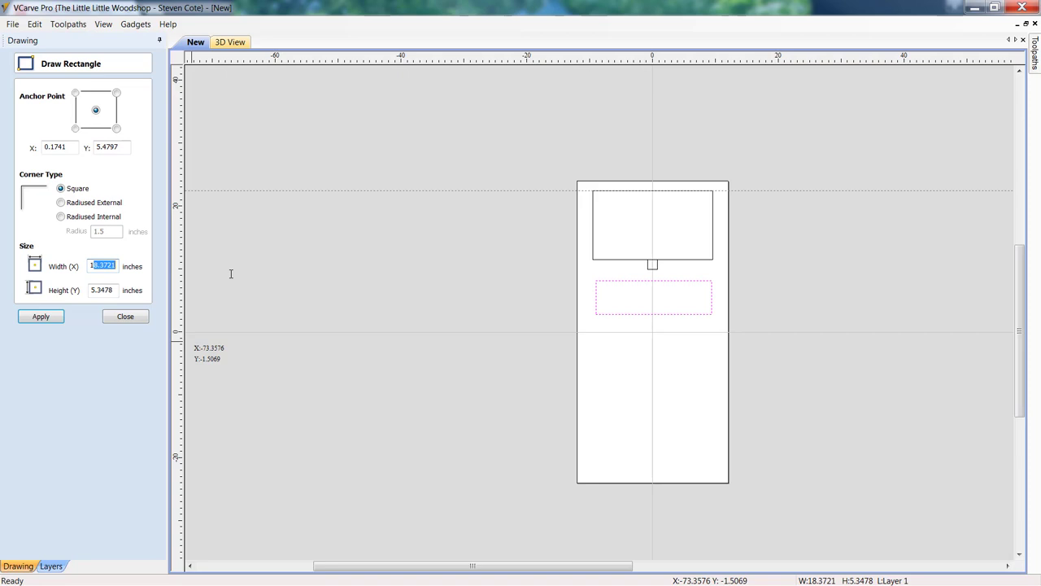
type("19.0")
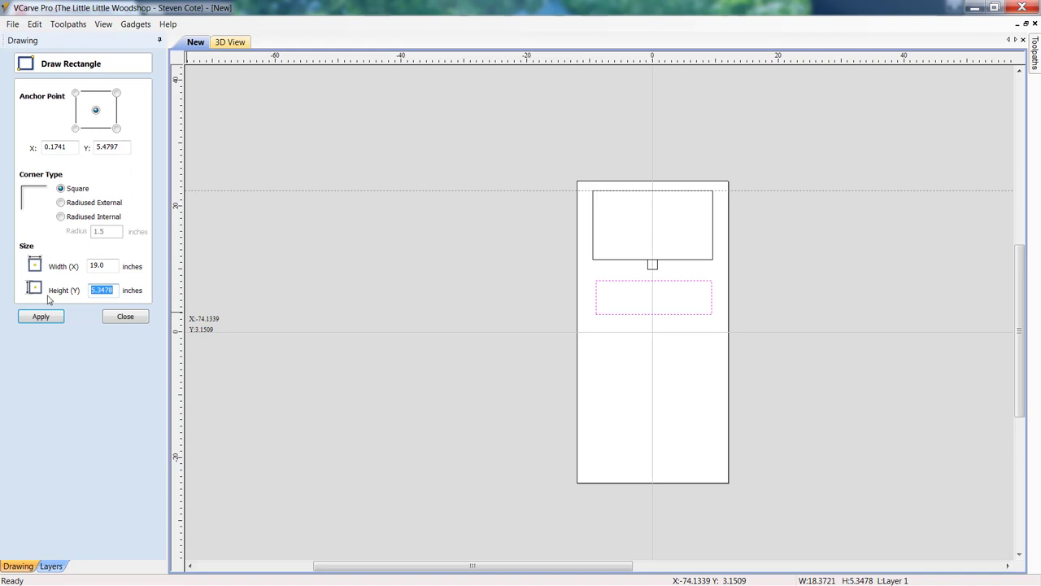
type("7.0")
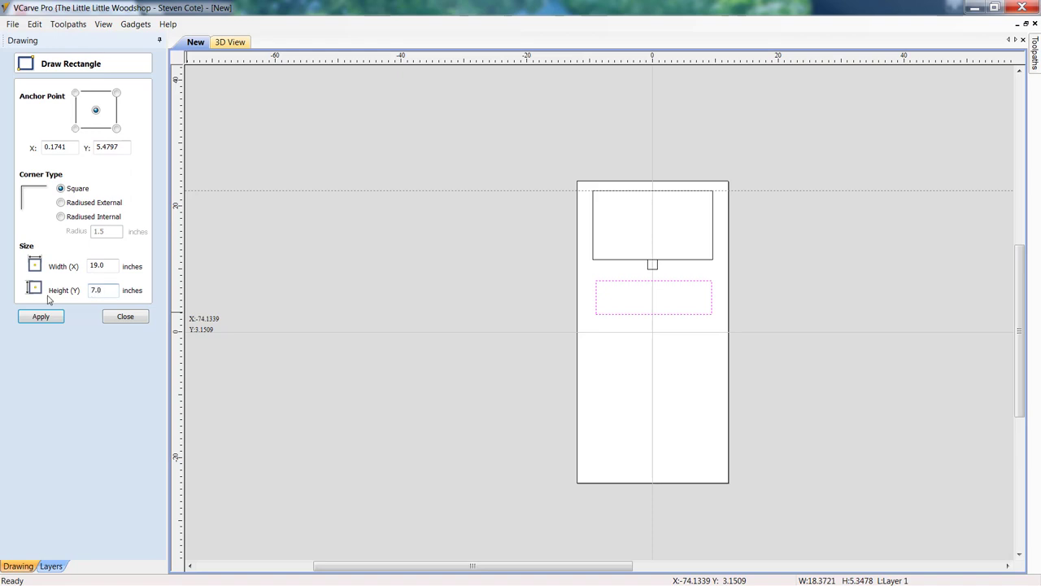
mouse_move(27, 305)
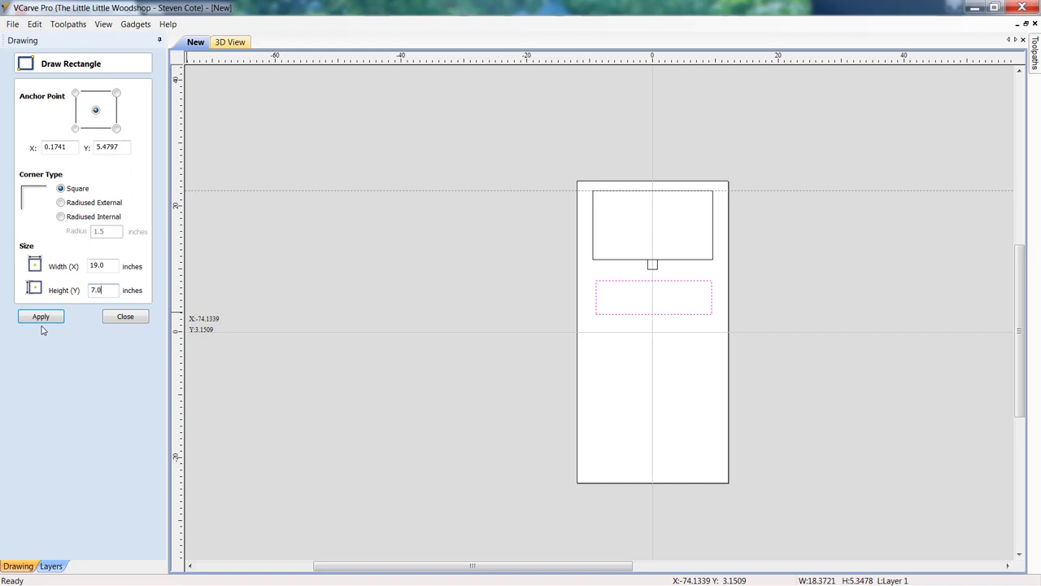
left_click(40, 316)
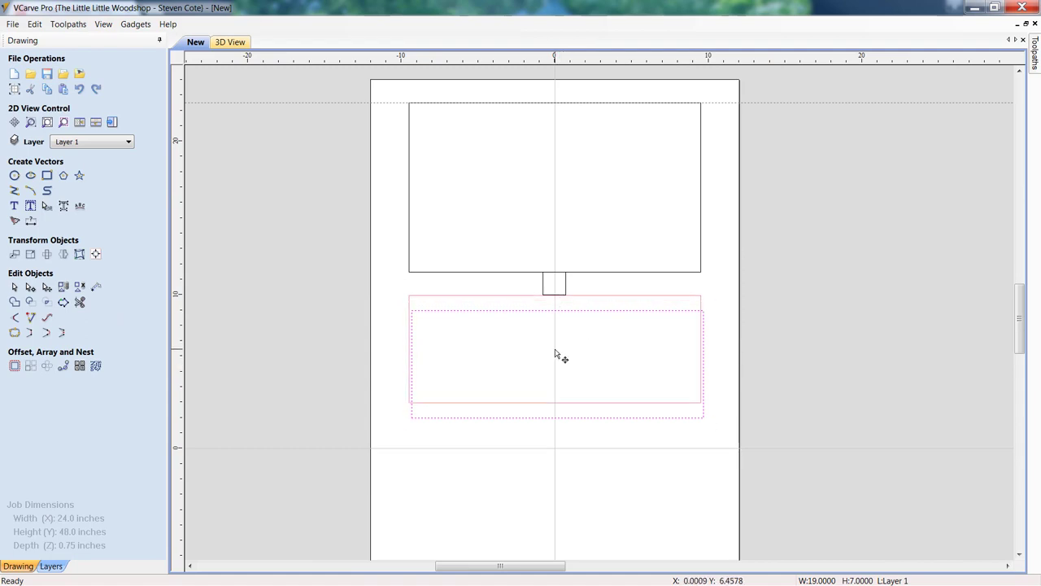
Place the 19 × 7 rectangle flush under the square and select it
left_click(555, 354)
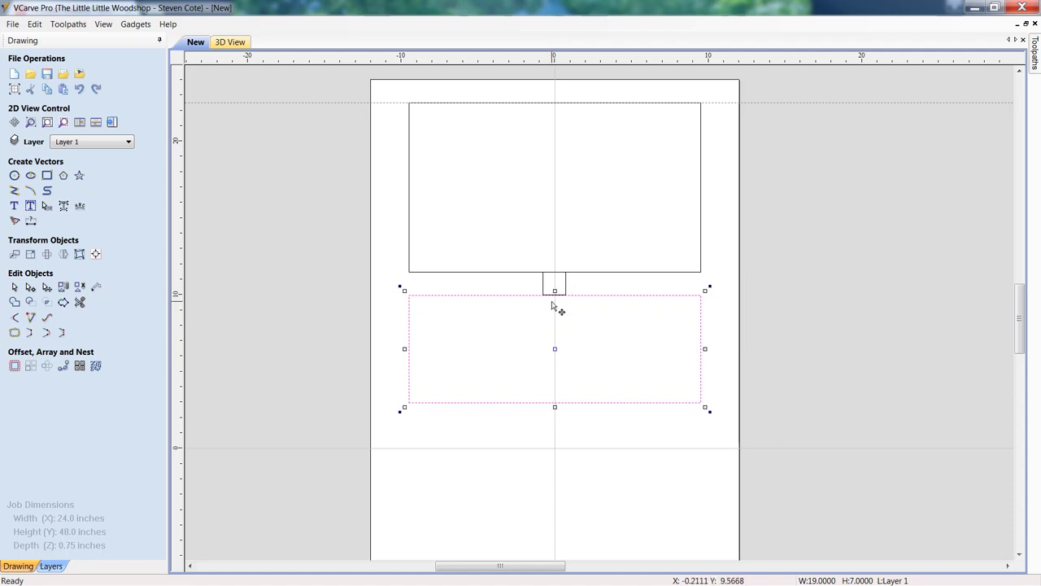
mouse_move(95, 254)
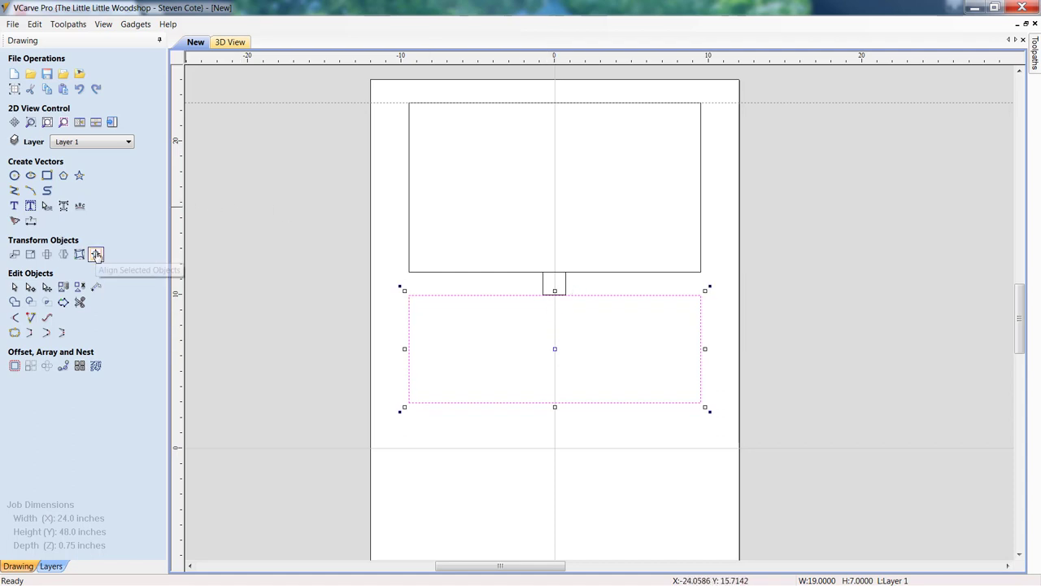
left_click(95, 253)
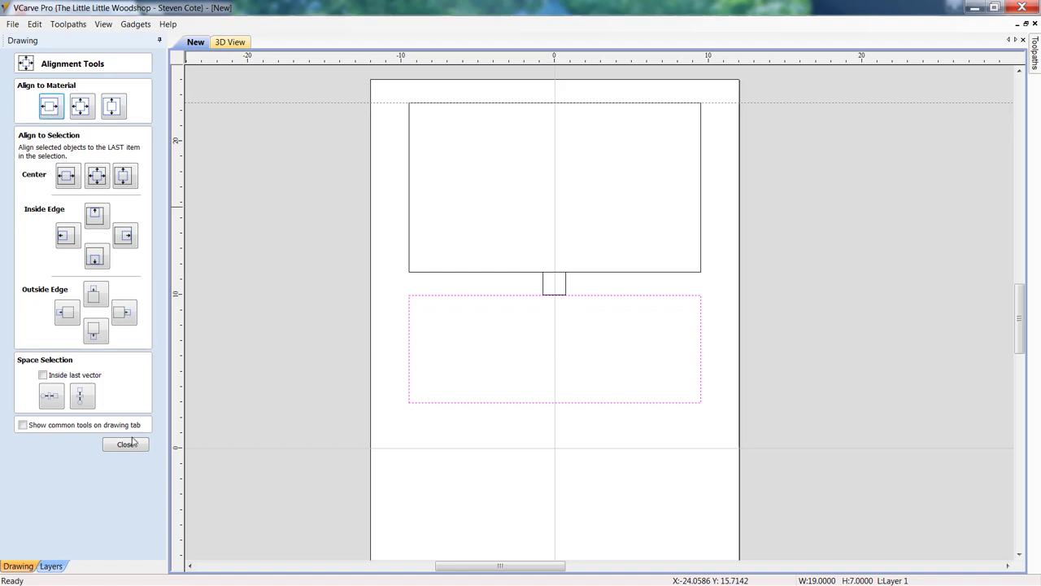
left_click(125, 444)
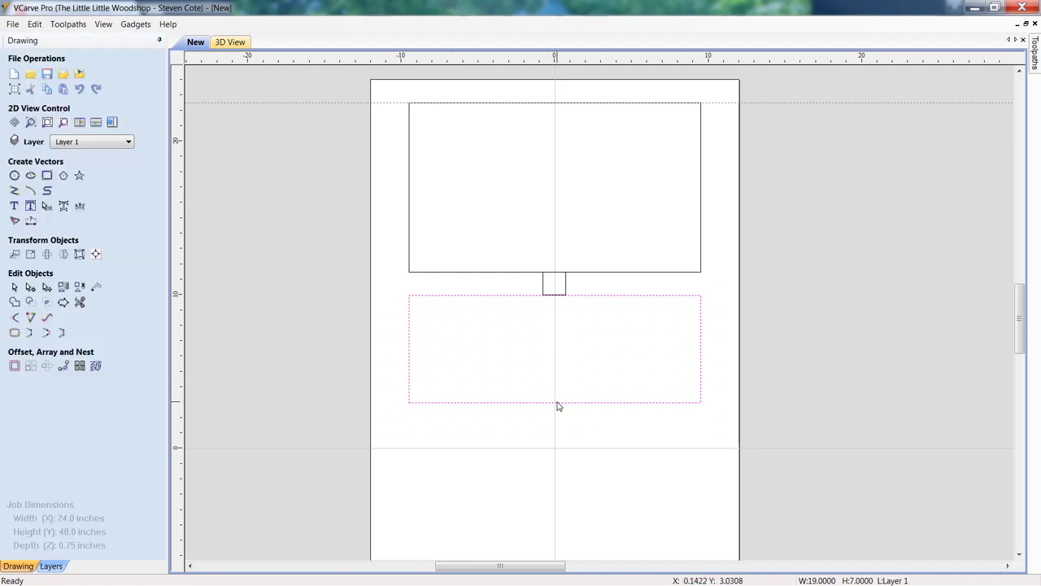
left_click(558, 406)
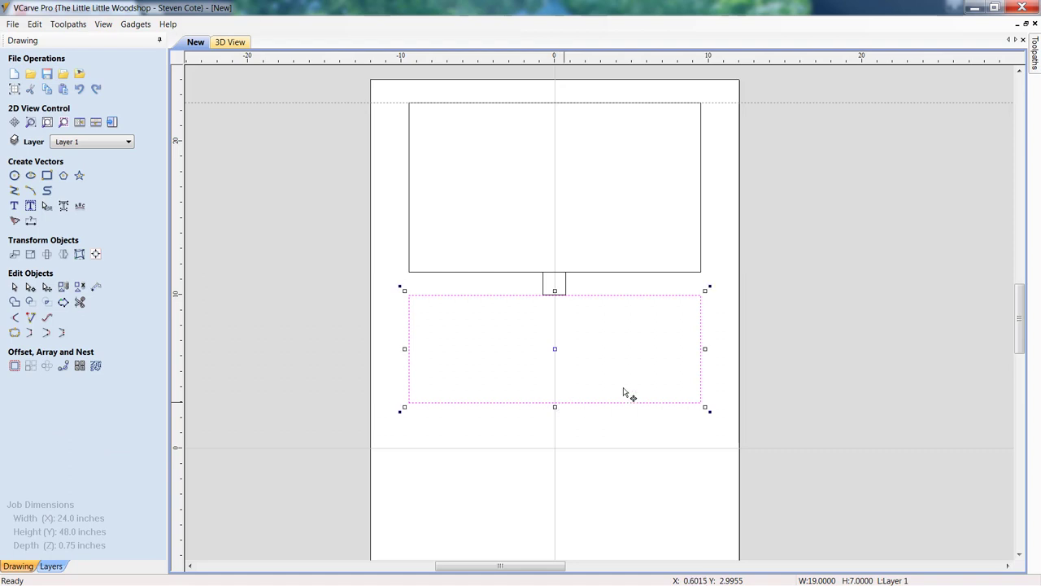
mouse_move(584, 342)
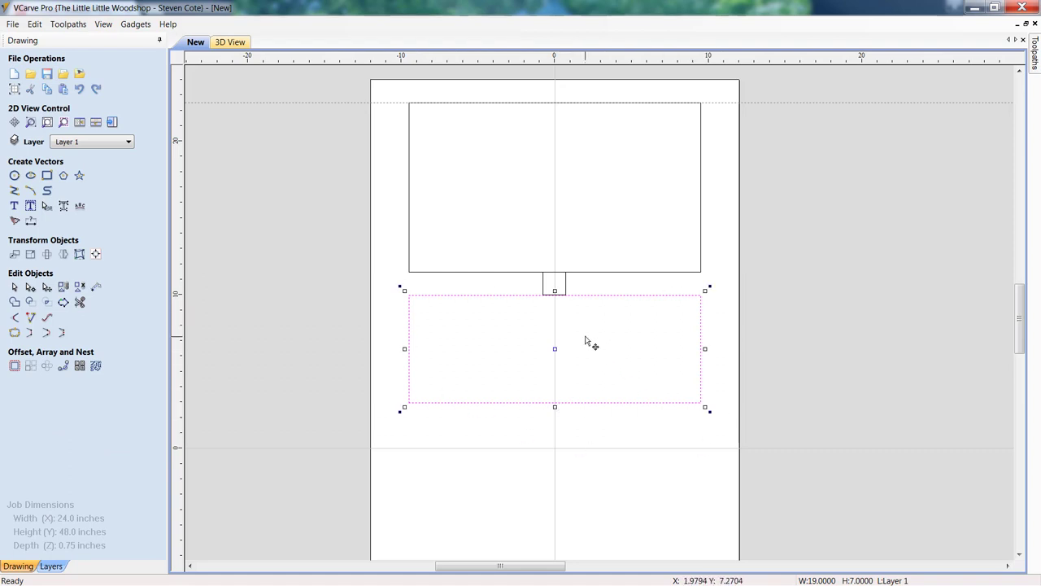
Copy the 19 × 7 rectangle, then stack the square and the copy flush below
right_click(585, 343)
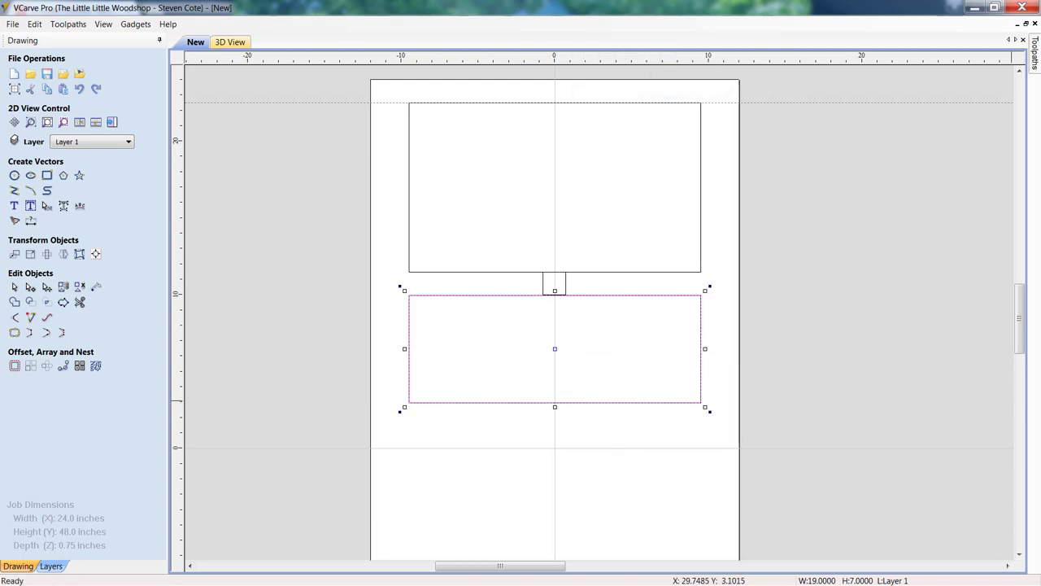
scroll("down", 3)
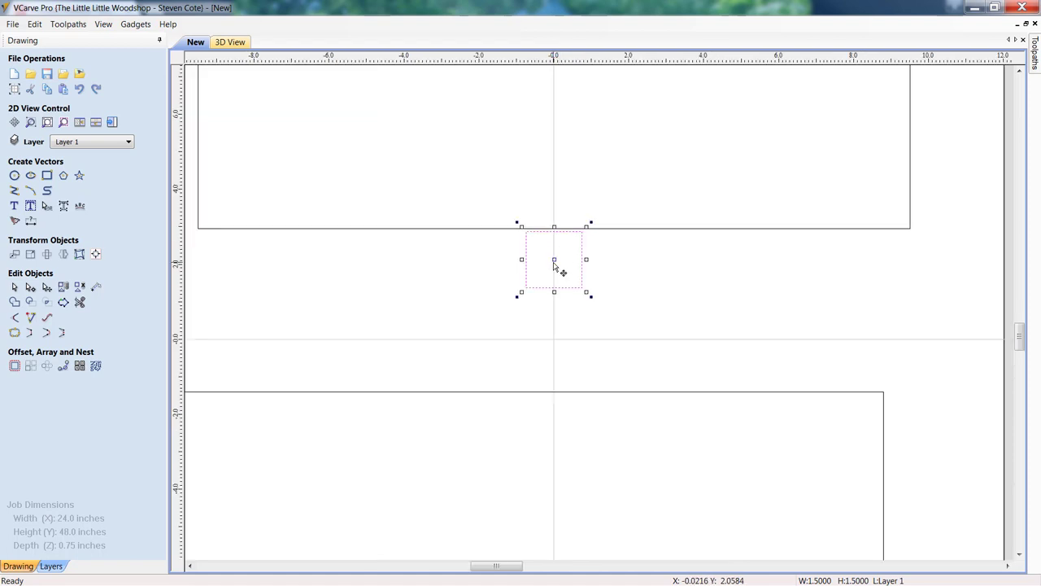
left_click_drag(553, 269, 553, 259)
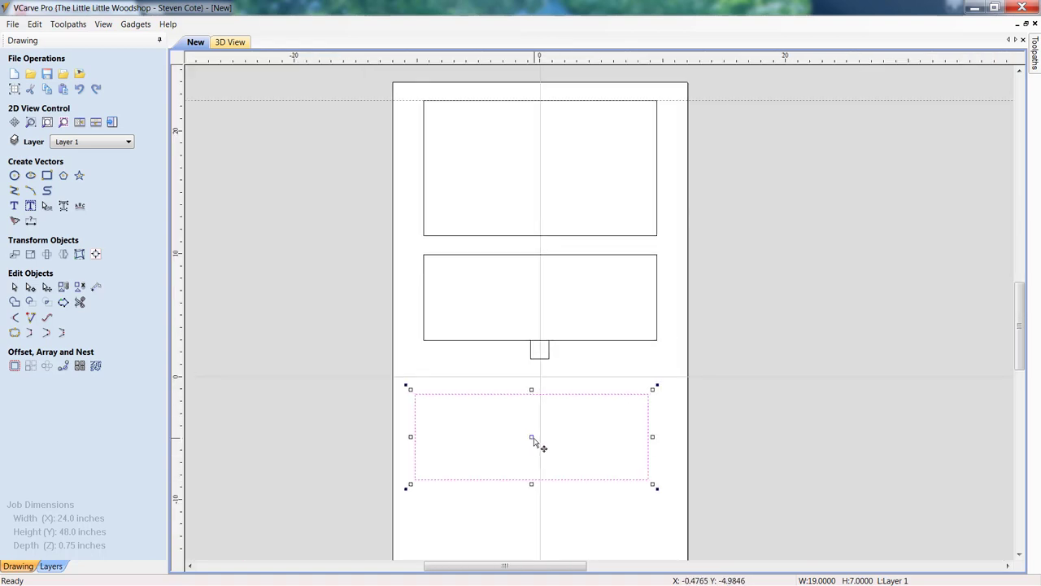
left_click_drag(533, 439, 541, 407)
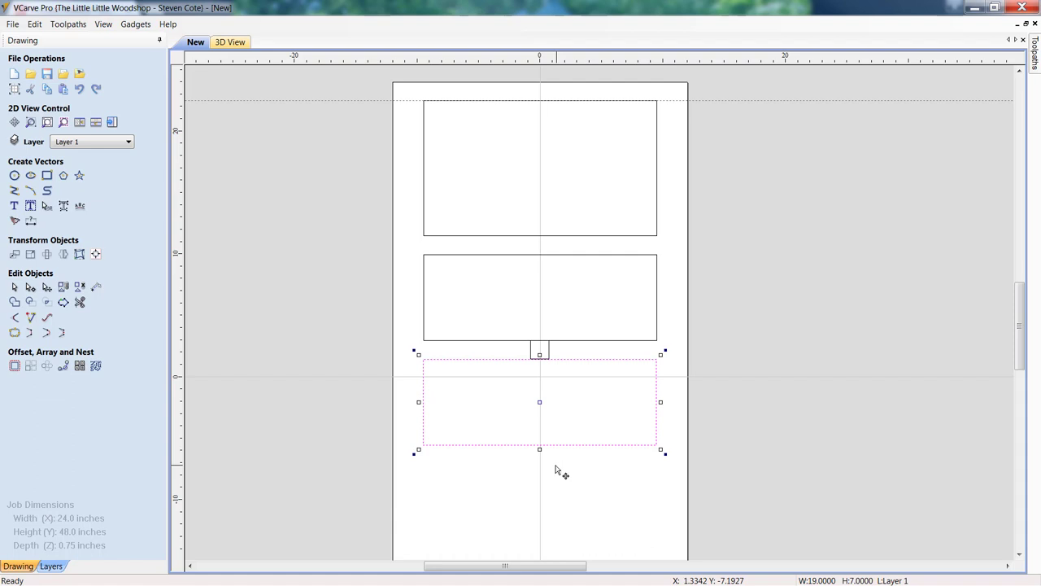
mouse_move(65, 241)
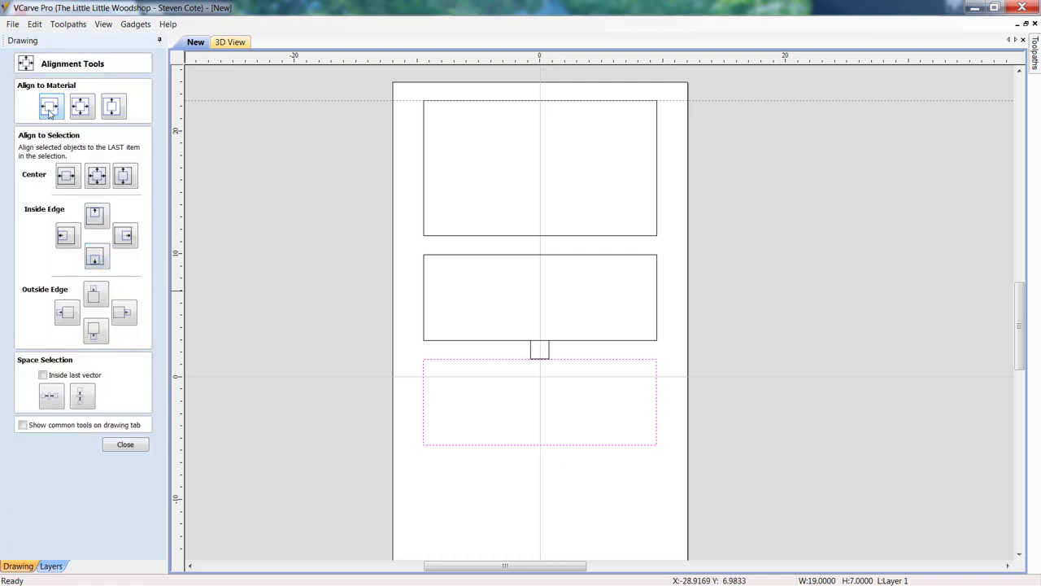
Centre the lower 19 × 7 rectangle in X on the material
left_click(126, 445)
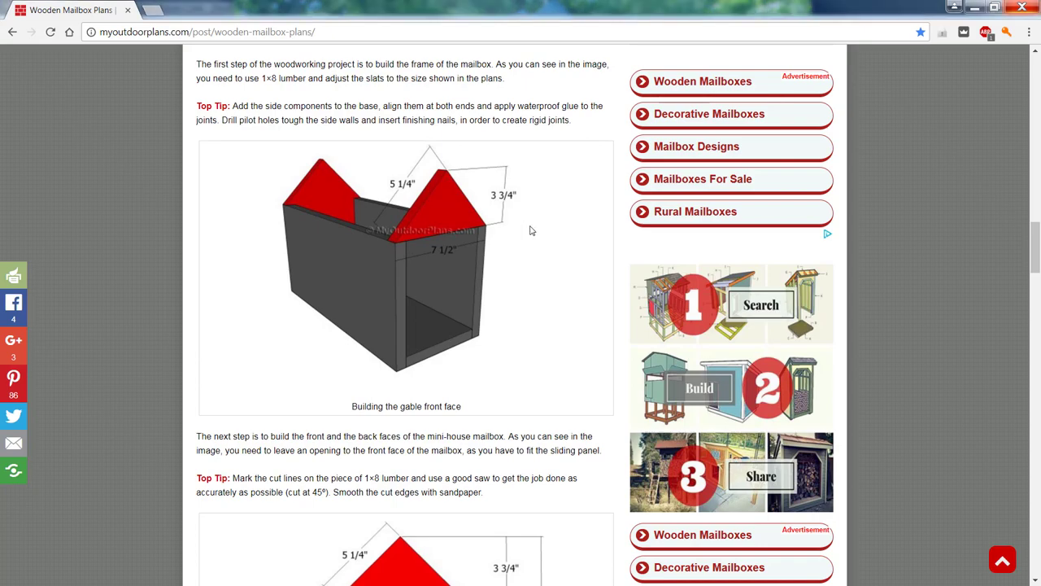
mouse_move(479, 401)
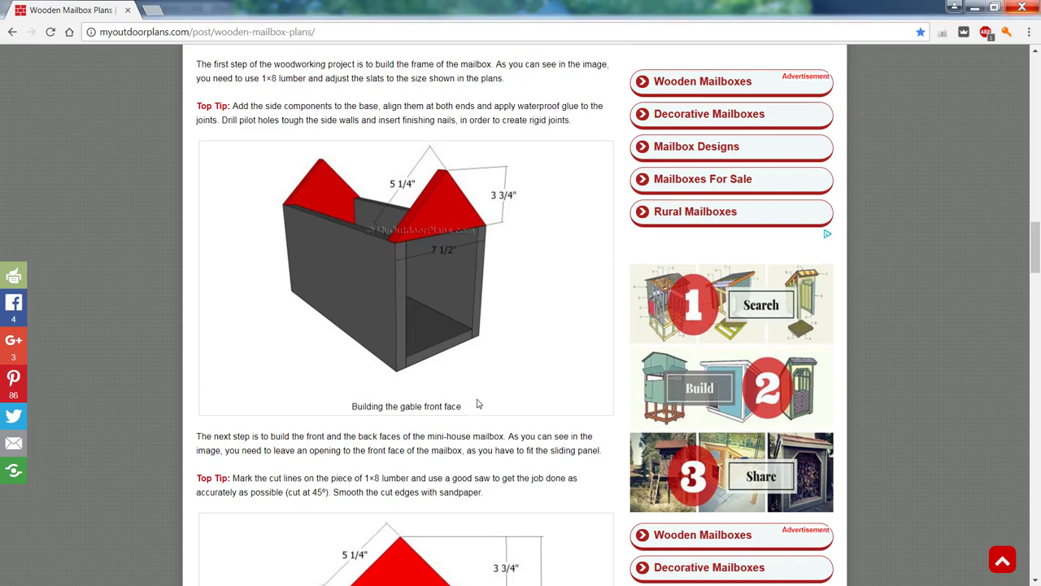
Scroll the Chrome mailbox plans down to the gable back face diagram
scroll("down", 3)
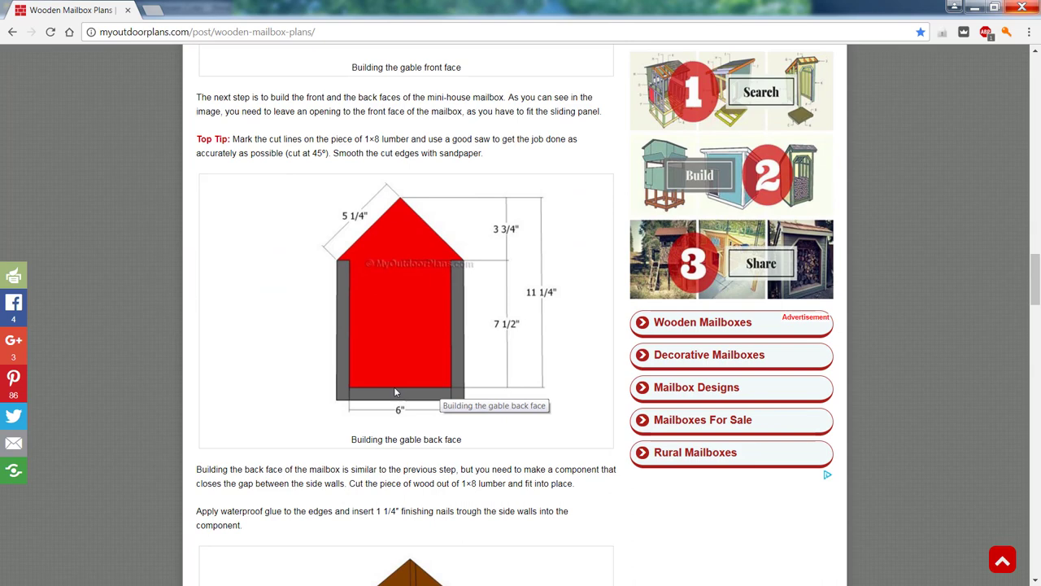
mouse_move(342, 388)
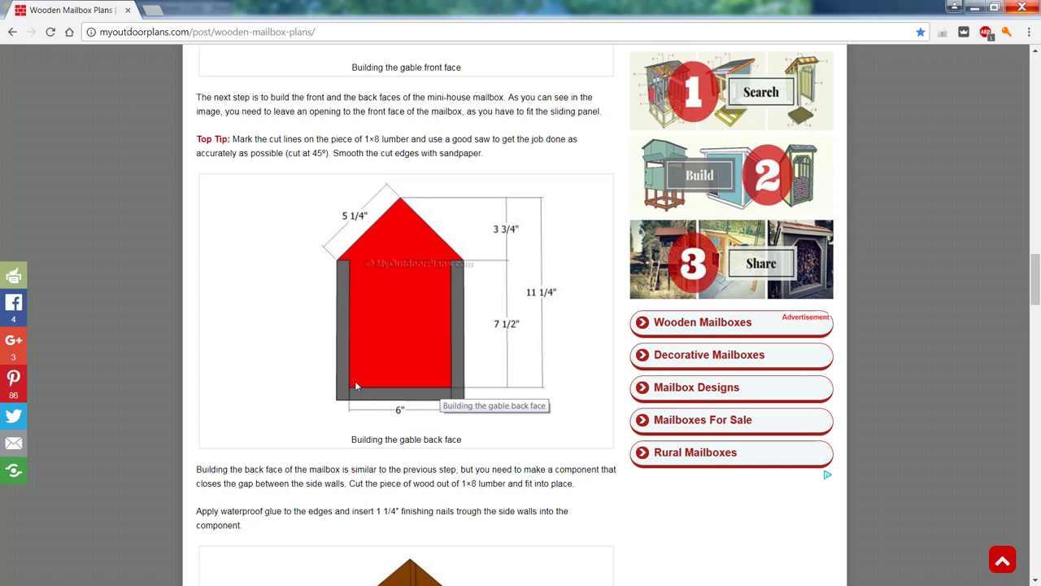
mouse_move(360, 384)
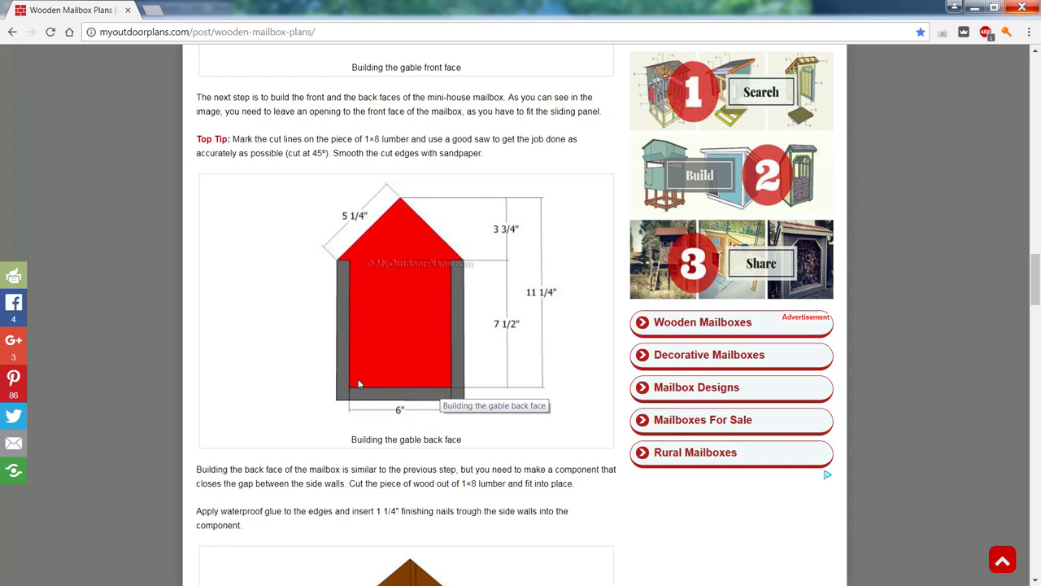
mouse_move(526, 292)
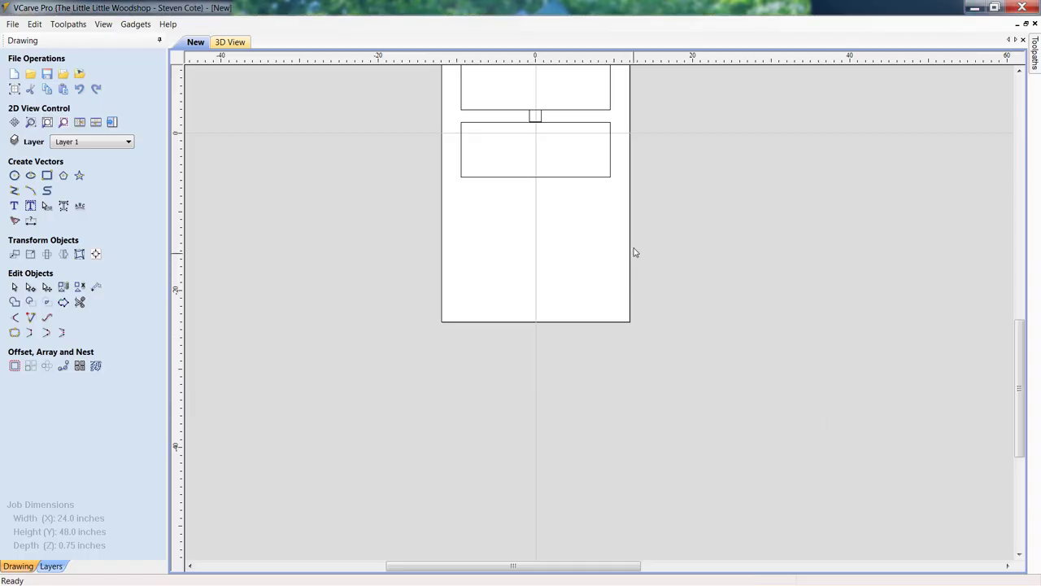
mouse_move(105, 210)
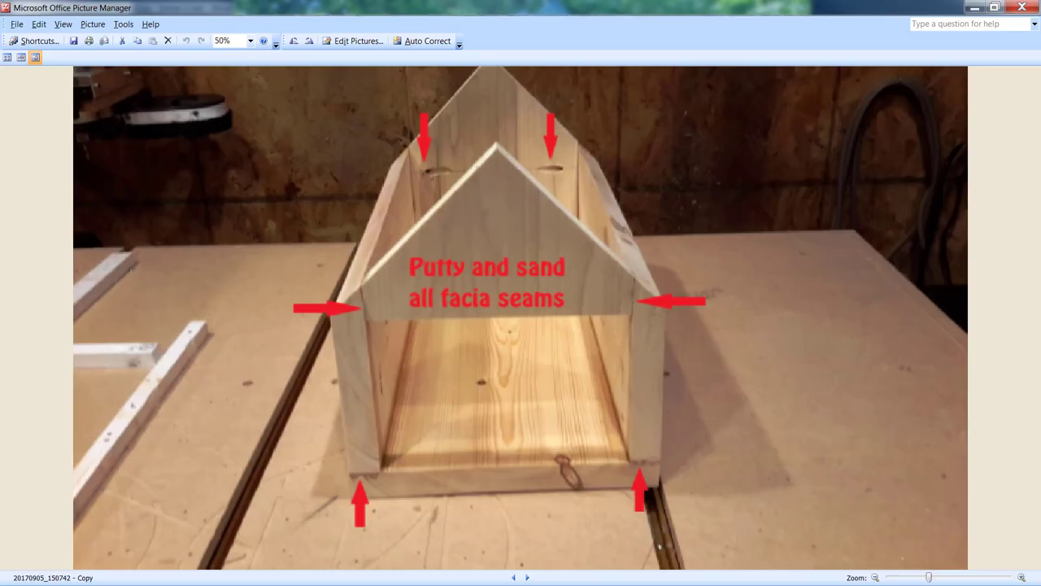
mouse_move(674, 488)
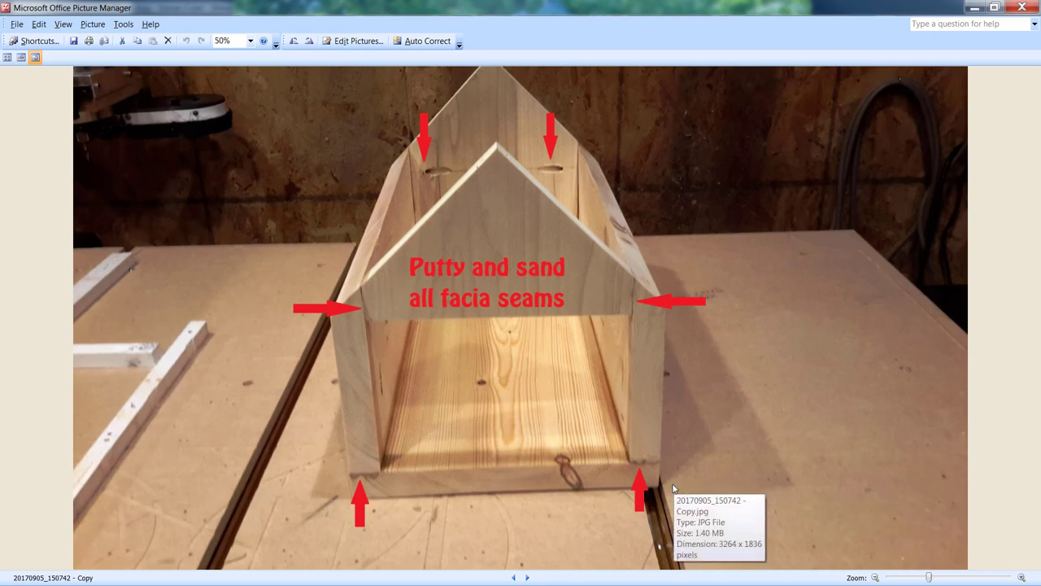
mouse_move(629, 366)
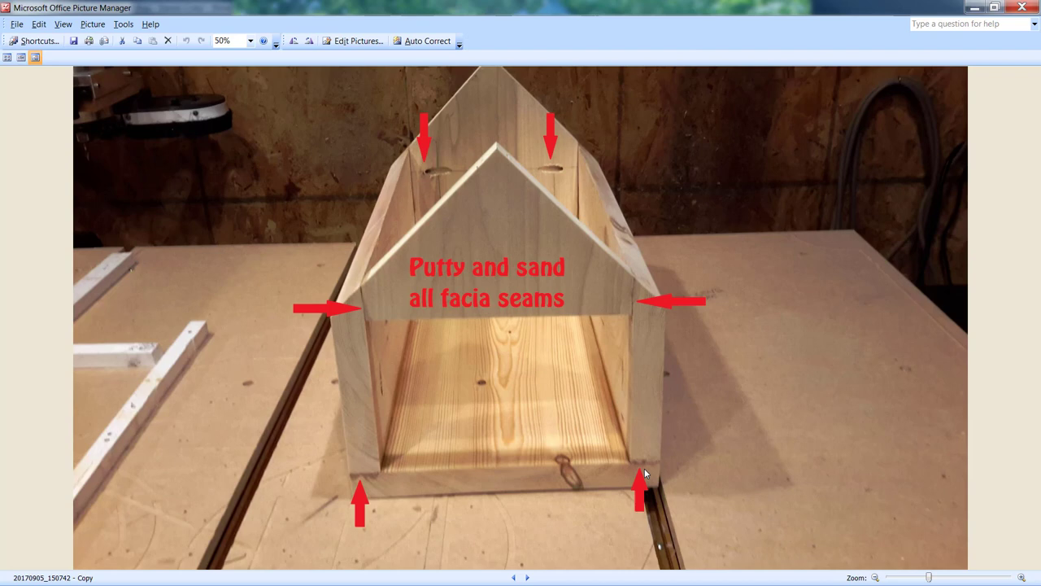
mouse_move(569, 218)
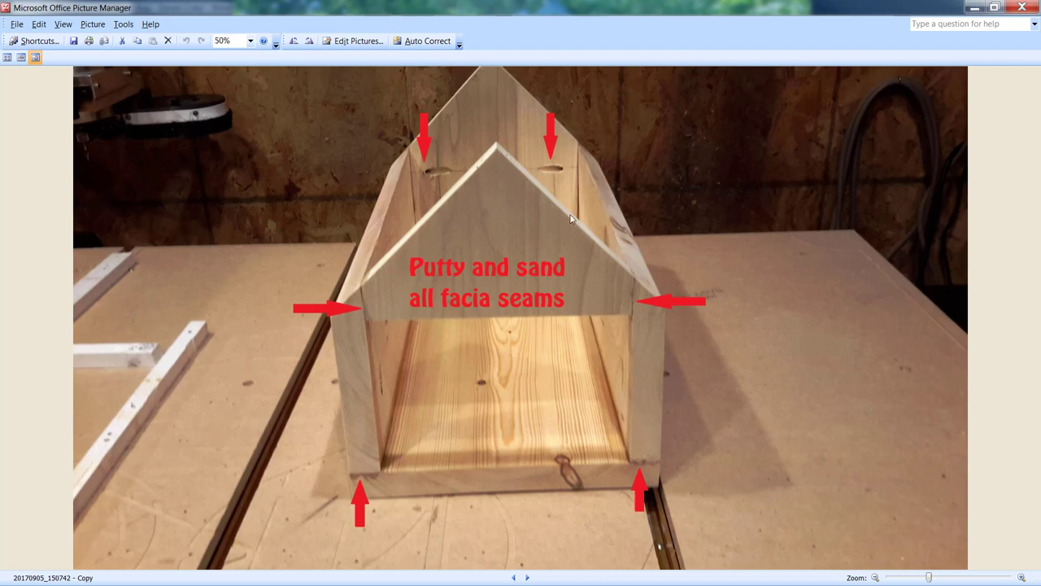
mouse_move(634, 286)
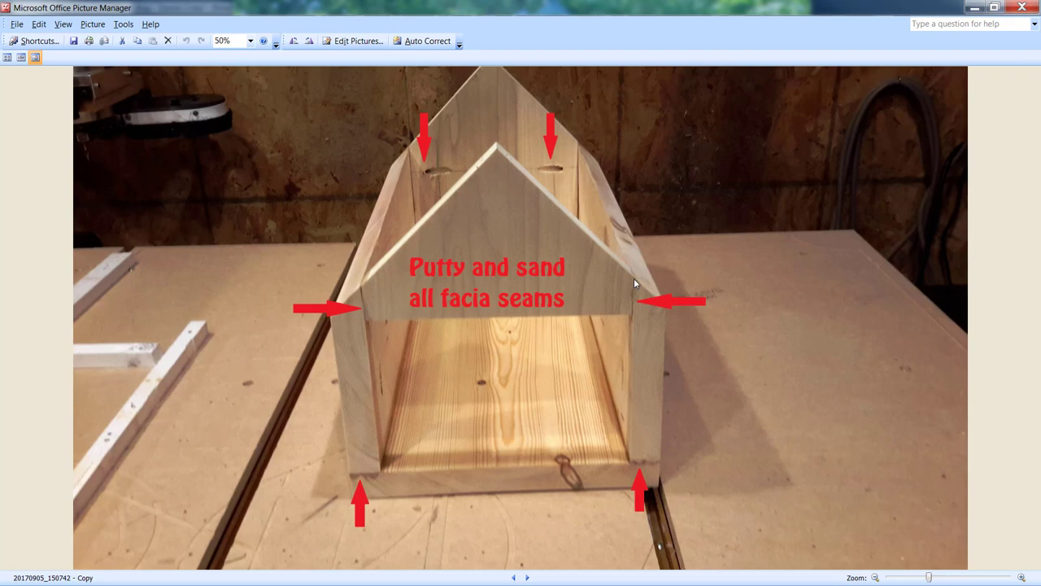
mouse_move(623, 341)
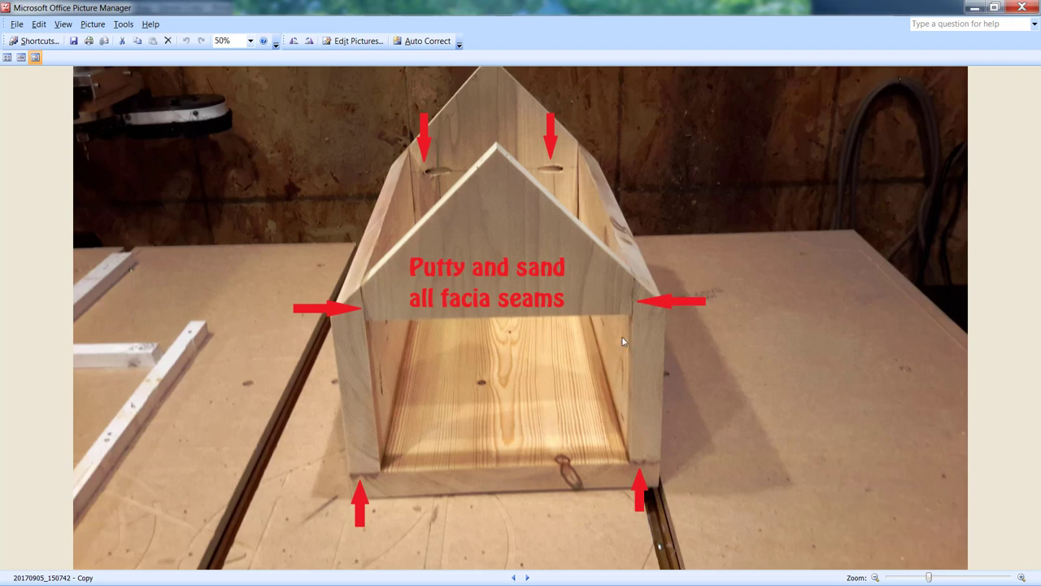
mouse_move(634, 283)
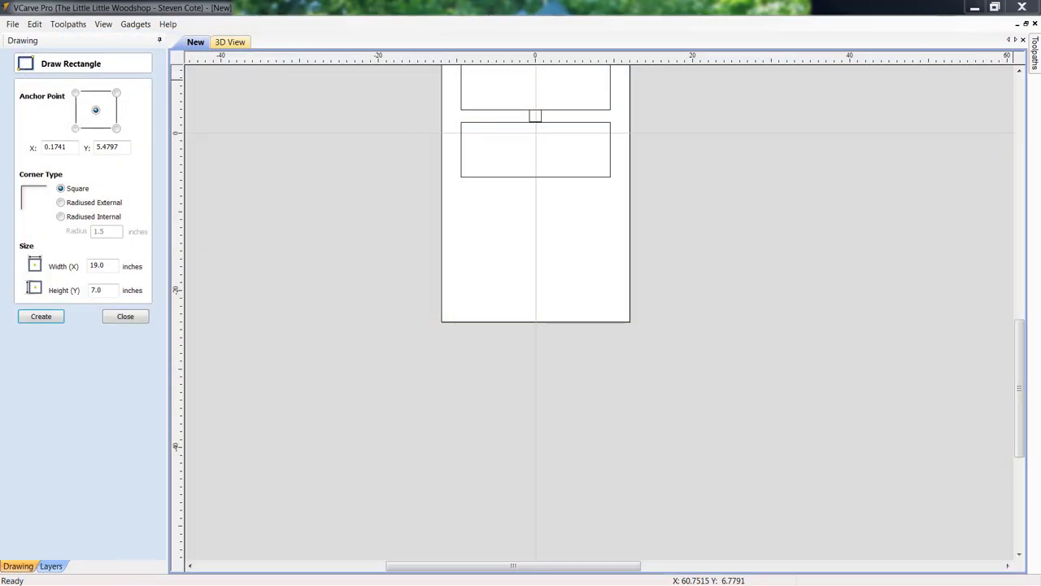
mouse_move(500, 281)
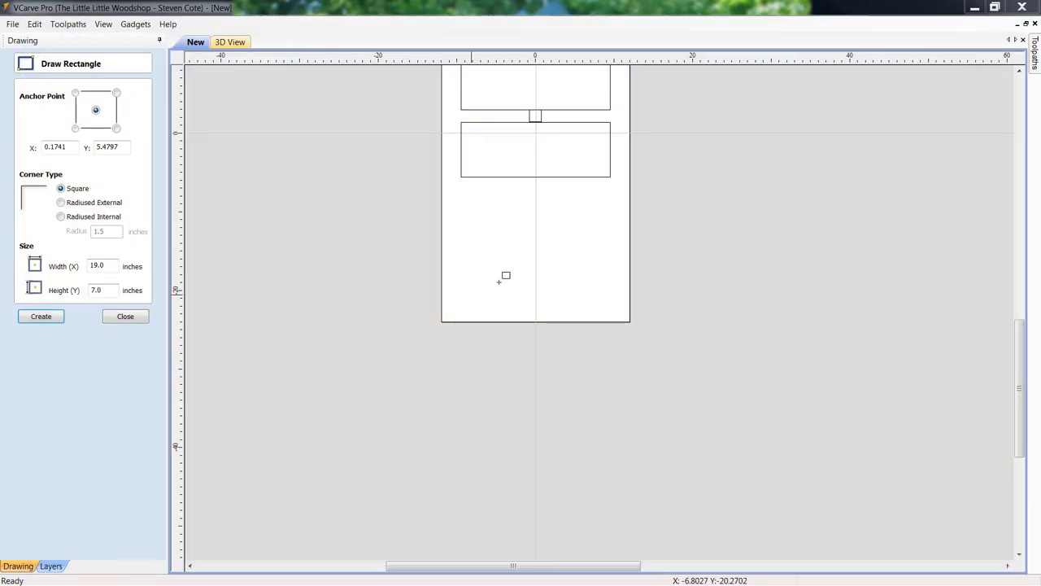
mouse_move(522, 292)
type("8.75")
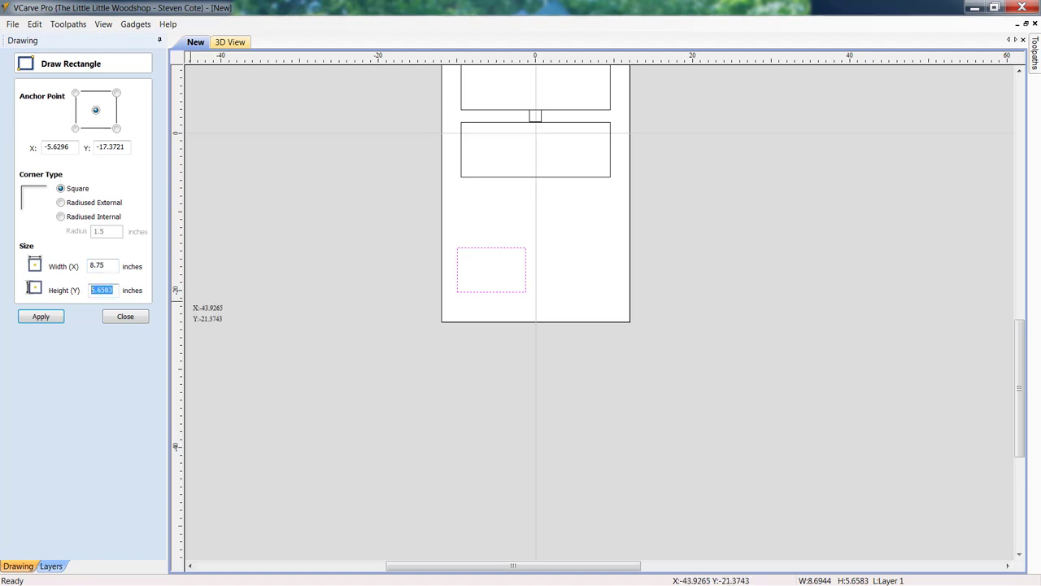
Set the rectangle's height to 7.0 inches, keeping 8.75 width, and apply it
type("7.0")
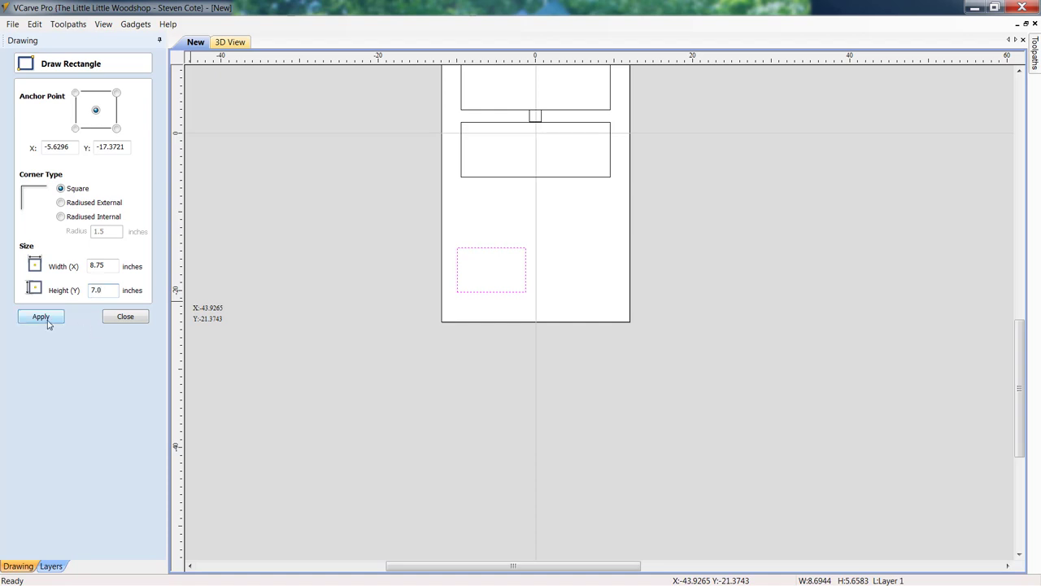
left_click(40, 316)
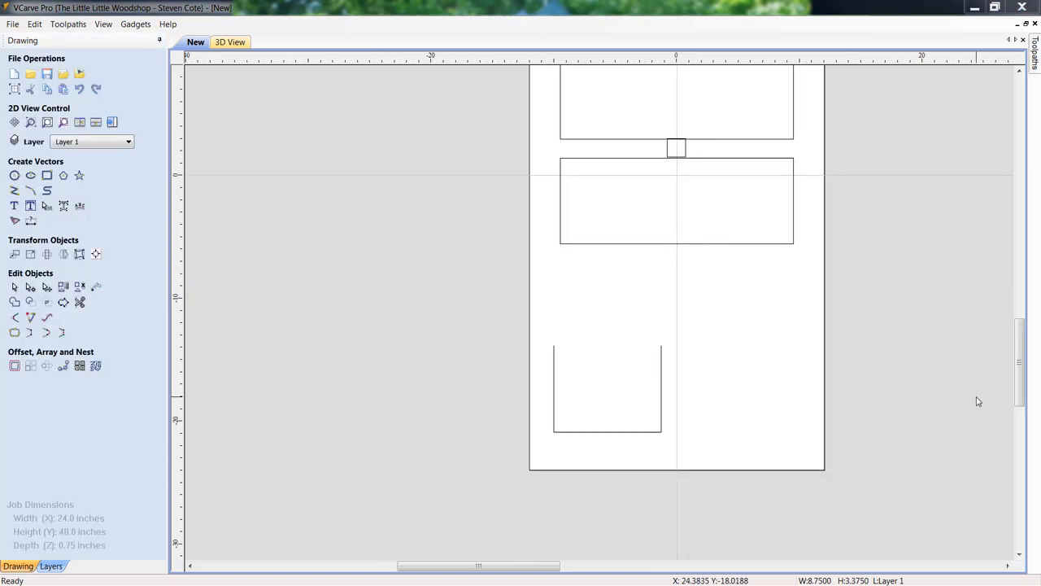
mouse_move(925, 415)
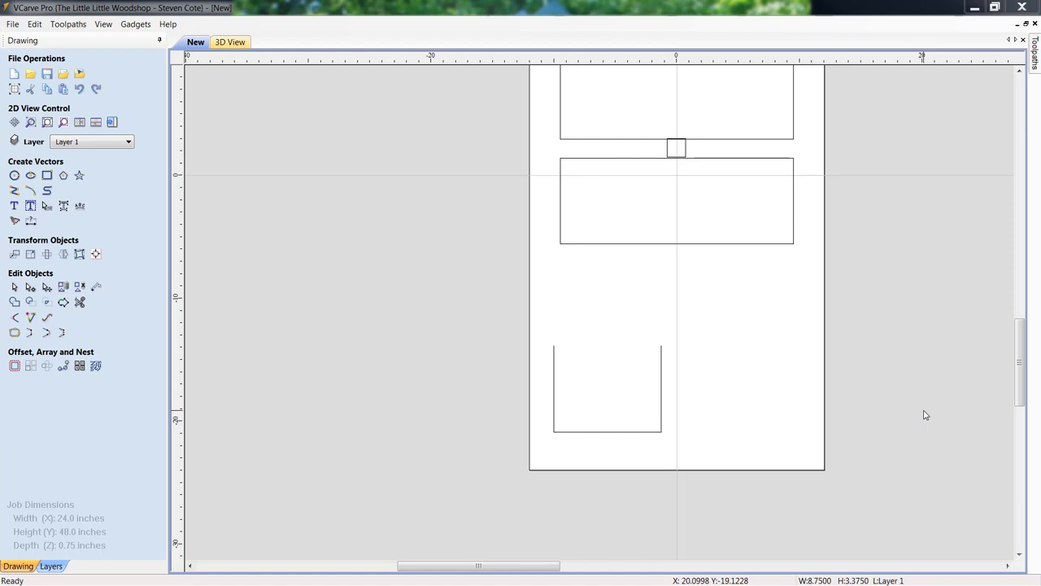
mouse_move(604, 414)
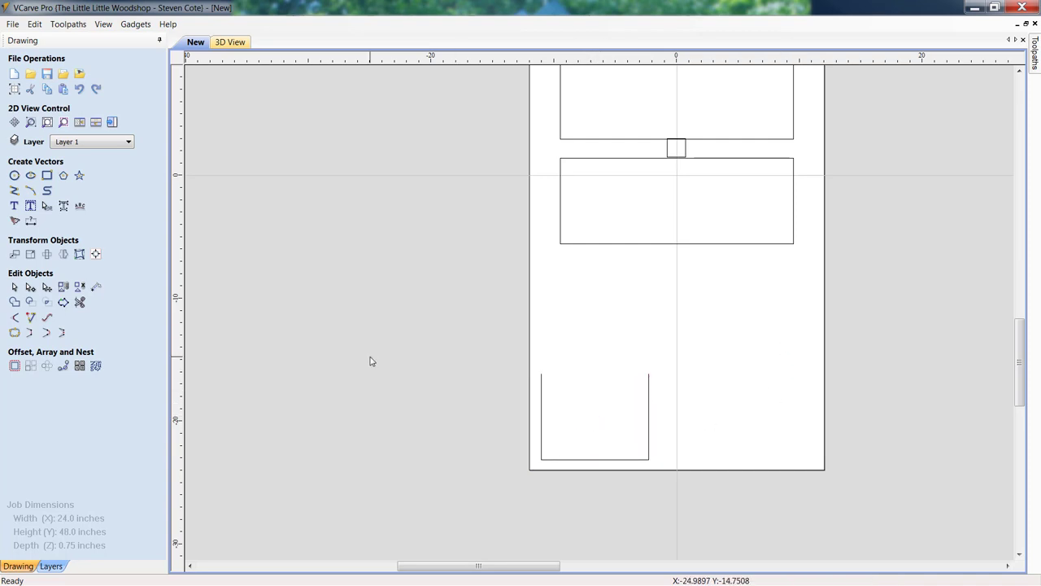
mouse_move(46, 176)
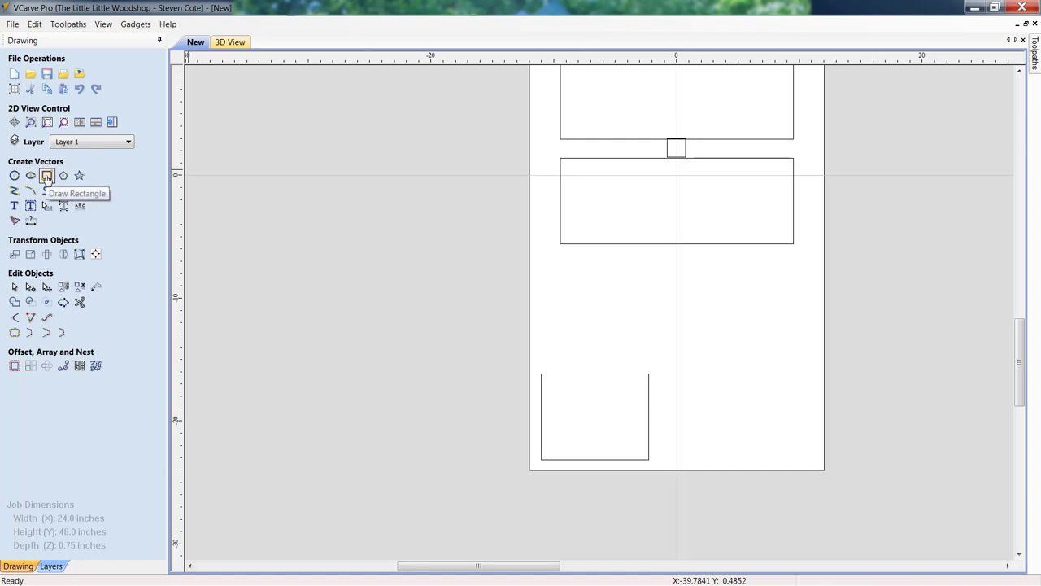
Draw an 8.75 by 8.75 inch square right of the centre line
left_click(45, 176)
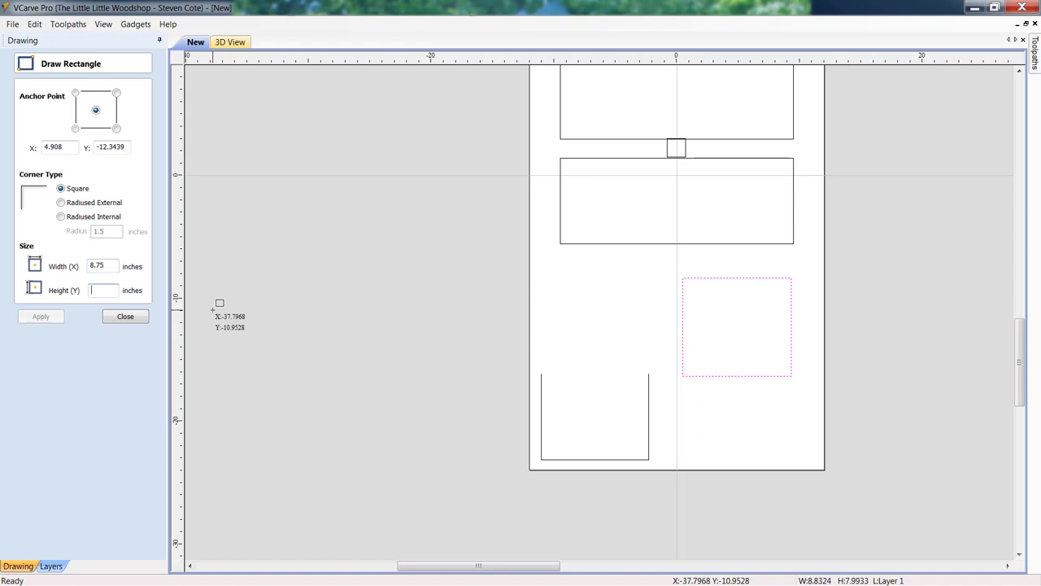
type("8.75")
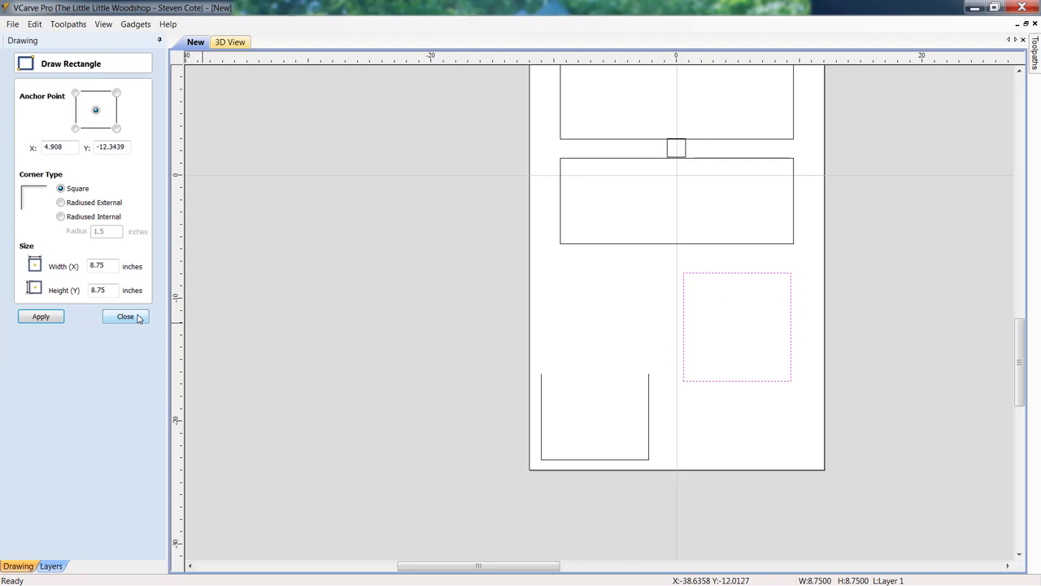
left_click(124, 316)
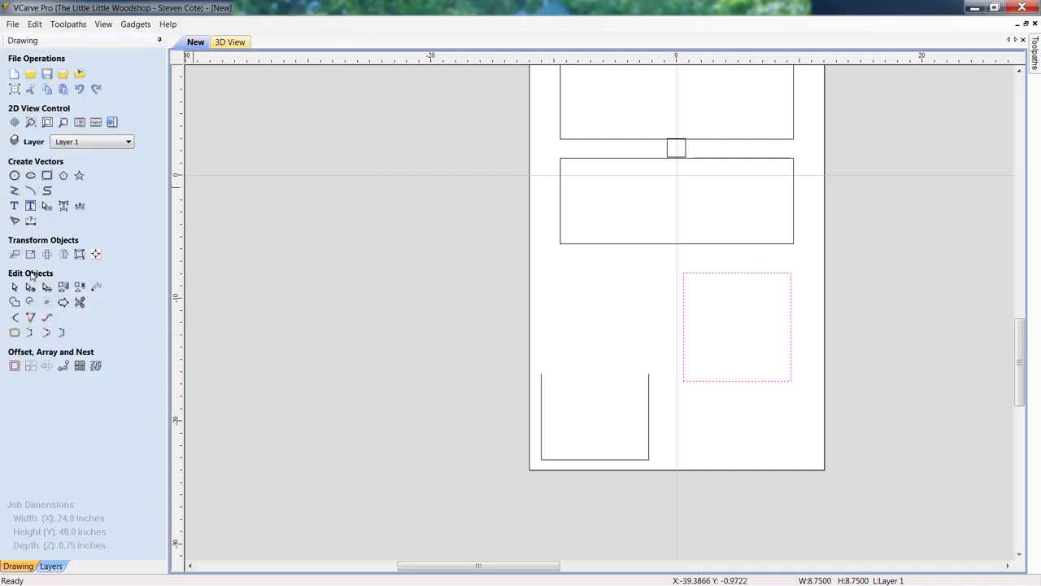
mouse_move(30, 286)
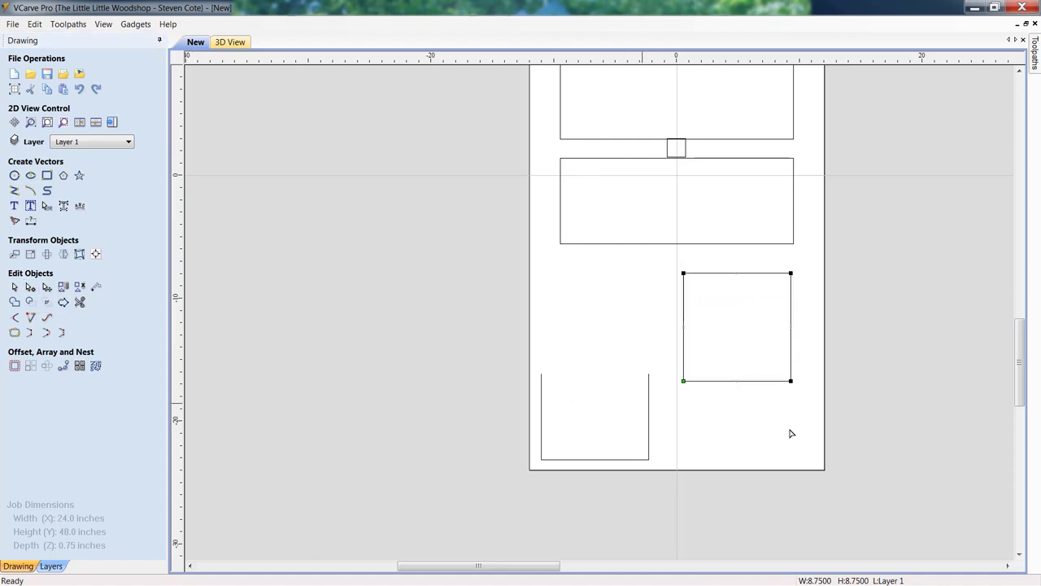
mouse_move(791, 382)
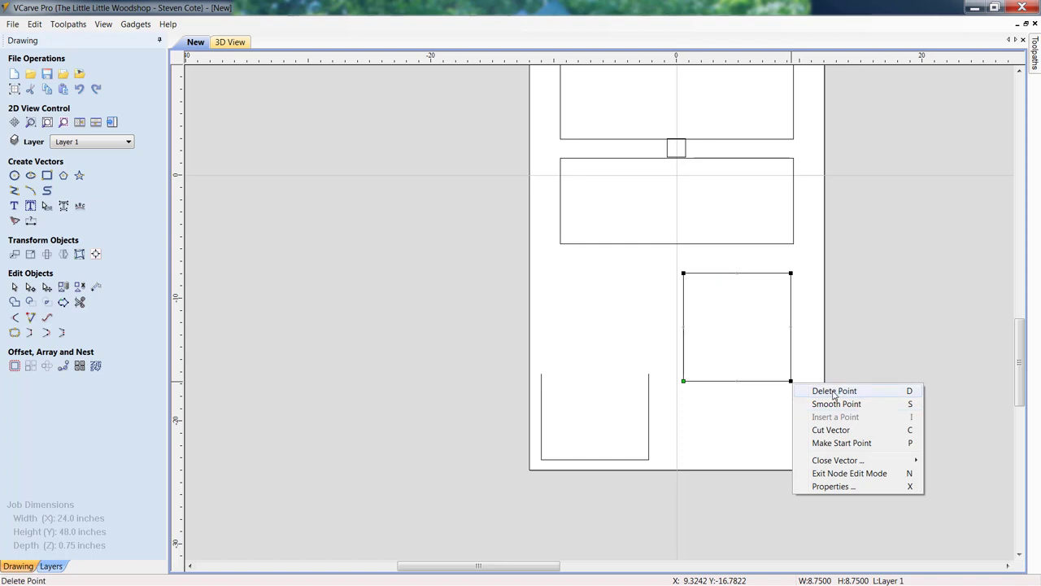
Delete the square's bottom-right corner node, leaving a right triangle
left_click(834, 390)
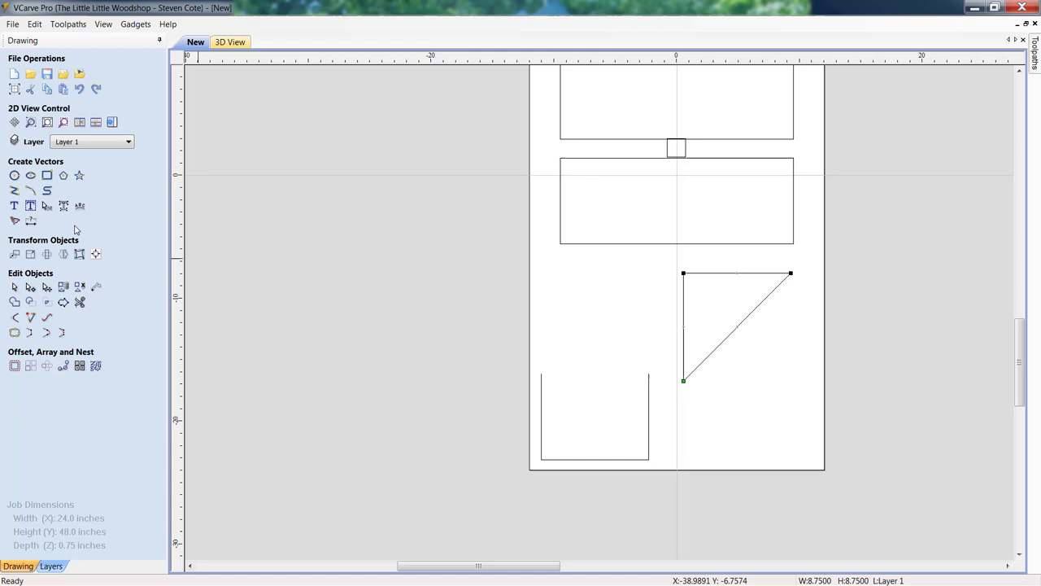
mouse_move(12, 239)
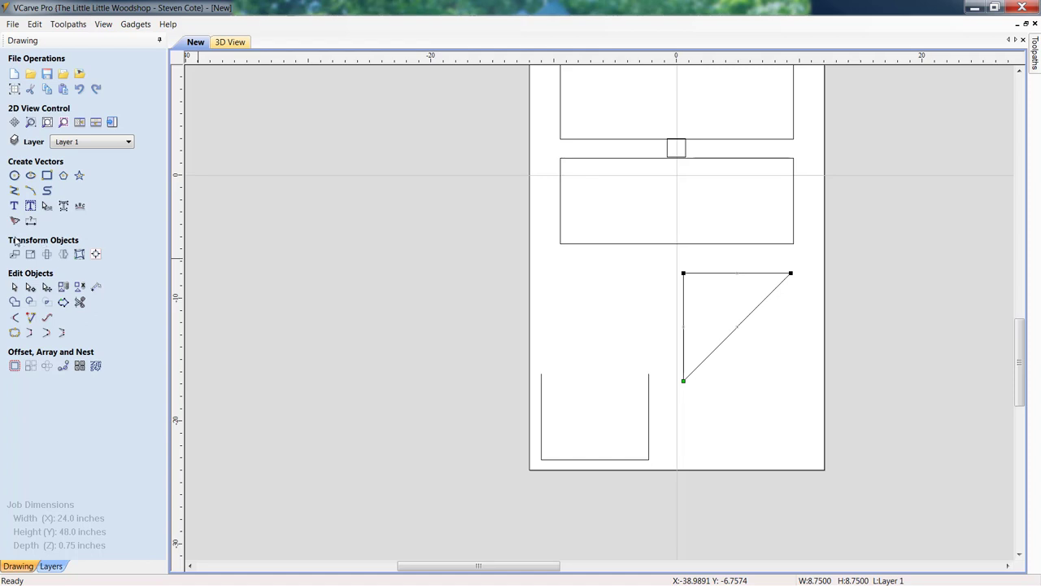
mouse_move(15, 286)
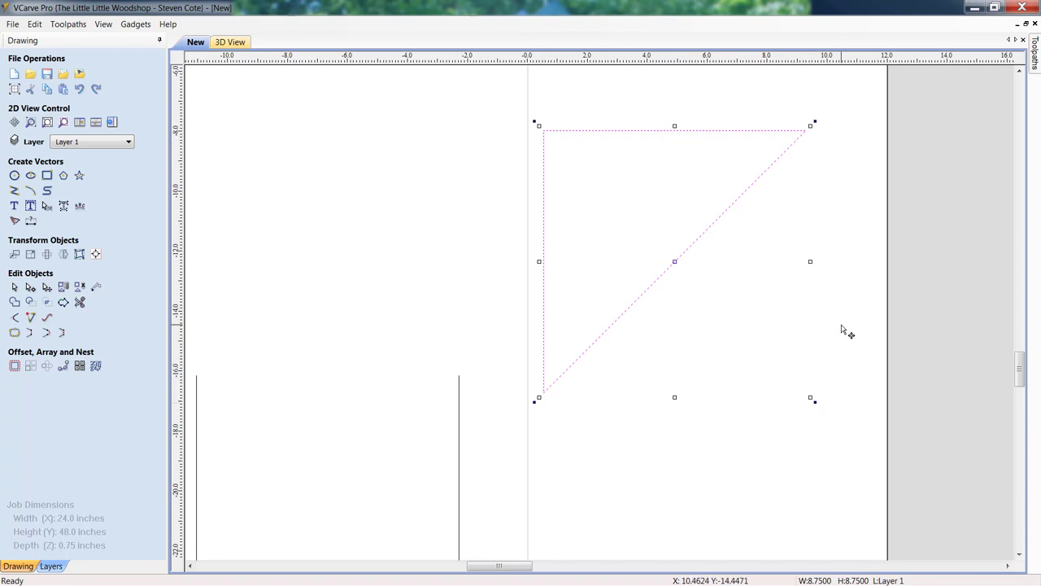
mouse_move(847, 127)
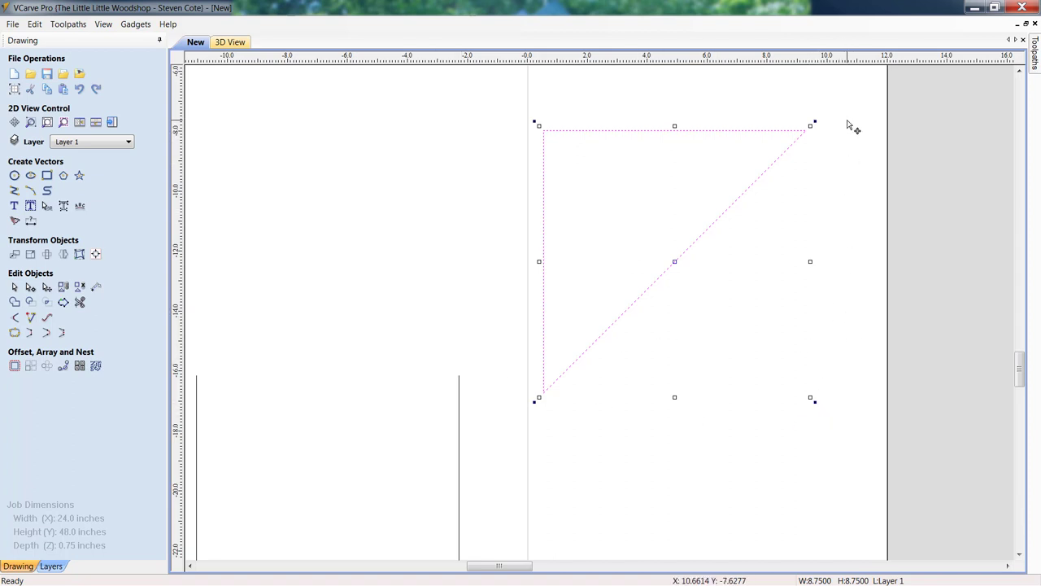
mouse_move(844, 125)
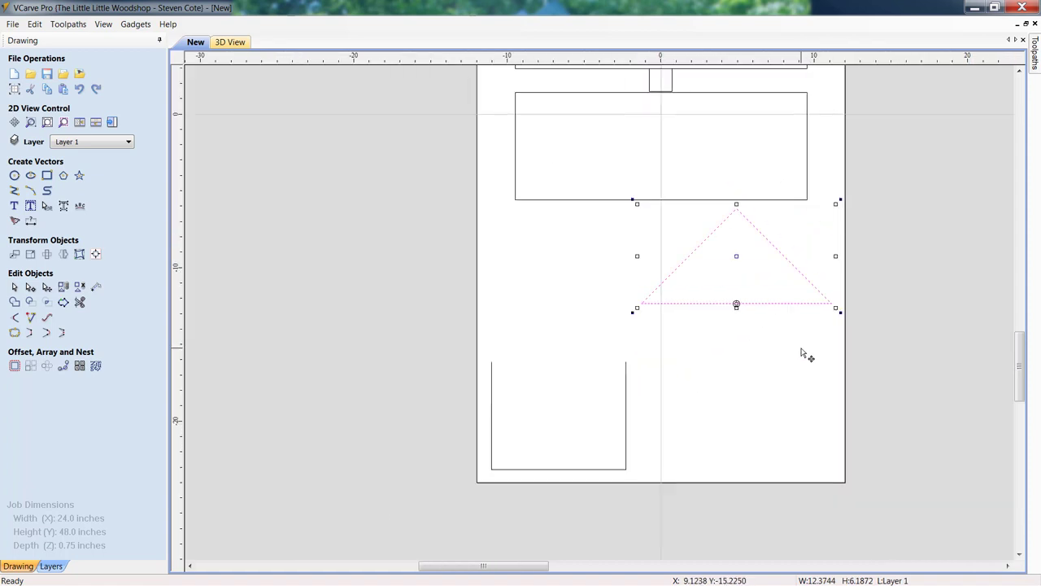
mouse_move(738, 254)
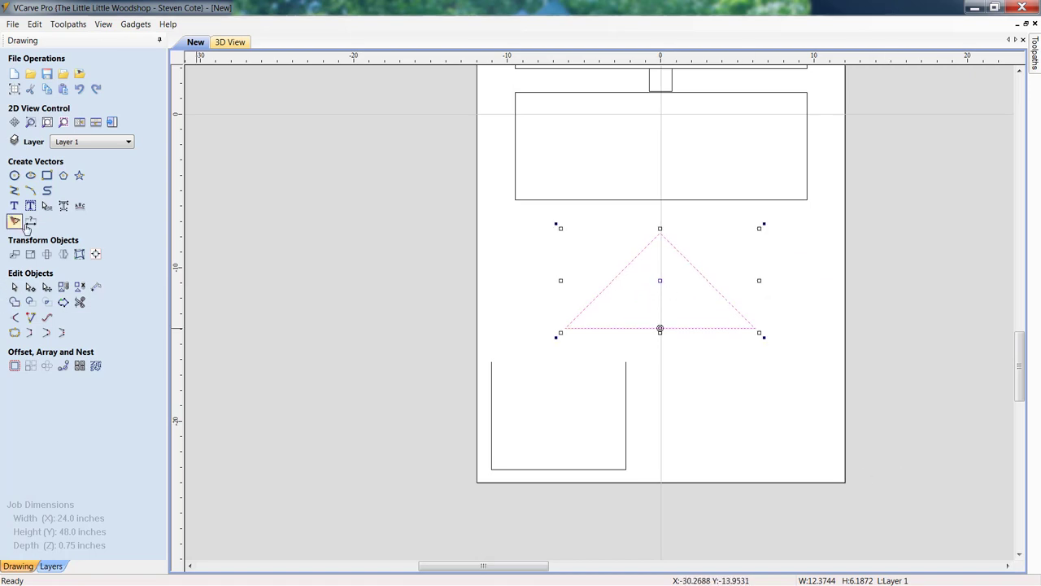
mouse_move(95, 254)
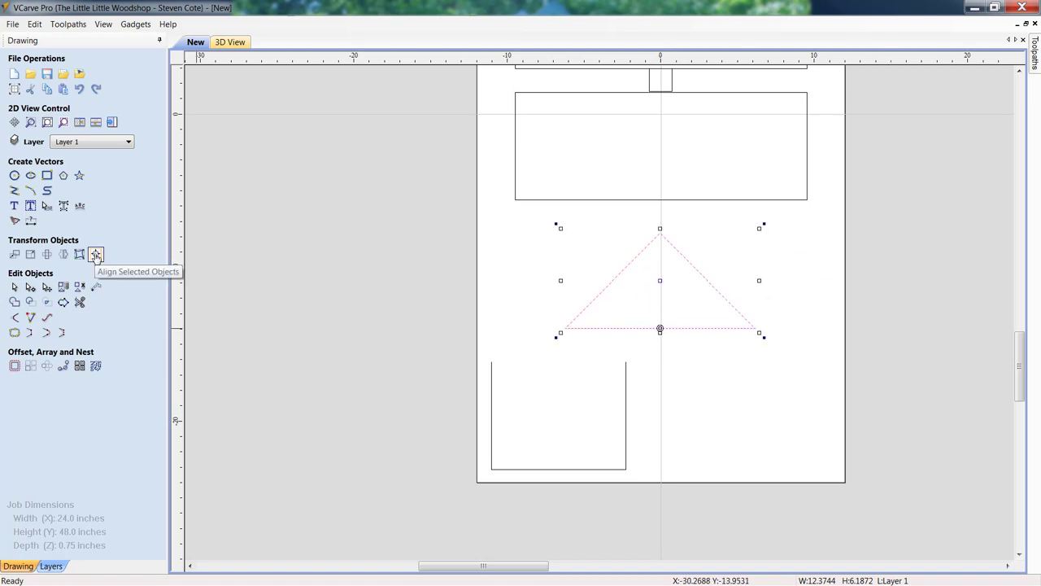
Centre the 8.75 by 7 inch rectangle and move it up under the triangle's base
left_click(95, 253)
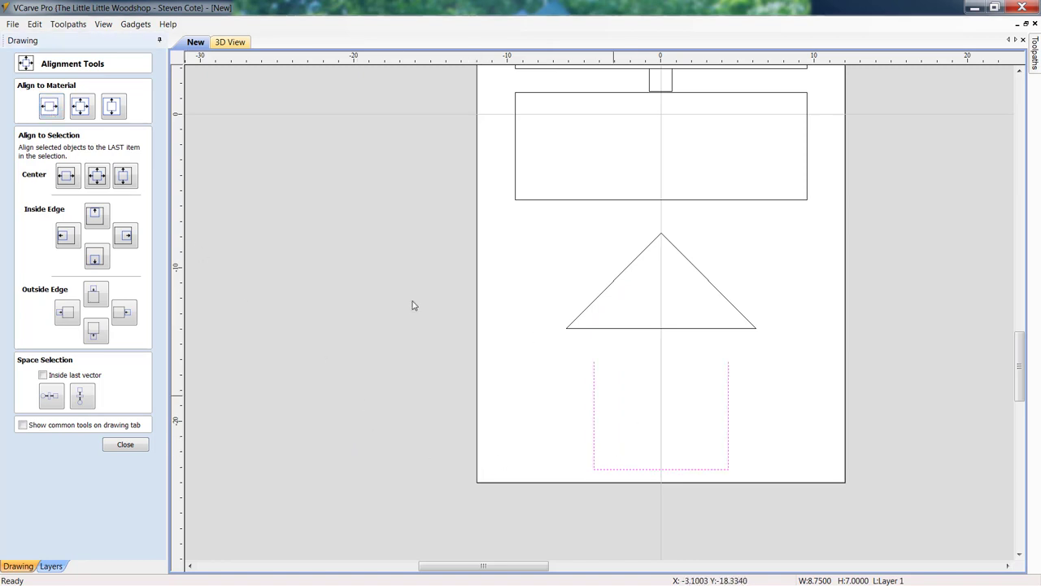
left_click(125, 444)
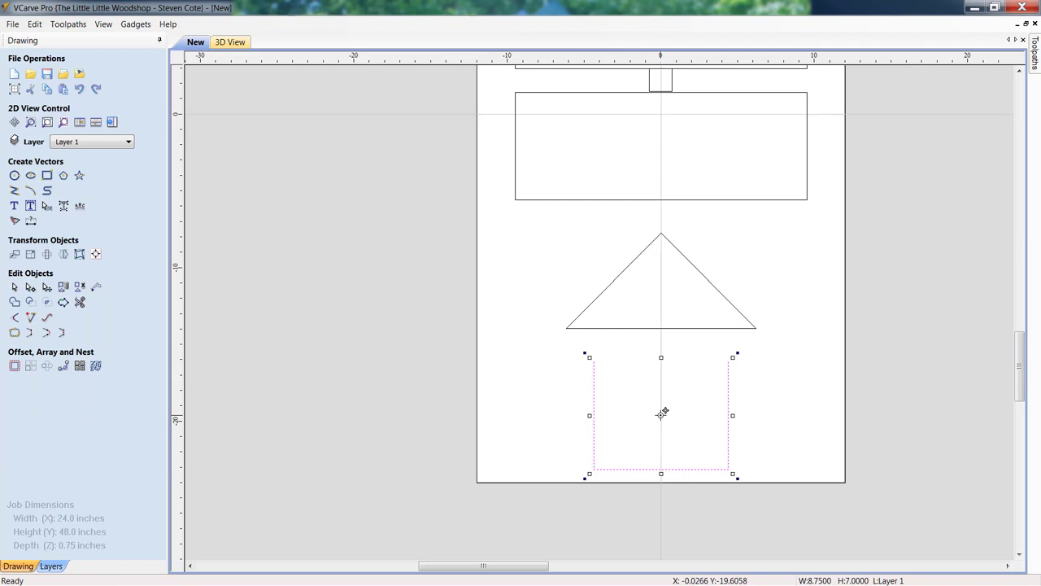
left_click_drag(662, 414, 685, 408)
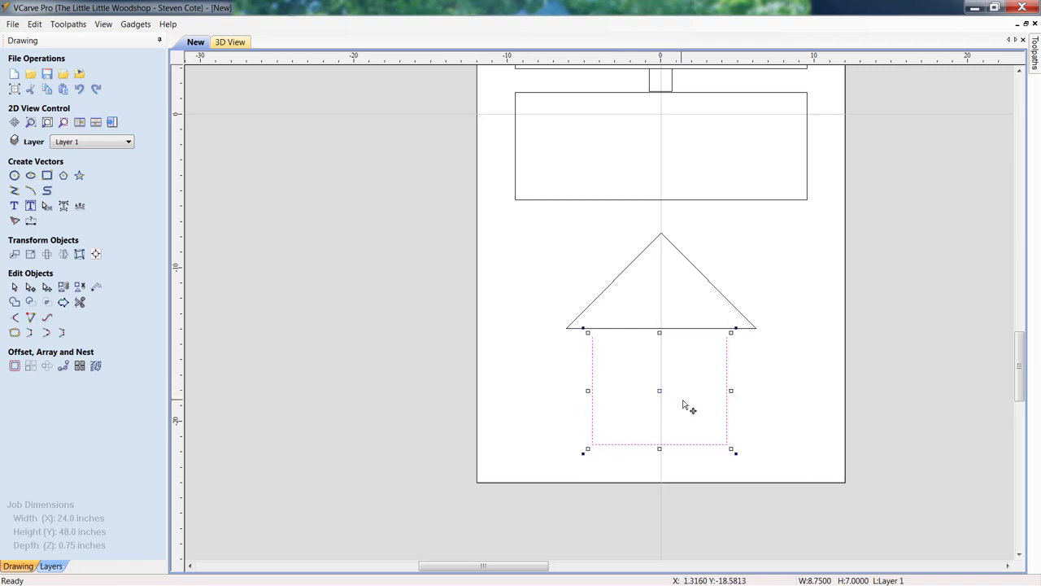
mouse_move(95, 253)
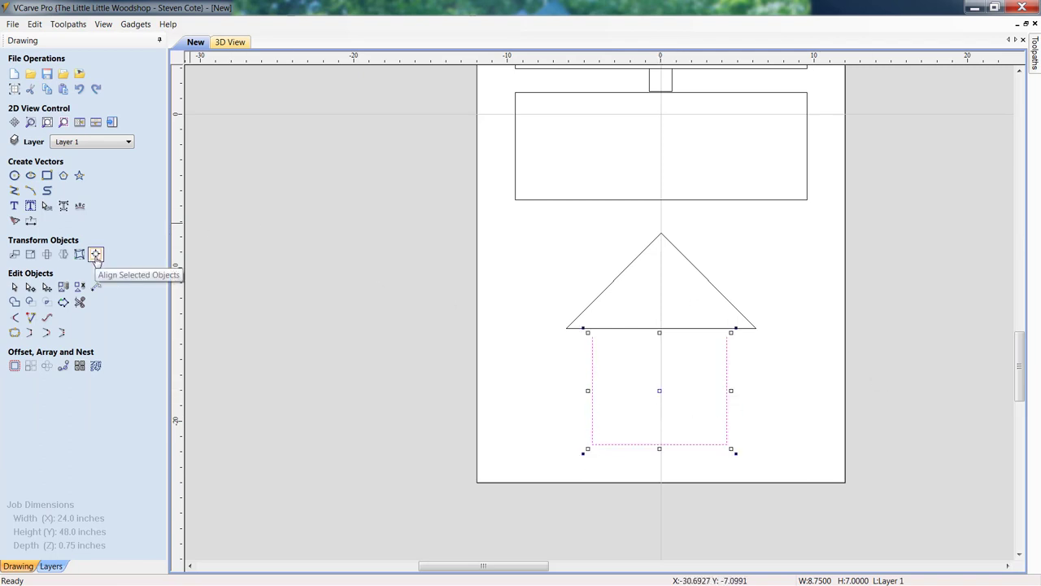
left_click(96, 254)
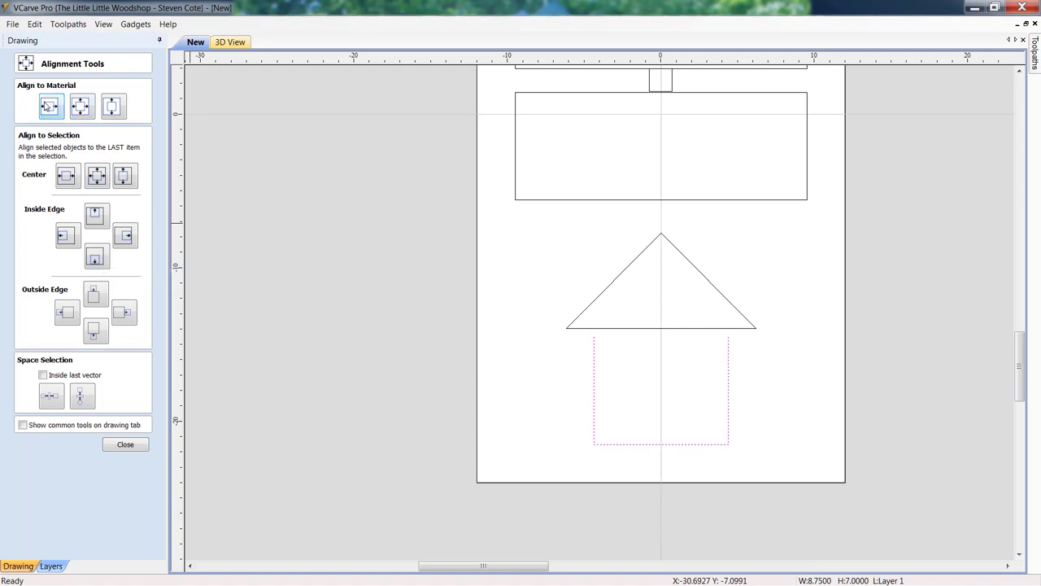
left_click(126, 444)
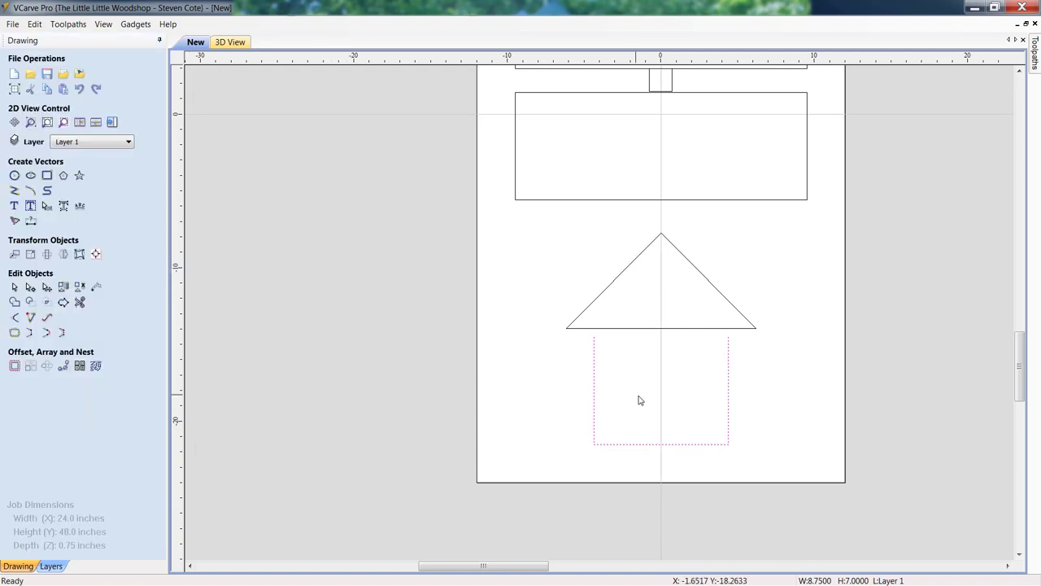
mouse_move(30, 287)
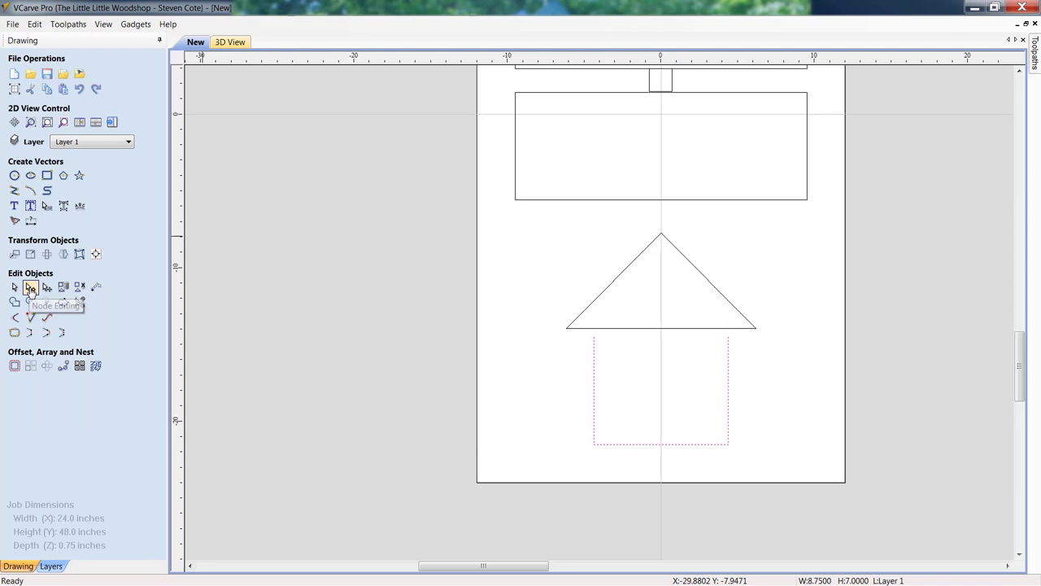
In node editing, delete the triangle's base and the rectangle's top segment
left_click(30, 286)
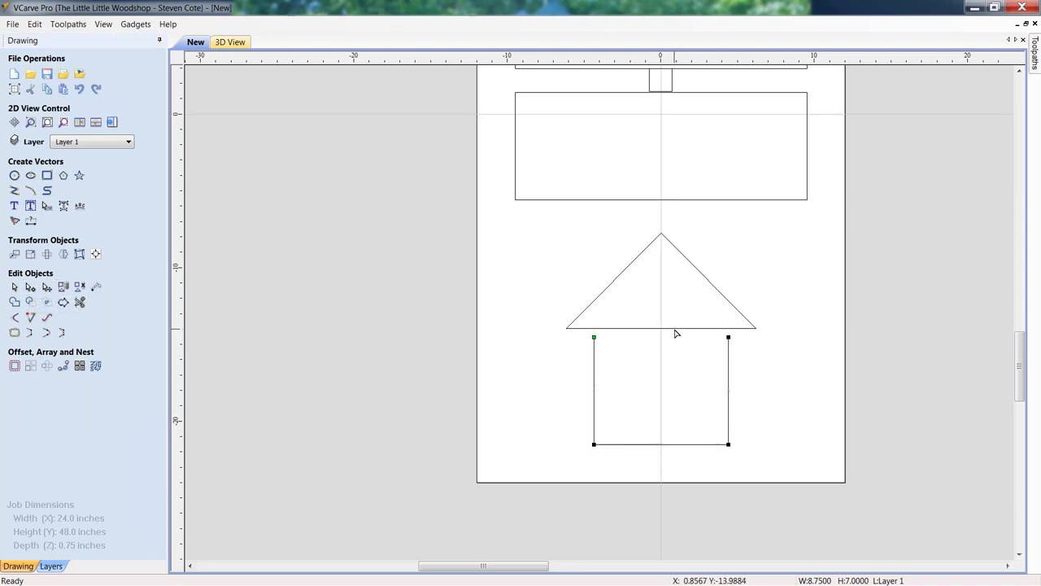
right_click(675, 333)
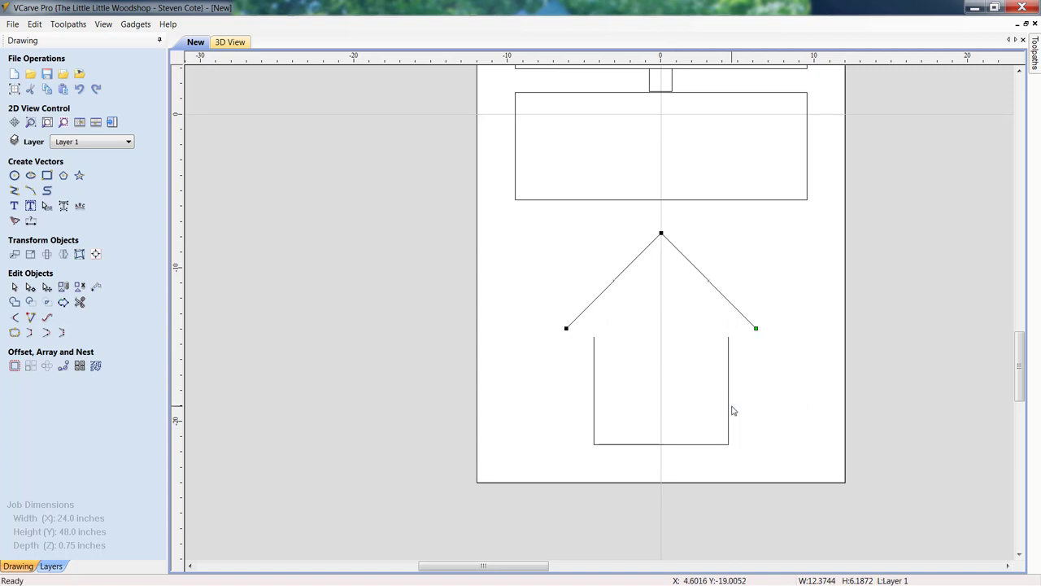
mouse_move(762, 359)
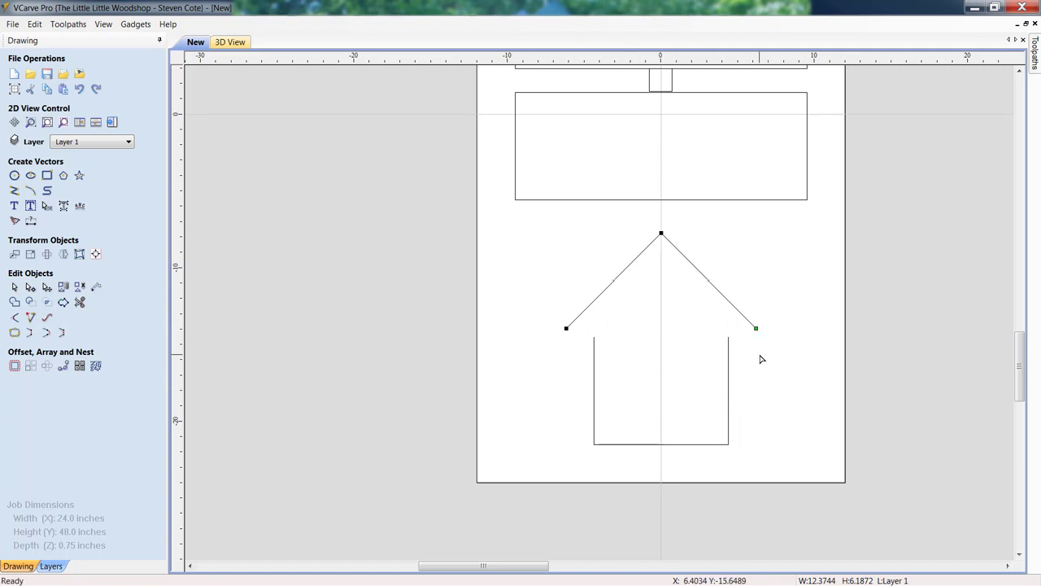
mouse_move(757, 356)
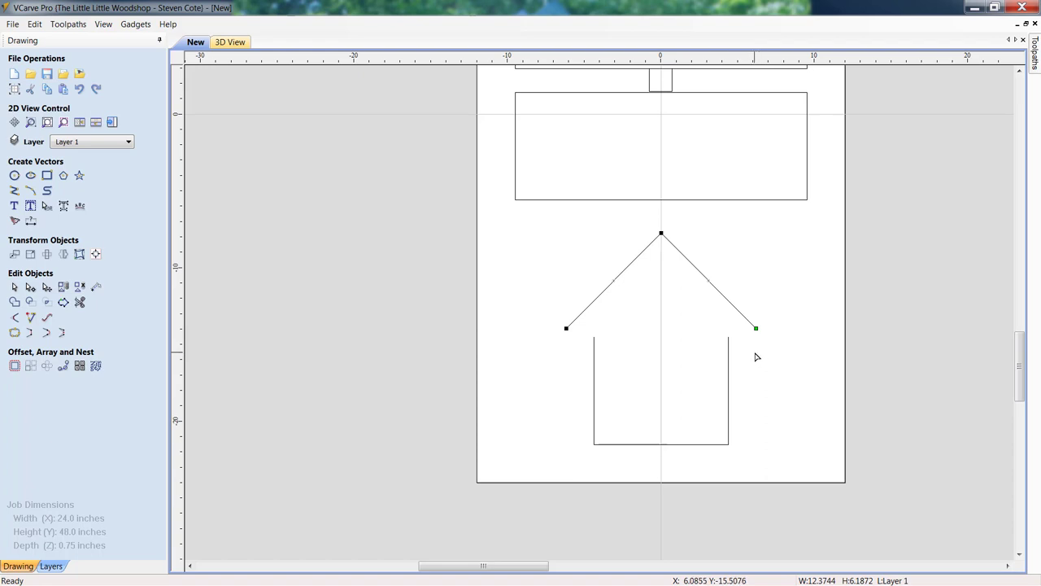
mouse_move(794, 371)
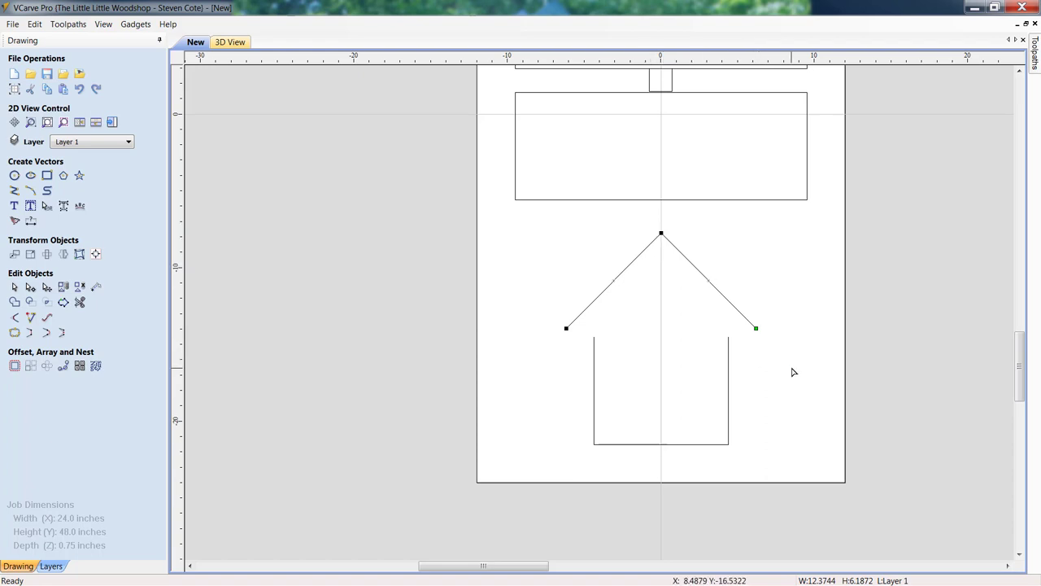
mouse_move(790, 412)
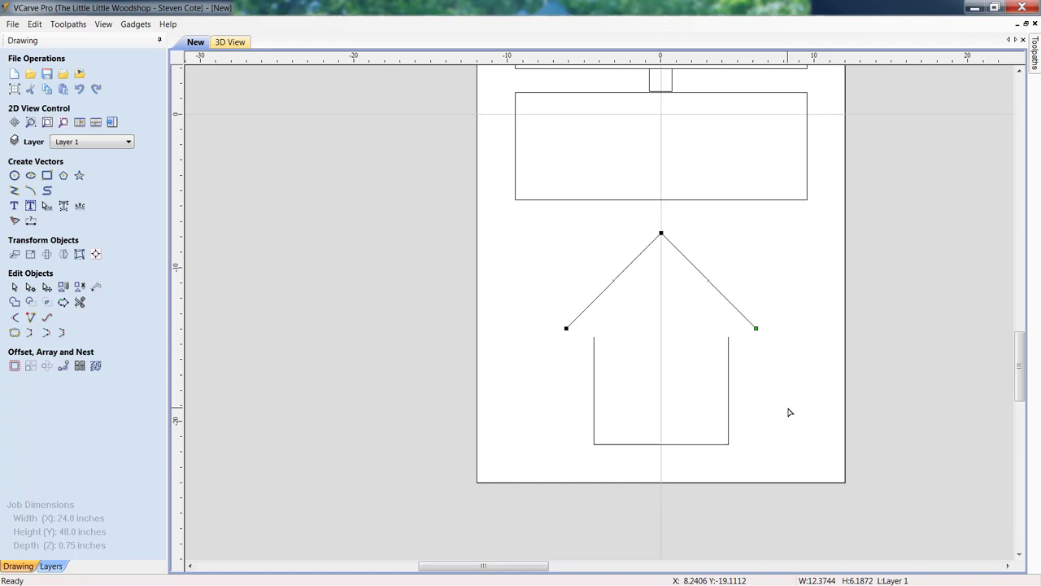
mouse_move(607, 356)
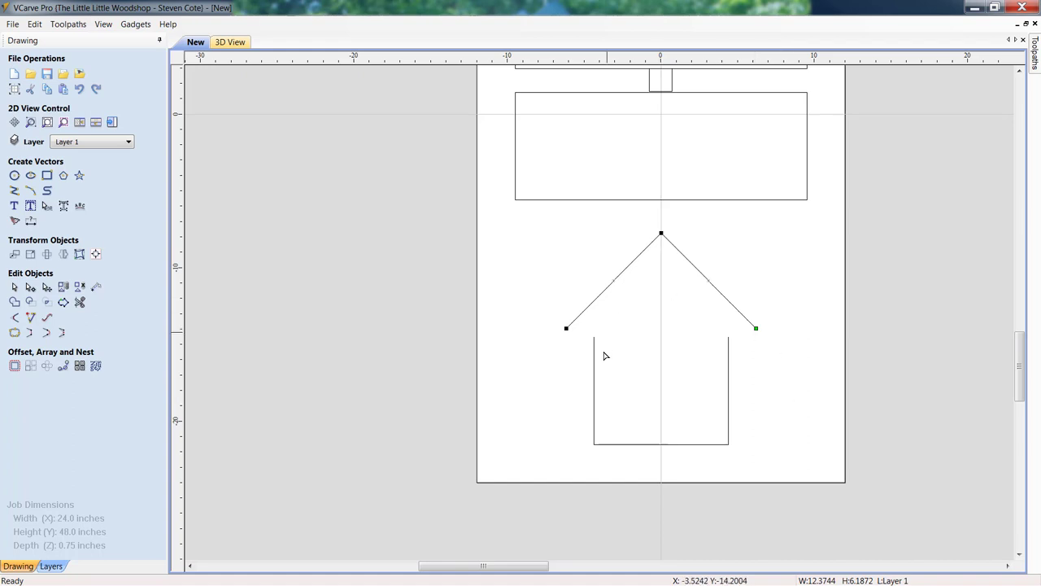
mouse_move(508, 376)
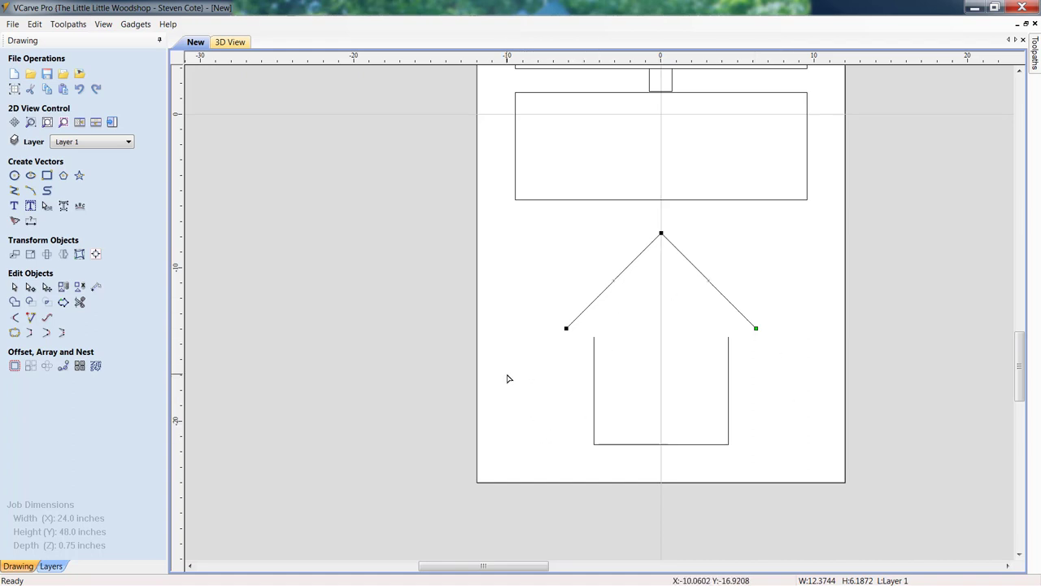
mouse_move(546, 362)
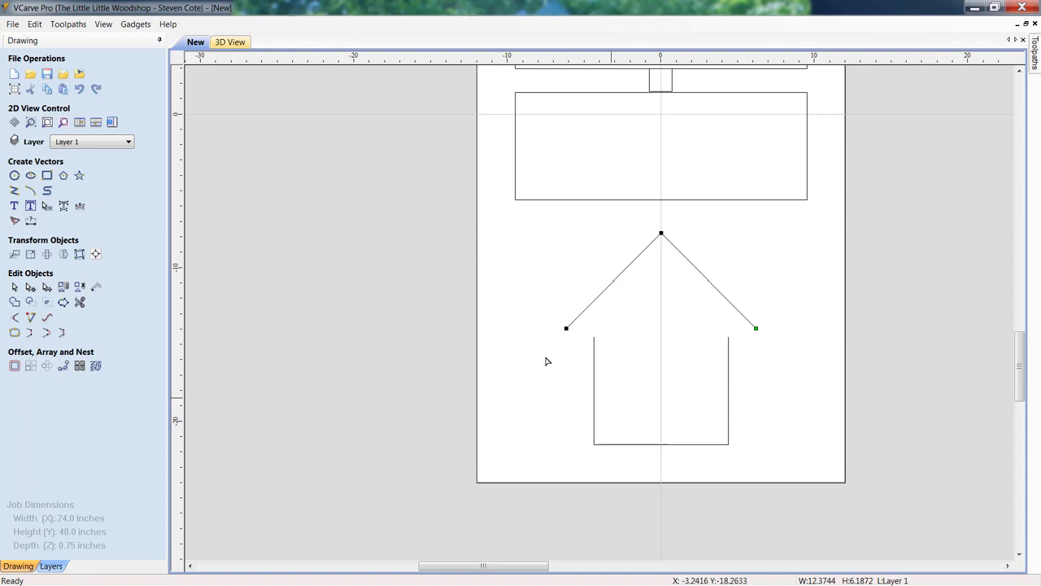
mouse_move(773, 343)
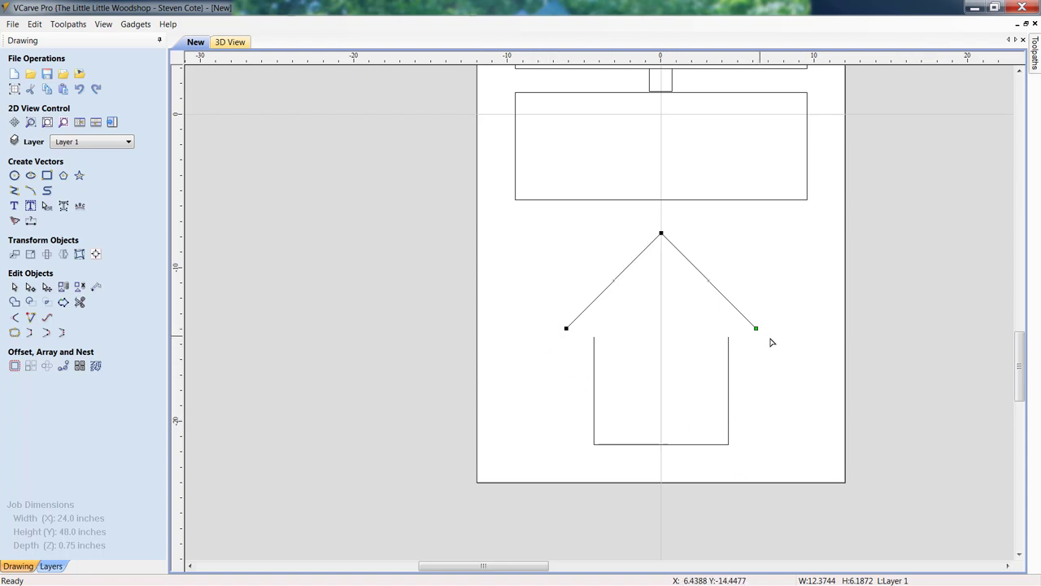
mouse_move(599, 411)
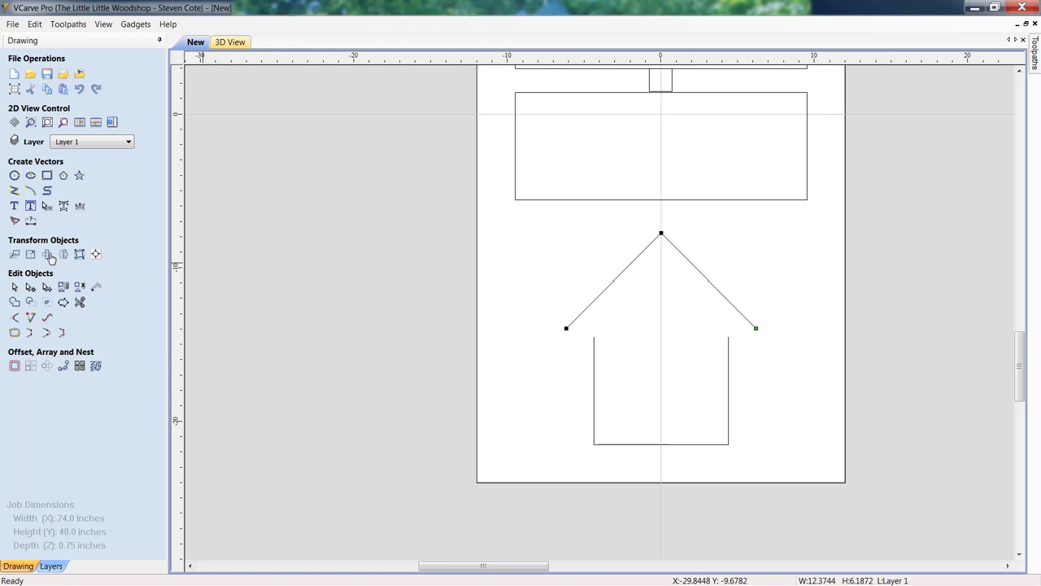
mouse_move(30, 254)
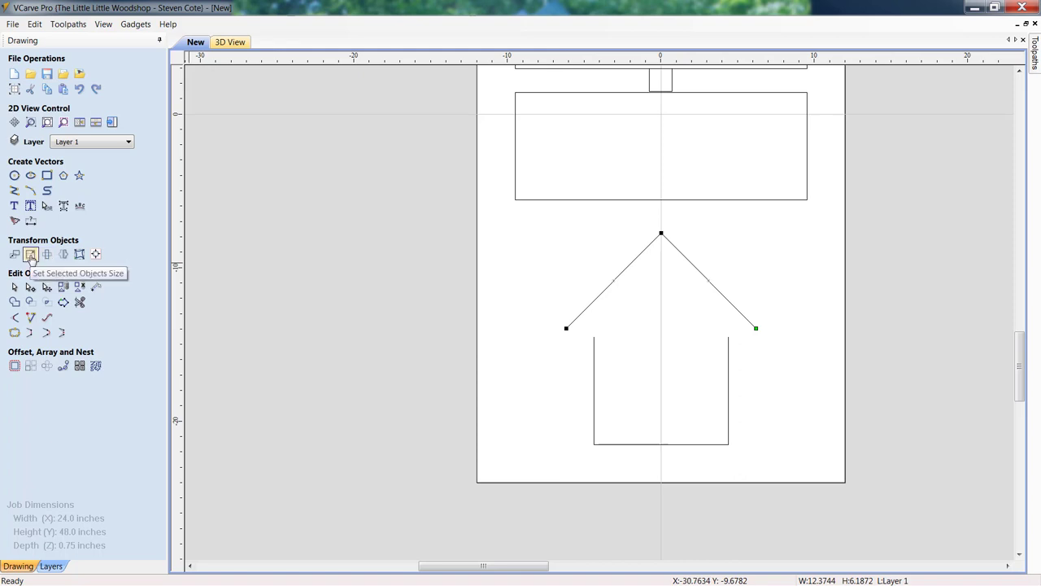
Resize the roof lines to 8.75 inches wide by 4.375 inches high
left_click(31, 253)
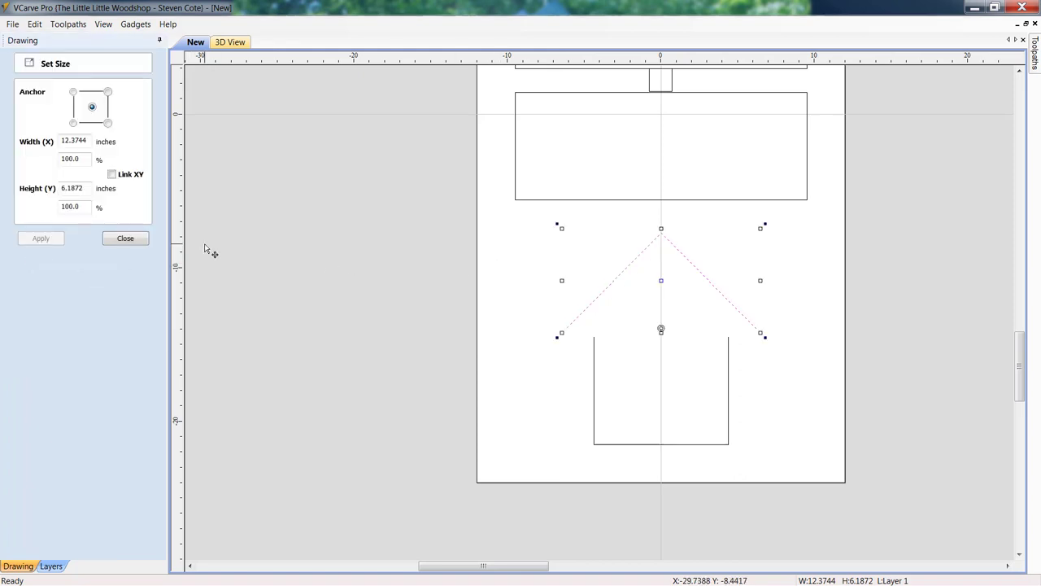
mouse_move(273, 140)
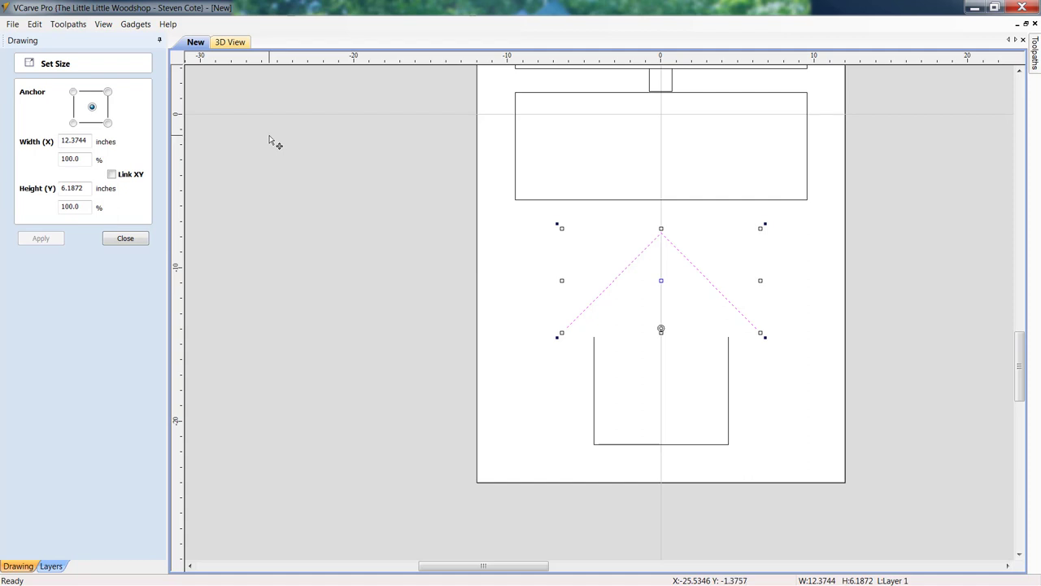
mouse_move(729, 294)
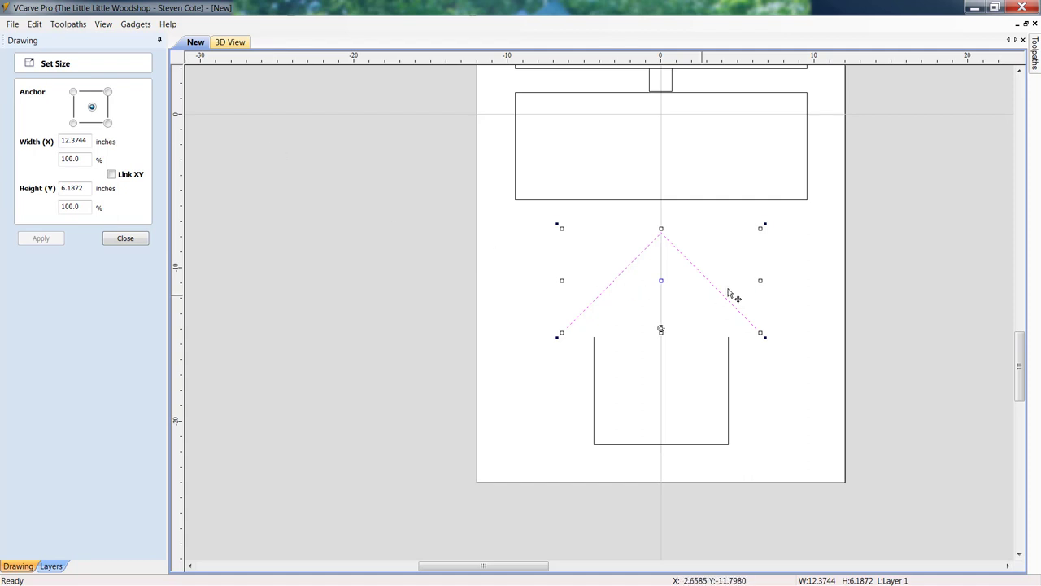
mouse_move(702, 270)
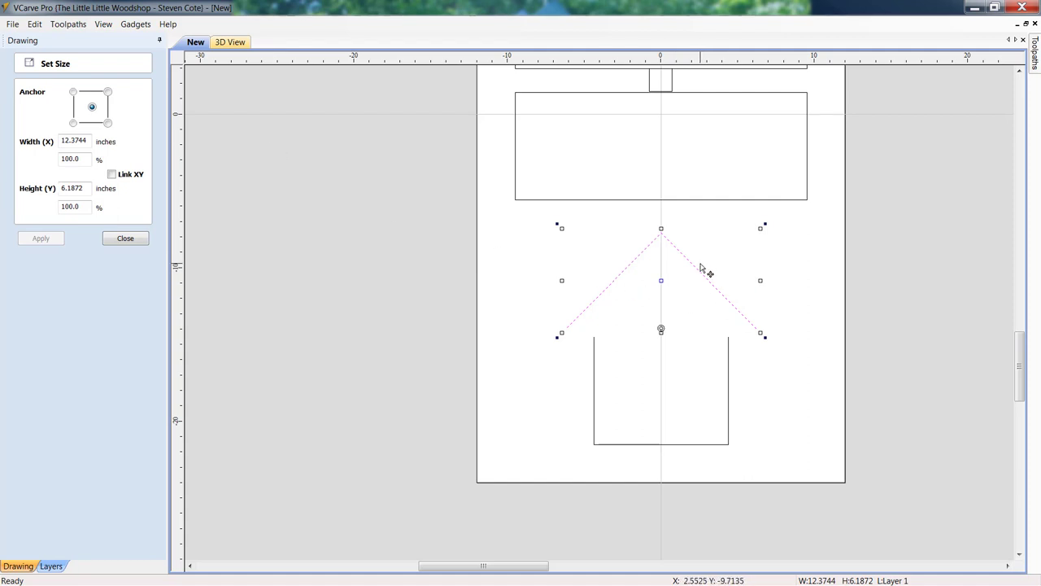
mouse_move(207, 163)
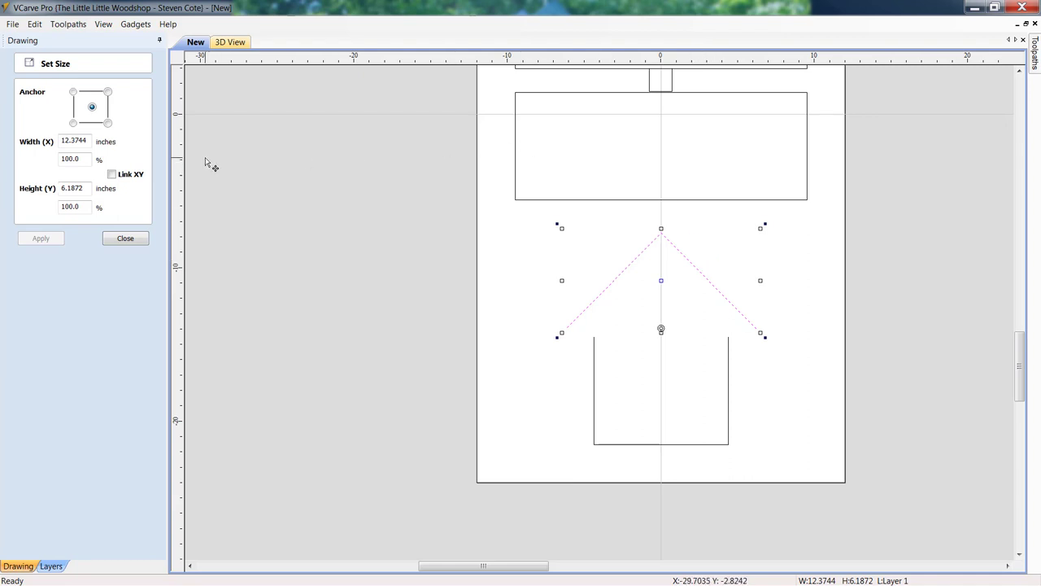
mouse_move(150, 163)
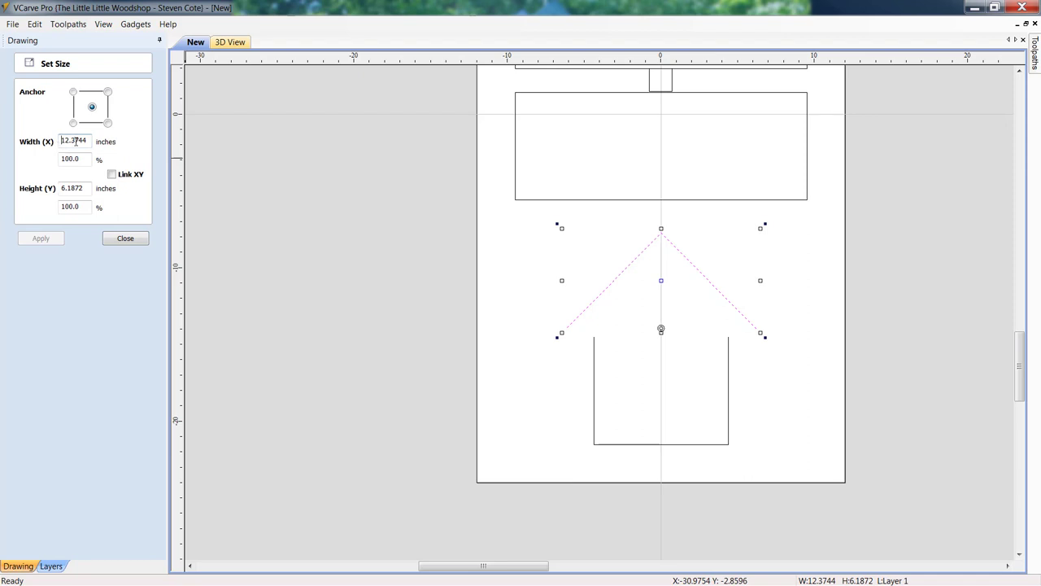
triple_click(76, 140)
type("8")
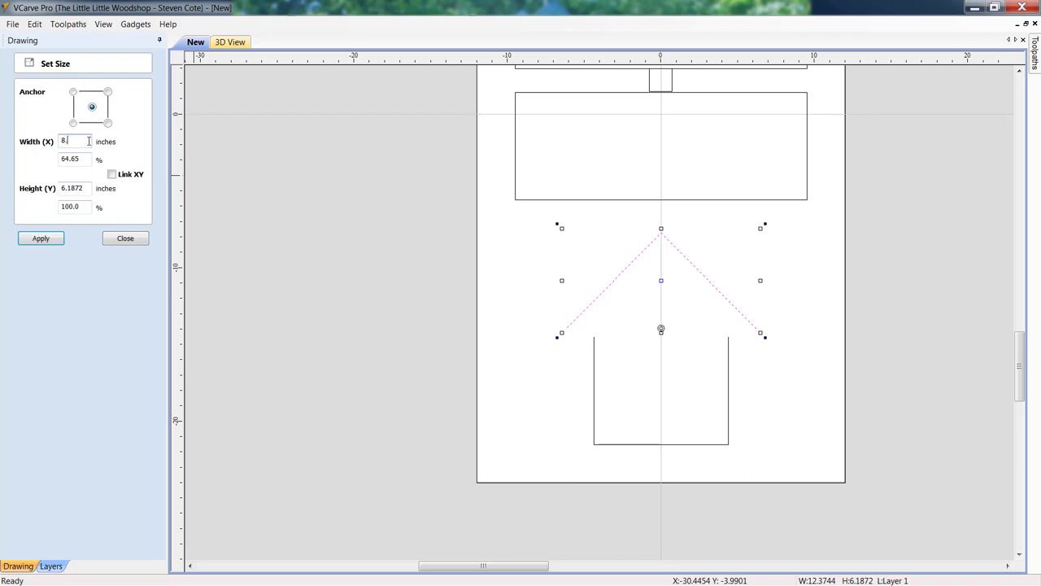
type(".75")
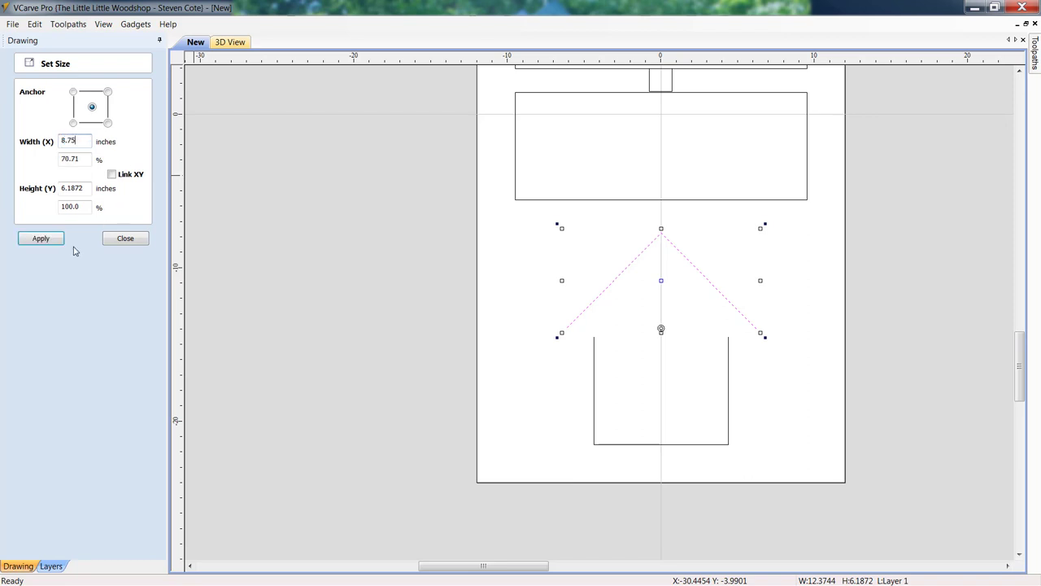
left_click(40, 238)
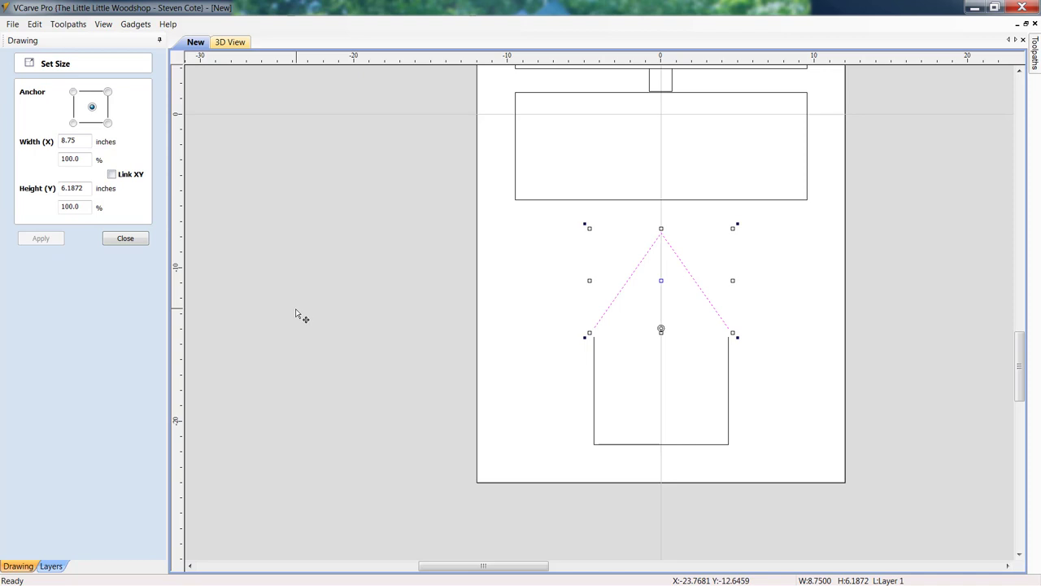
mouse_move(88, 200)
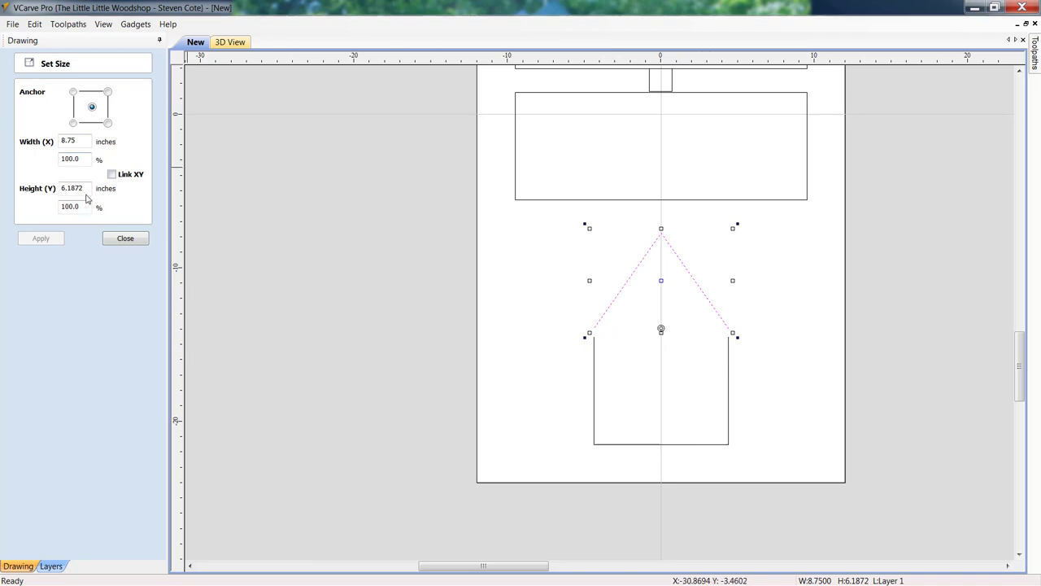
triple_click(71, 188)
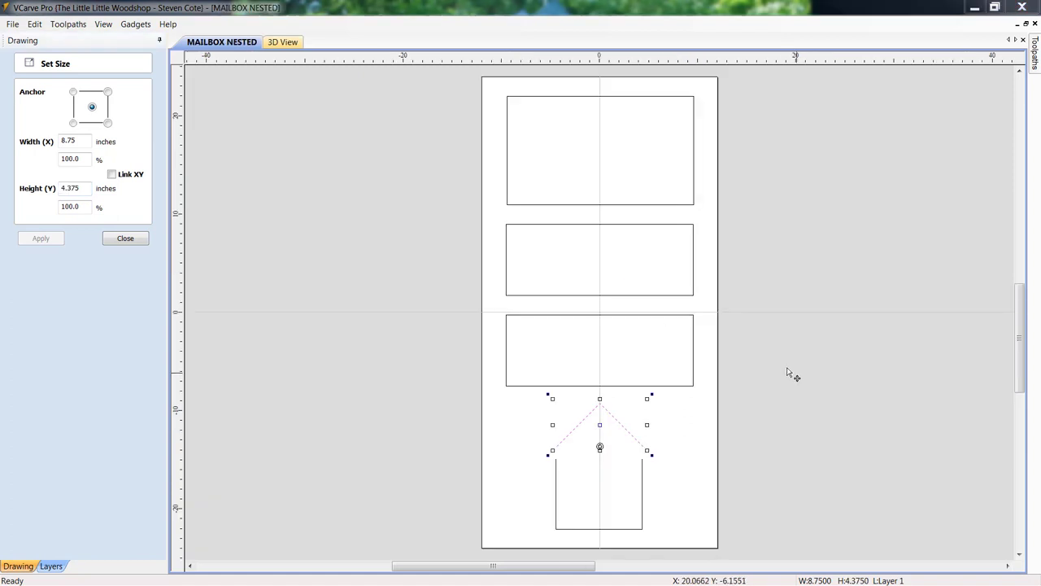
mouse_move(778, 386)
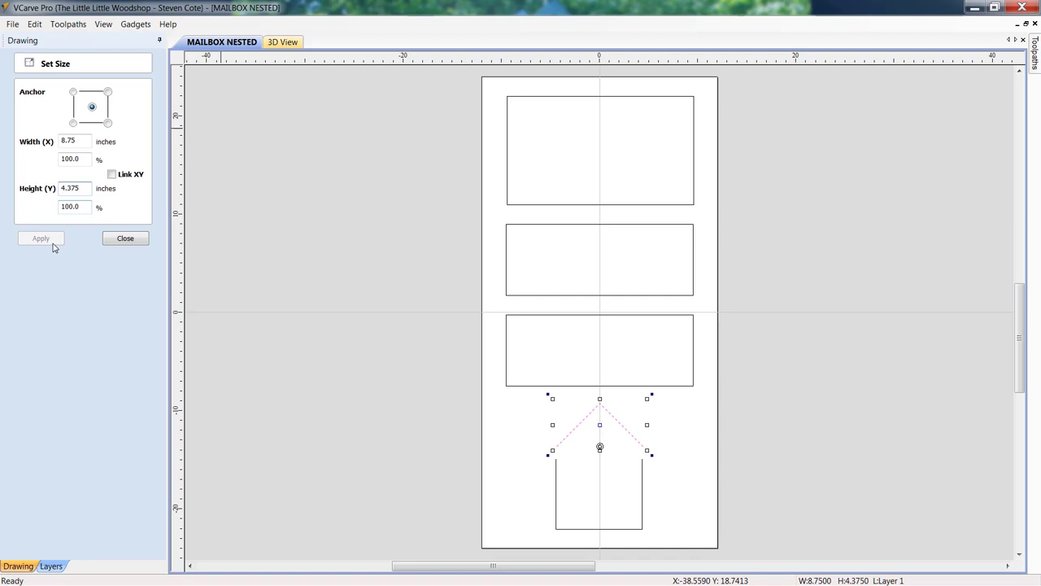
left_click(125, 238)
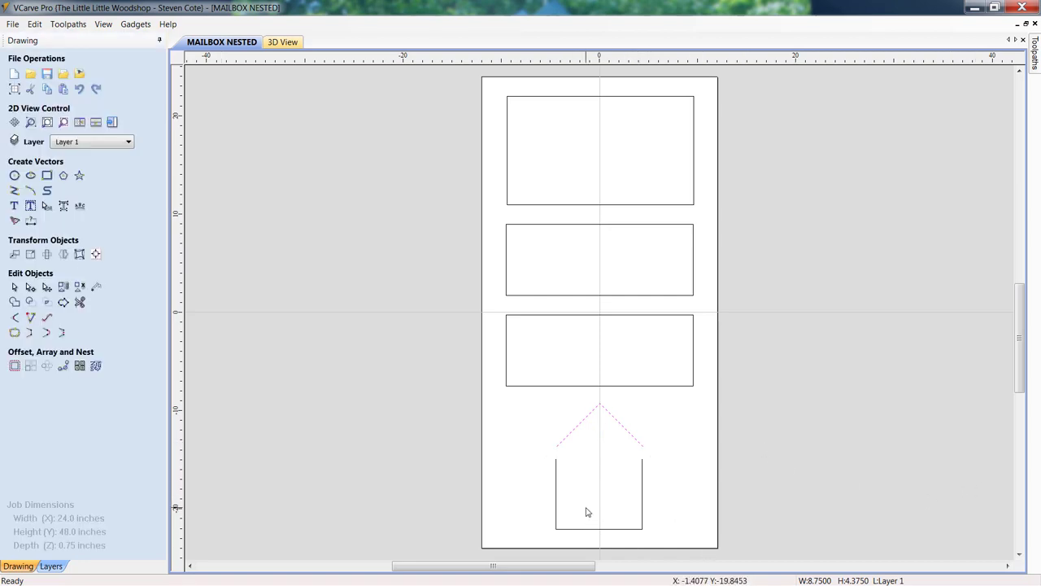
mouse_move(617, 496)
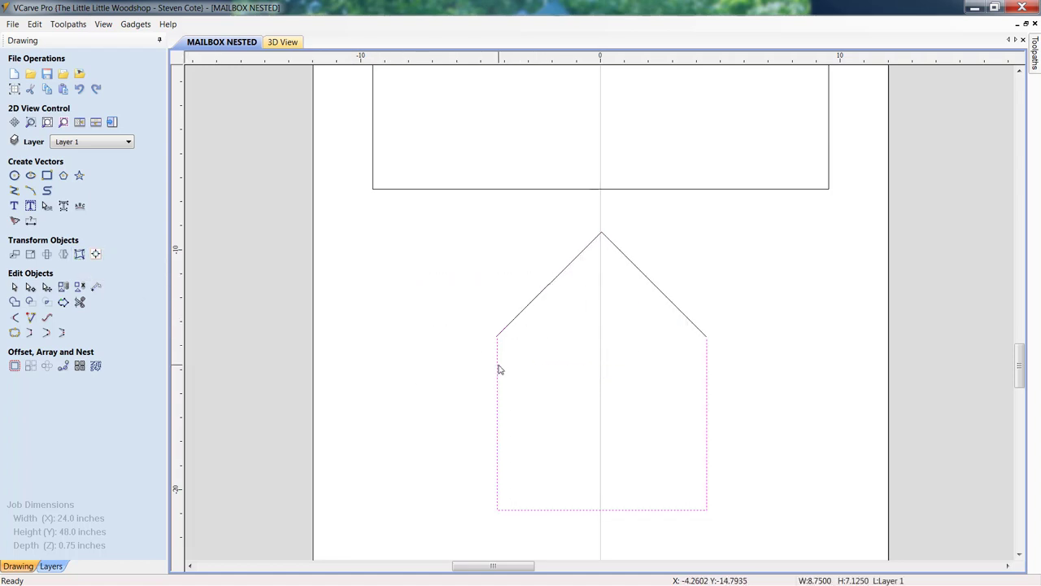
mouse_move(95, 254)
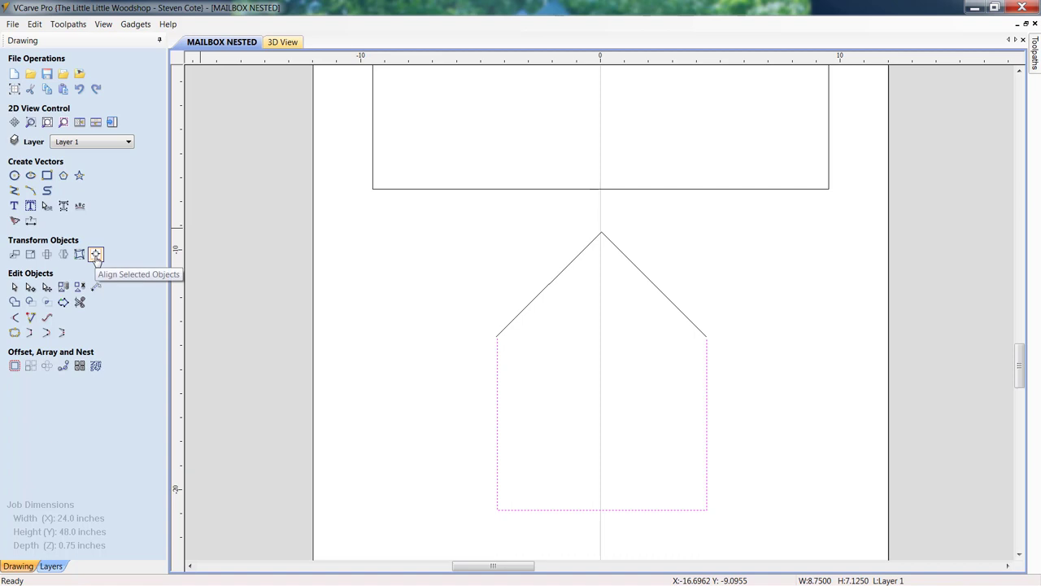
Centre the house outline on the material and join its roof and wall vectors
left_click(95, 253)
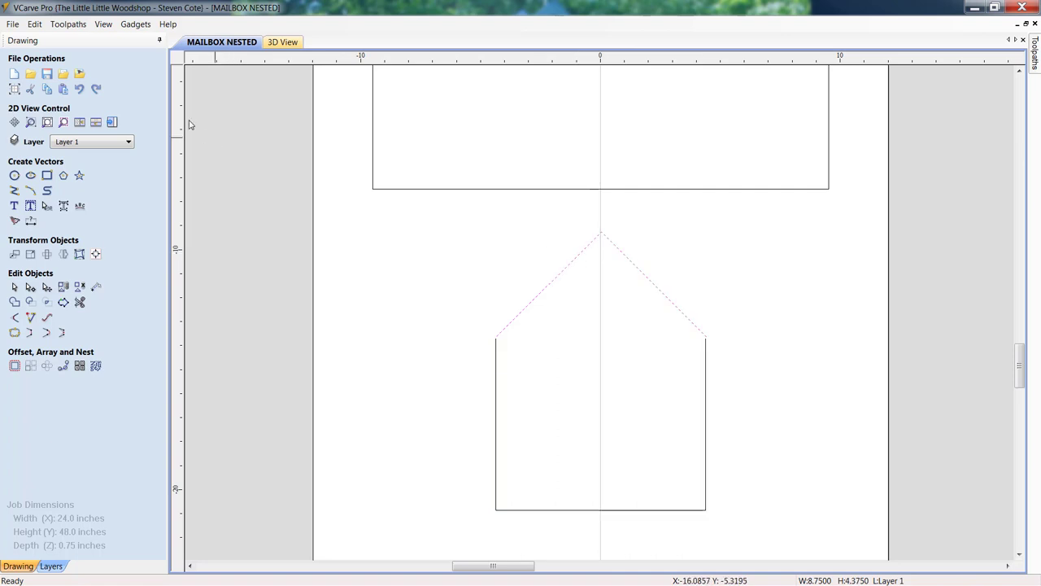
mouse_move(95, 254)
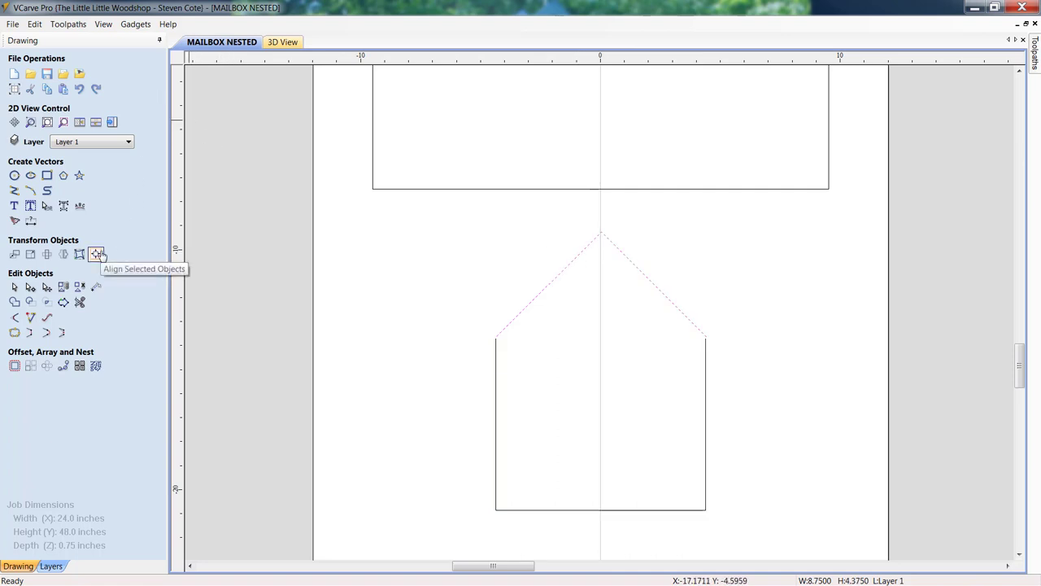
left_click(96, 254)
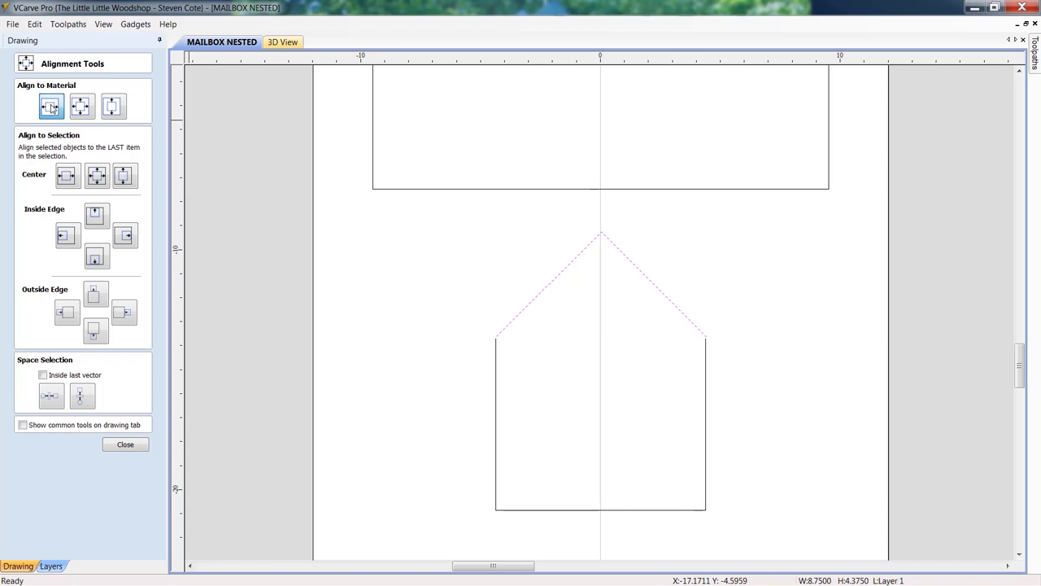
left_click(126, 445)
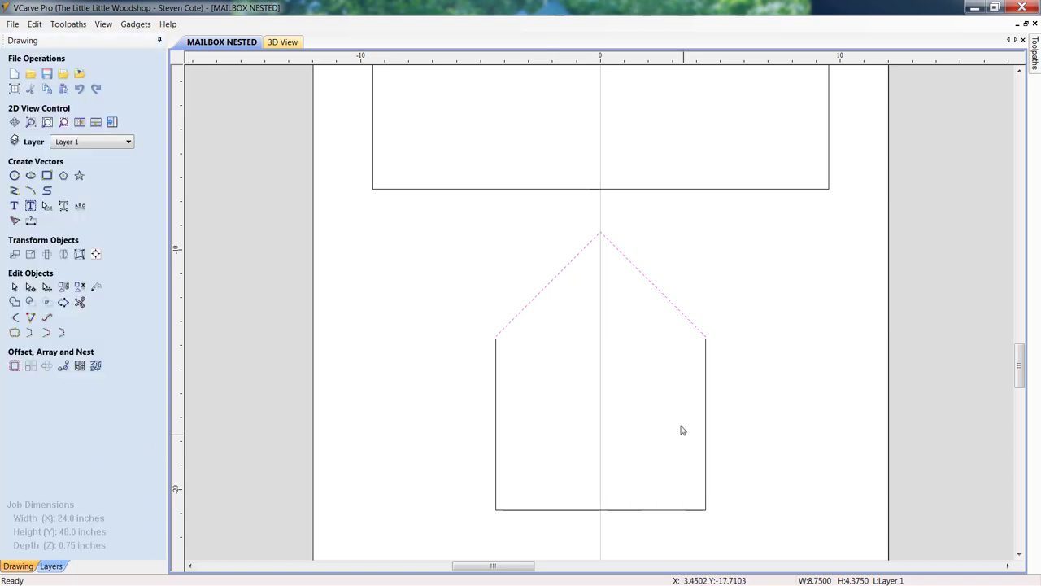
mouse_move(507, 368)
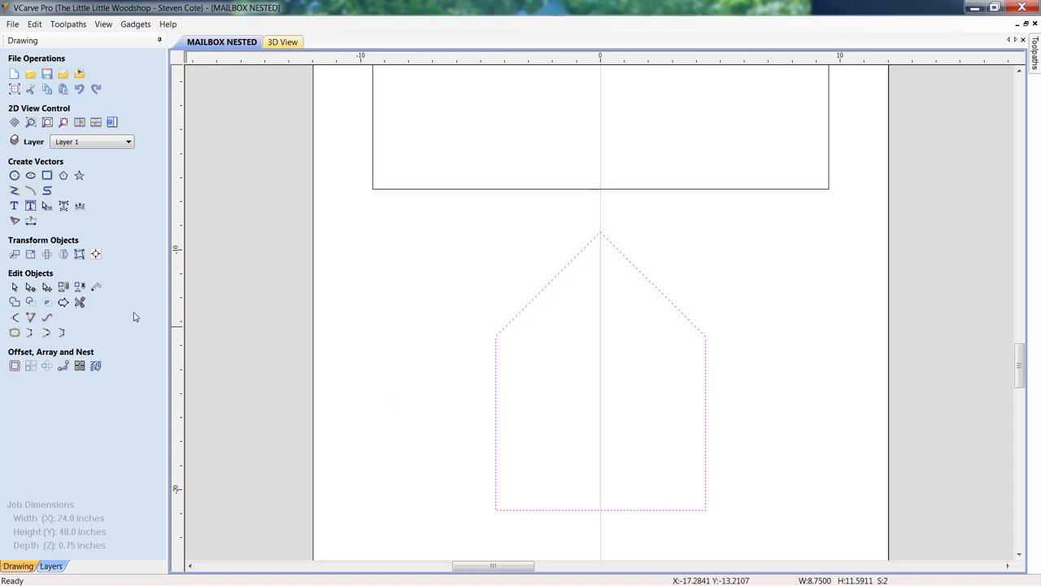
mouse_move(13, 334)
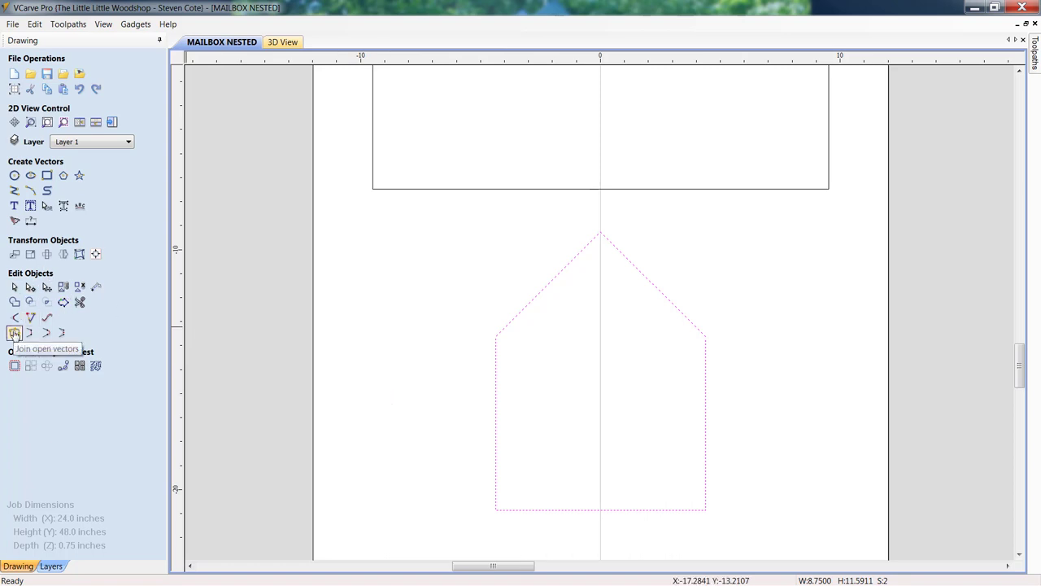
left_click(13, 331)
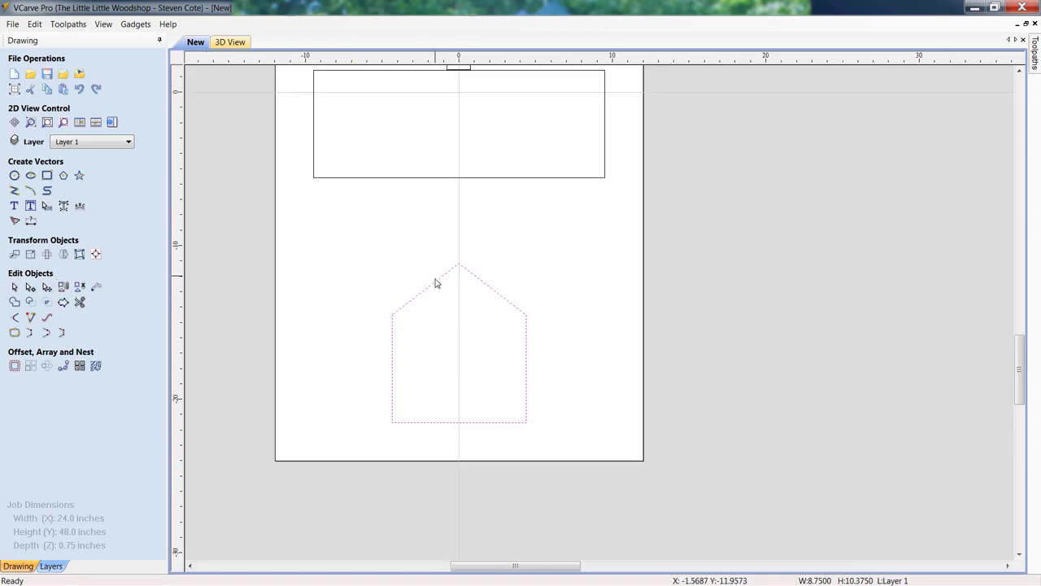
Copy and paste the house outline, placing the duplicate beside the original
left_click(458, 335)
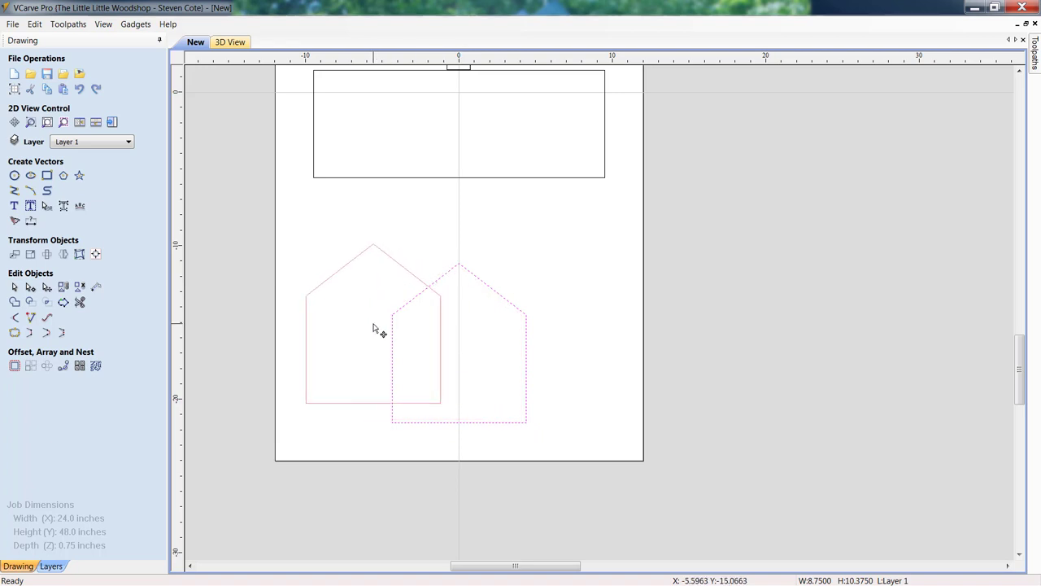
right_click(375, 332)
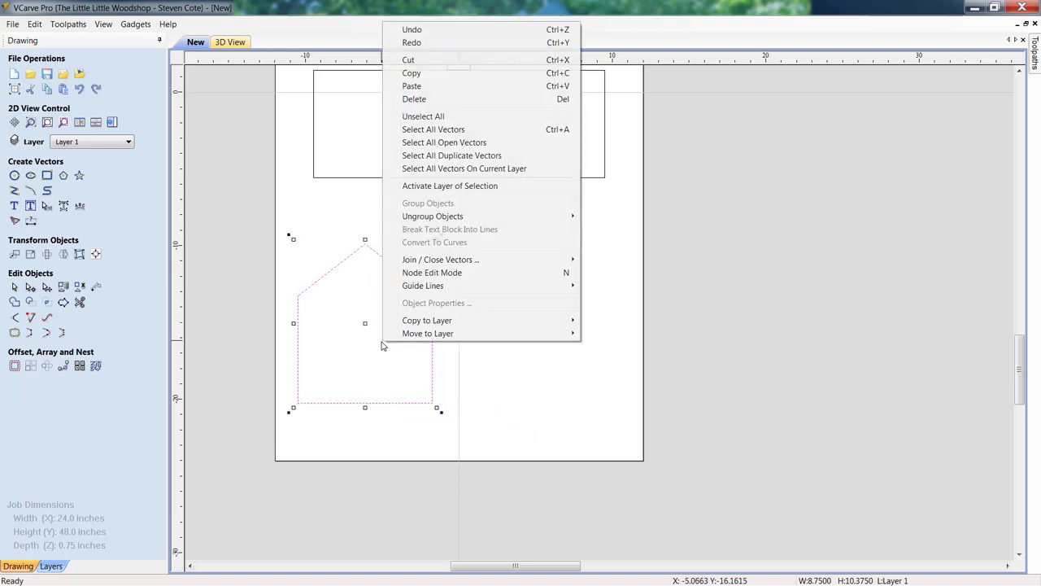
left_click(420, 315)
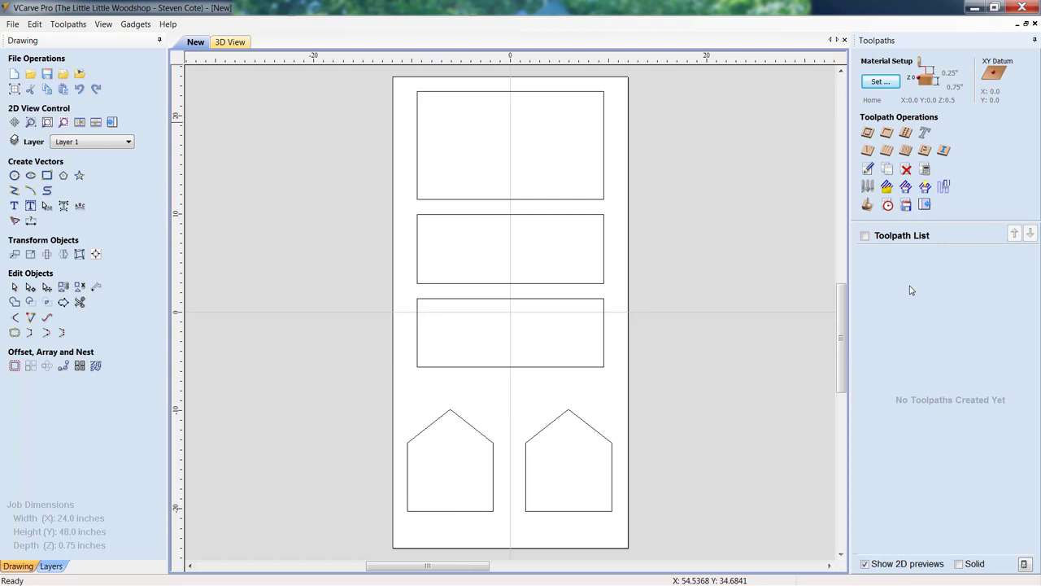
mouse_move(869, 297)
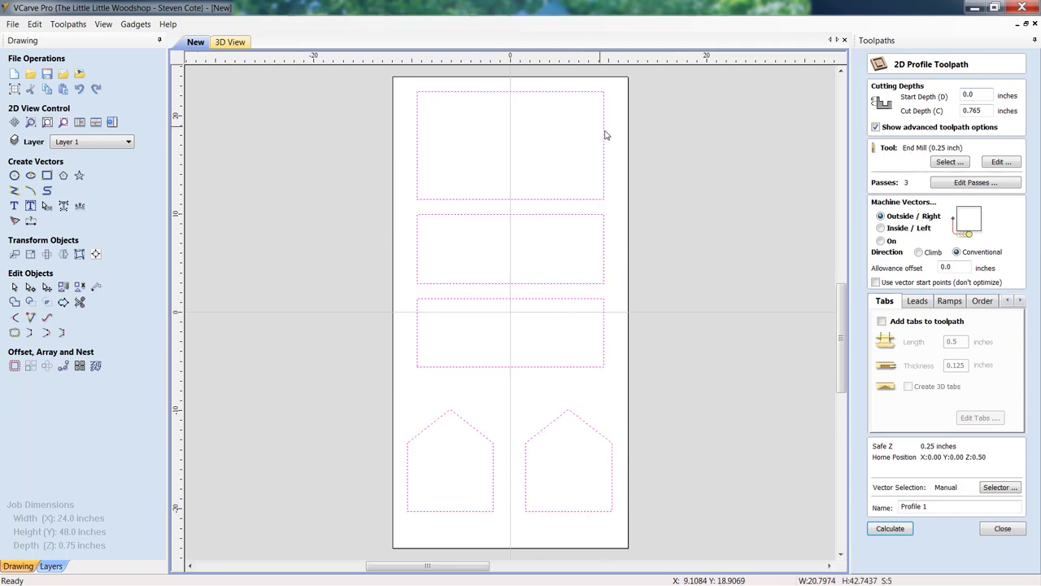
mouse_move(610, 140)
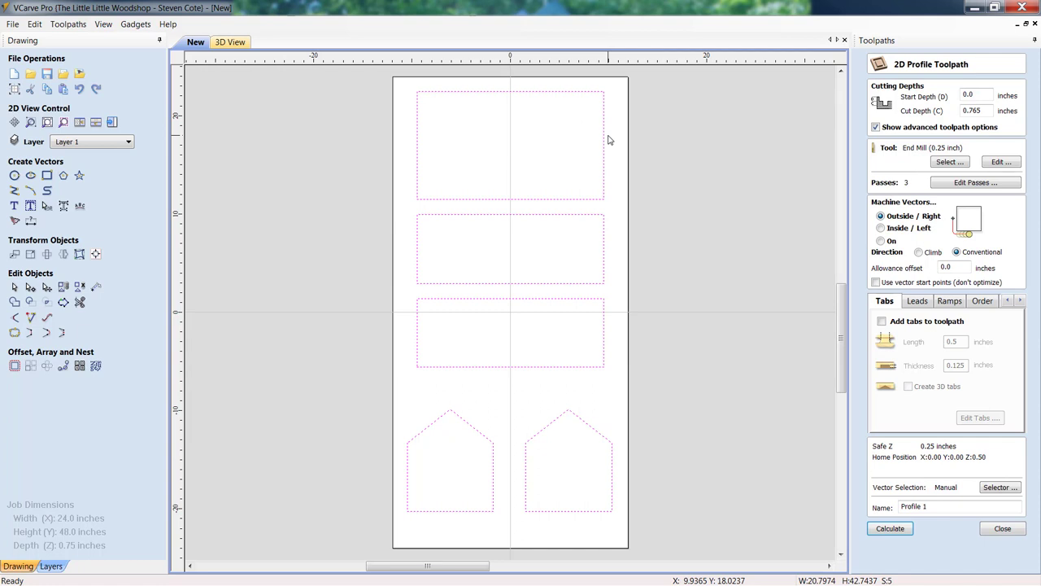
mouse_move(628, 154)
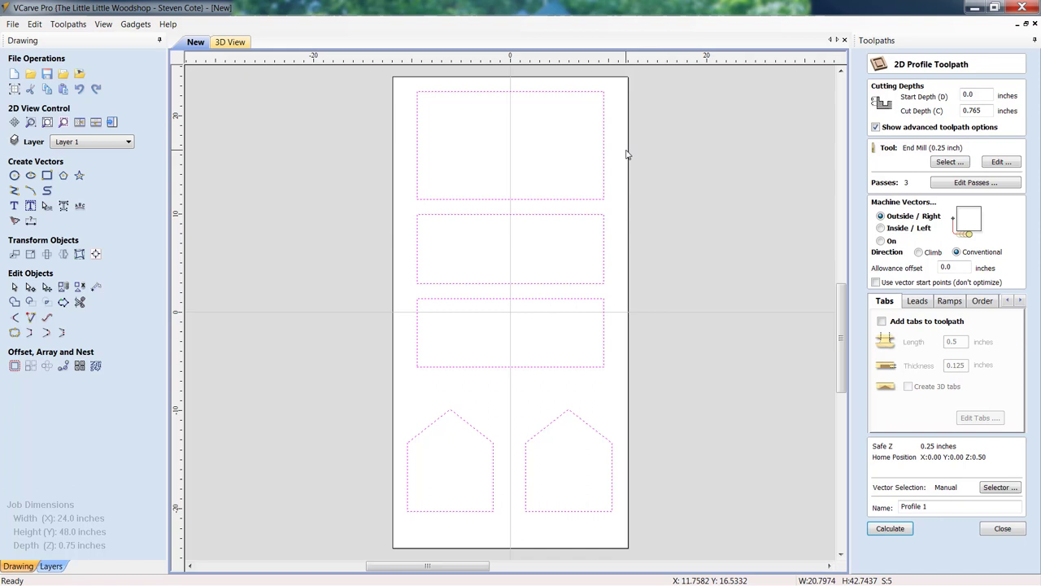
mouse_move(666, 194)
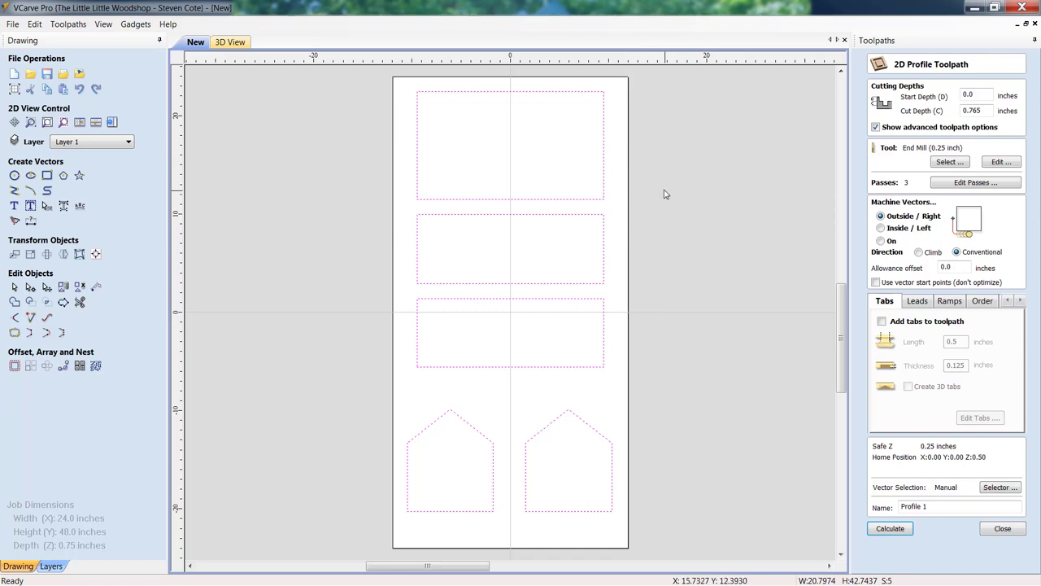
mouse_move(665, 193)
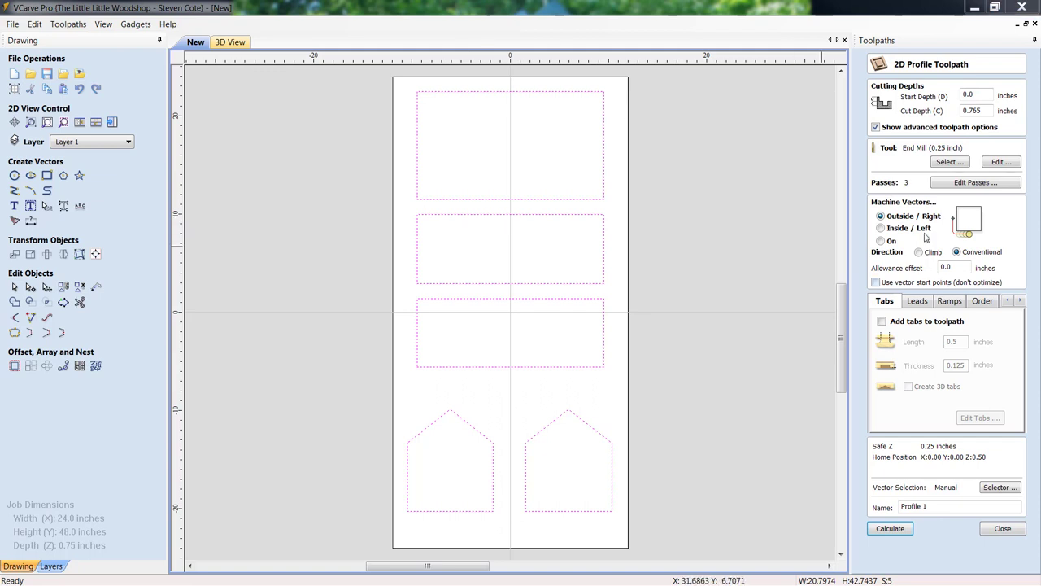
Set up an outside profile toolpath: 0.765 in depth, 0.25 in end mill, tabs enabled
left_click(880, 240)
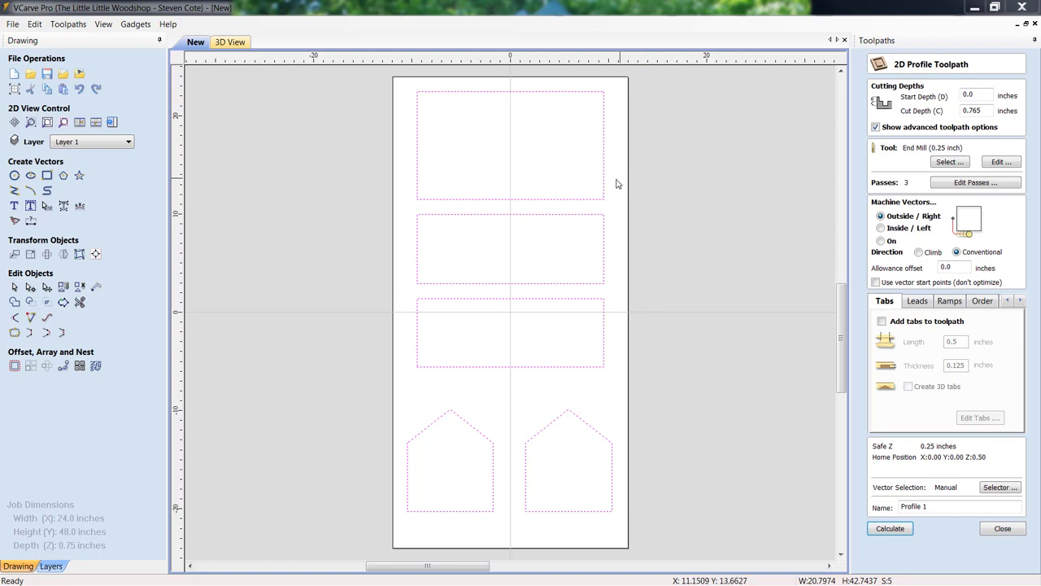
mouse_move(604, 161)
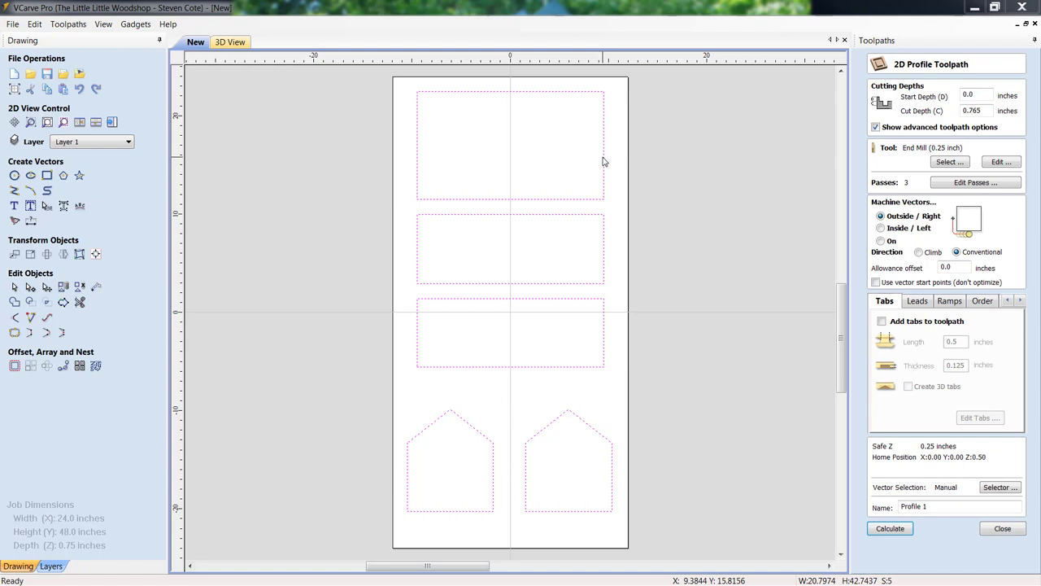
mouse_move(423, 165)
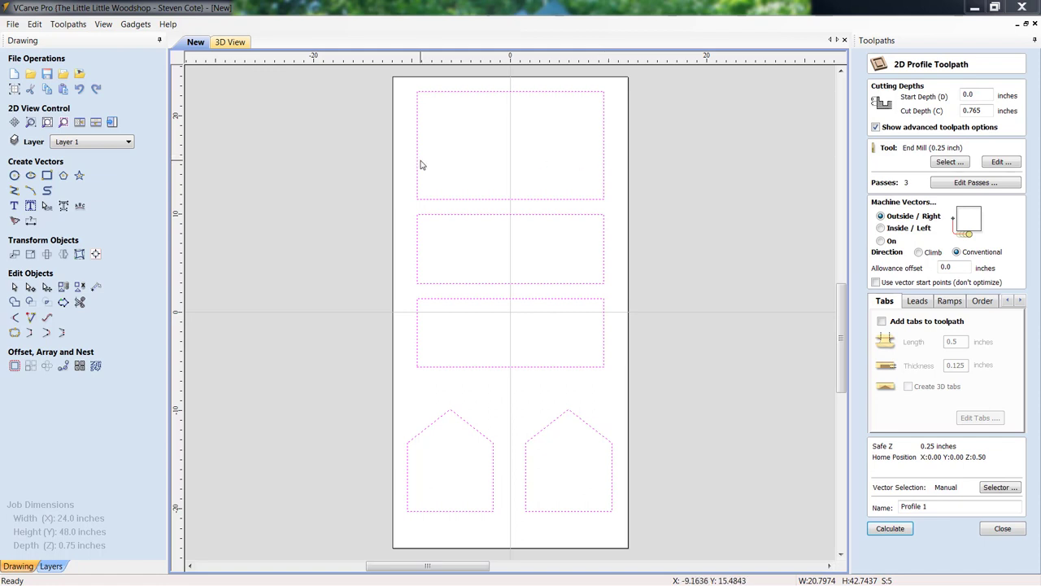
mouse_move(598, 157)
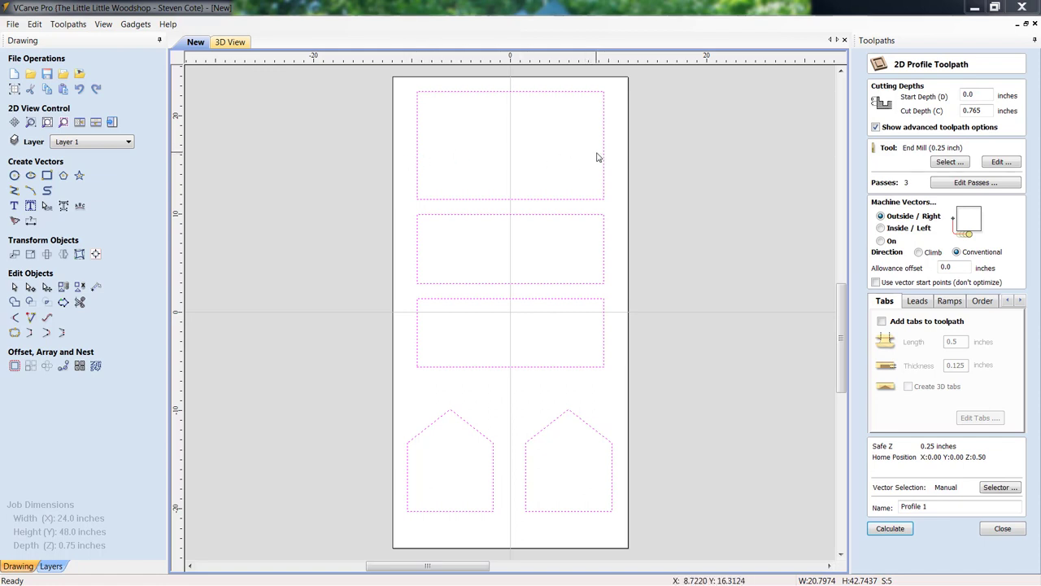
mouse_move(629, 177)
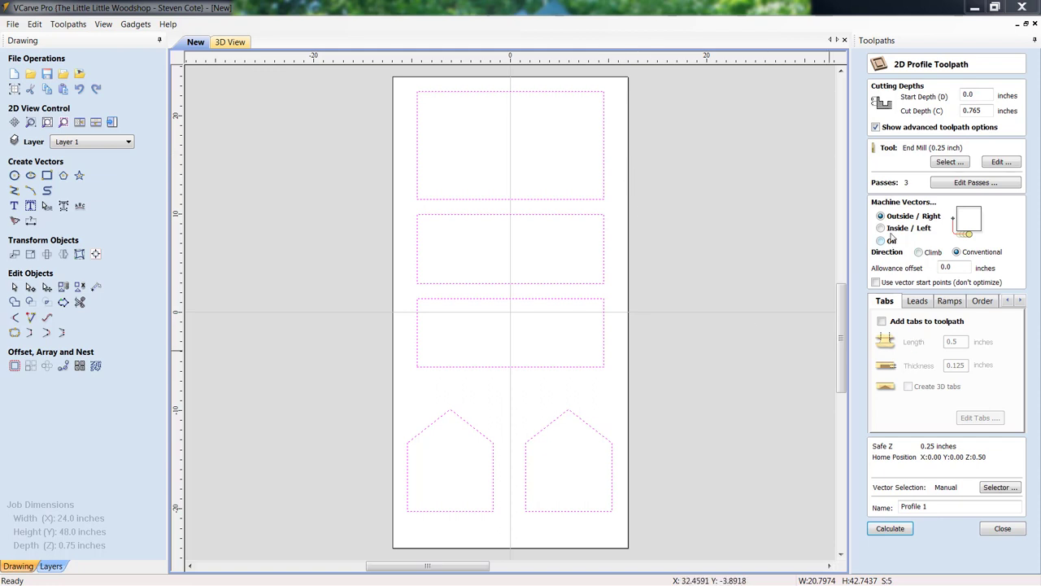
mouse_move(603, 166)
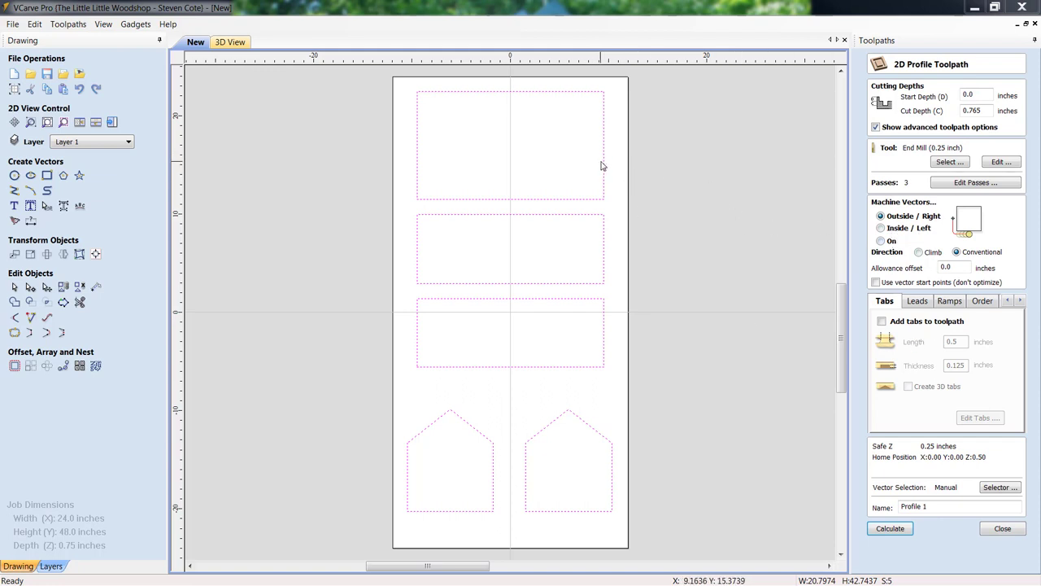
mouse_move(660, 127)
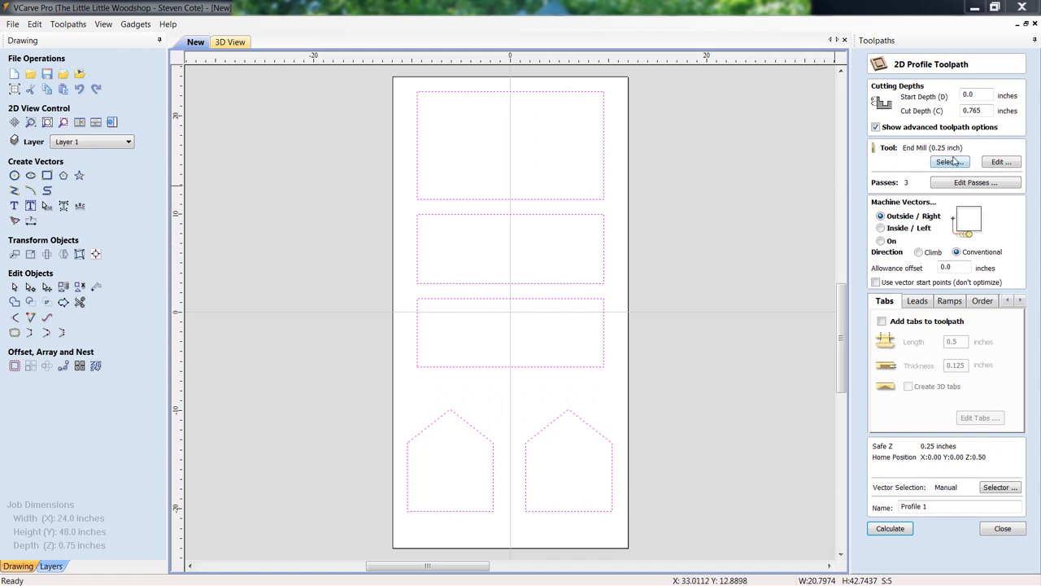
left_click(877, 127)
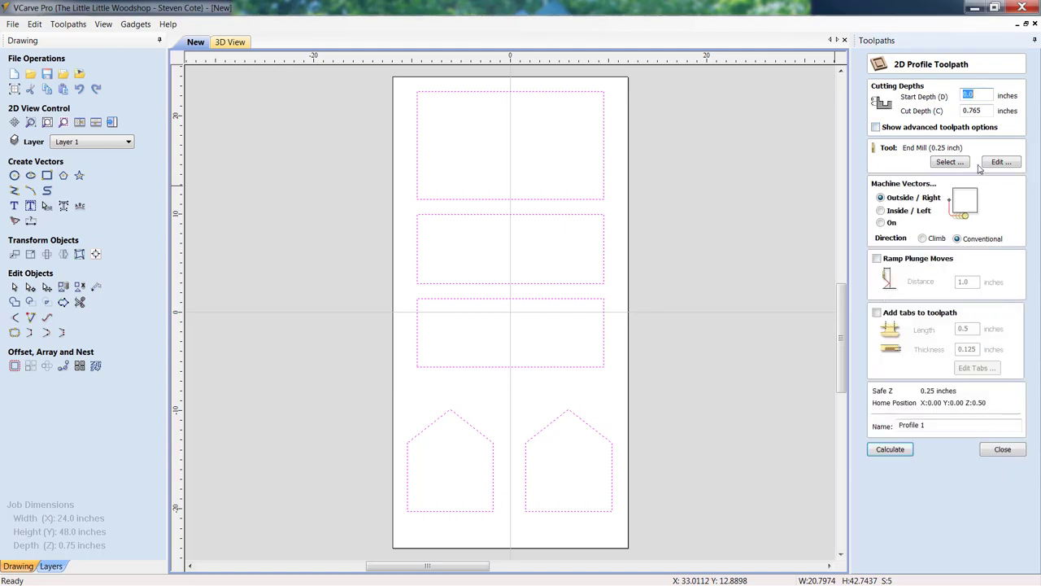
left_click(1001, 161)
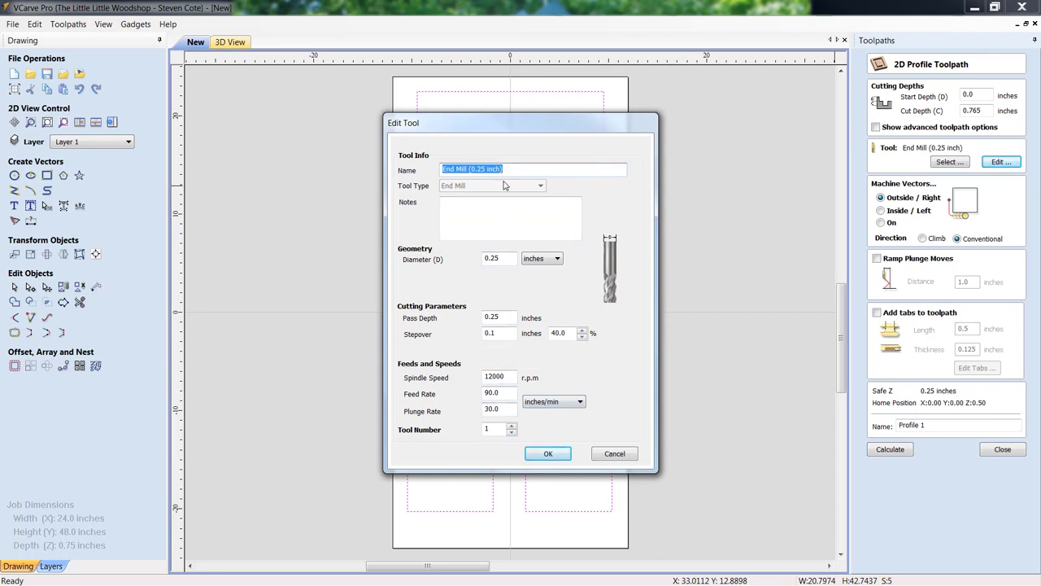
mouse_move(547, 404)
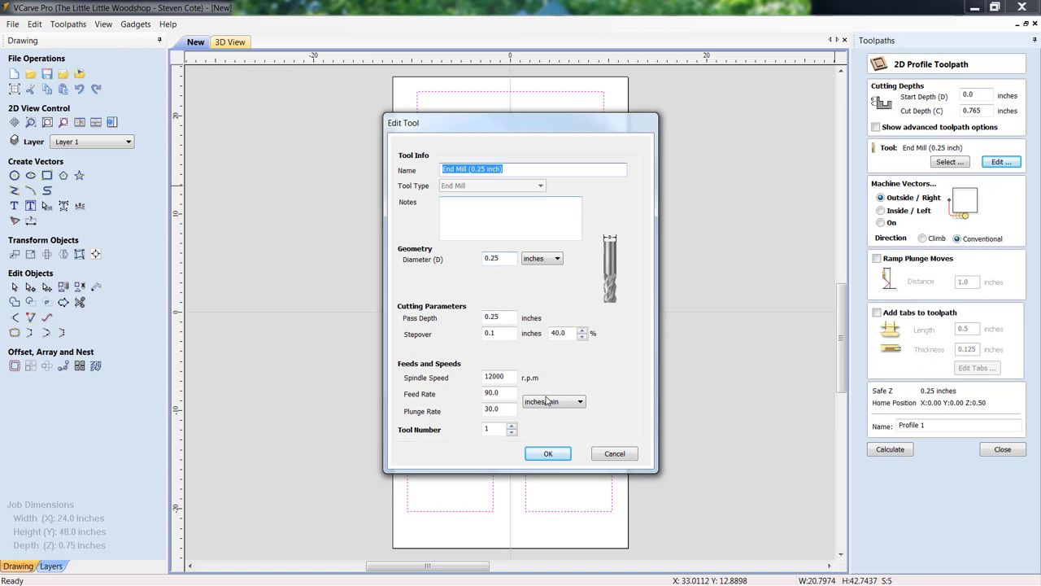
left_click(548, 453)
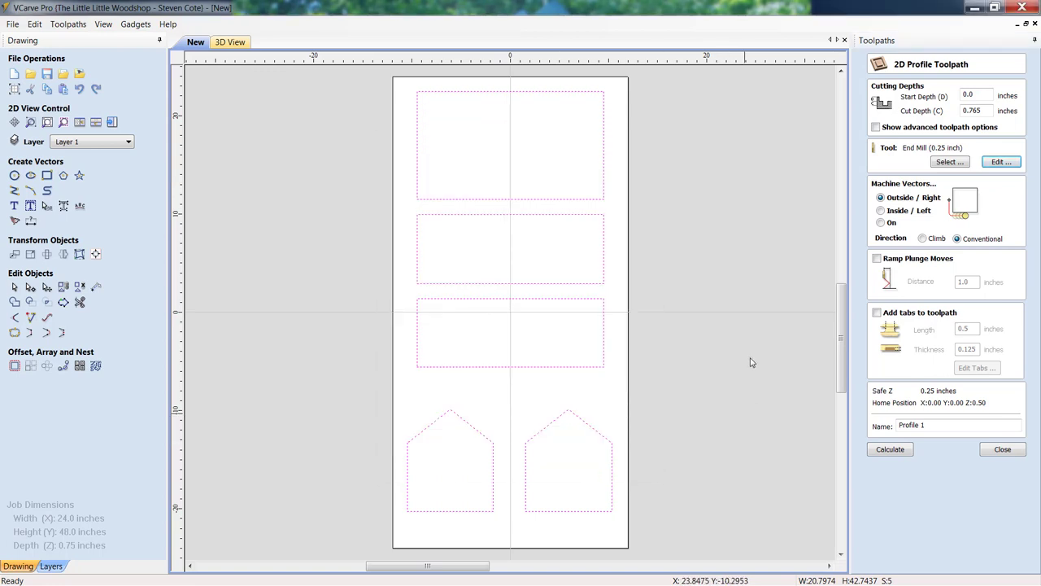
mouse_move(919, 326)
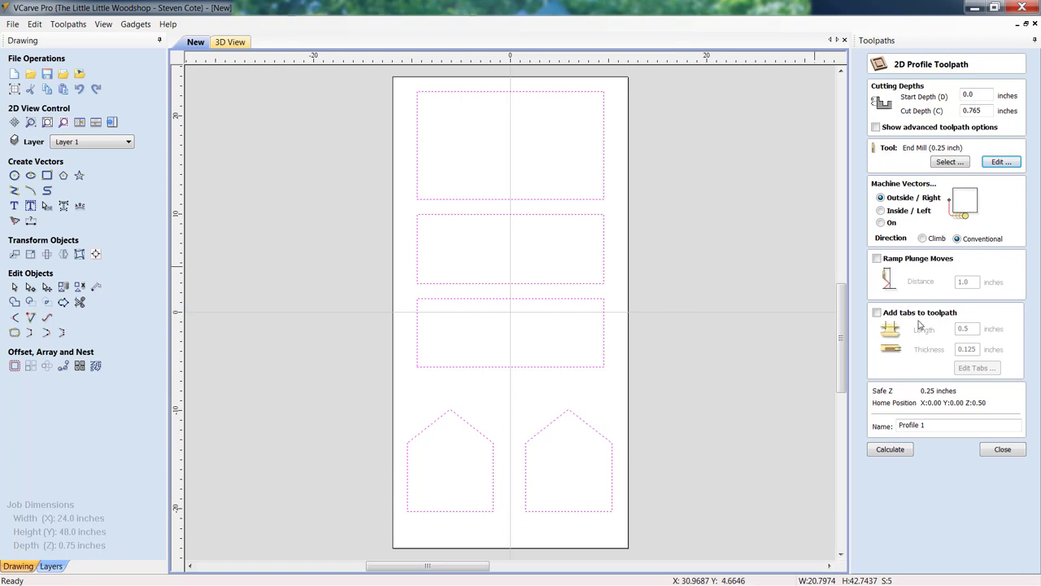
left_click(877, 313)
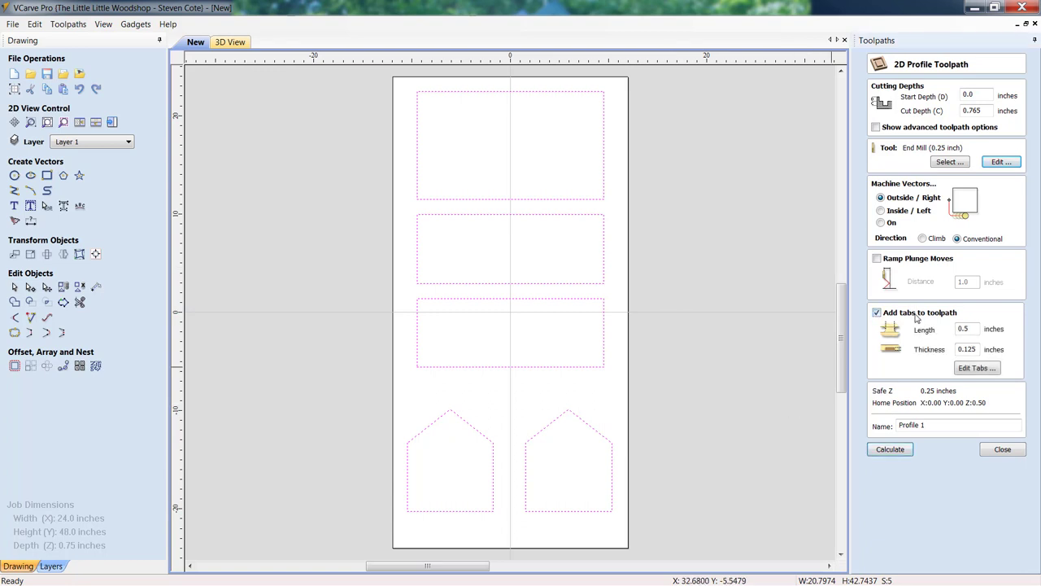
left_click(977, 367)
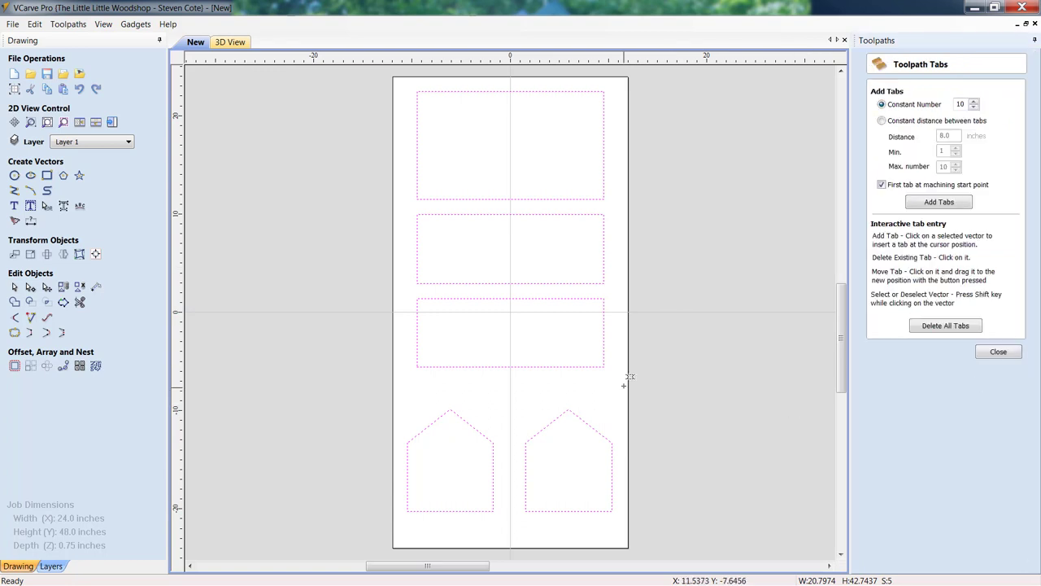
mouse_move(588, 244)
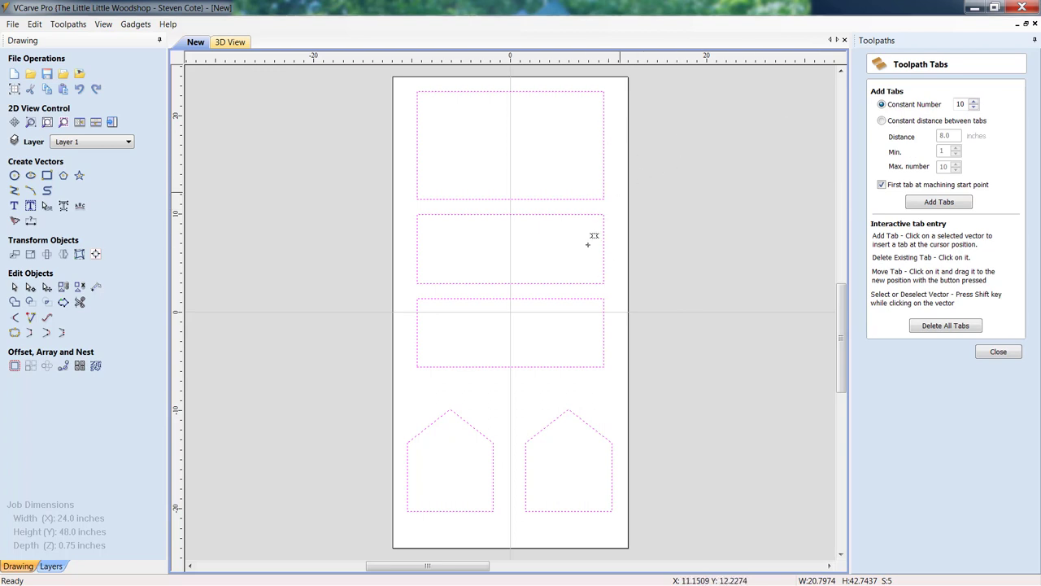
Add ten evenly spaced holding tabs to each of the five part outlines
left_click(938, 202)
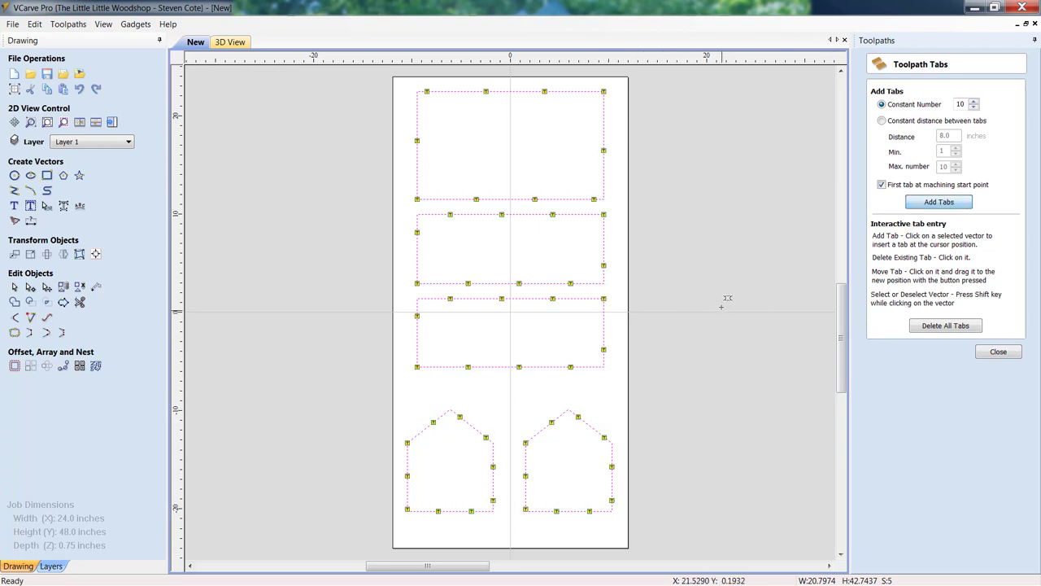
mouse_move(434, 148)
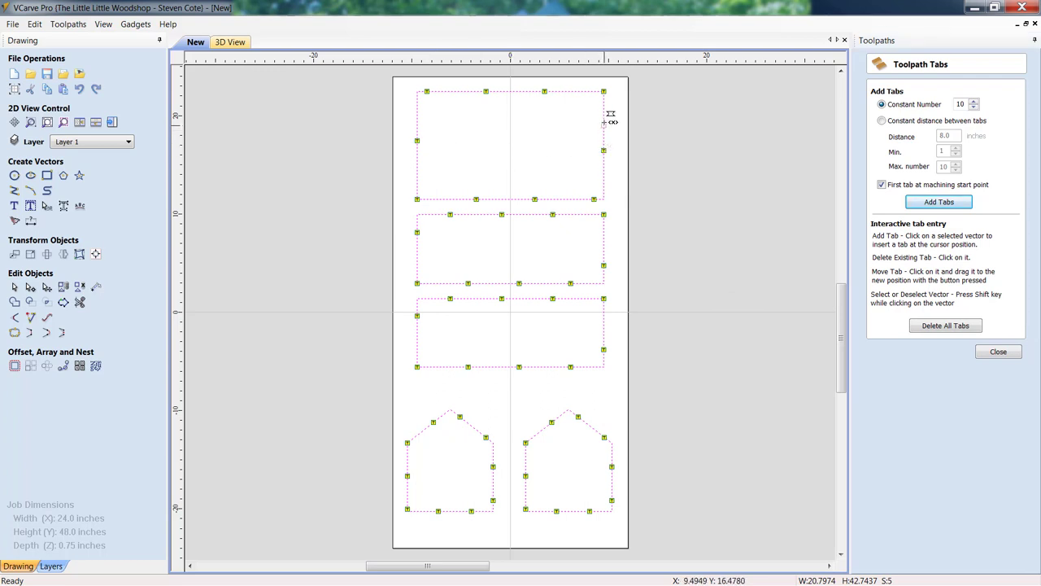
mouse_move(602, 165)
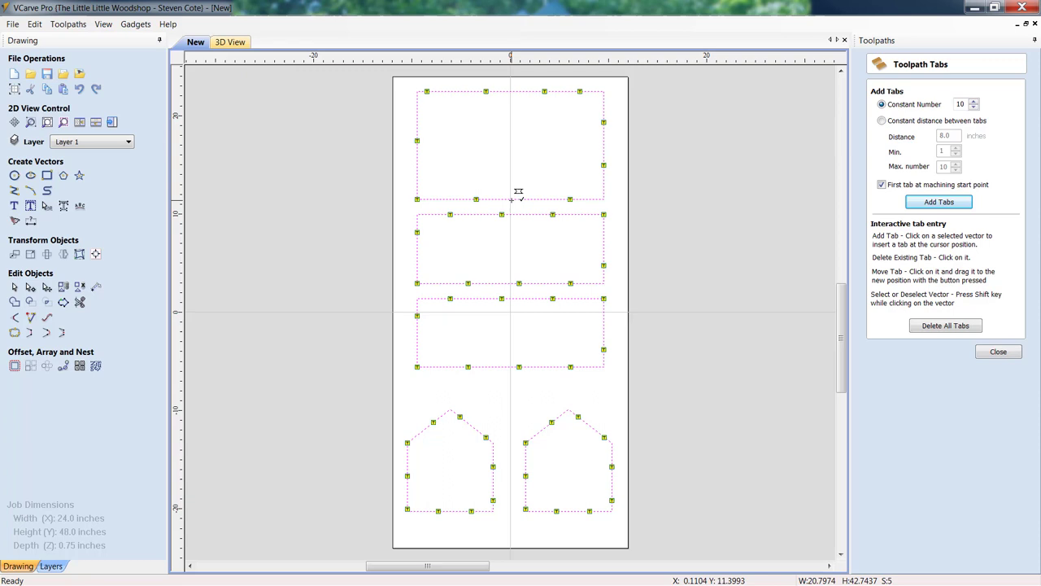
mouse_move(484, 194)
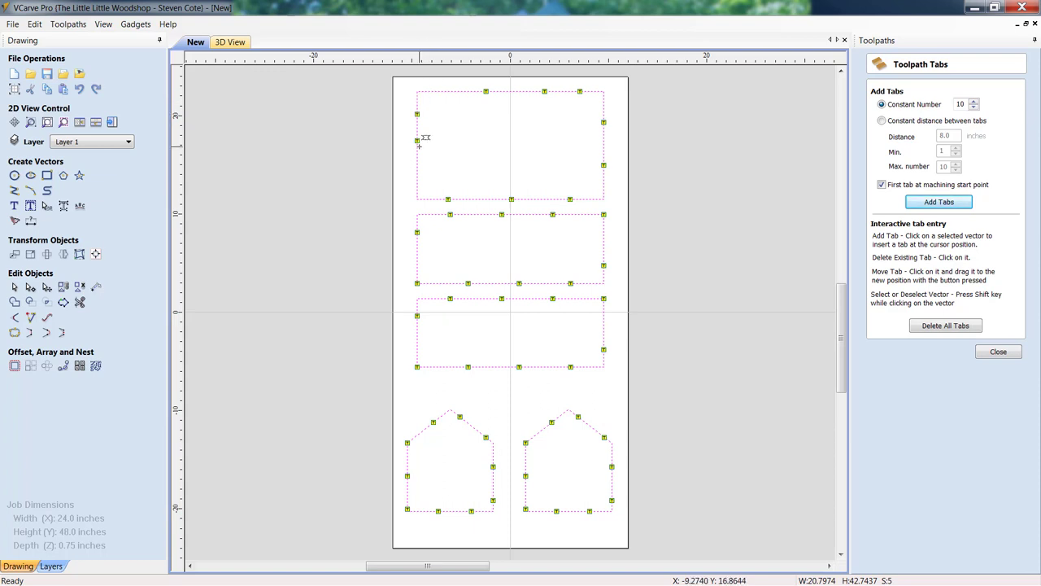
mouse_move(503, 101)
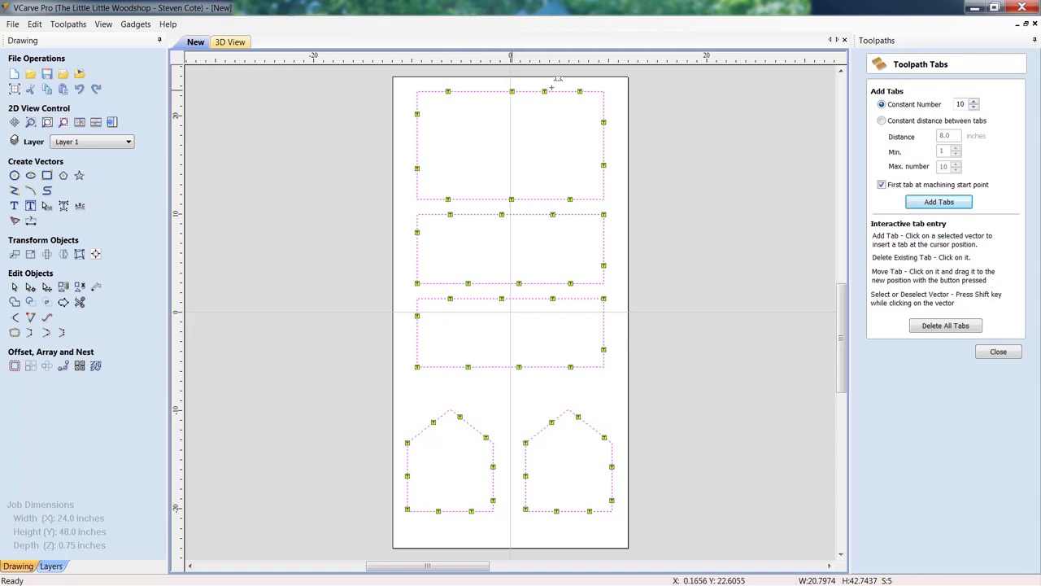
mouse_move(700, 239)
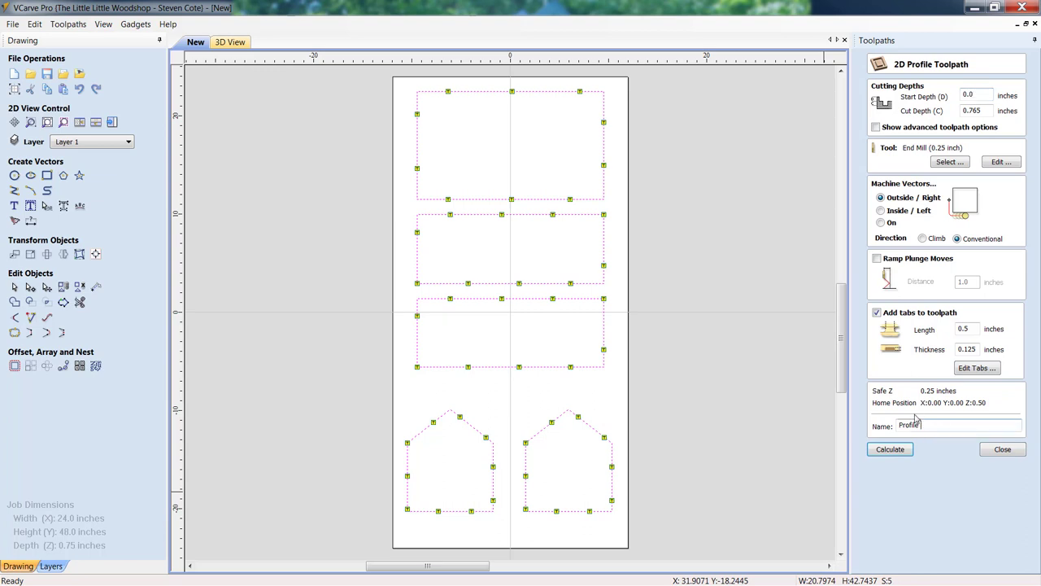
Name the profile toolpath 'Profile CUT OUT', calculate it, and accept the cut-through warning
type("CUT OUT")
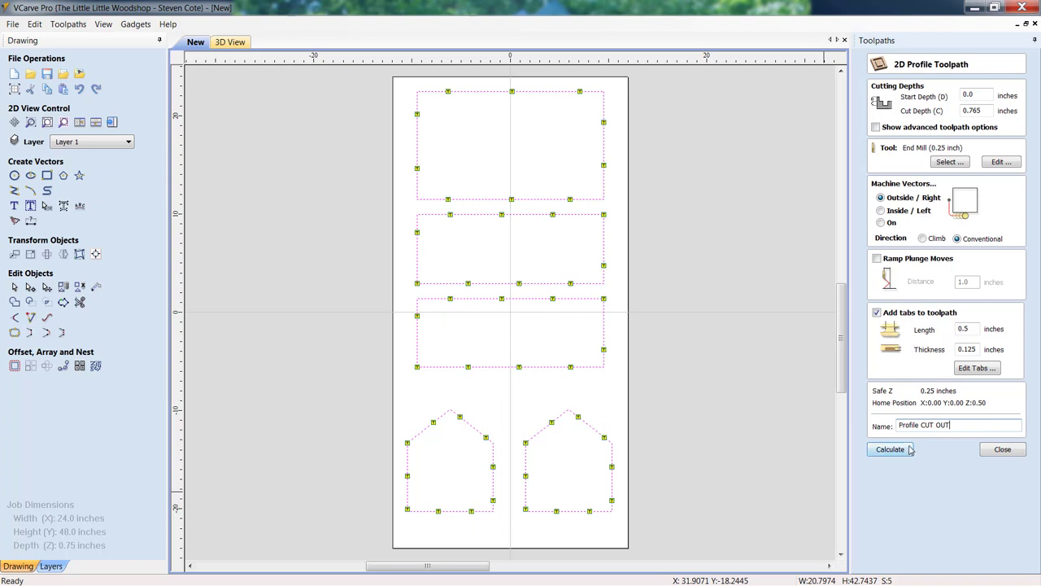
left_click(889, 449)
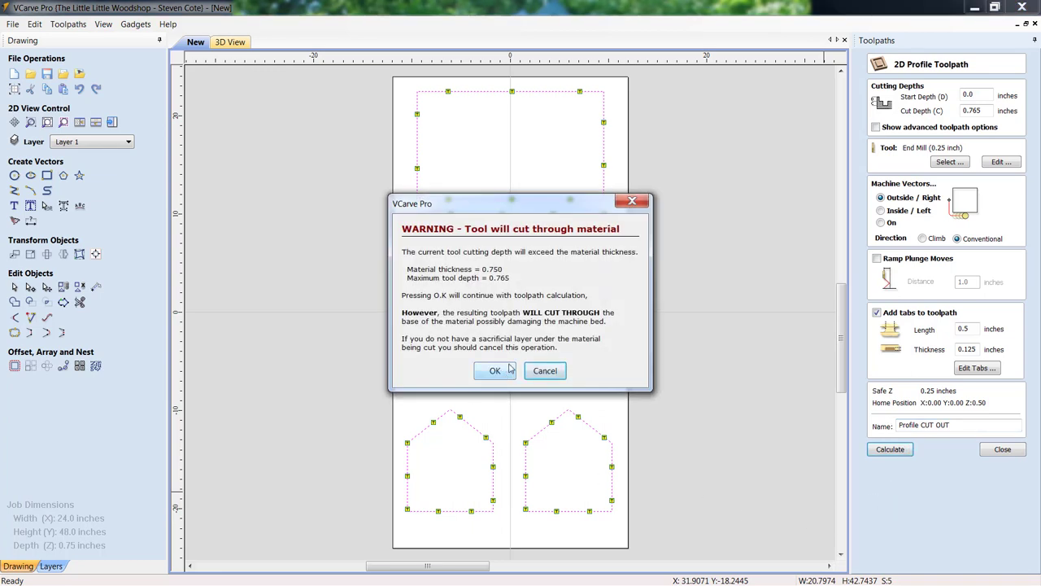
mouse_move(501, 361)
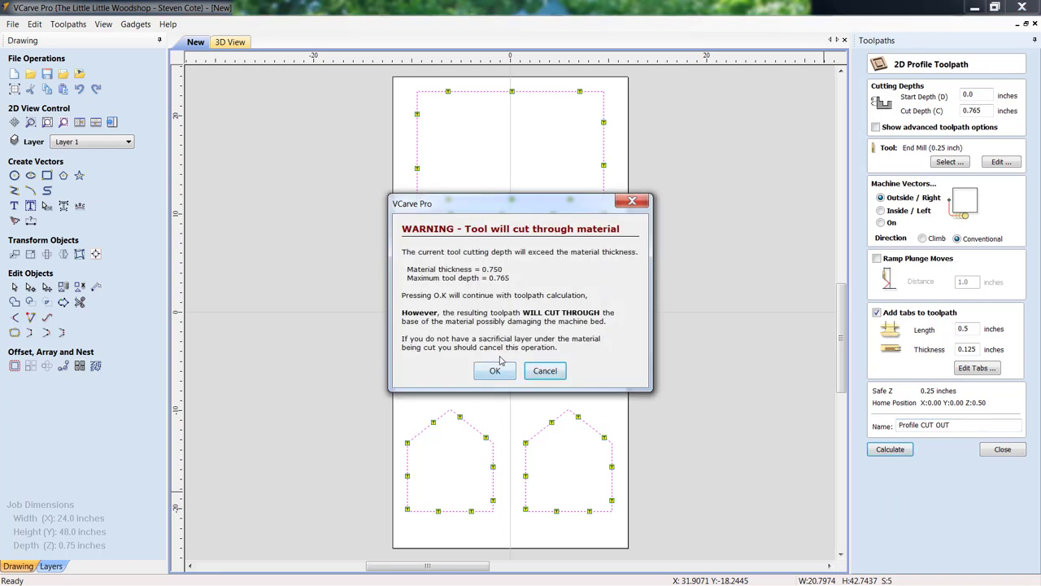
left_click(495, 371)
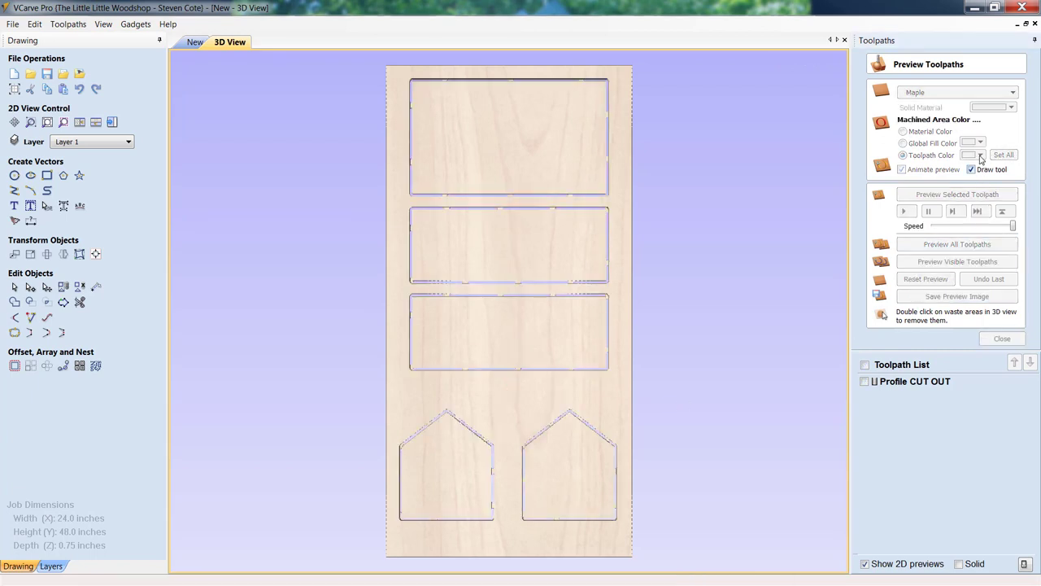
Set the preview toolpath colour to black and return to the 2D panel drawing
left_click(981, 155)
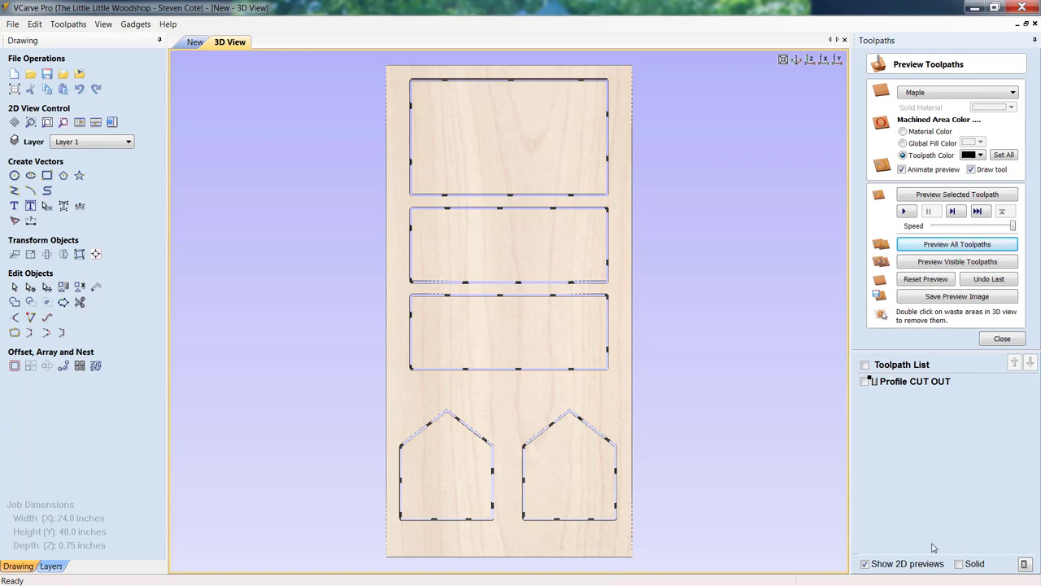
mouse_move(929, 564)
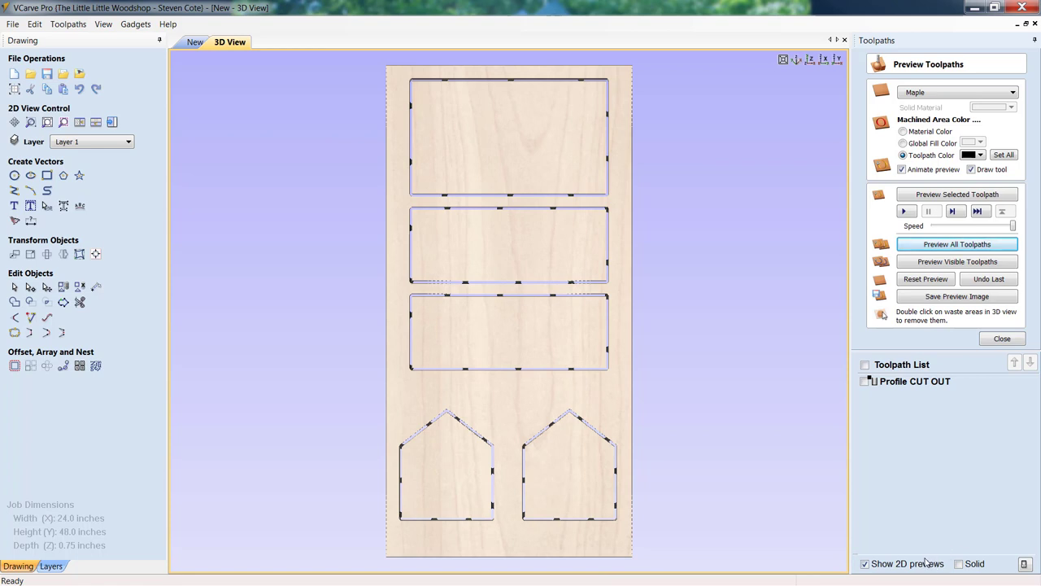
left_click(866, 564)
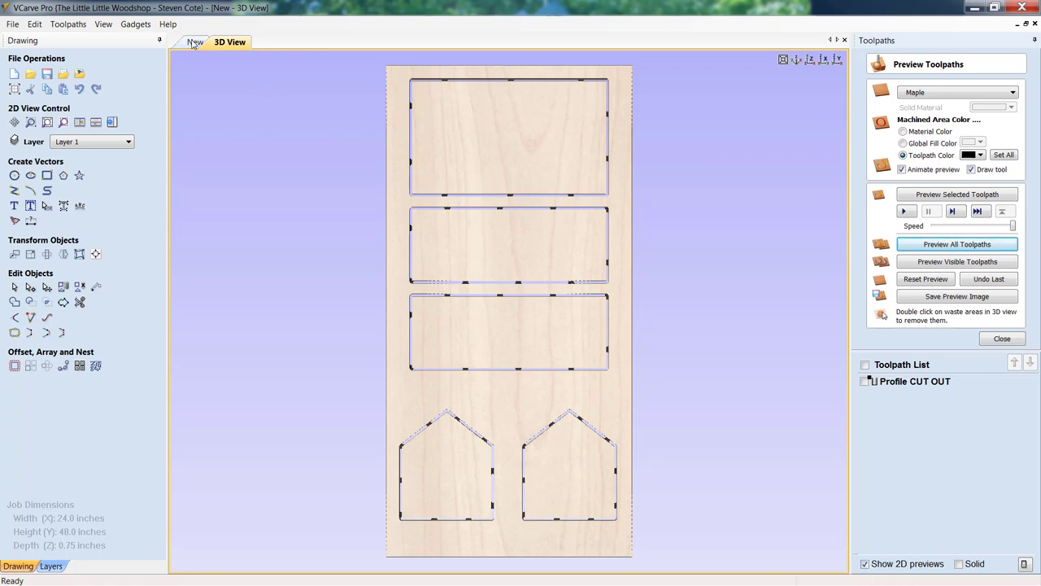
left_click(193, 44)
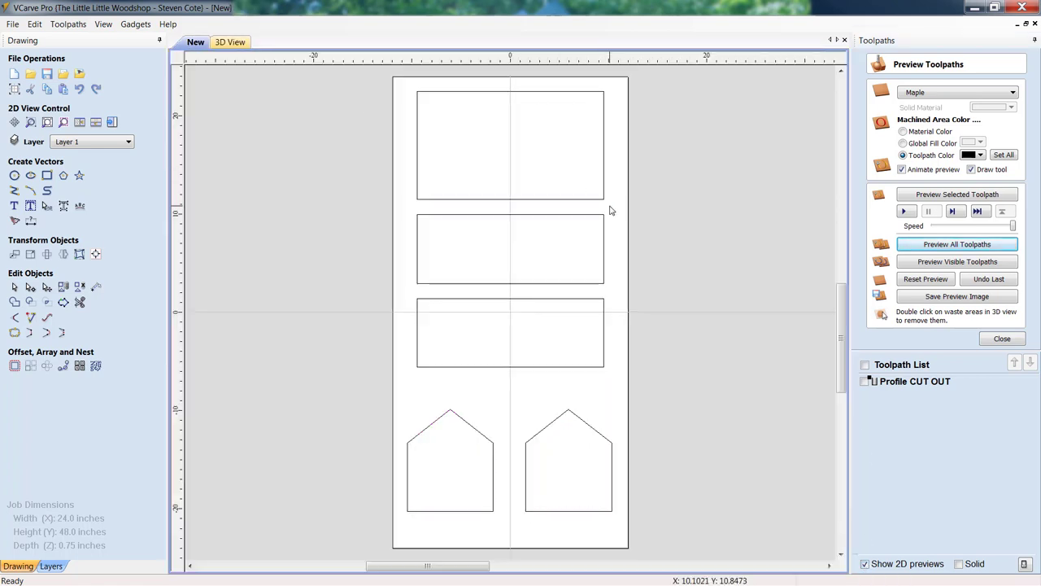
mouse_move(626, 242)
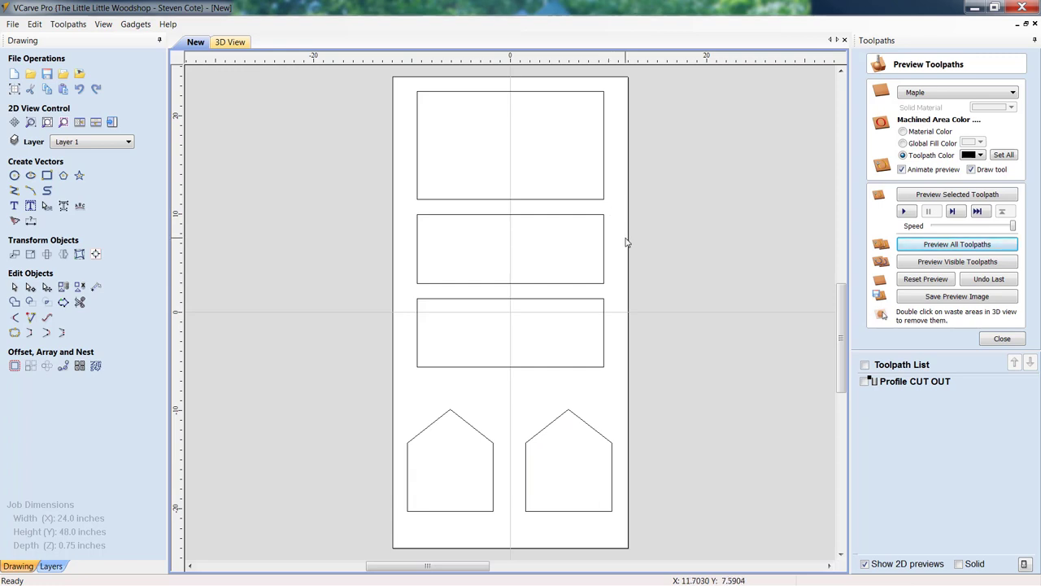
mouse_move(700, 402)
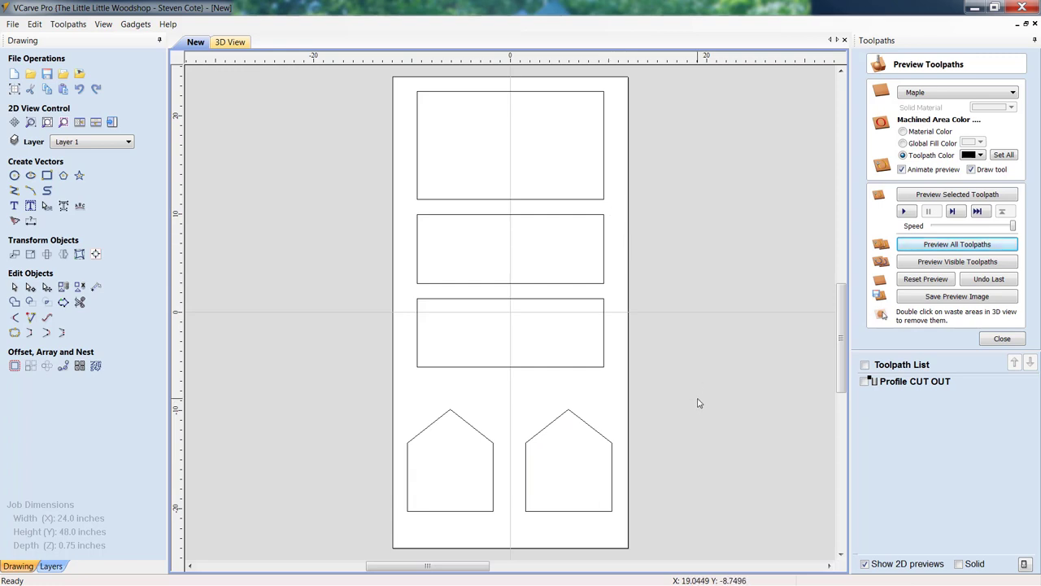
mouse_move(700, 388)
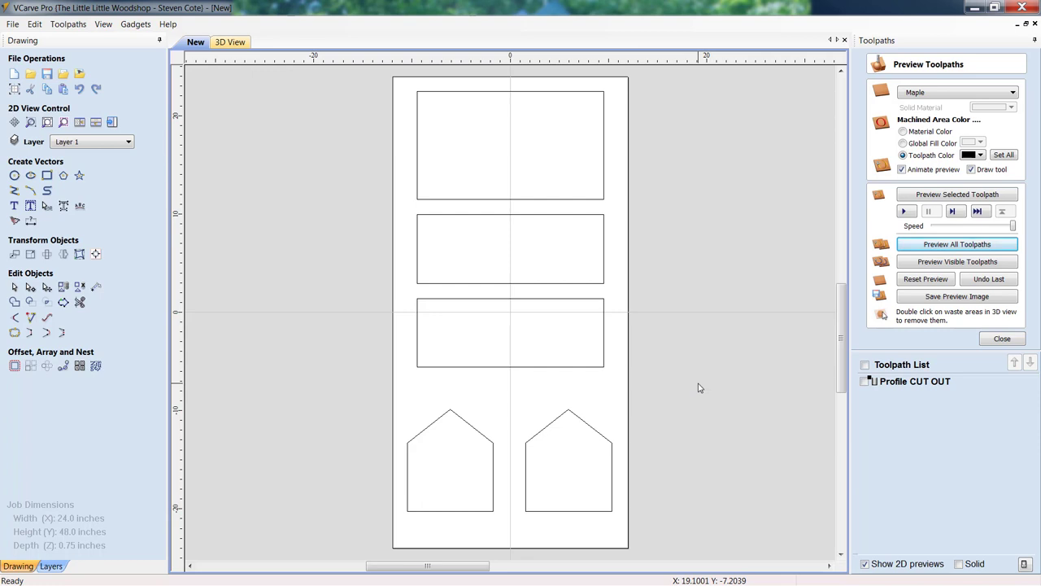
mouse_move(781, 230)
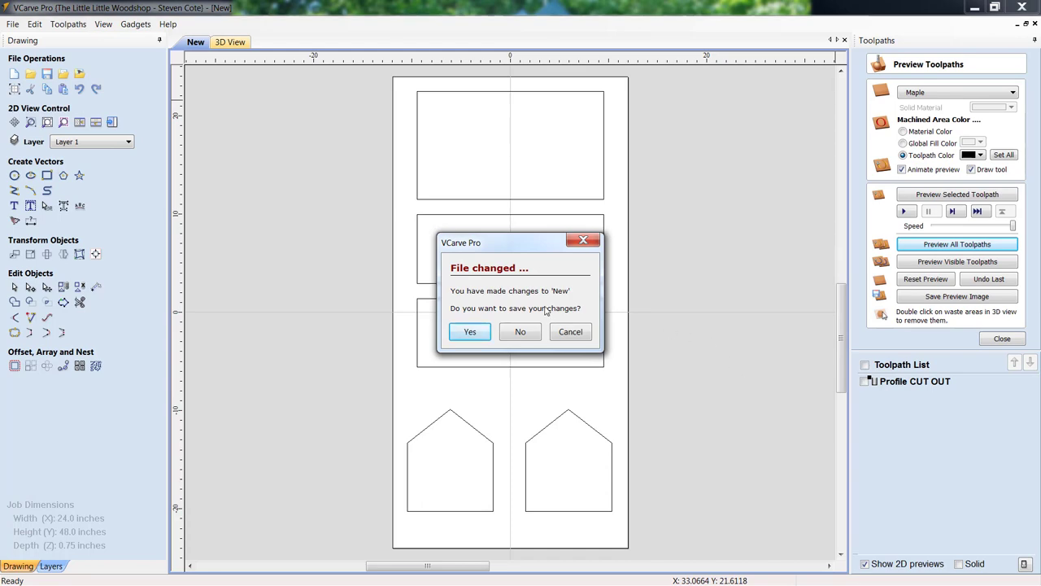
Close the nested cut-out job, answering the 'File changed' save prompt
left_click(520, 332)
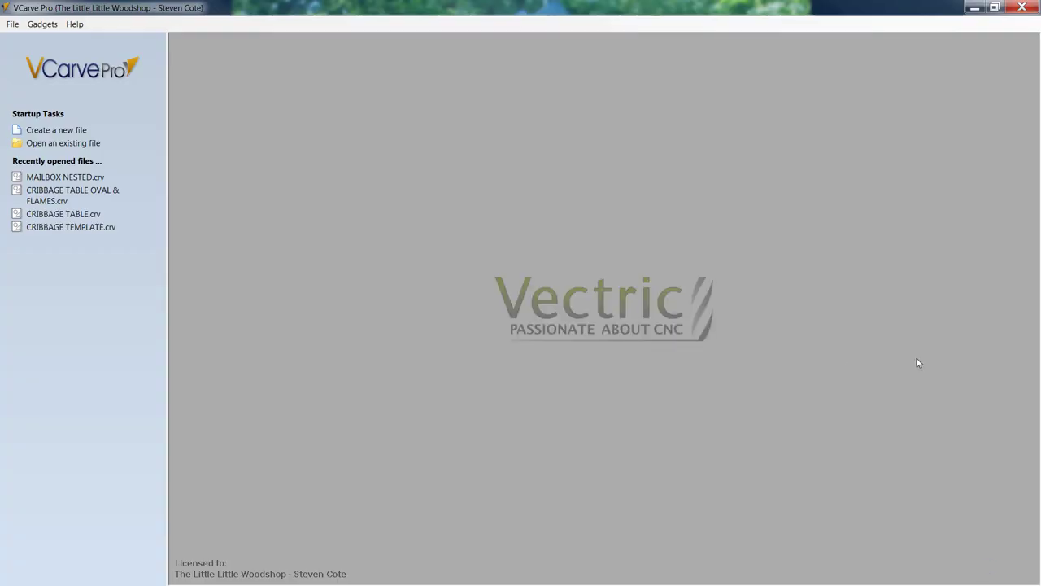
mouse_move(69, 136)
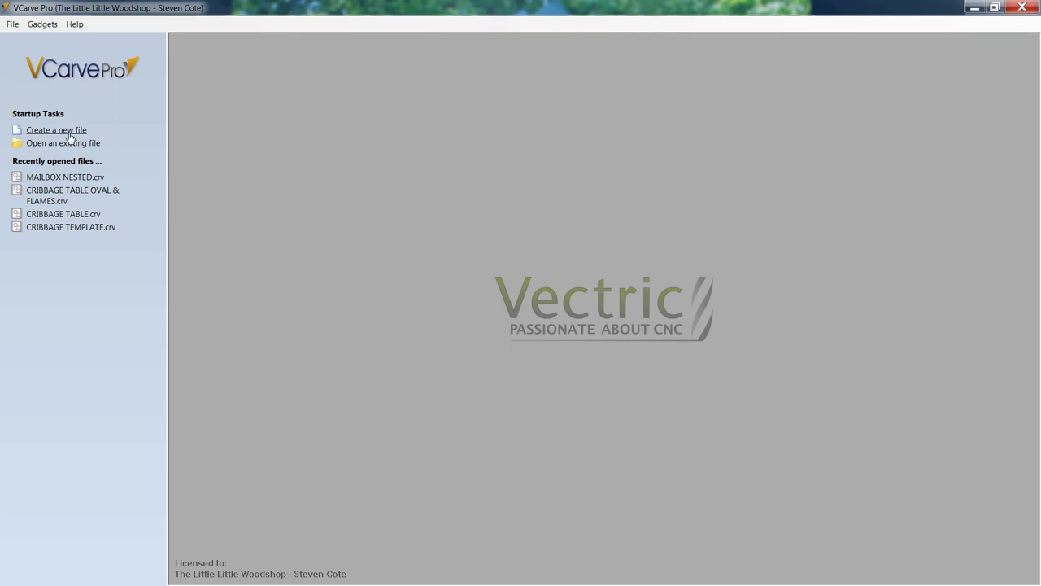
Create a new job 19 inches wide, 7 inches high and 1.125 inches thick
left_click(56, 129)
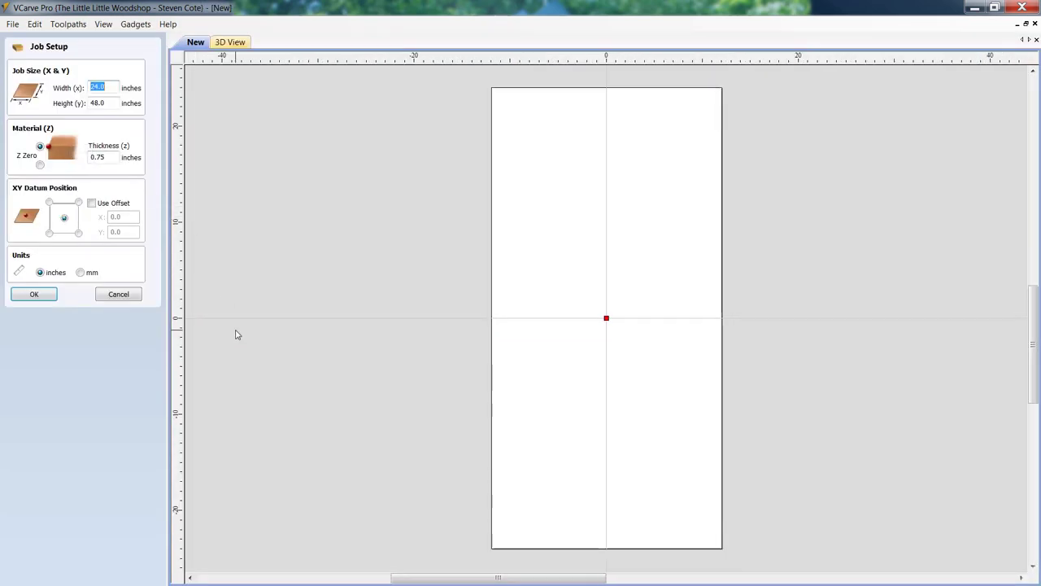
mouse_move(210, 345)
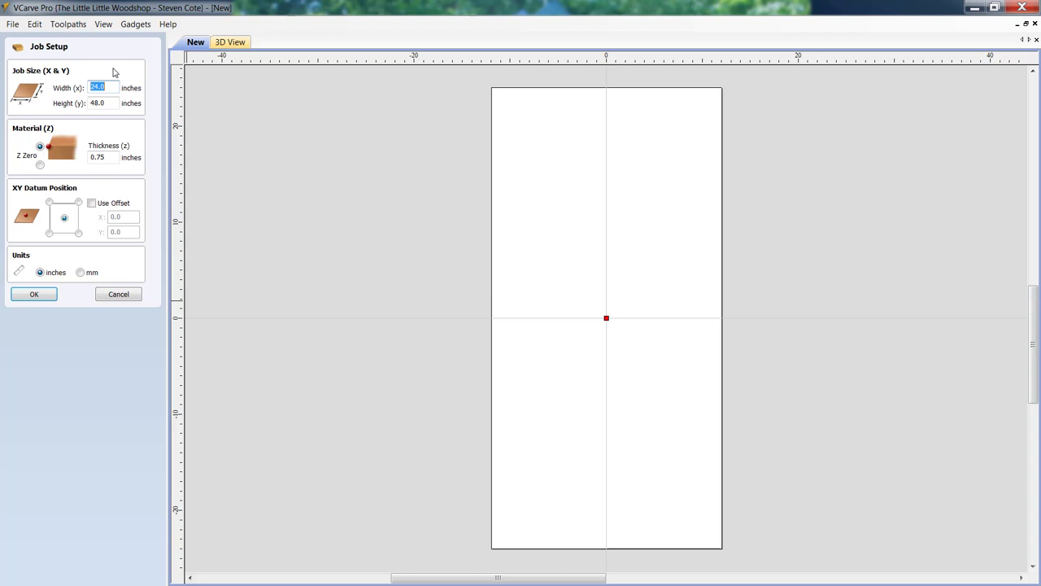
type("1")
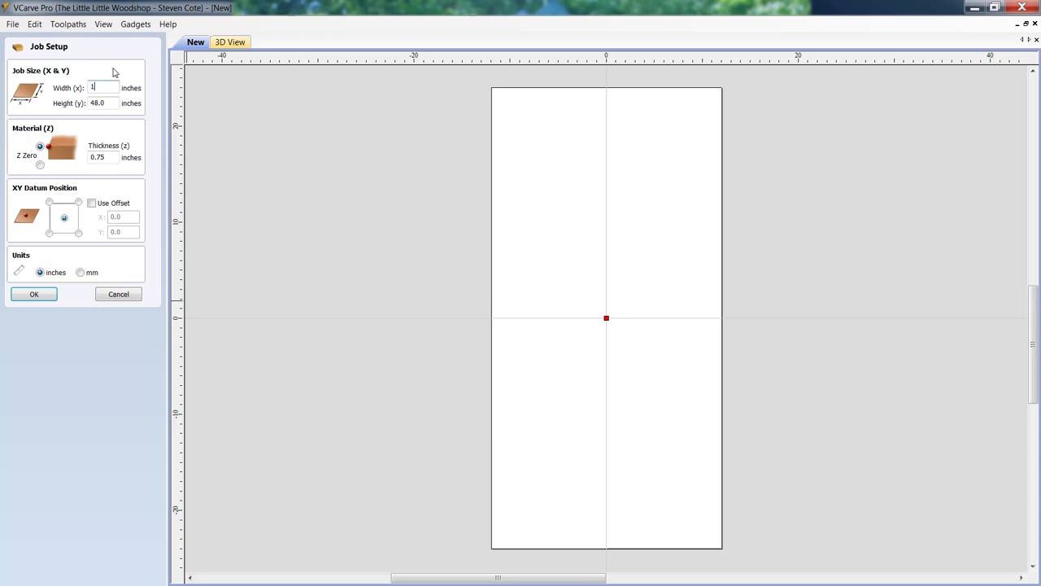
type("9.0")
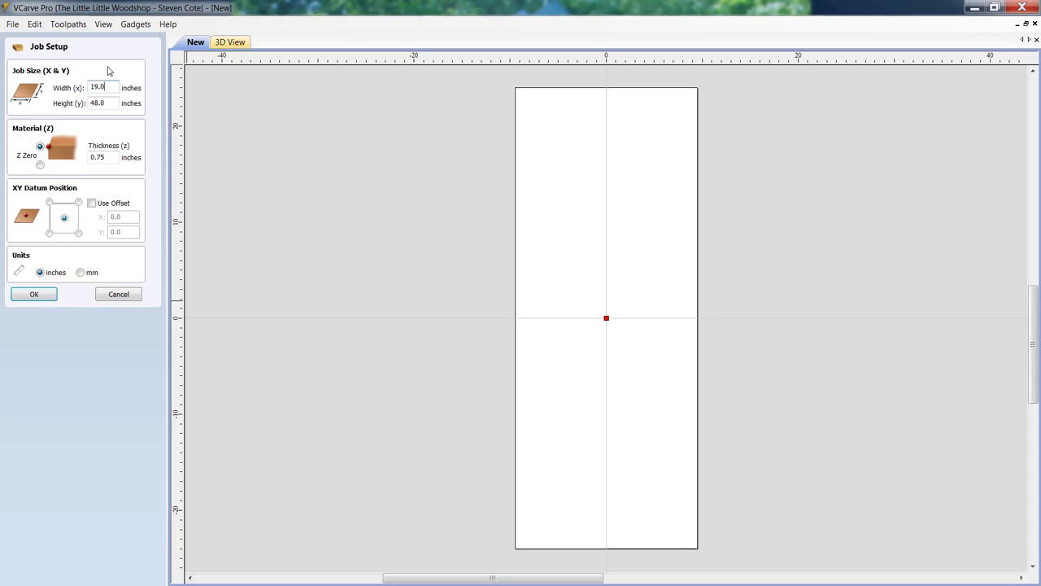
type("7")
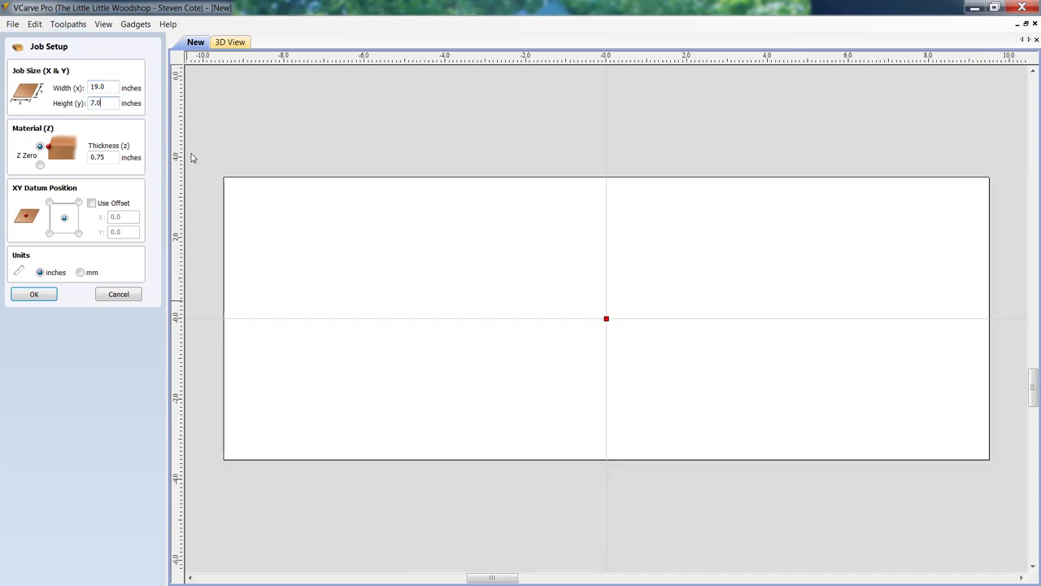
left_click(98, 156)
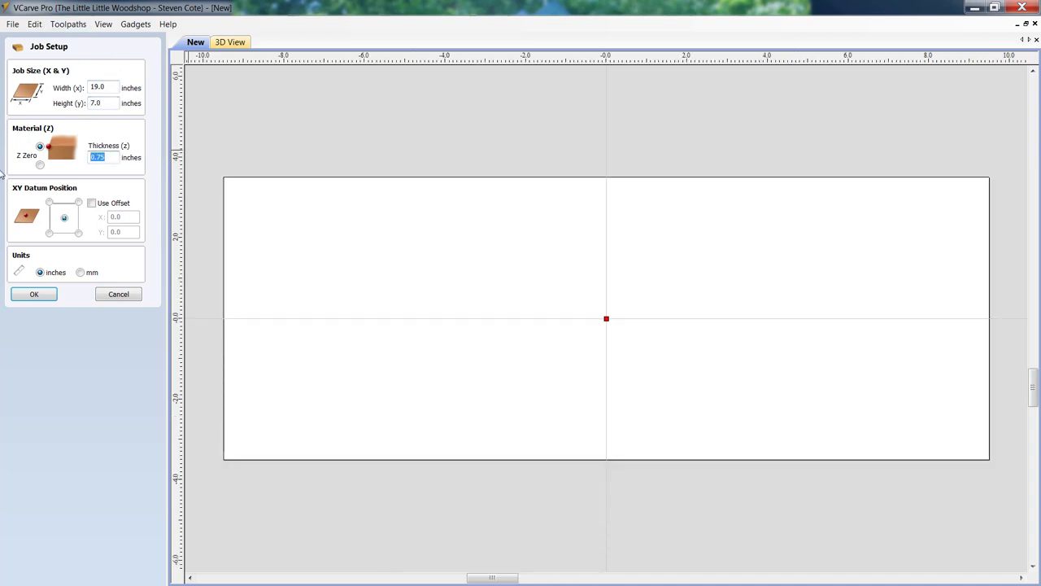
type("1.")
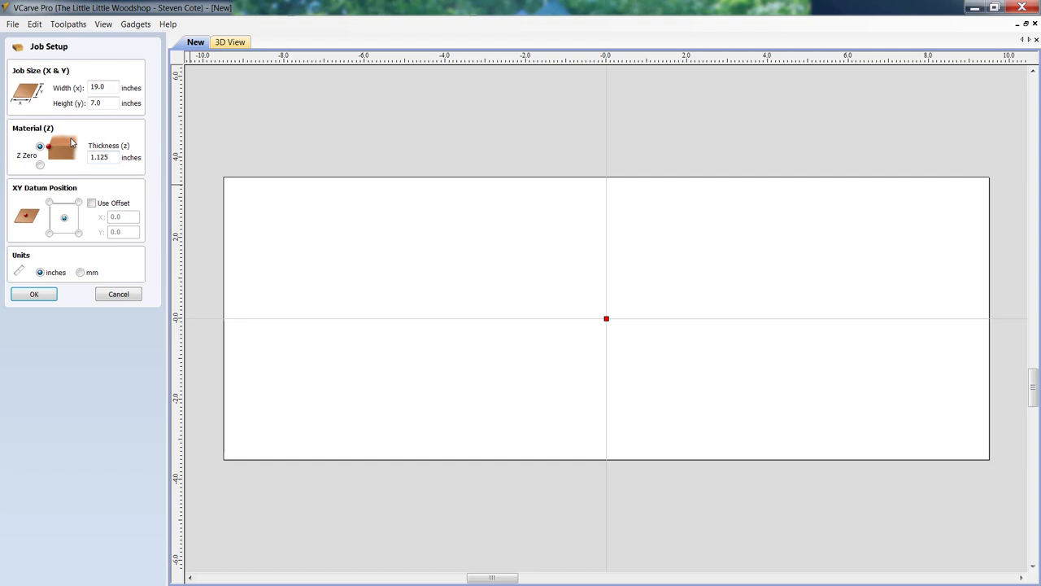
mouse_move(72, 229)
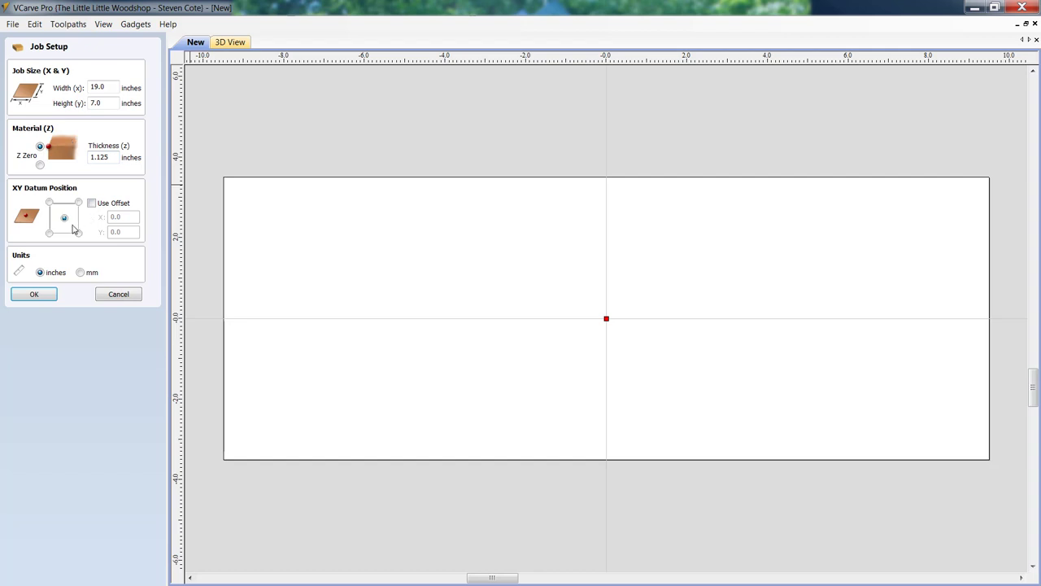
mouse_move(65, 224)
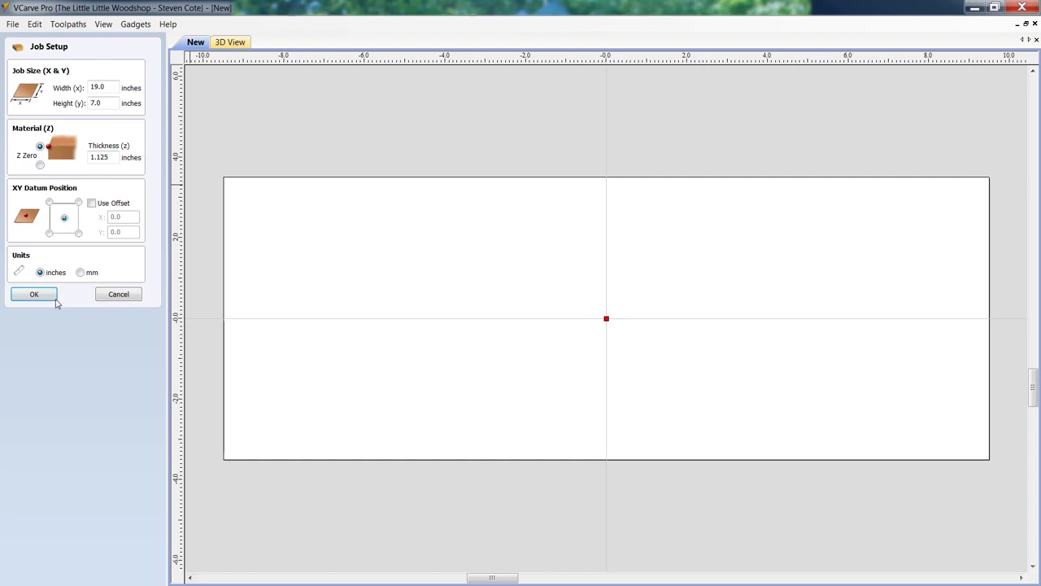
left_click(33, 294)
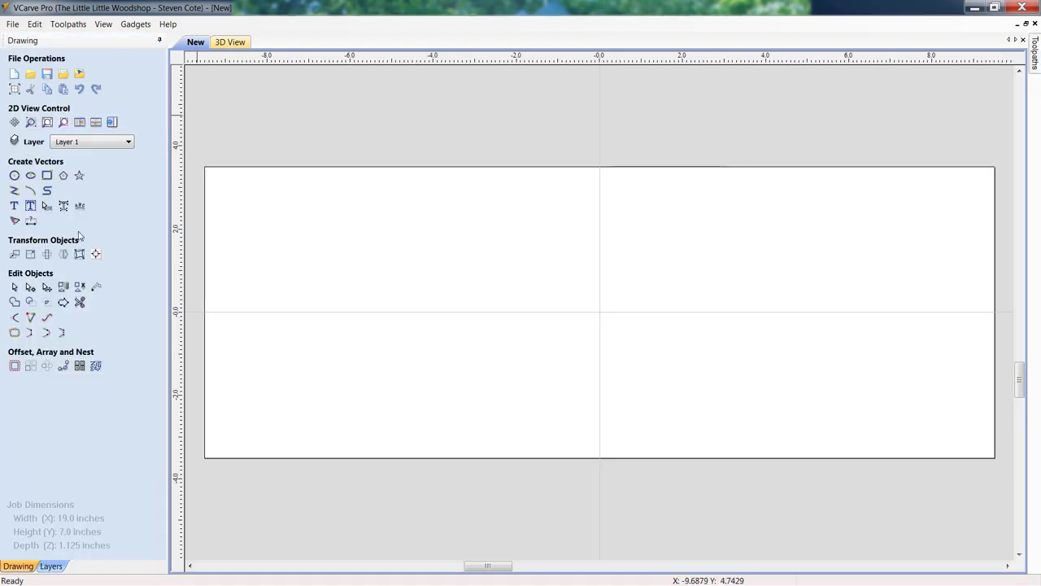
mouse_move(14, 206)
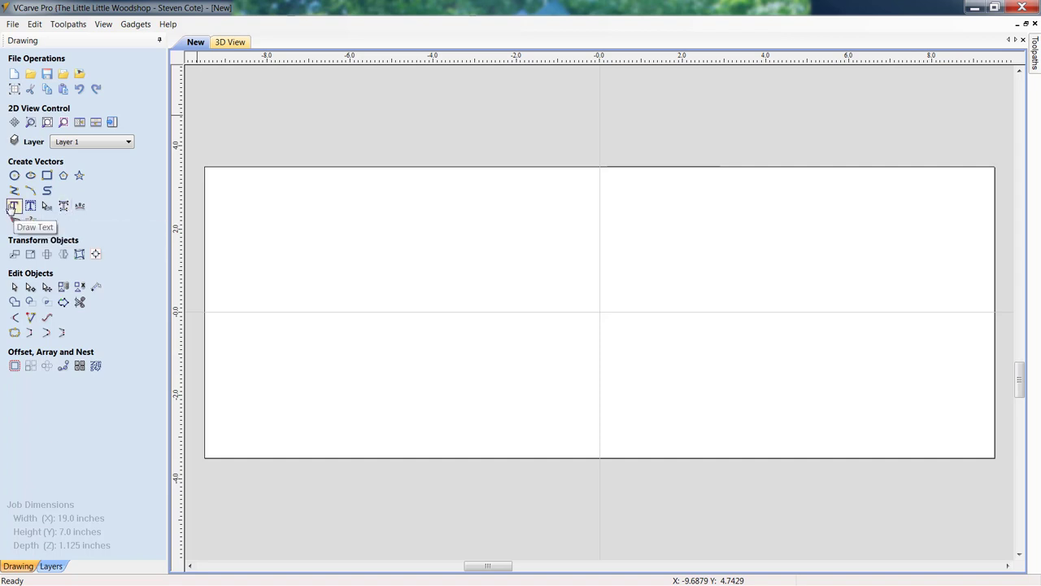
Add the text '123' in Hobo Std at 3.5 inches tall to the board
left_click(13, 206)
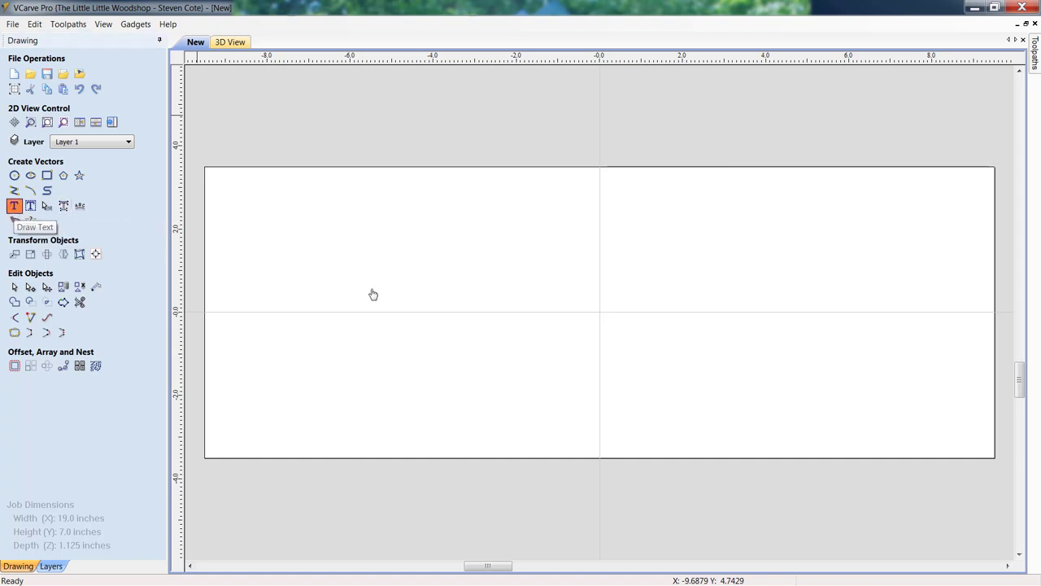
left_click(14, 206)
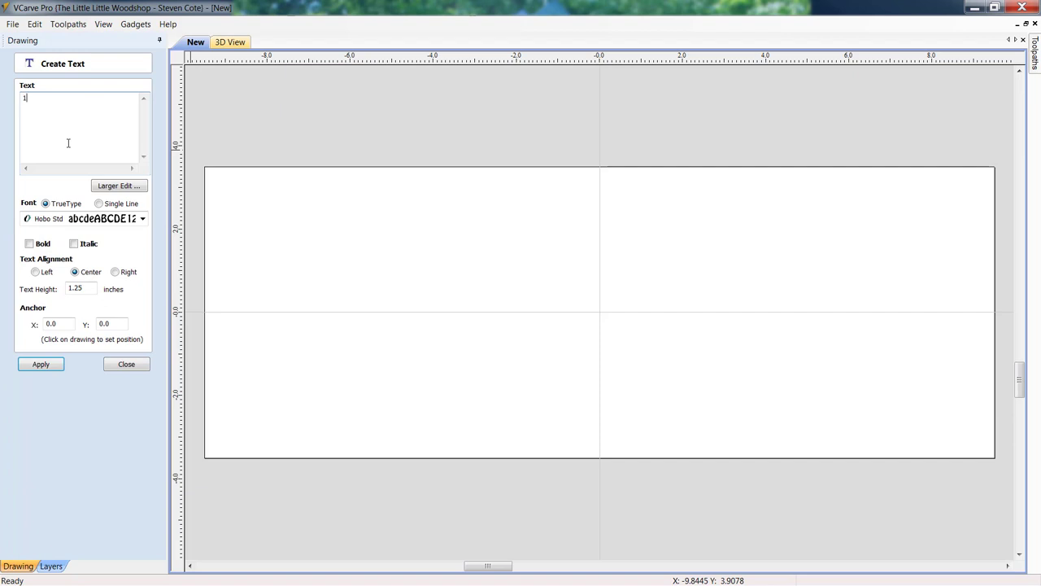
type("23")
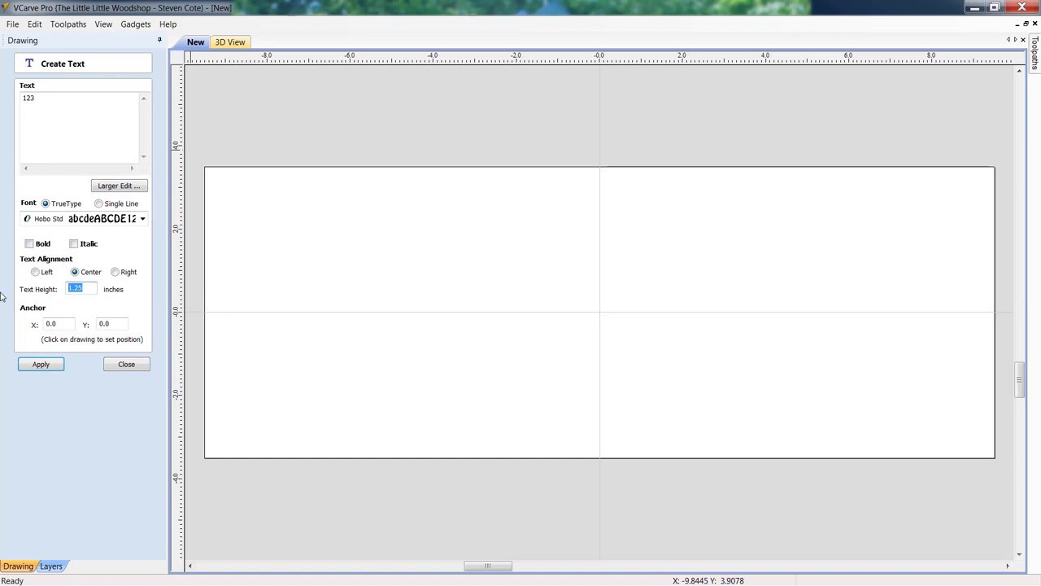
type("3.5")
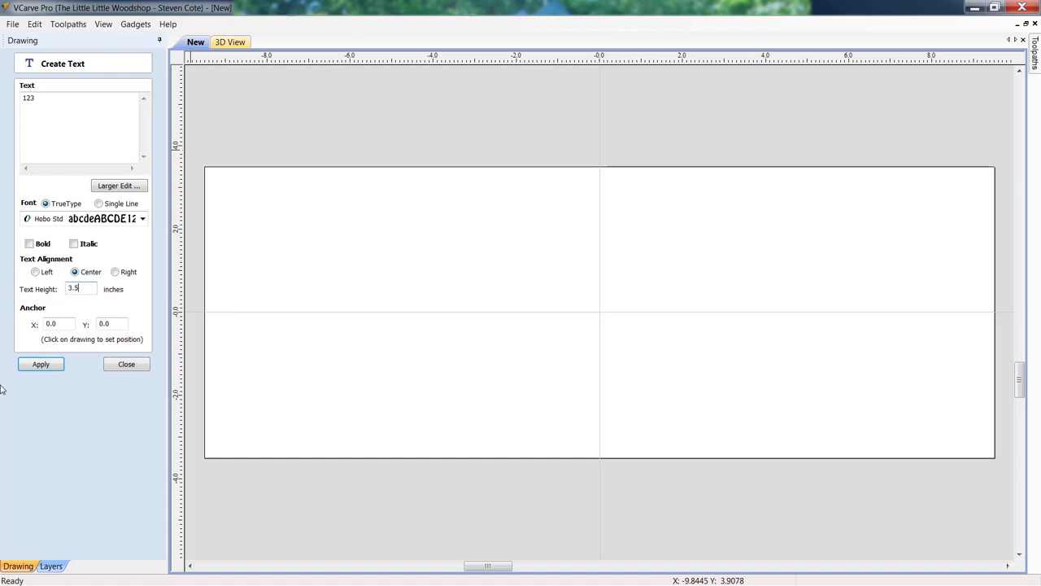
left_click(40, 365)
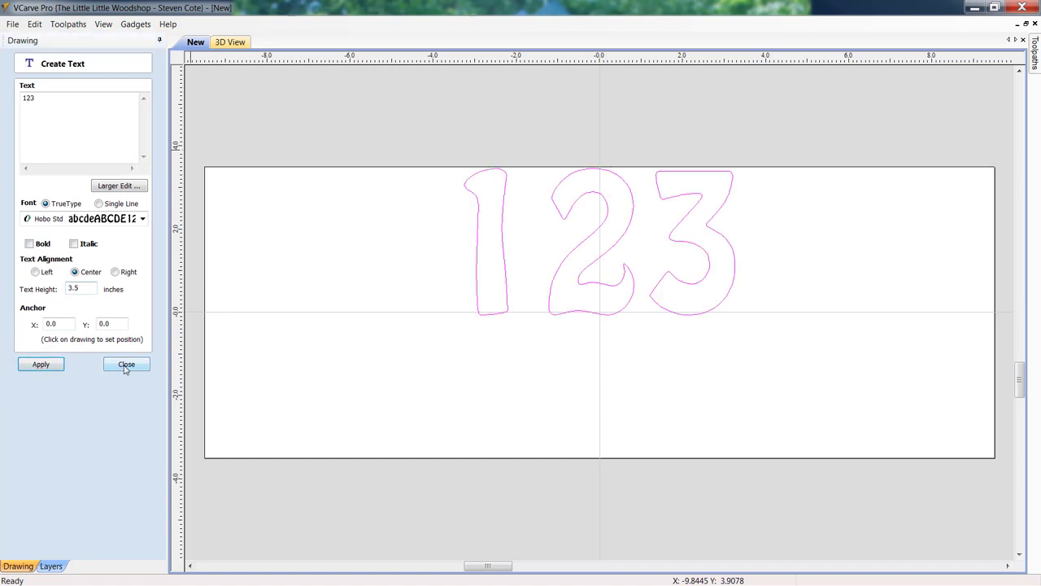
left_click(126, 365)
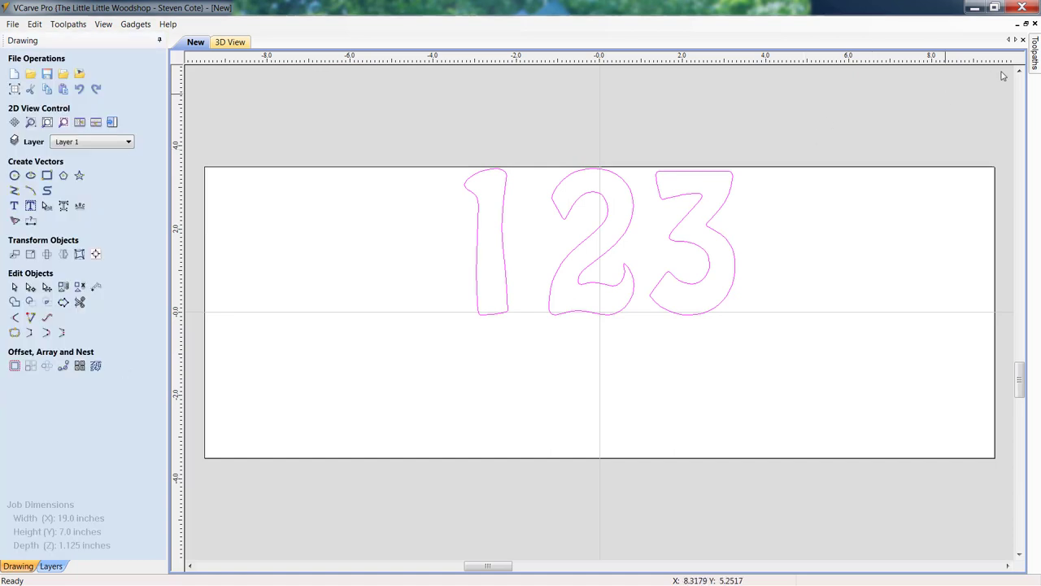
mouse_move(65, 244)
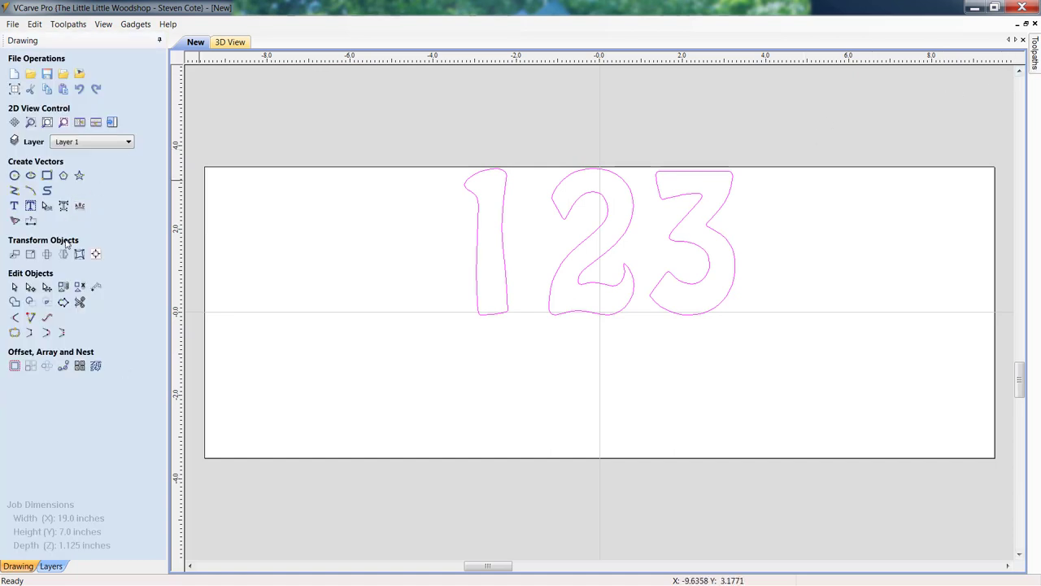
mouse_move(96, 254)
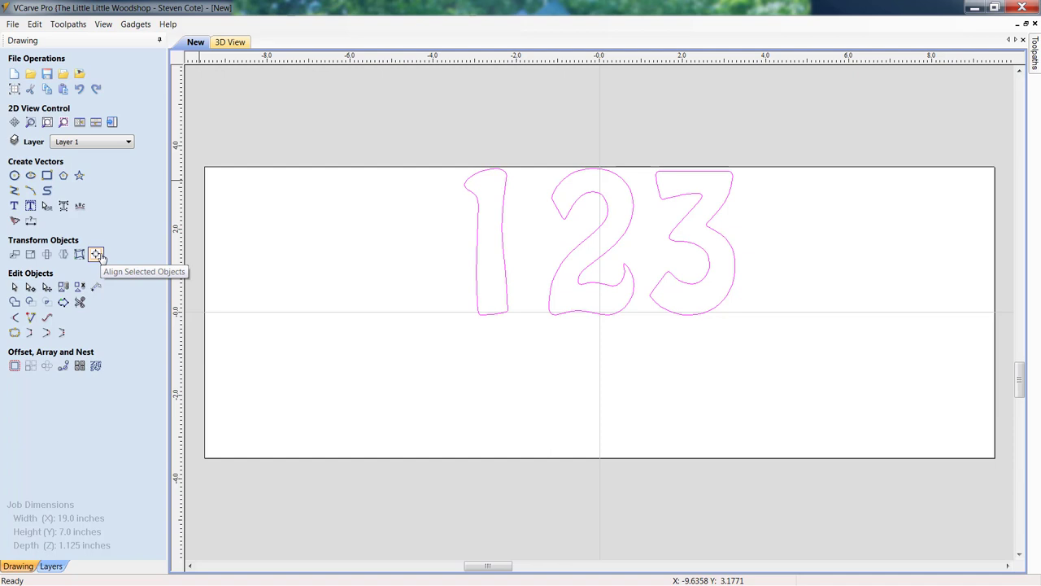
Centre the 123 text on the material using Align Selected Objects
left_click(95, 254)
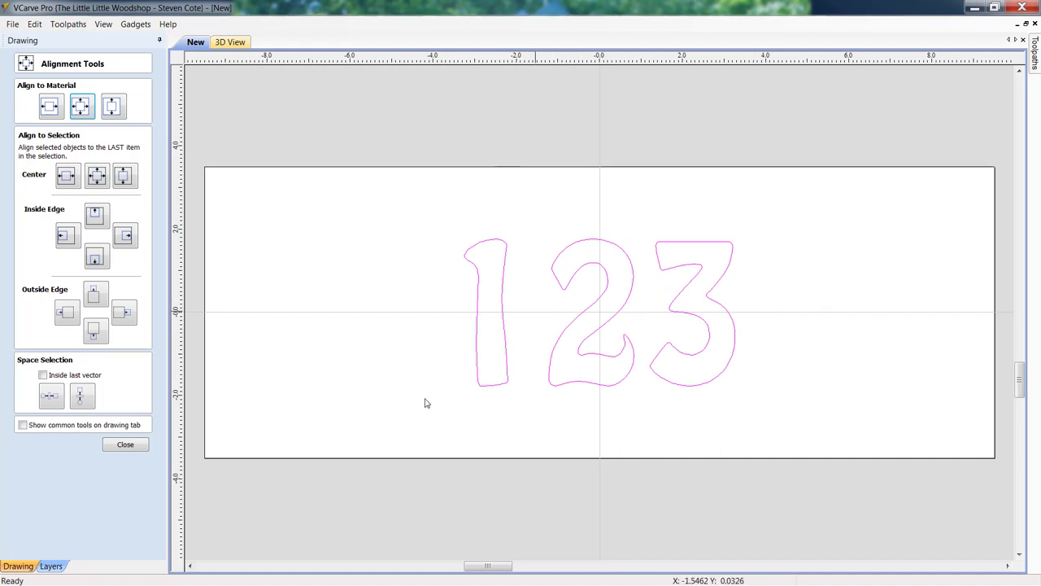
left_click(125, 445)
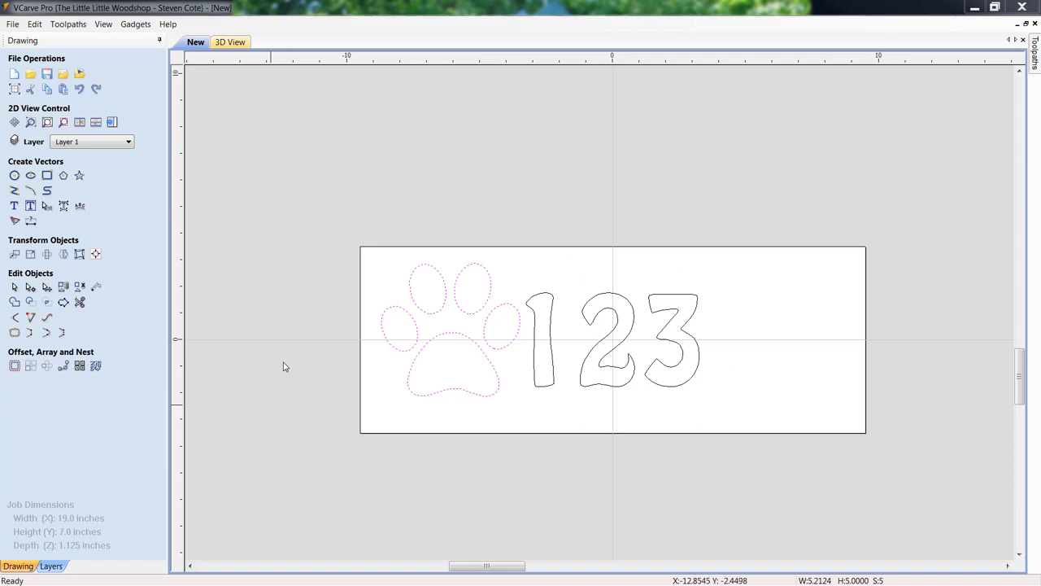
mouse_move(63, 255)
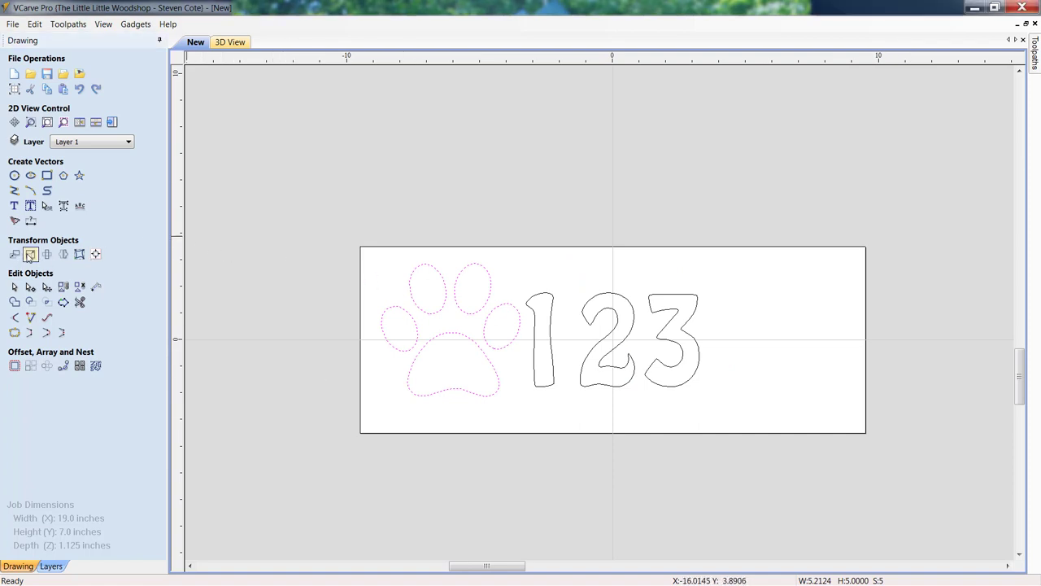
Resize the paw print to 50%, then 110%, giving about 2.87 by 2.75 inches
left_click(30, 253)
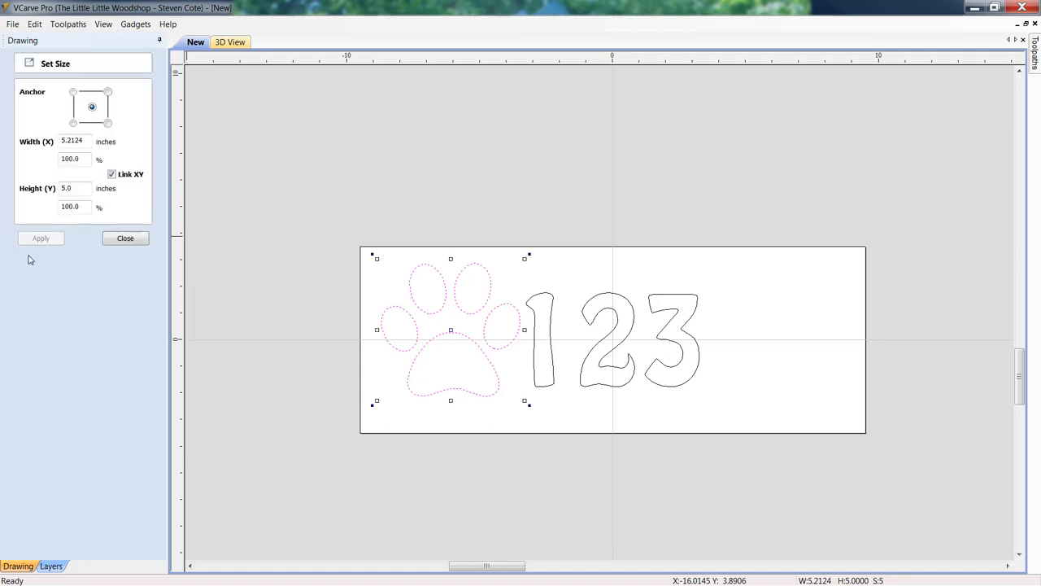
mouse_move(380, 436)
type("2.5")
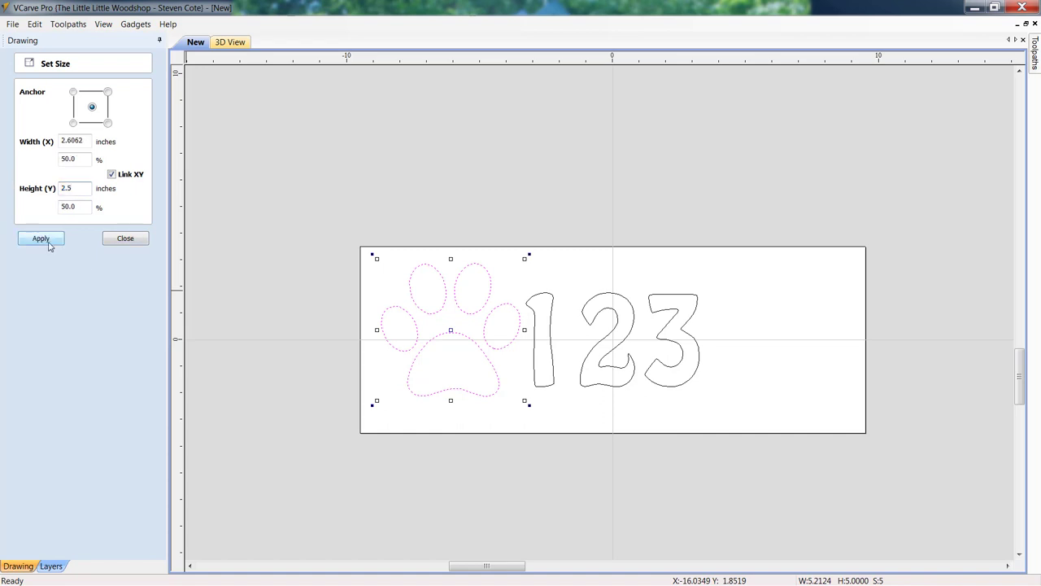
left_click(40, 237)
type("110")
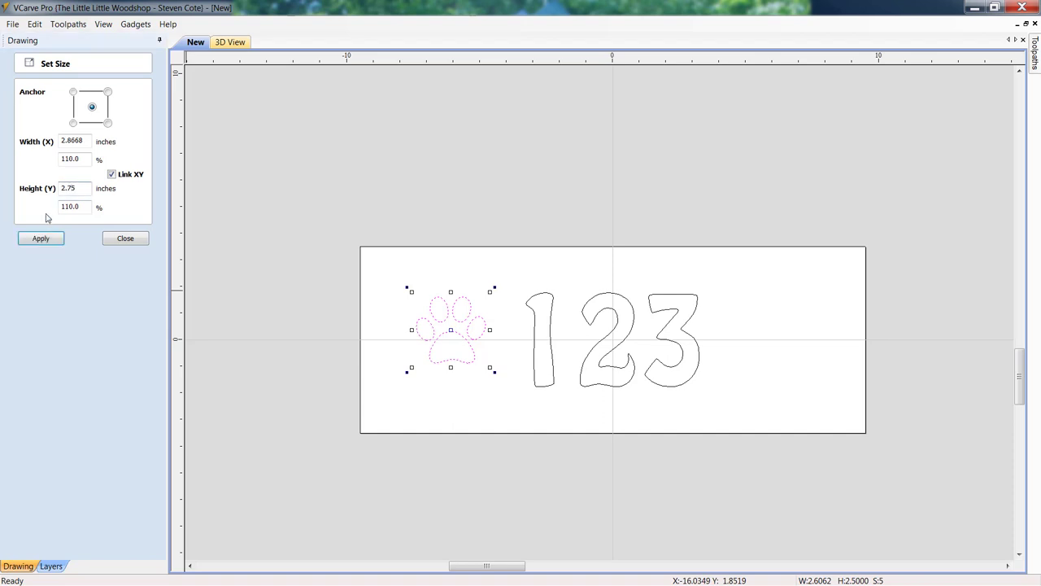
left_click(40, 238)
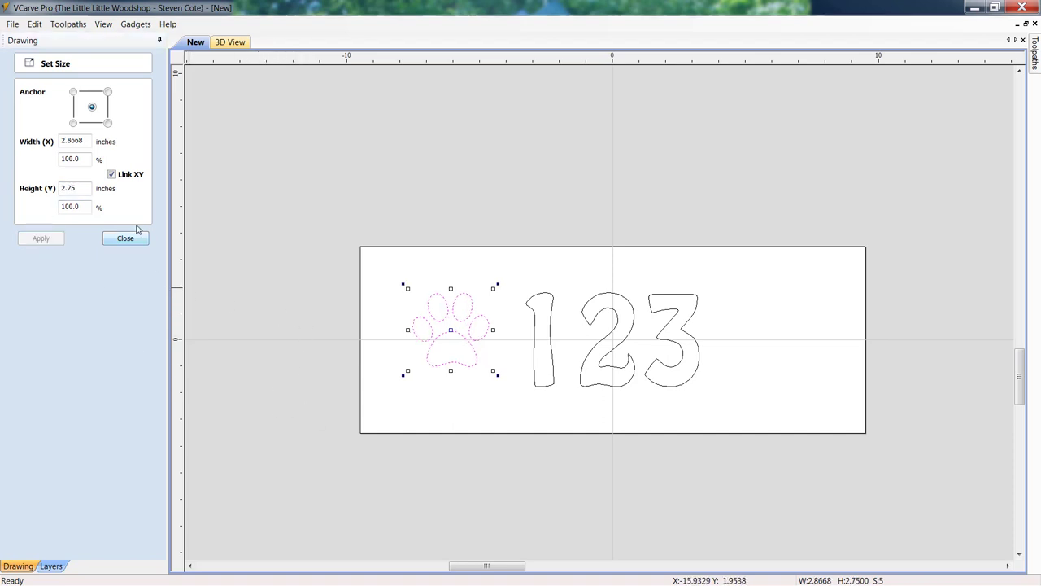
left_click(125, 238)
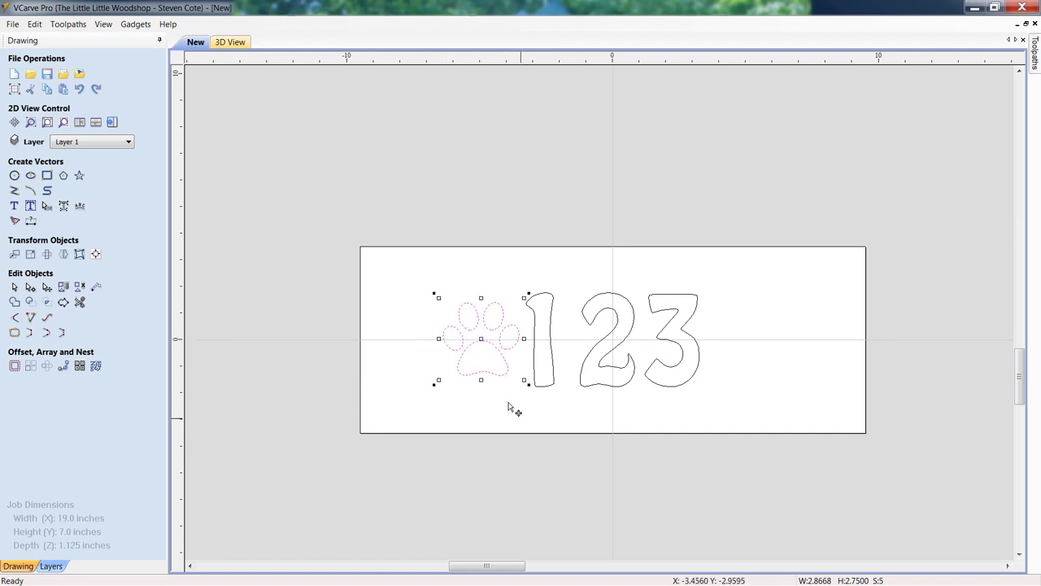
Place the paw print left of the 1 and copy it to the right of the 3
left_click(506, 407)
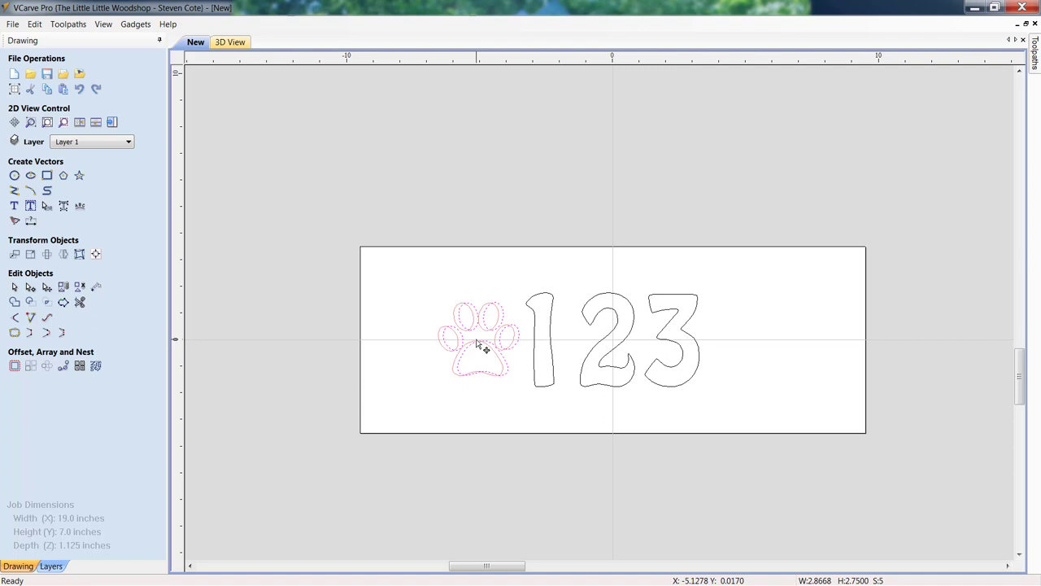
right_click(480, 354)
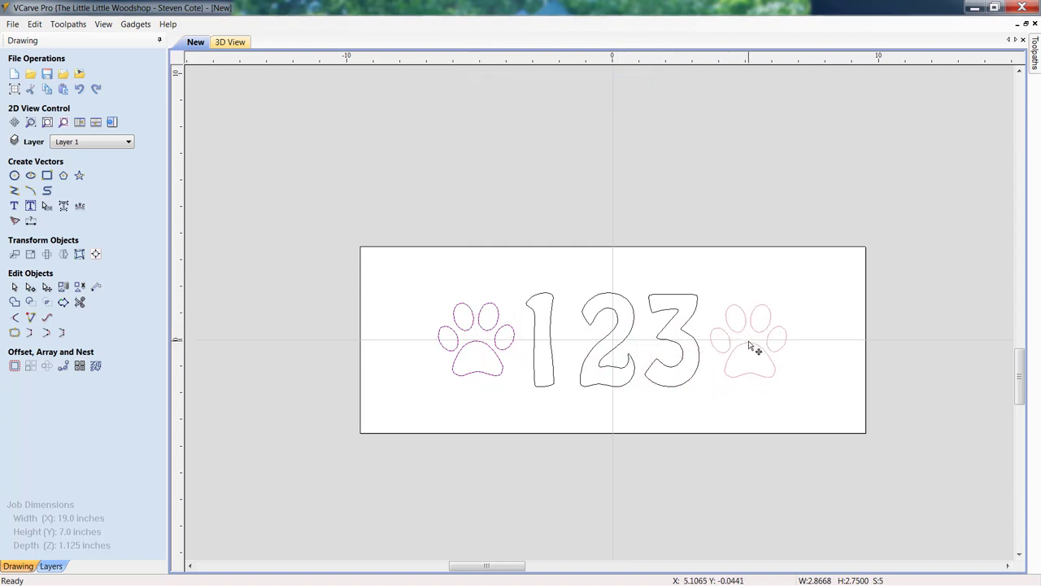
left_click(747, 350)
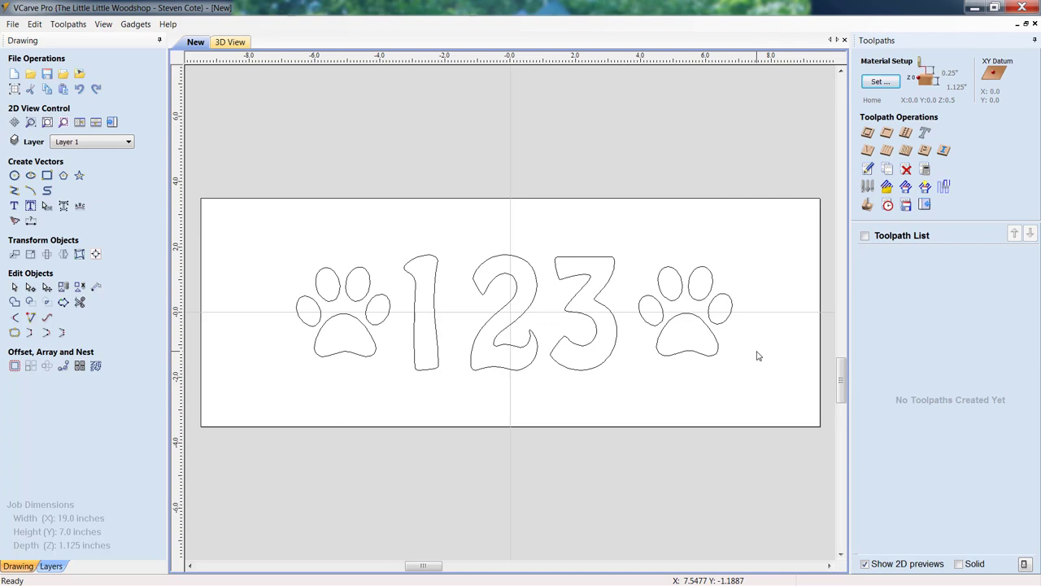
mouse_move(866, 150)
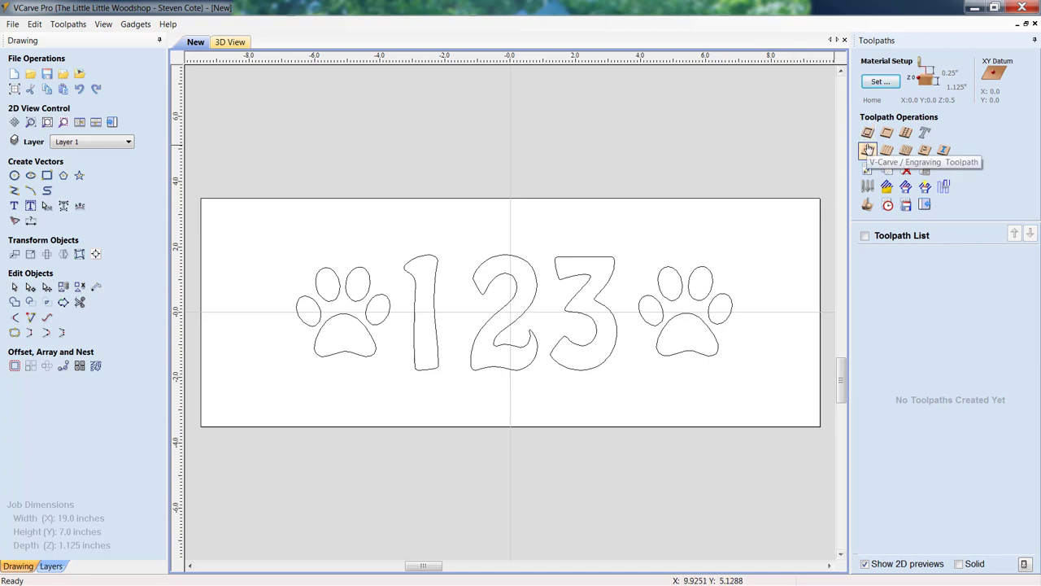
Start a V-carve toolpath using the 60-degree 0.25-inch V-bit, with flat area clearance off
left_click(867, 150)
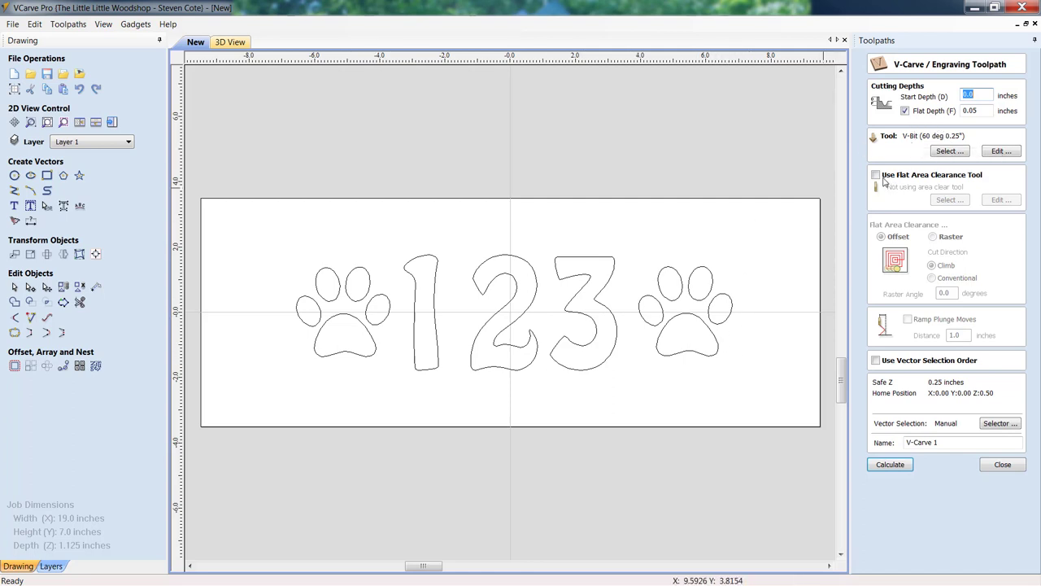
left_click(876, 174)
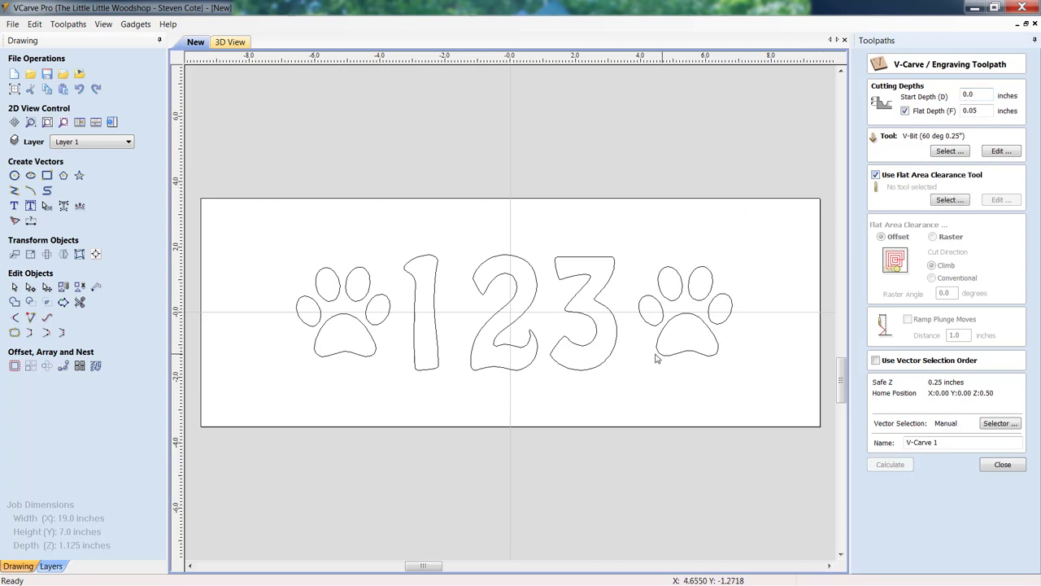
mouse_move(676, 358)
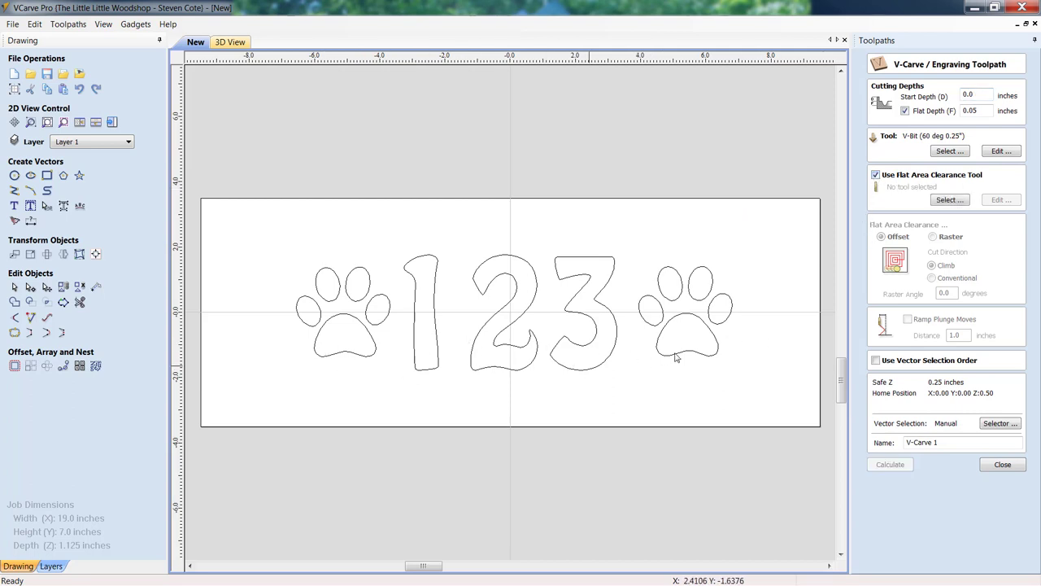
left_click(875, 174)
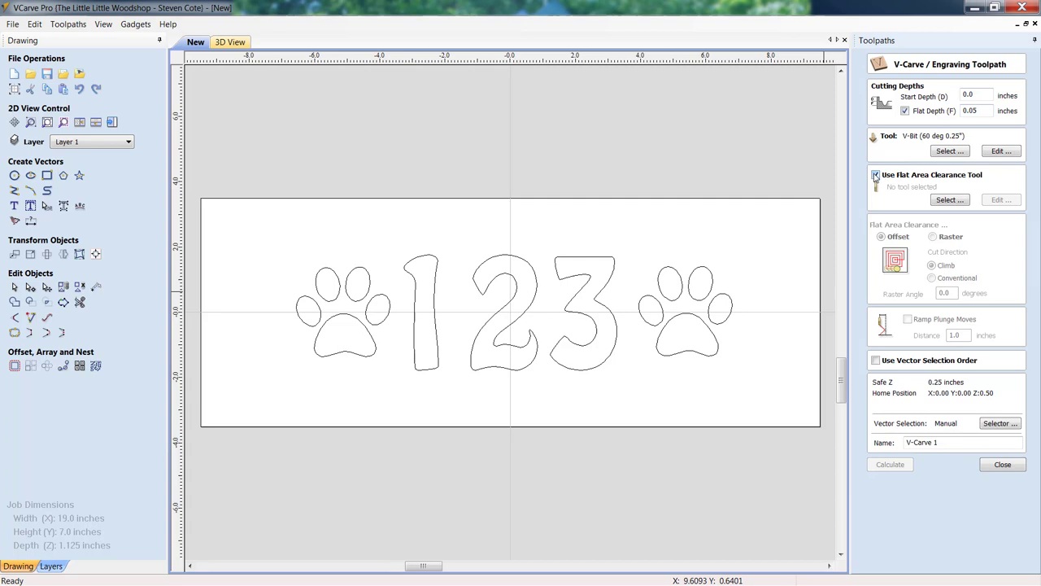
left_click(874, 174)
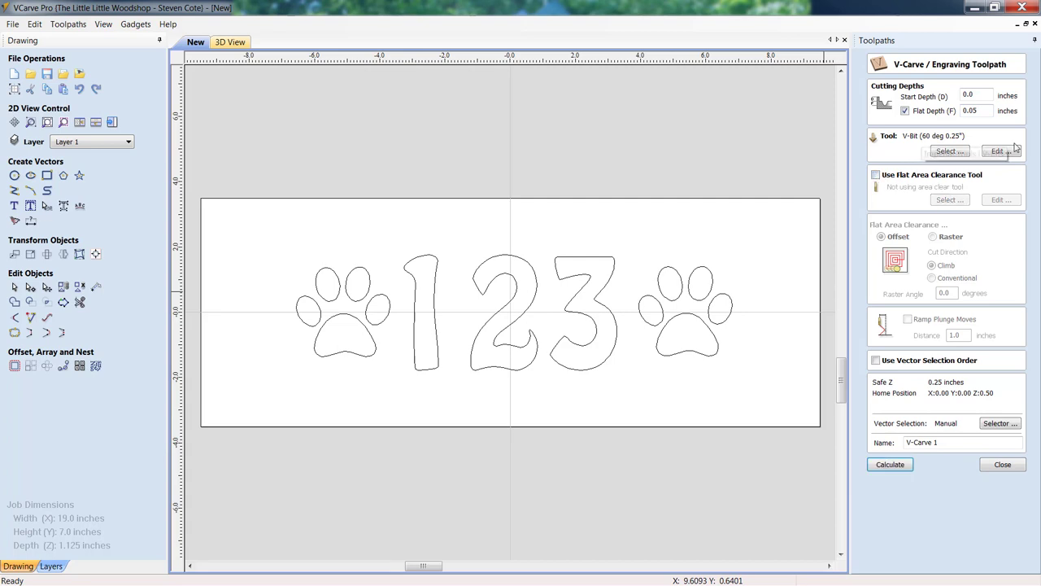
left_click(1000, 150)
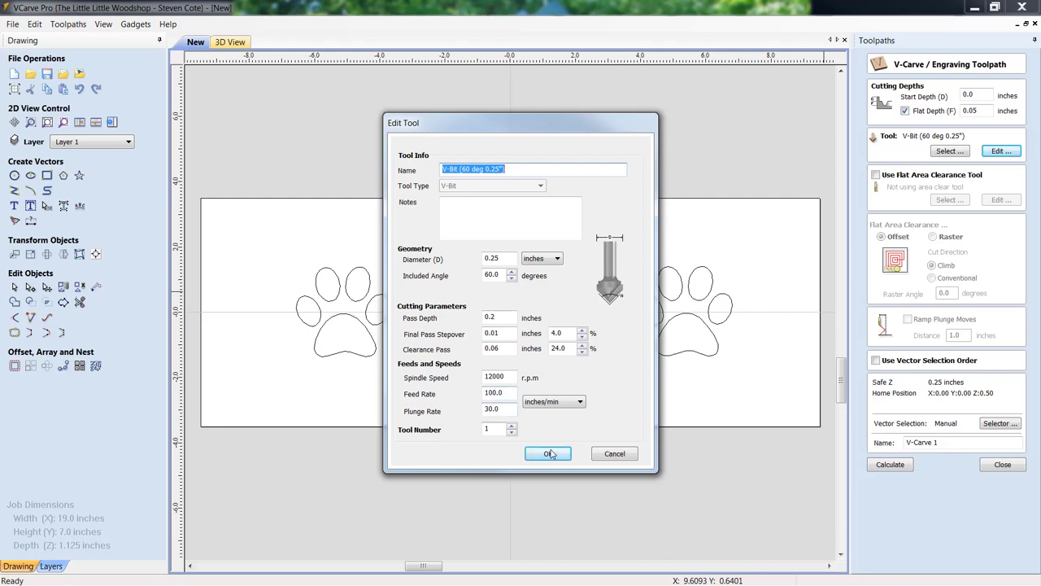
left_click(547, 453)
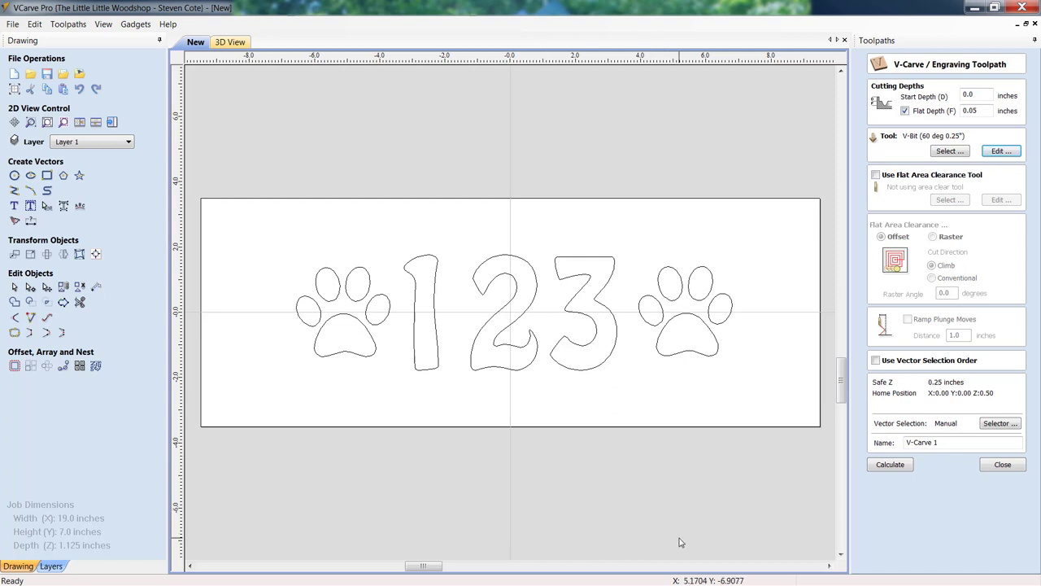
mouse_move(662, 544)
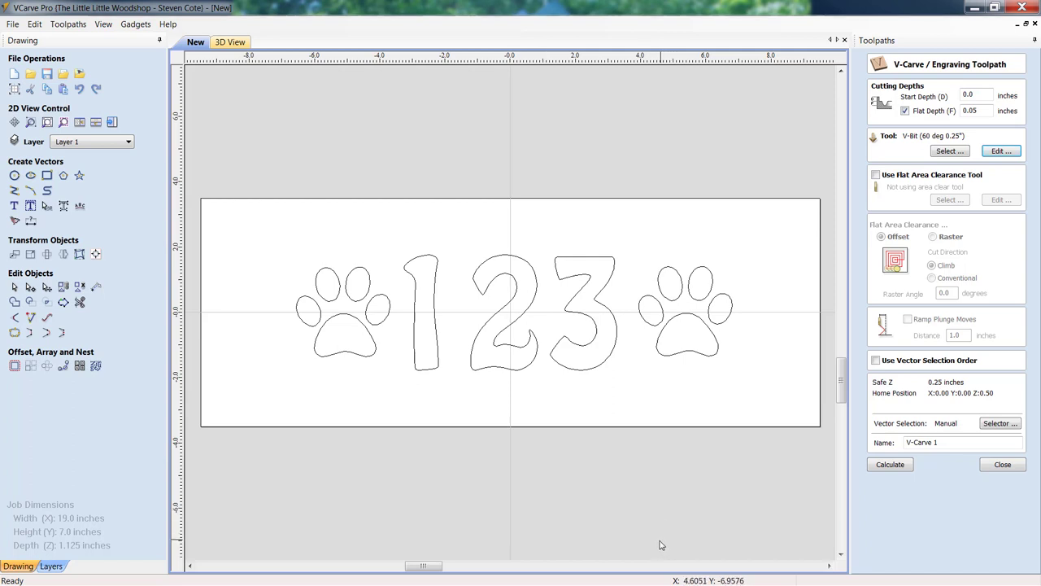
mouse_move(306, 576)
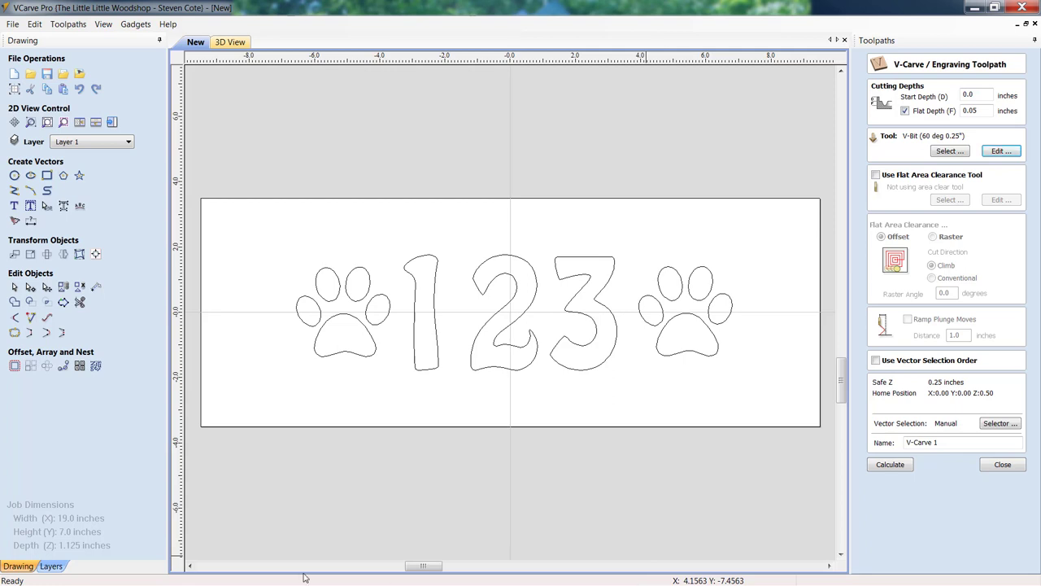
mouse_move(234, 485)
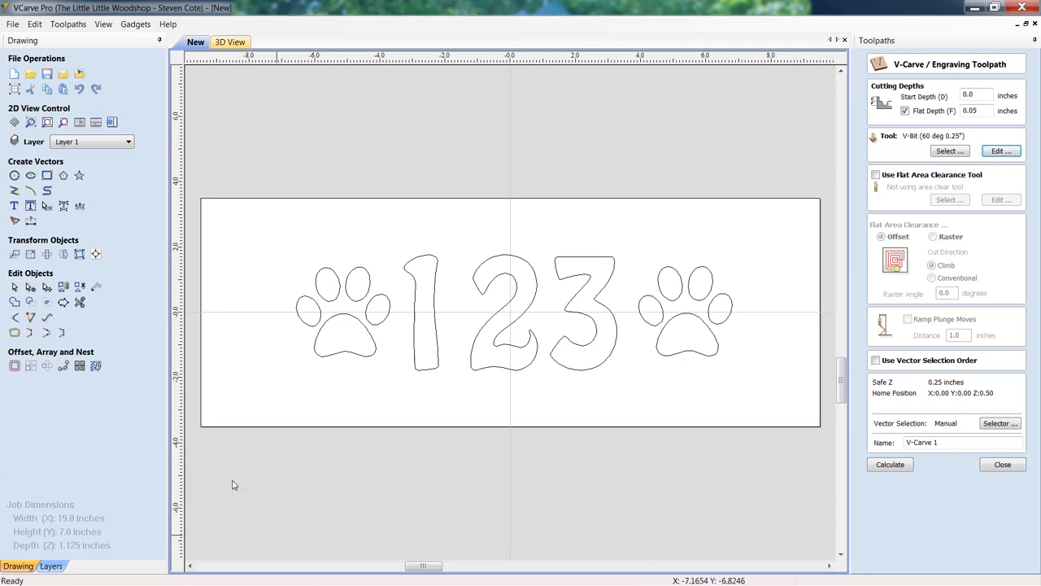
mouse_move(697, 395)
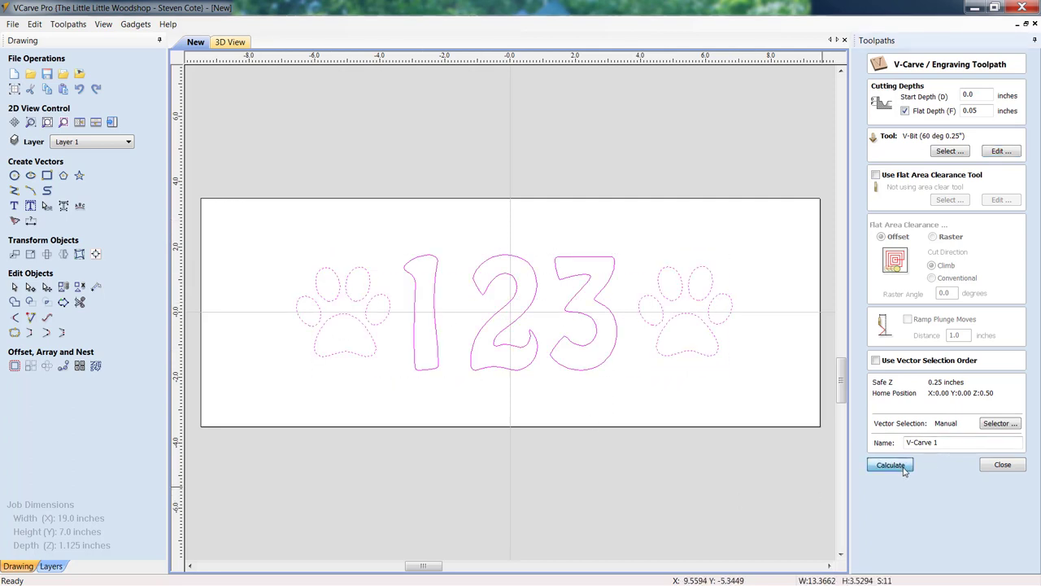
Calculate the V-carve toolpath, preview it in red, then return to the 2D sign drawing
left_click(890, 466)
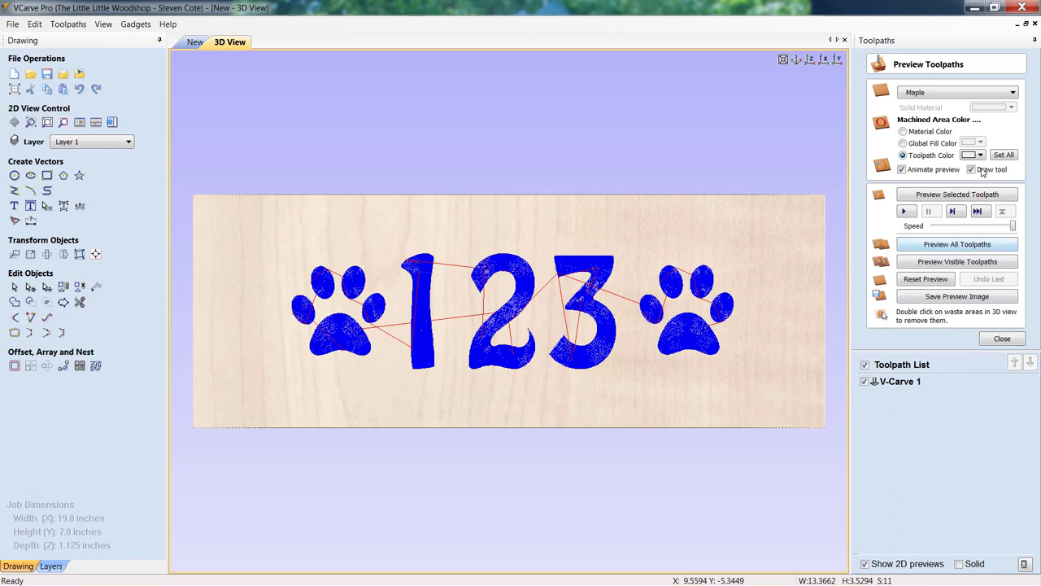
left_click(984, 154)
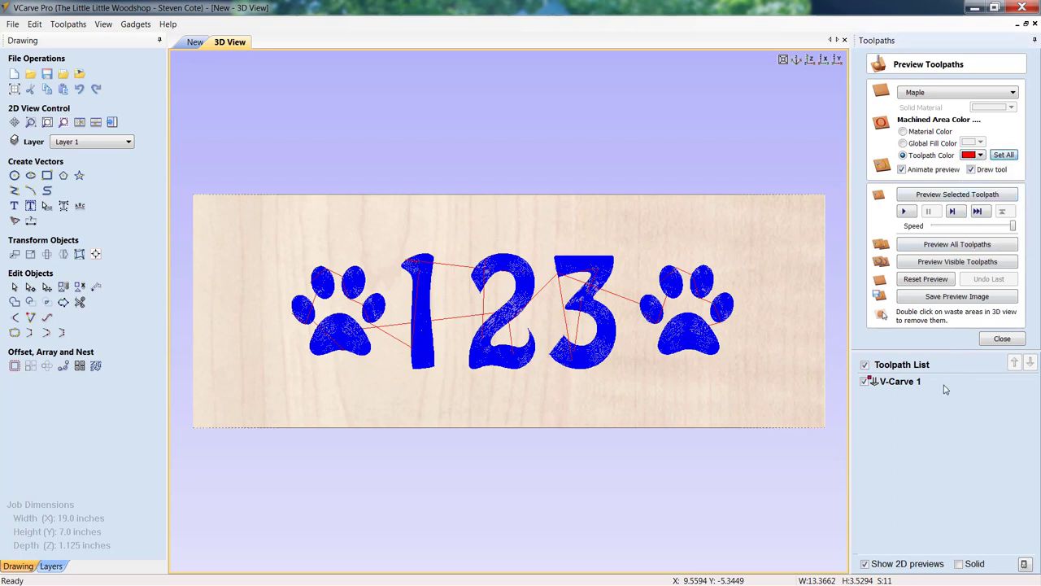
left_click(903, 211)
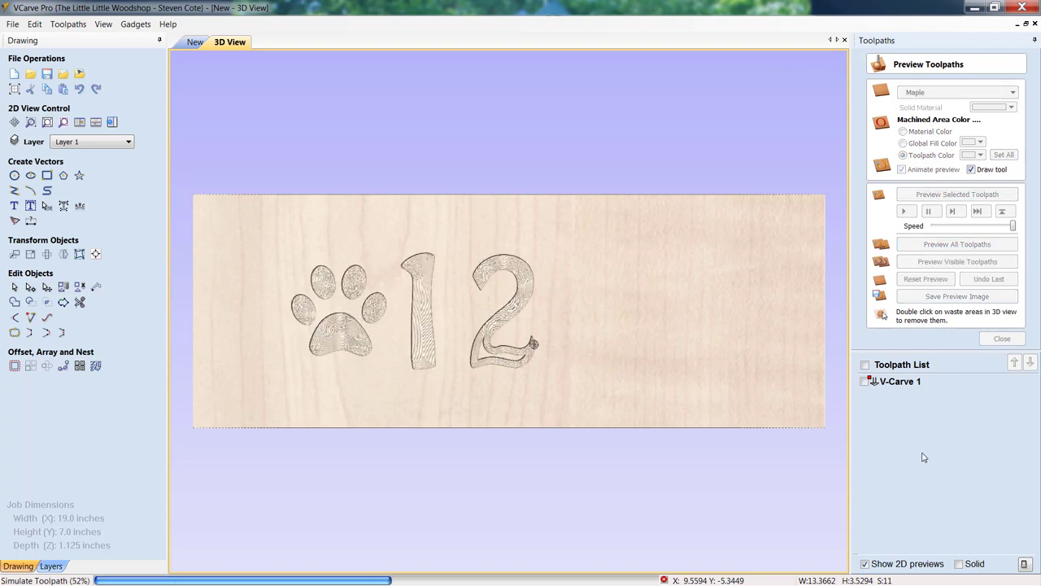
left_click(957, 244)
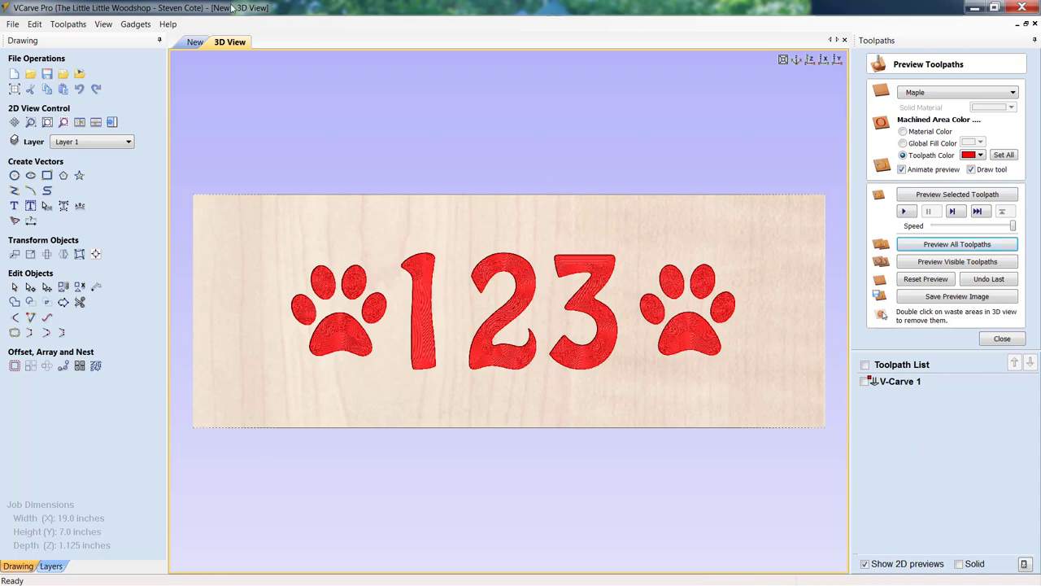
left_click(195, 41)
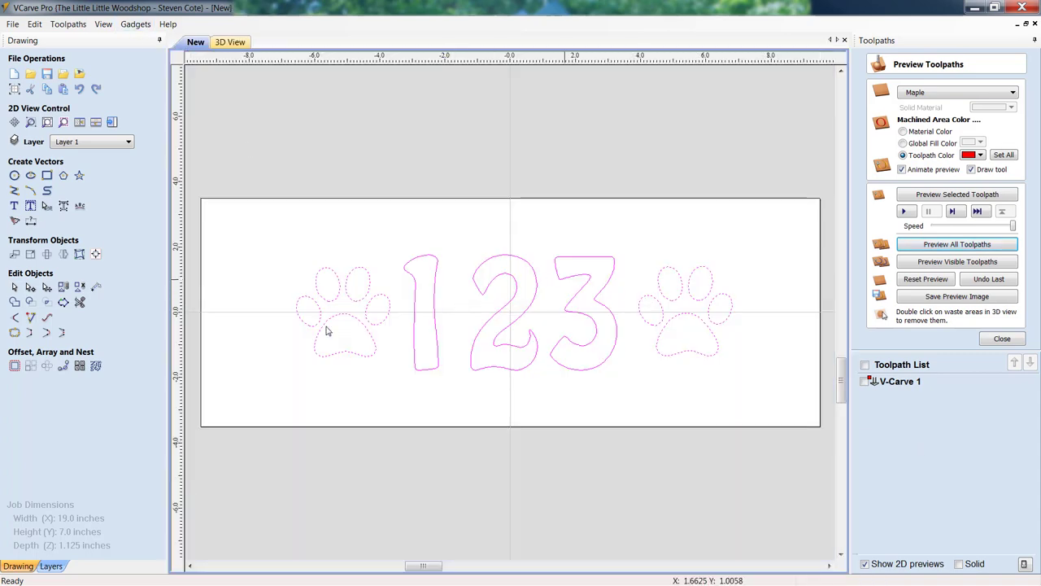
Close the toolpath preview and draw a wide ellipse around the 123 and paw prints
left_click(1002, 338)
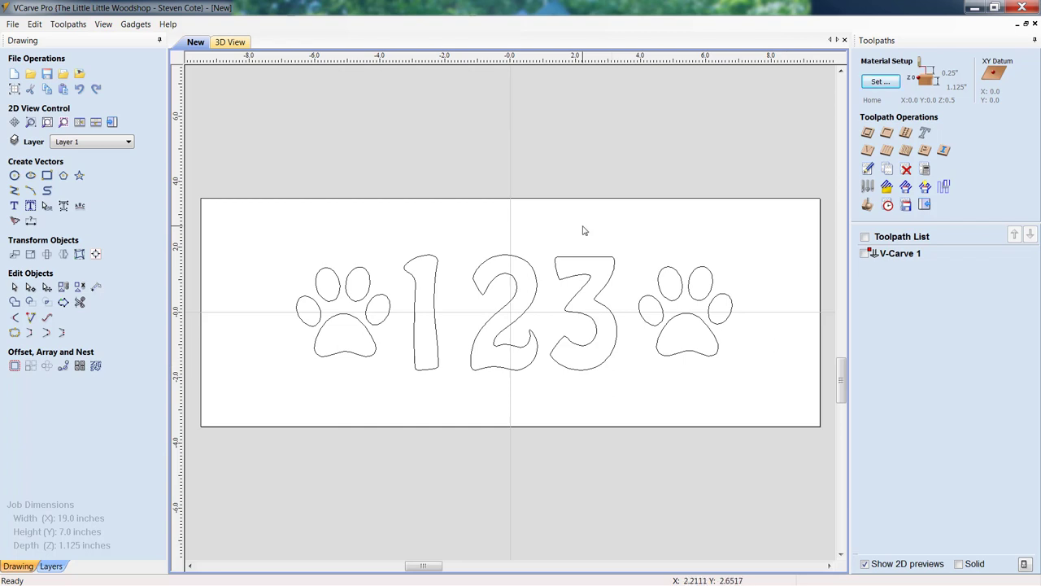
mouse_move(319, 225)
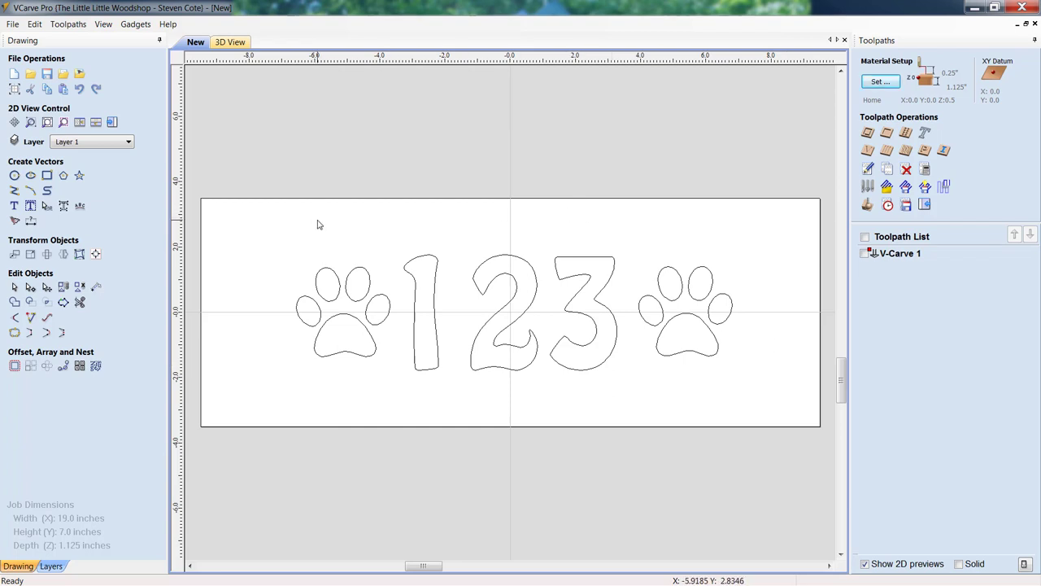
mouse_move(13, 190)
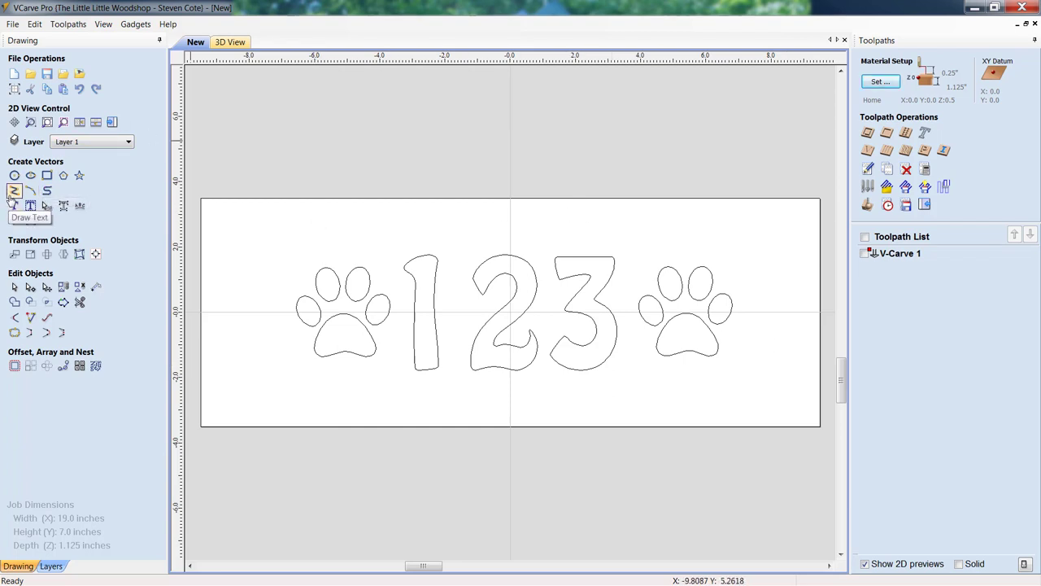
left_click(30, 175)
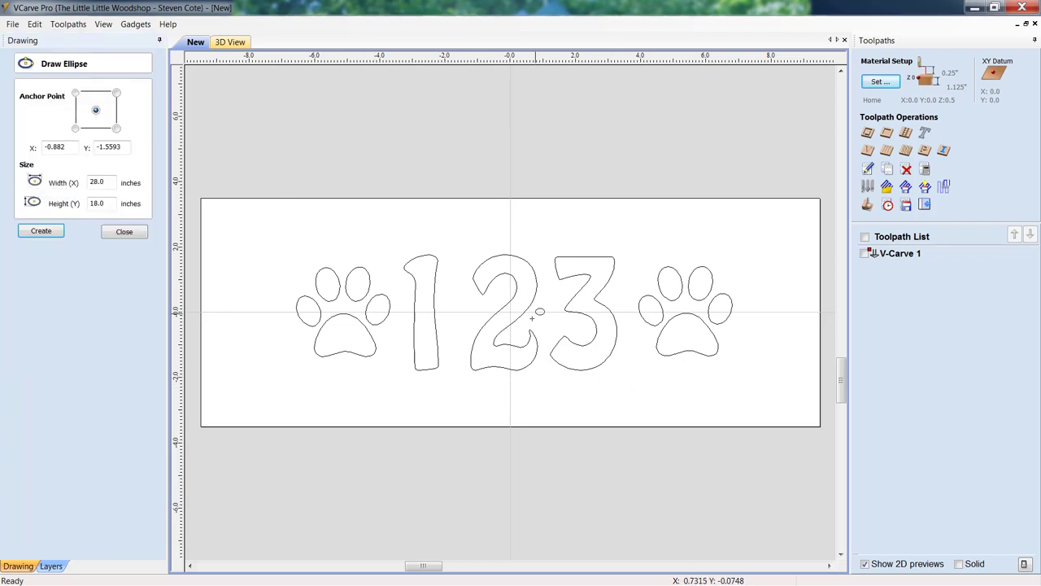
left_click_drag(537, 318, 646, 230)
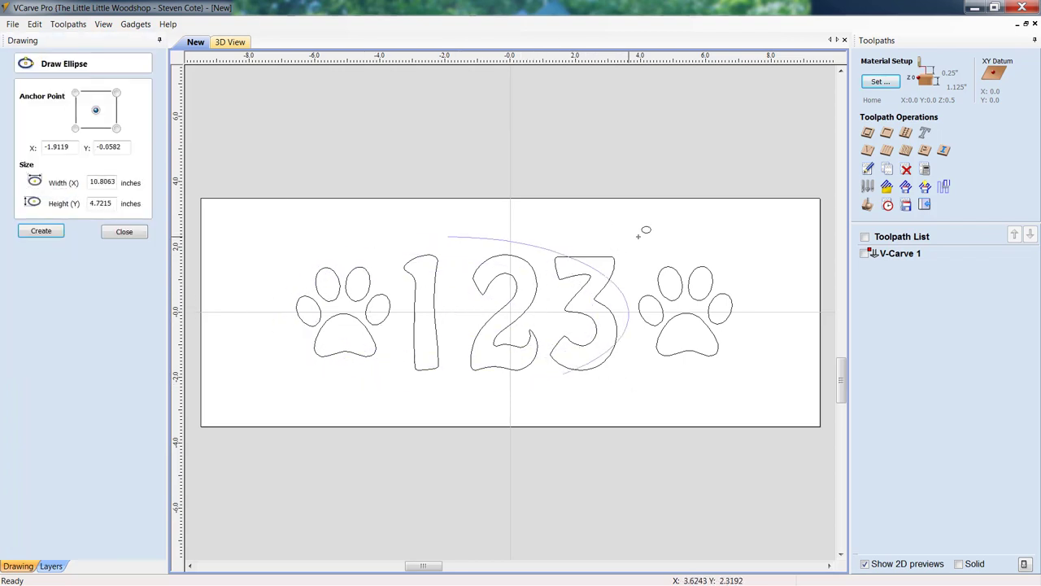
left_click_drag(642, 230, 689, 203)
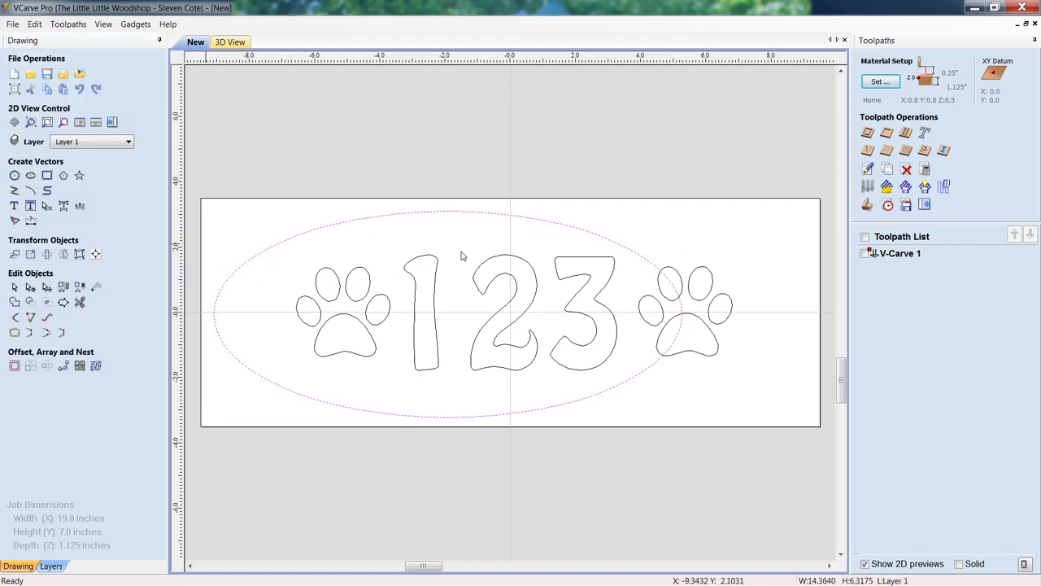
mouse_move(96, 253)
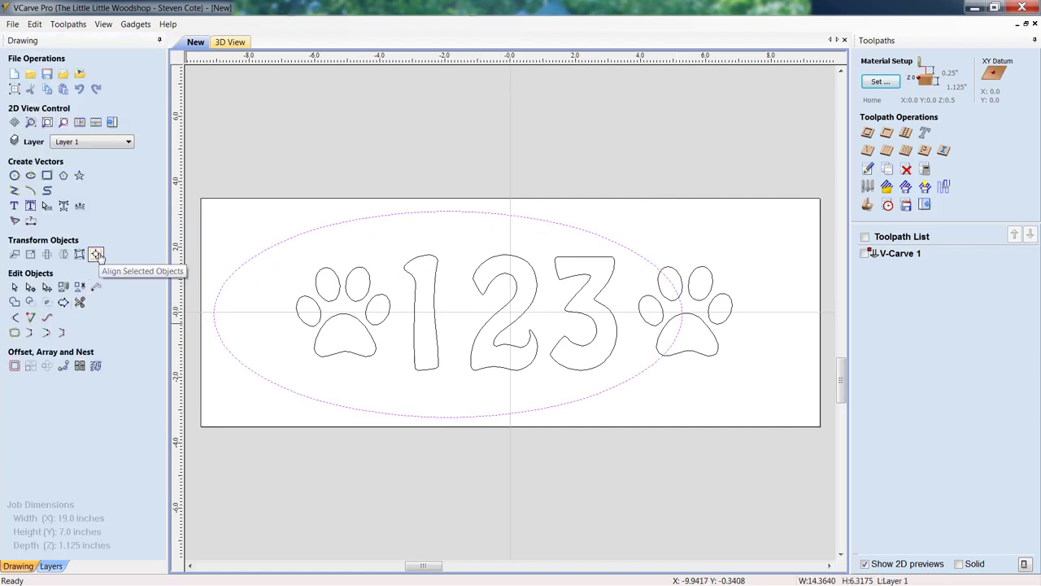
Centre the ellipse on the material using Align Selected Objects
left_click(96, 254)
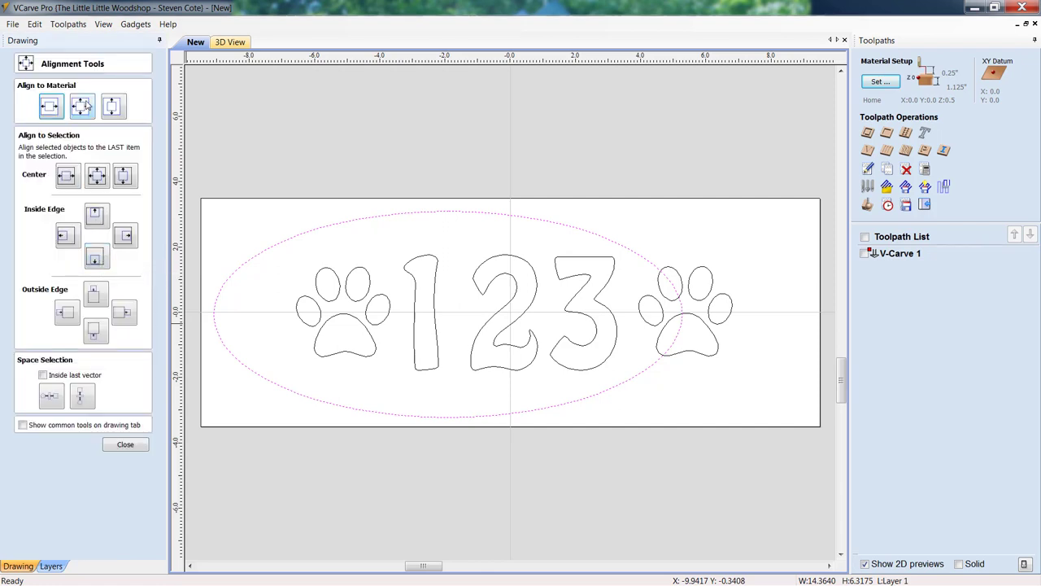
left_click(81, 104)
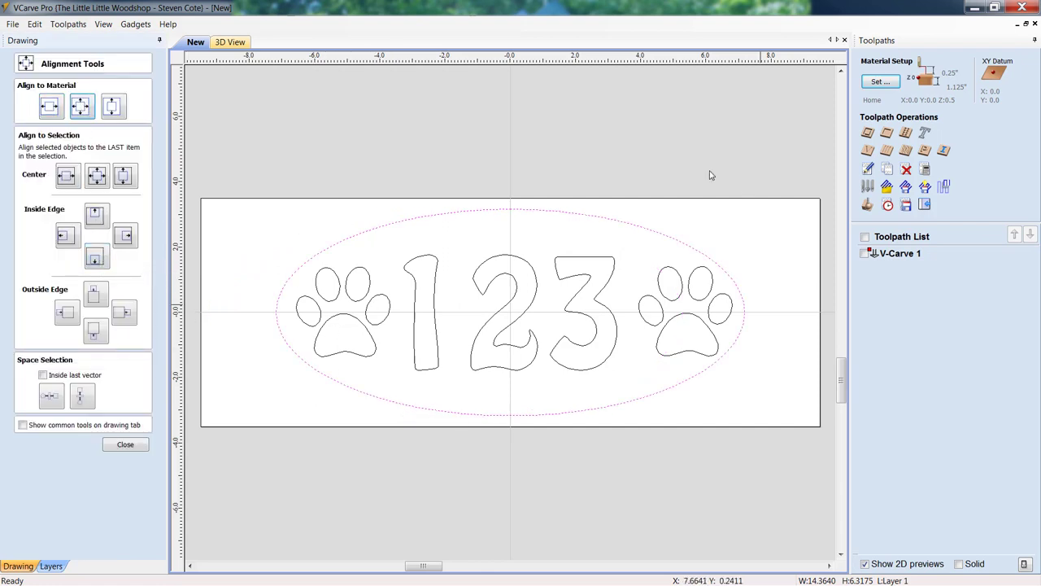
mouse_move(125, 444)
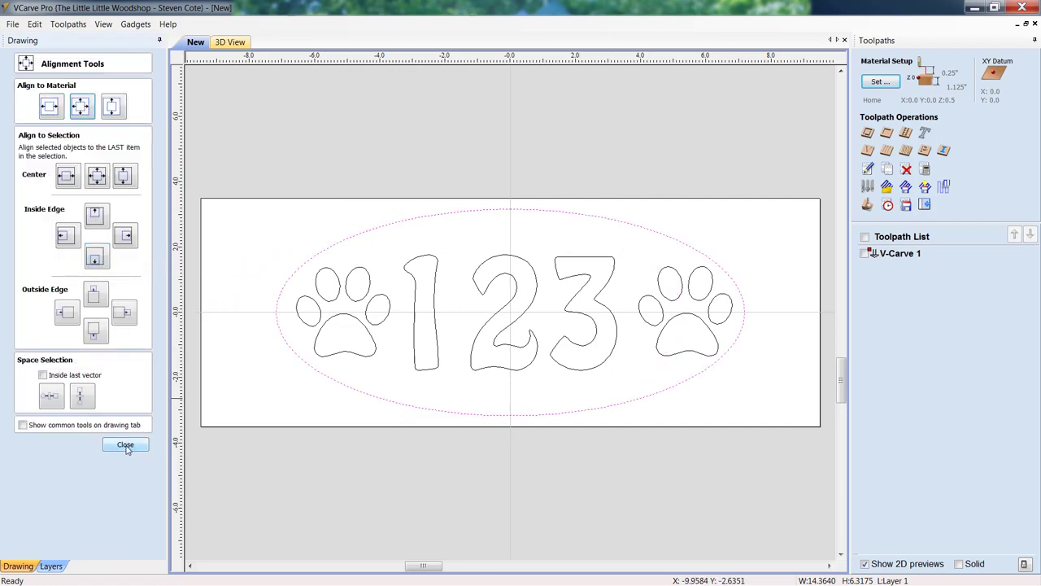
left_click(126, 445)
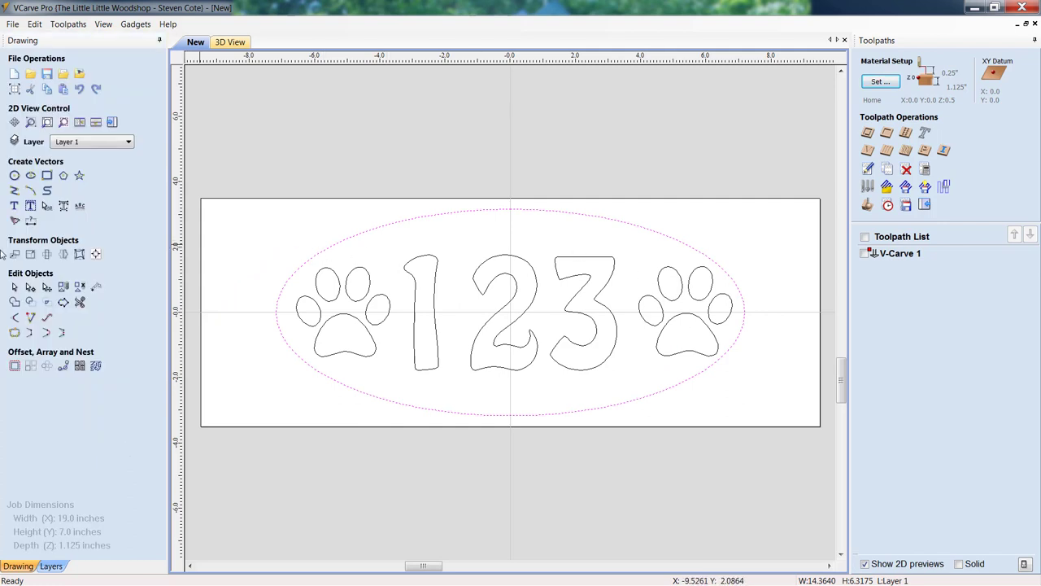
mouse_move(30, 254)
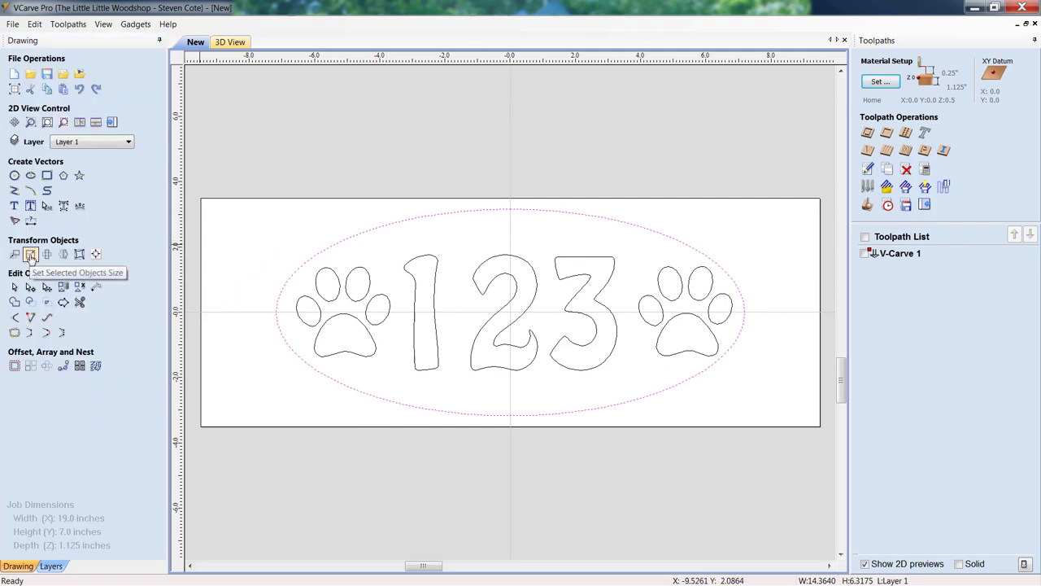
Unlink XY and size the ellipse to 15 by 6 inches, then reduce height to 5.5
left_click(30, 254)
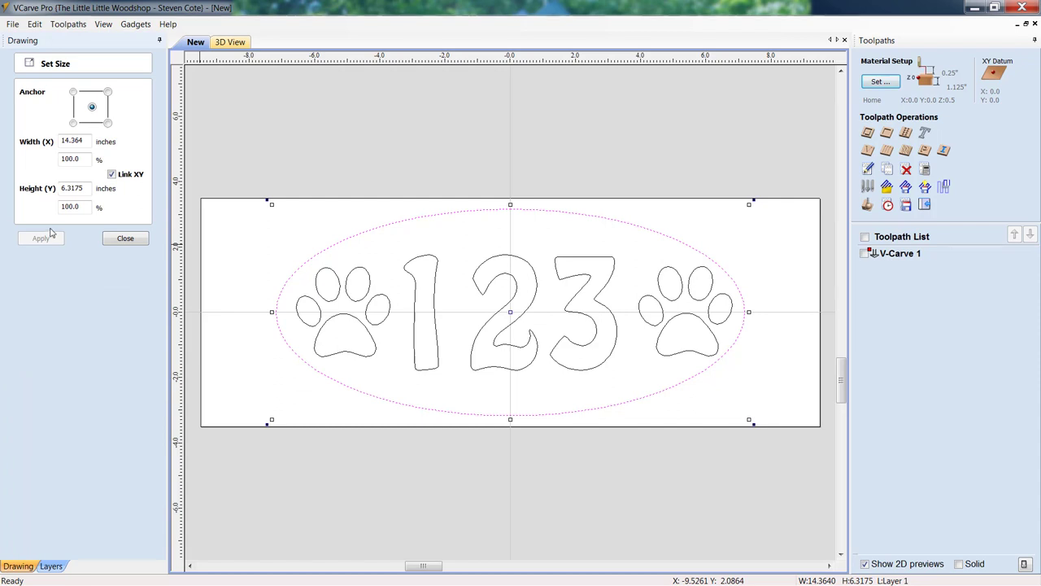
left_click(112, 175)
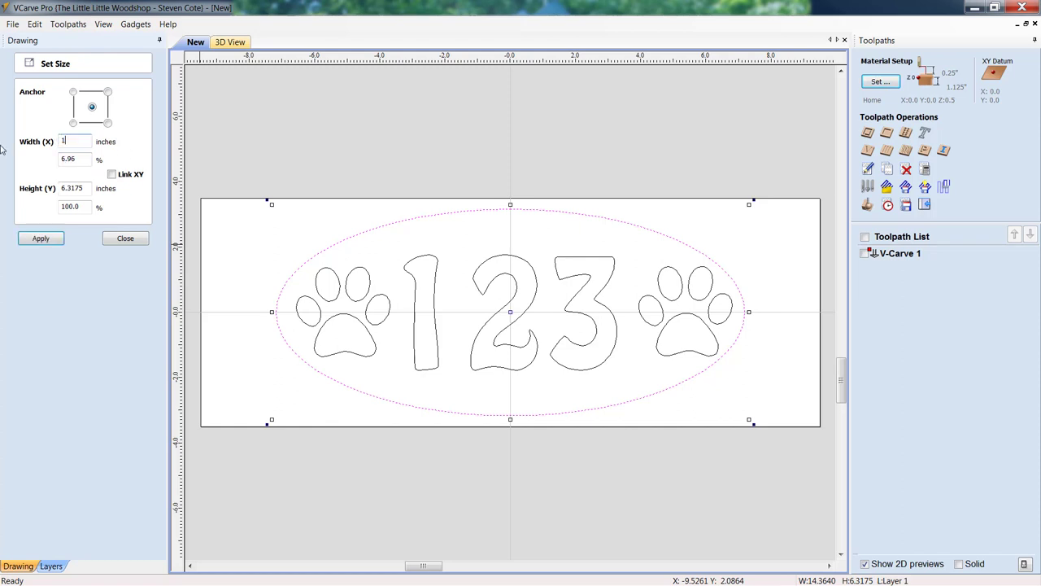
type("15.0")
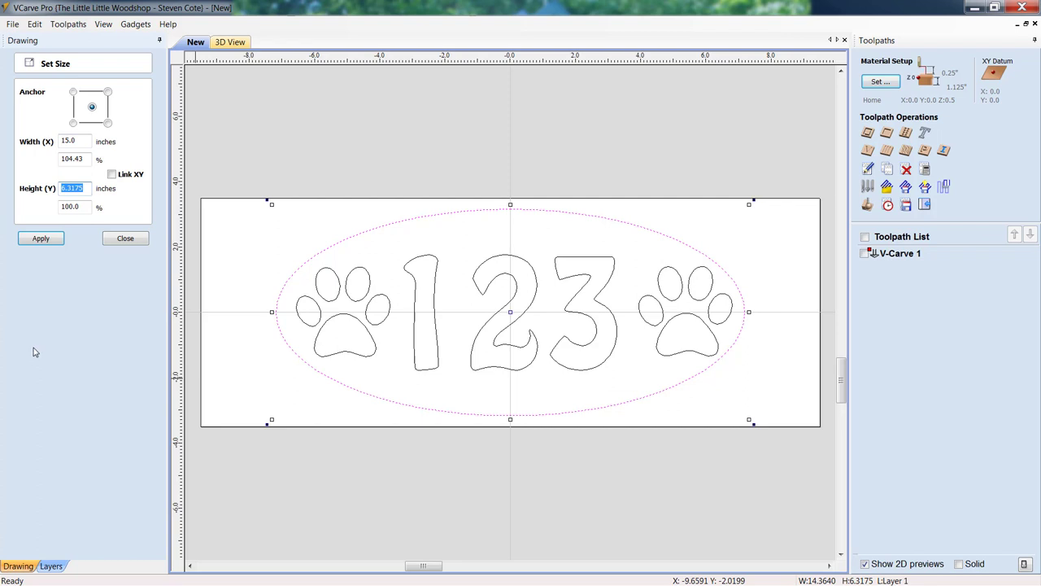
type("6.0")
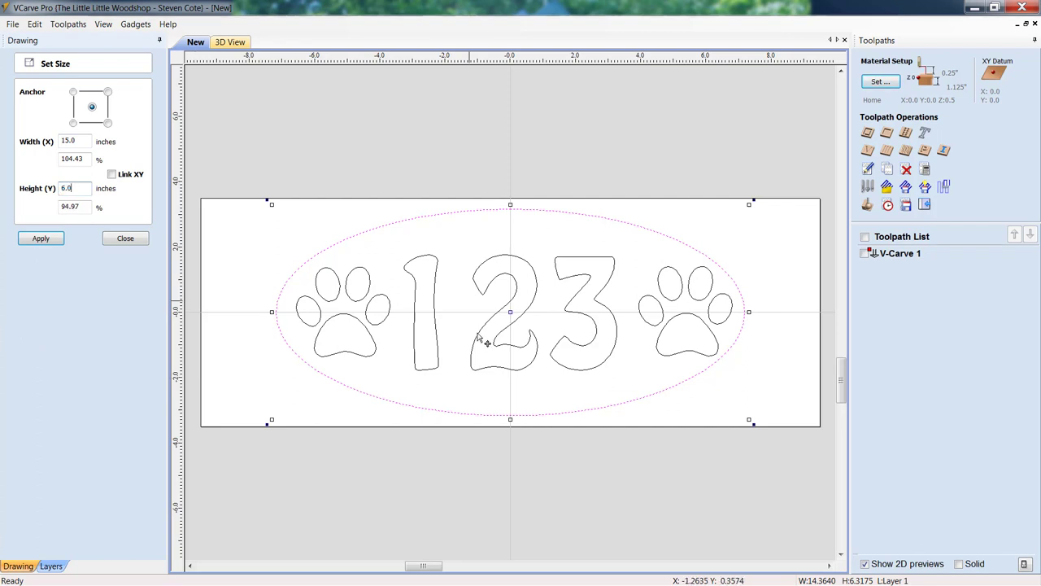
left_click(39, 238)
type("5.5")
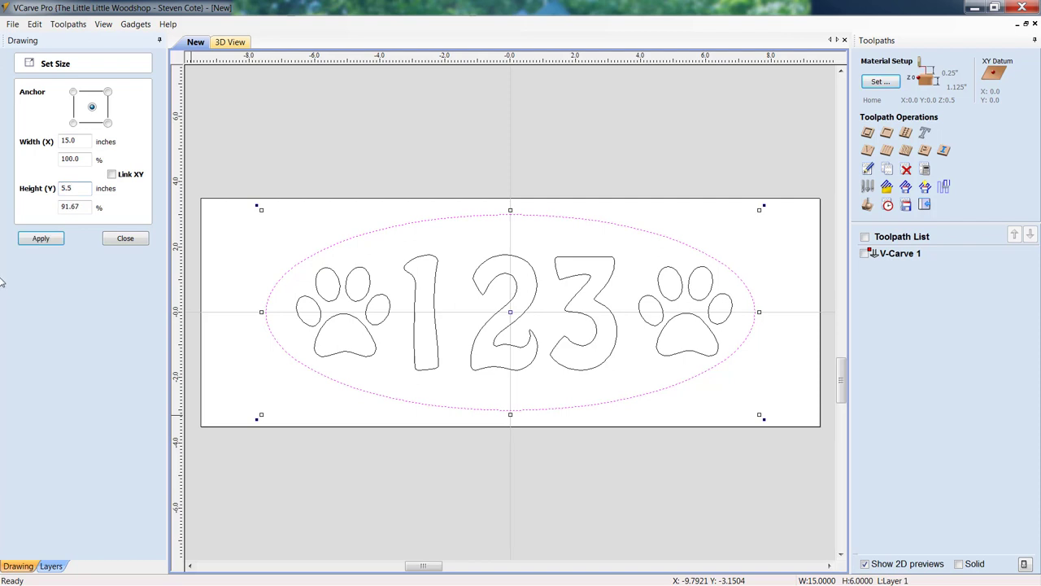
left_click(40, 238)
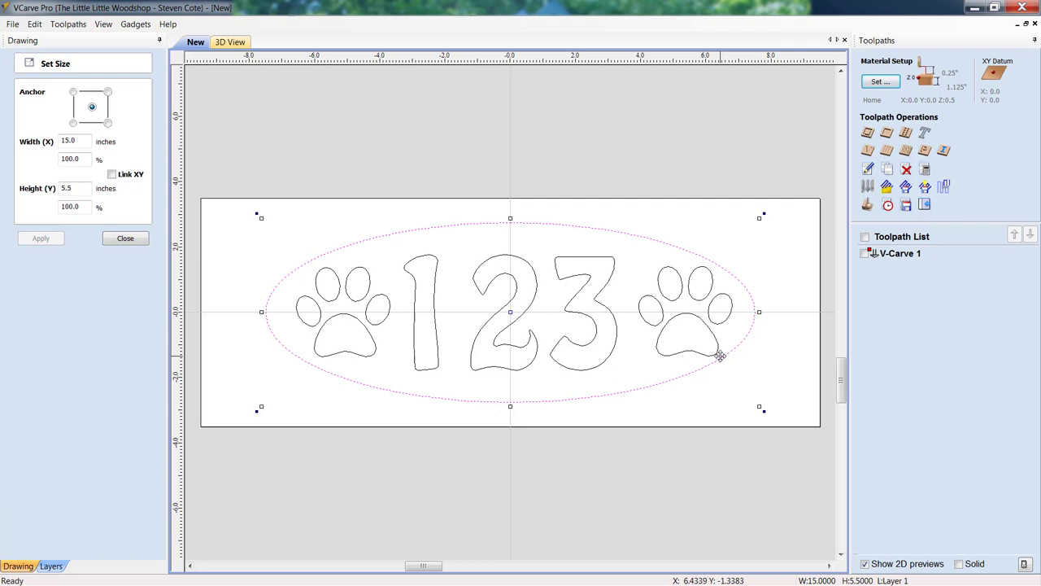
mouse_move(295, 285)
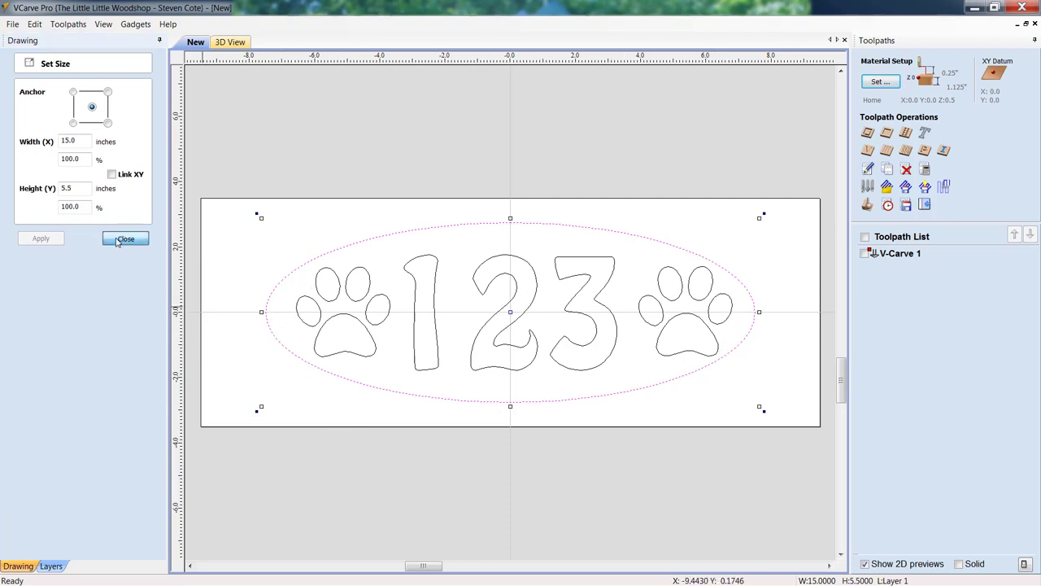
Close the Set Selected Objects Size panel
left_click(125, 239)
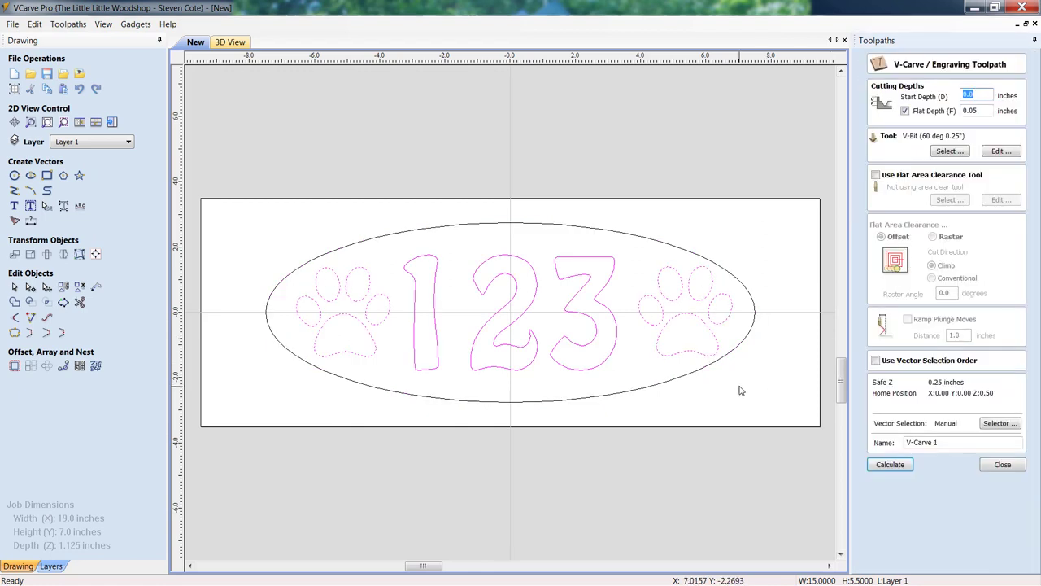
mouse_move(731, 400)
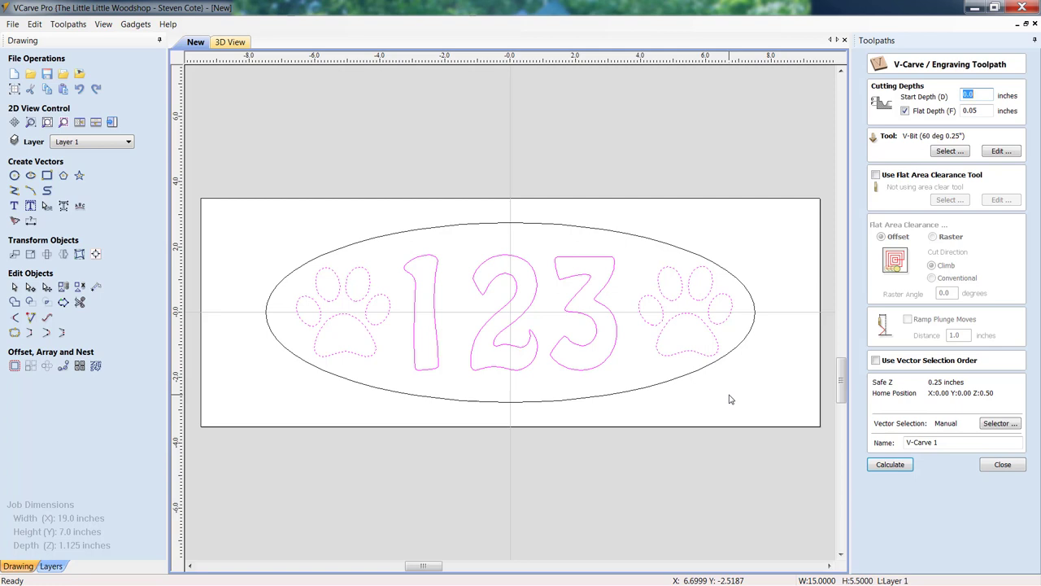
mouse_move(730, 359)
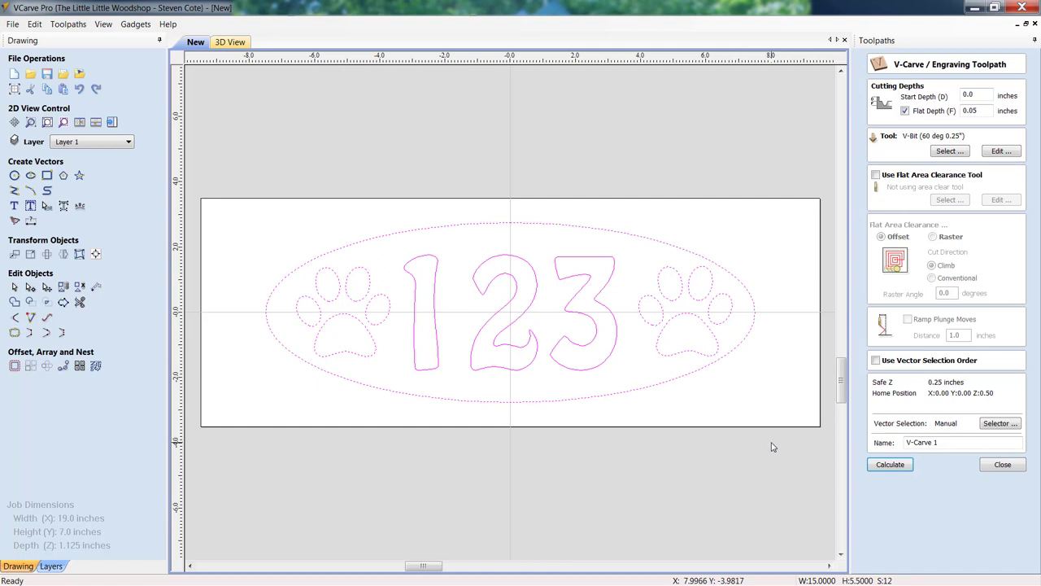
mouse_move(662, 380)
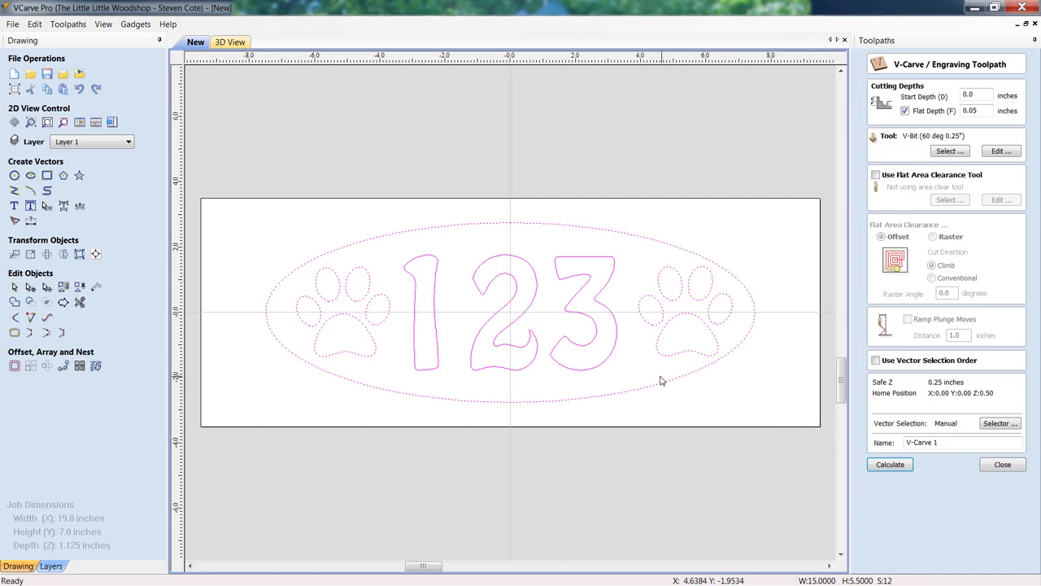
mouse_move(461, 237)
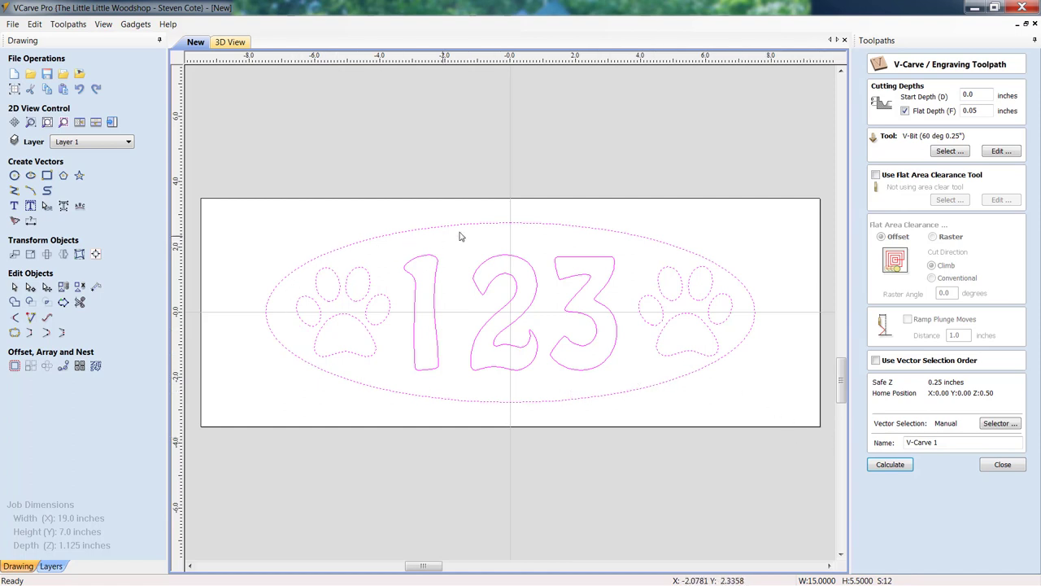
mouse_move(701, 233)
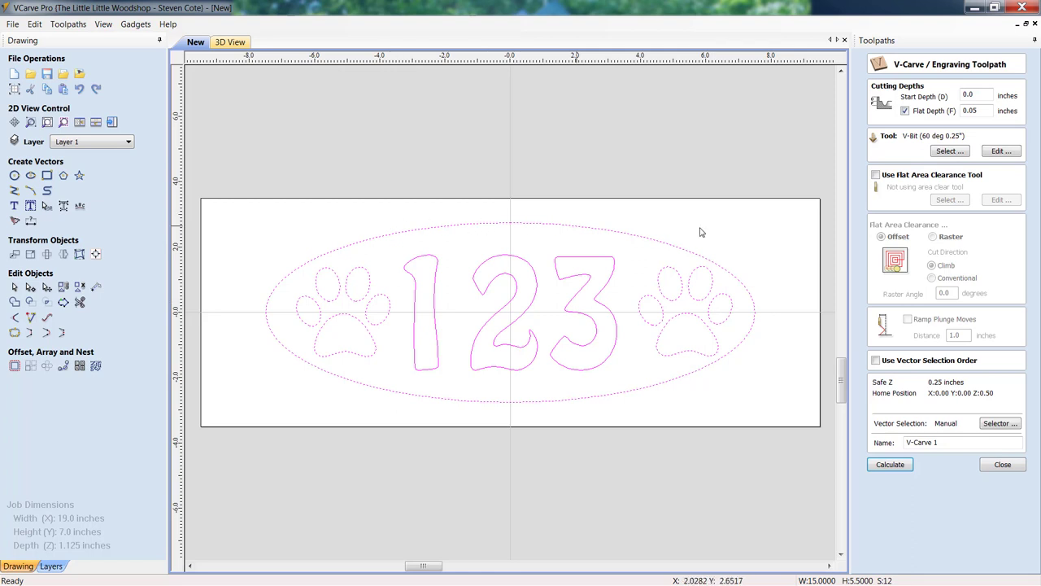
mouse_move(745, 279)
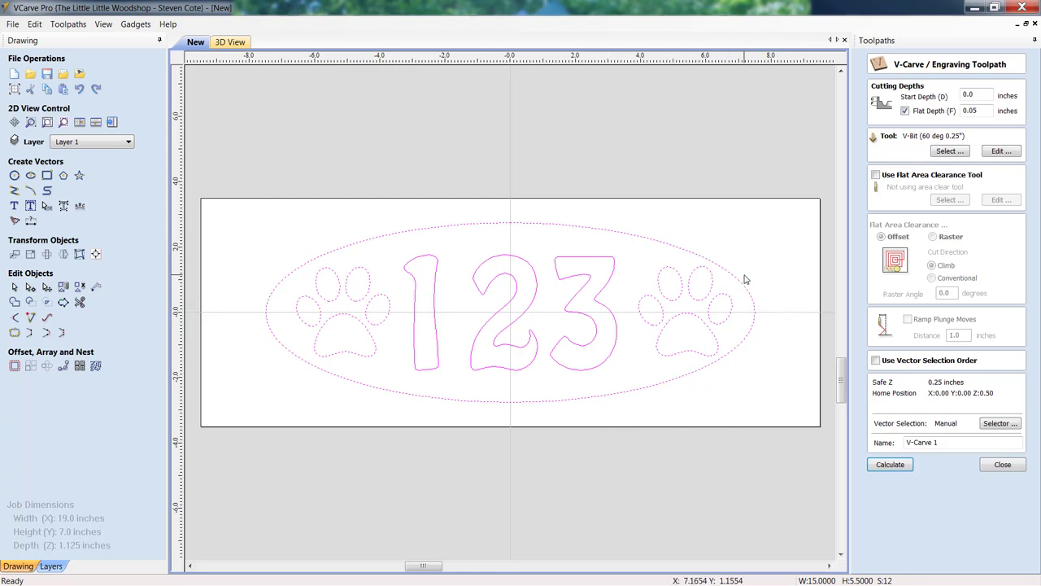
mouse_move(740, 265)
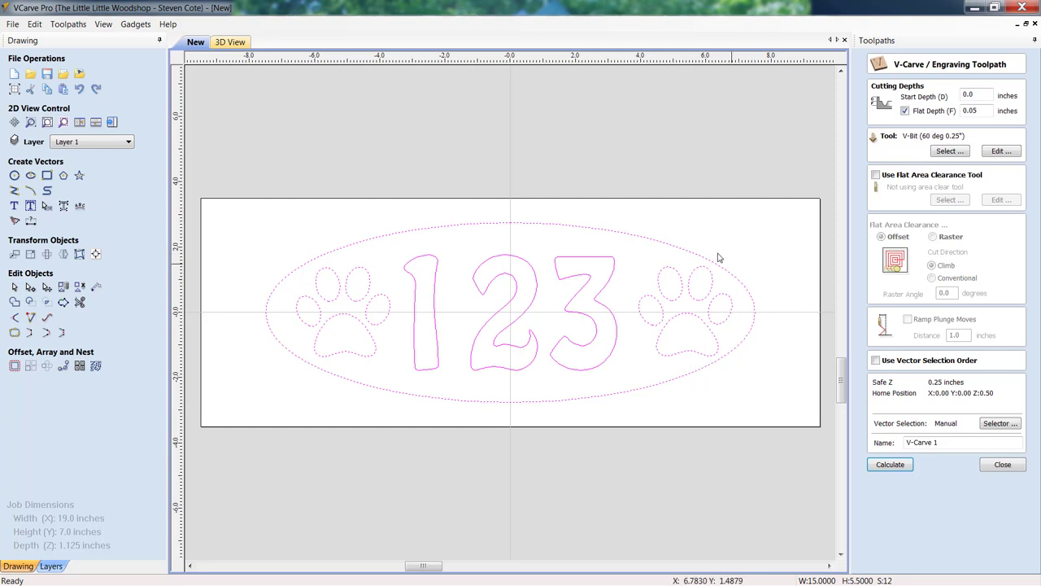
mouse_move(553, 347)
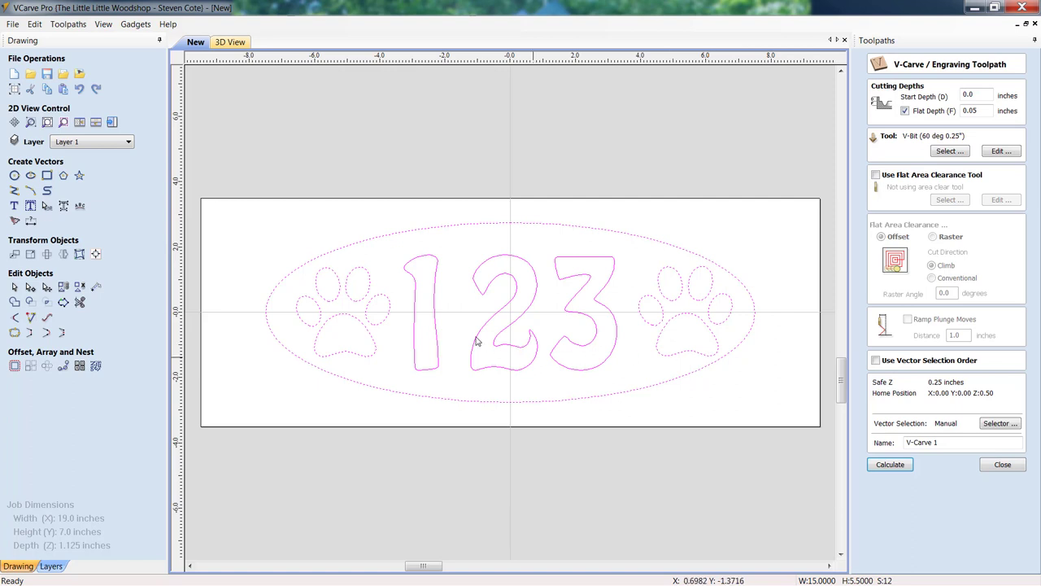
mouse_move(637, 370)
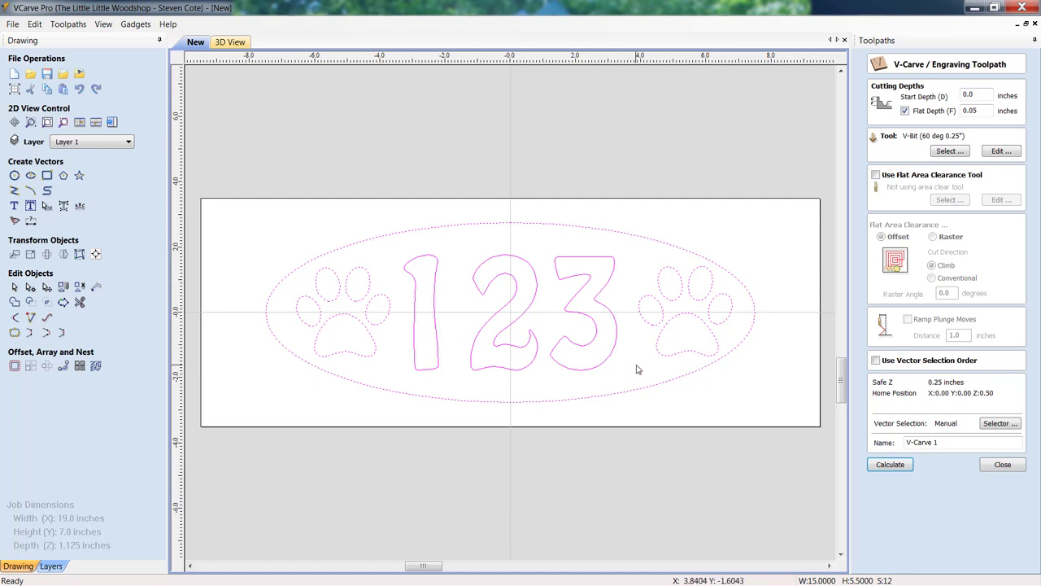
mouse_move(640, 385)
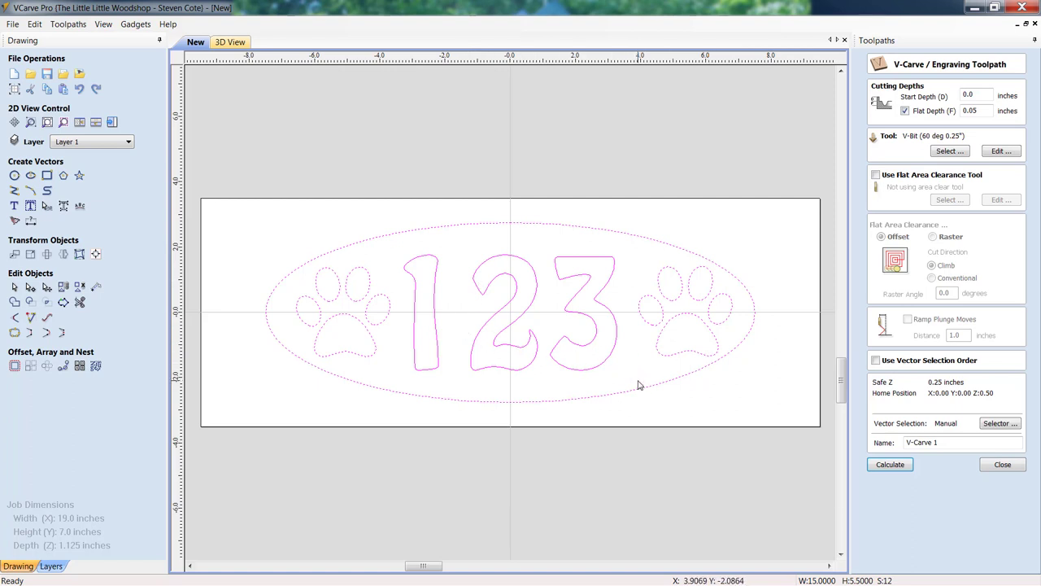
mouse_move(740, 331)
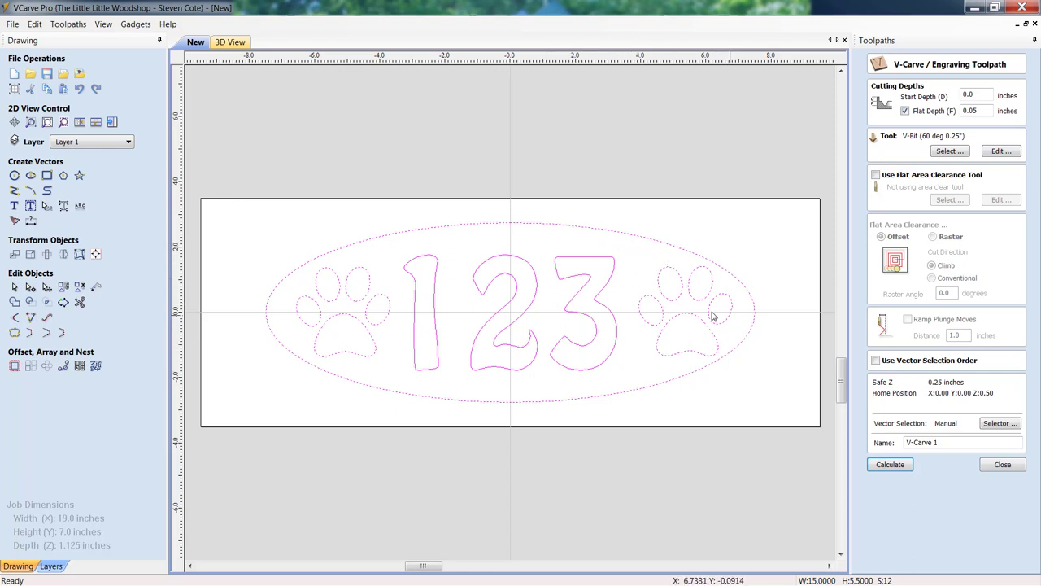
mouse_move(532, 361)
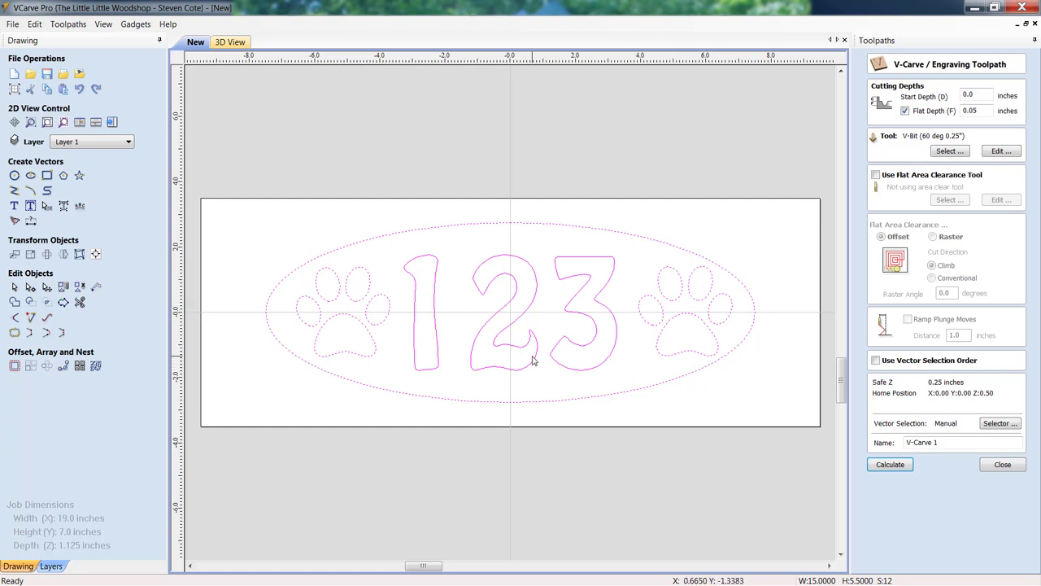
mouse_move(683, 344)
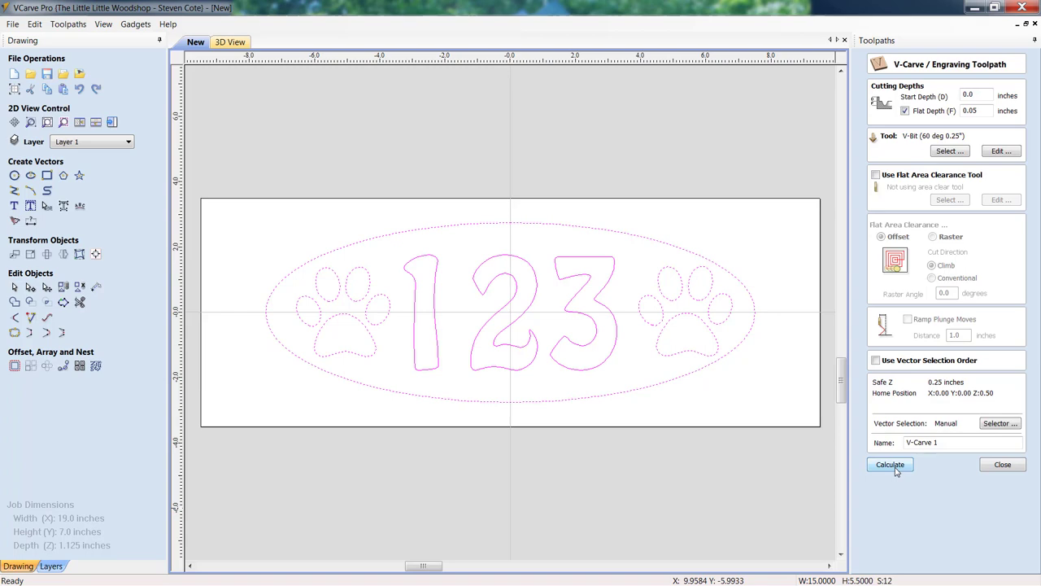
Calculate V-Carve 1, reset and rerun the preview, then close it and select V-Carve 1
left_click(889, 464)
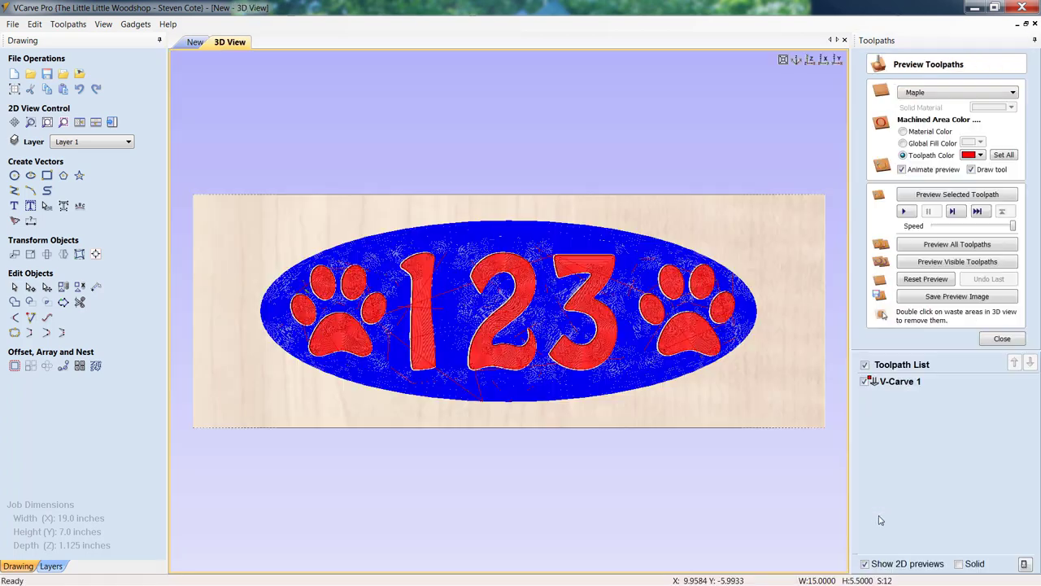
left_click(957, 244)
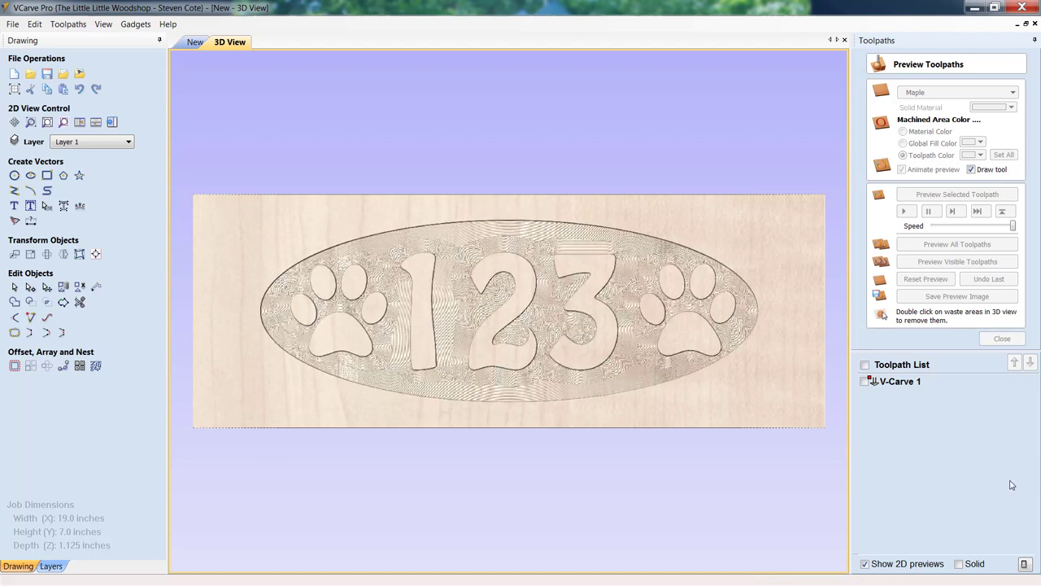
left_click(957, 244)
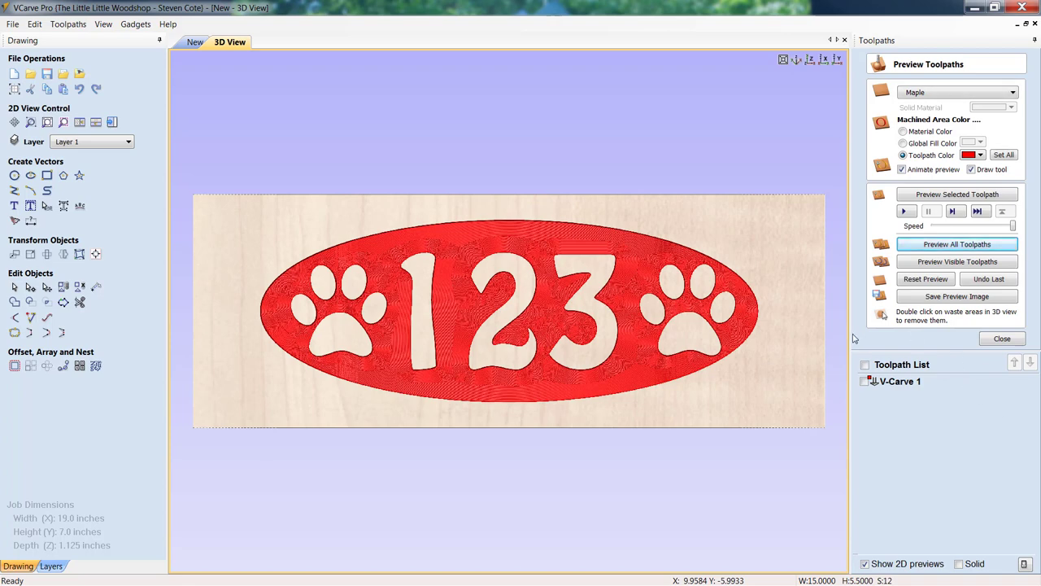
mouse_move(717, 365)
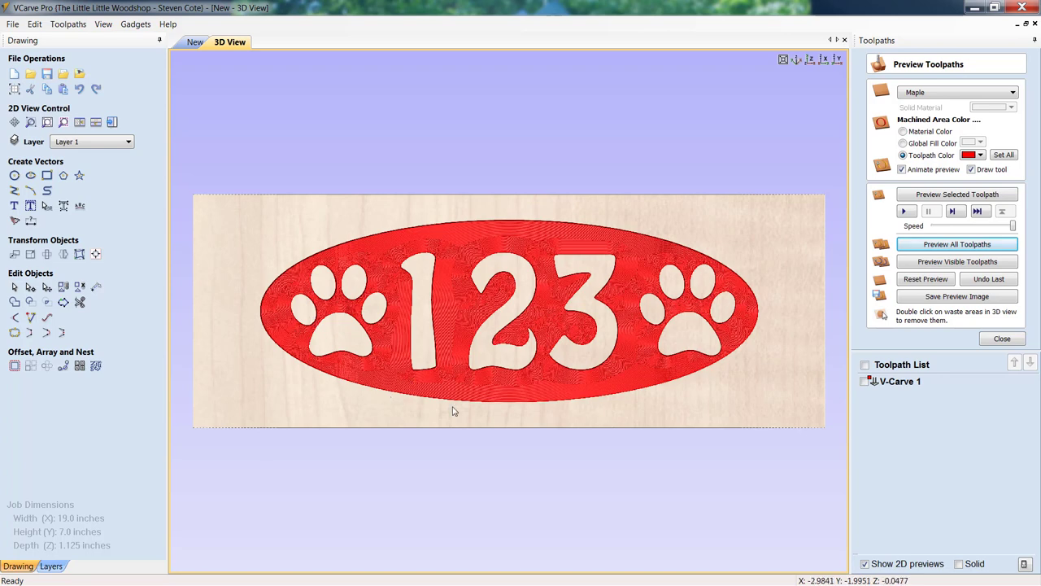
left_click(1001, 338)
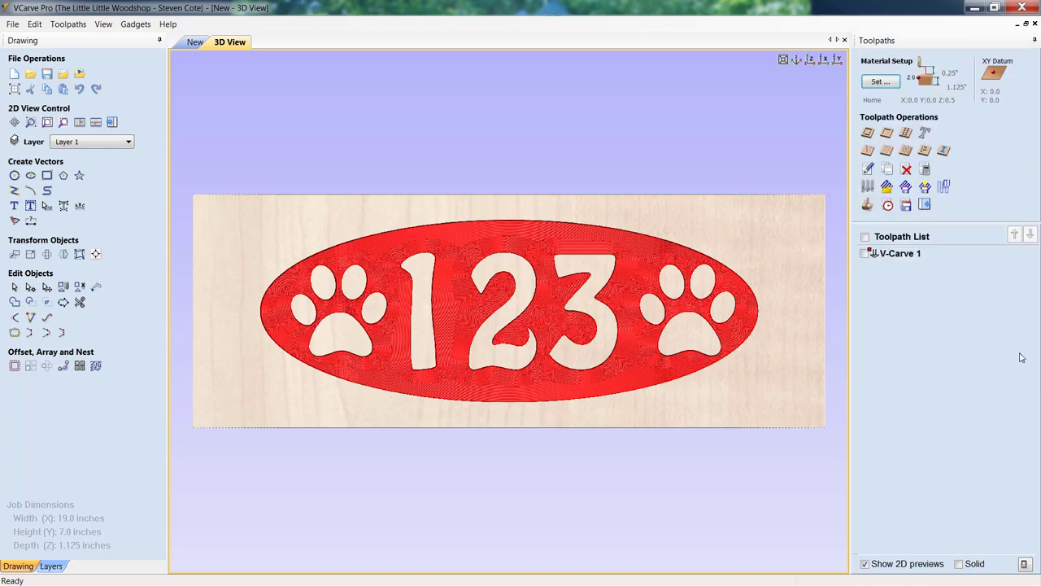
left_click(900, 253)
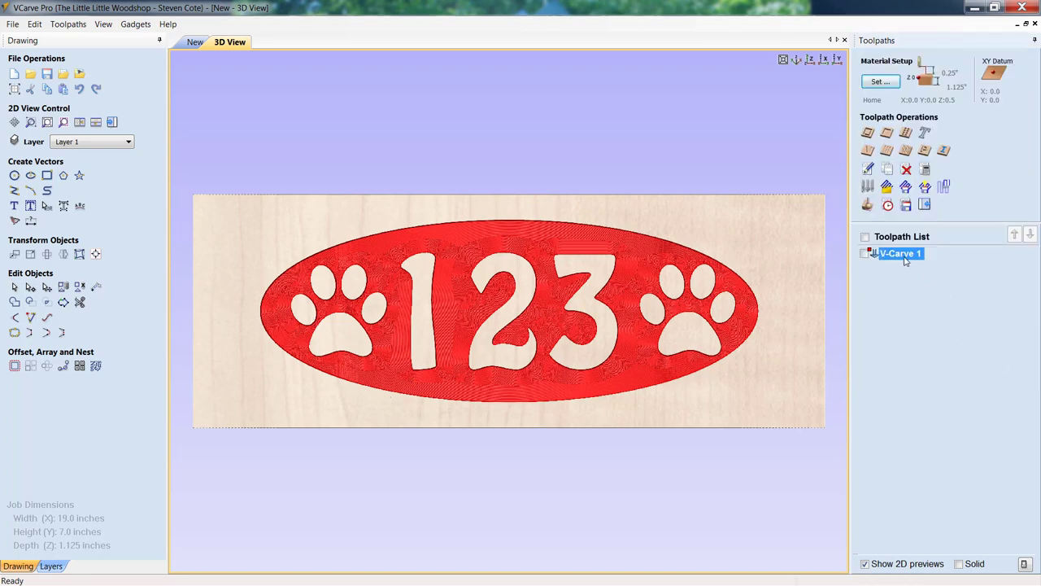
Edit V-Carve 1 to use a 0.25-inch end mill for flat area clearance
double_click(899, 253)
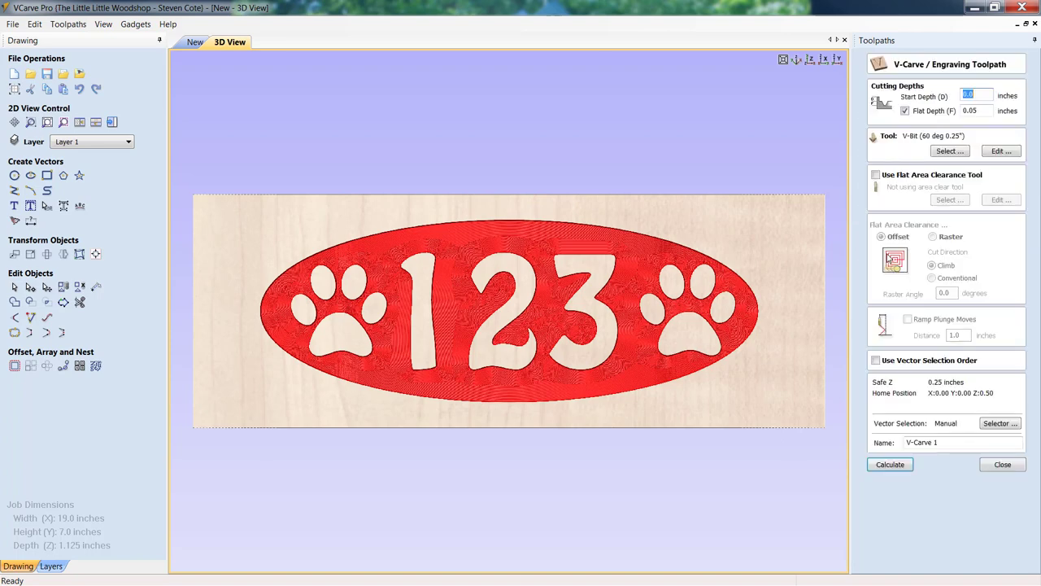
left_click(192, 44)
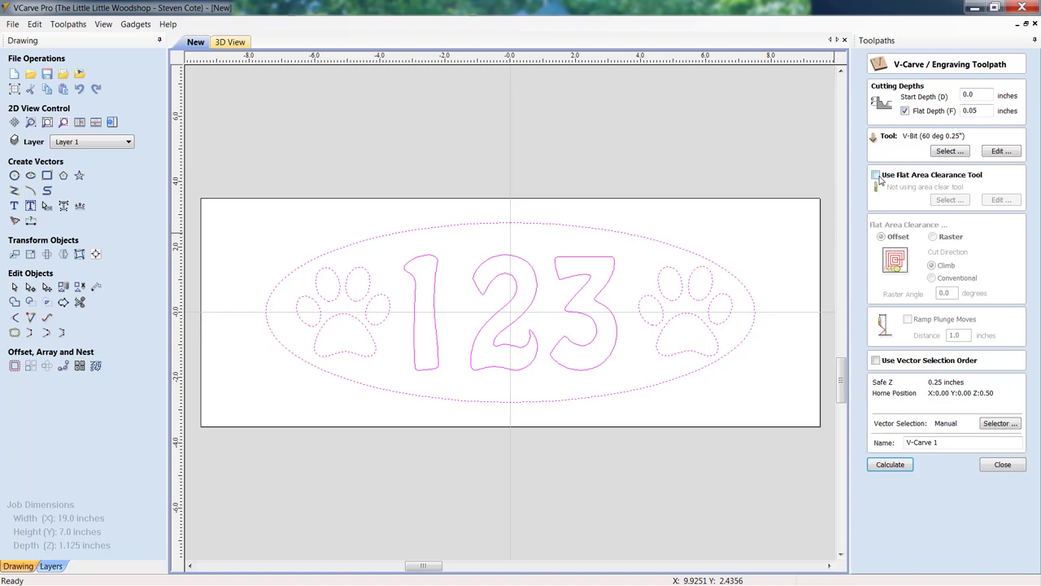
left_click(873, 174)
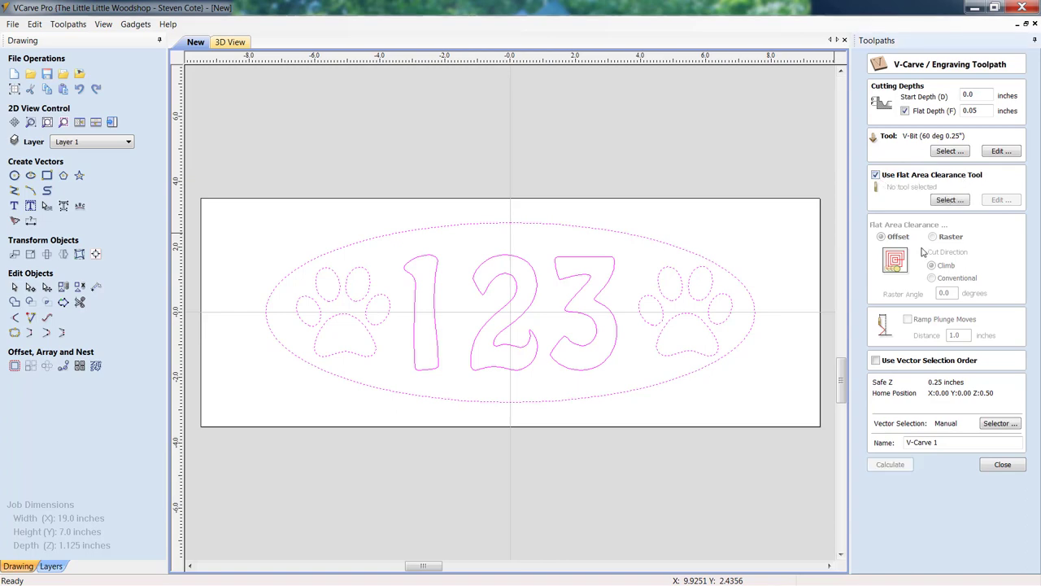
left_click(949, 199)
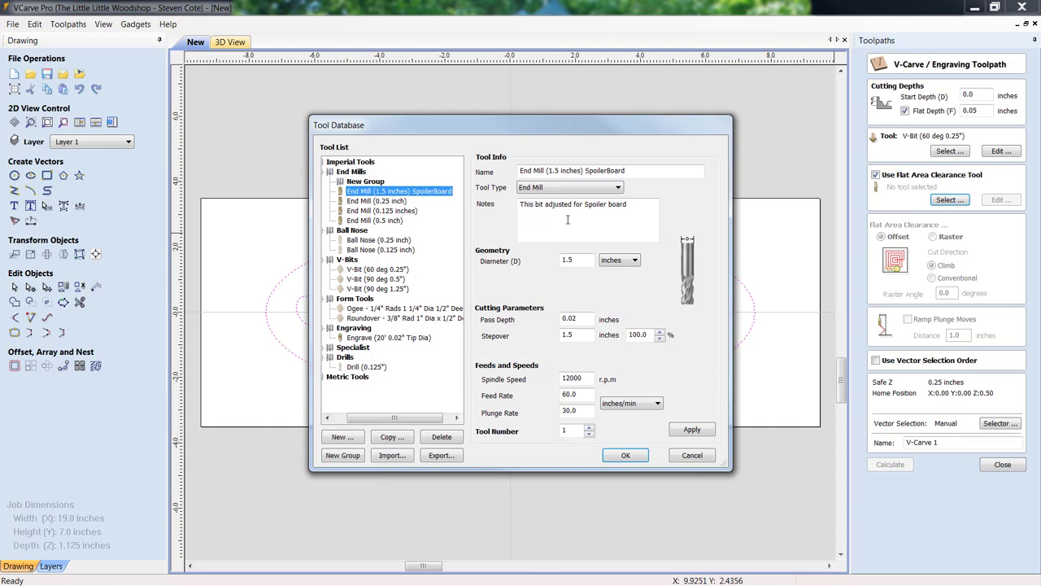
left_click(374, 201)
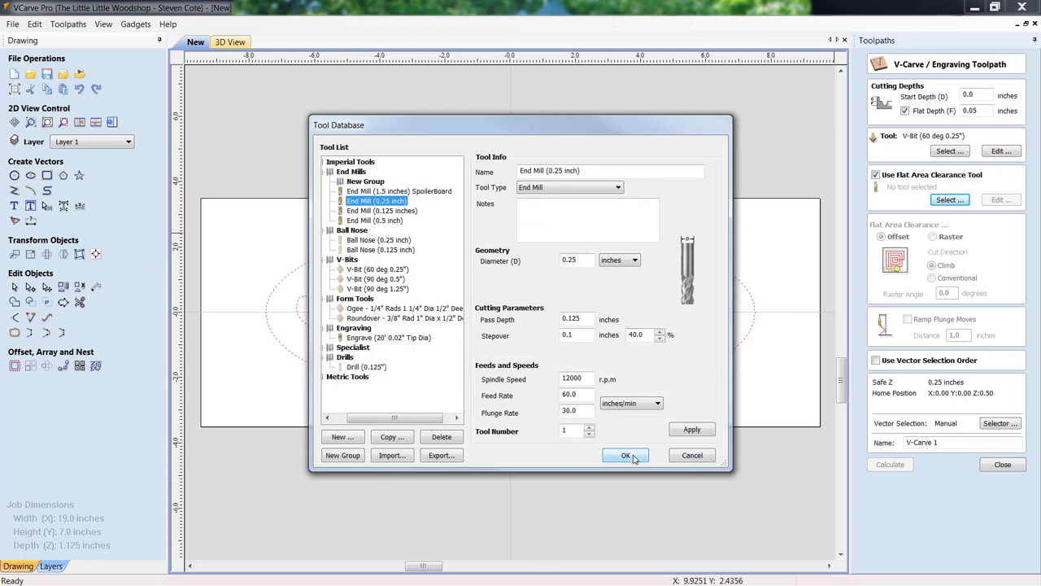
left_click(625, 454)
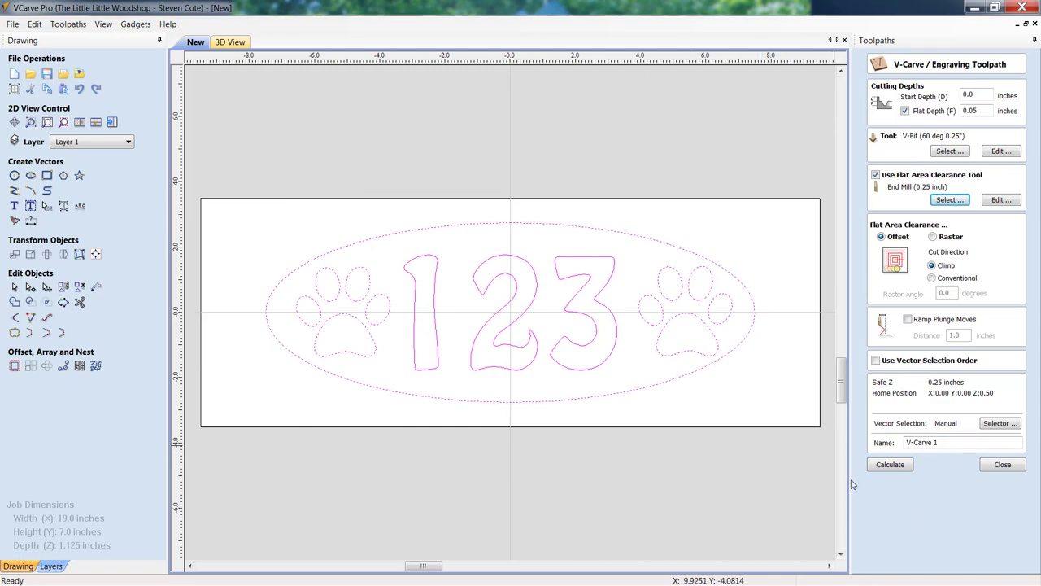
Recalculate V-Carve 1 to add the [Pocket] clearance toolpath
left_click(890, 464)
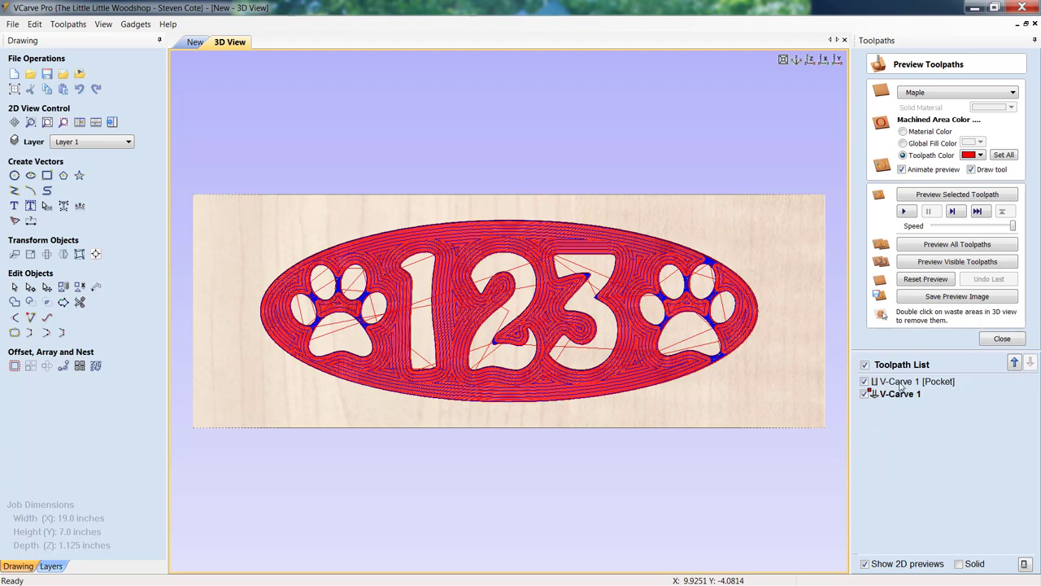
mouse_move(916, 380)
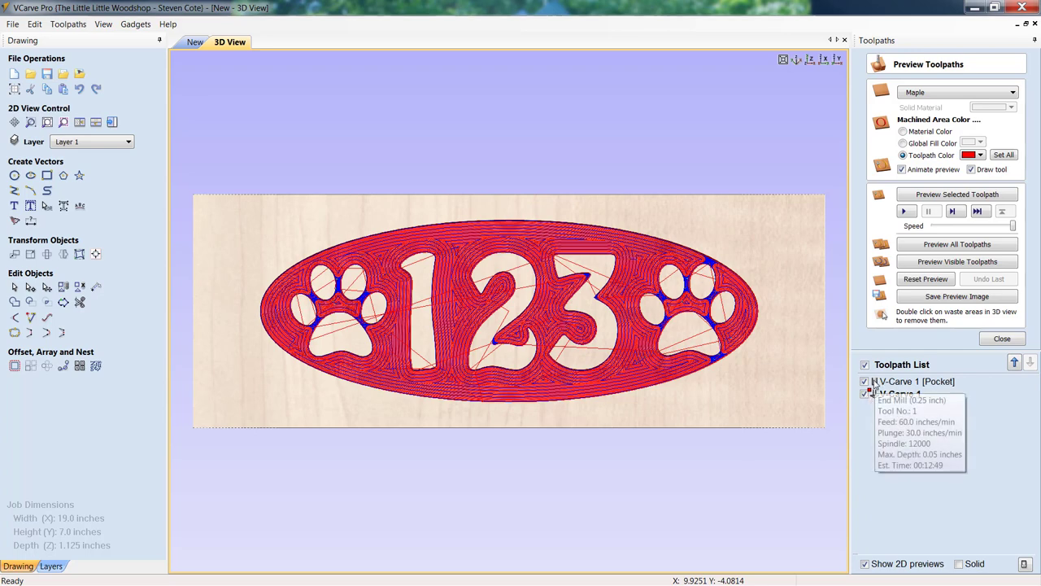
mouse_move(545, 247)
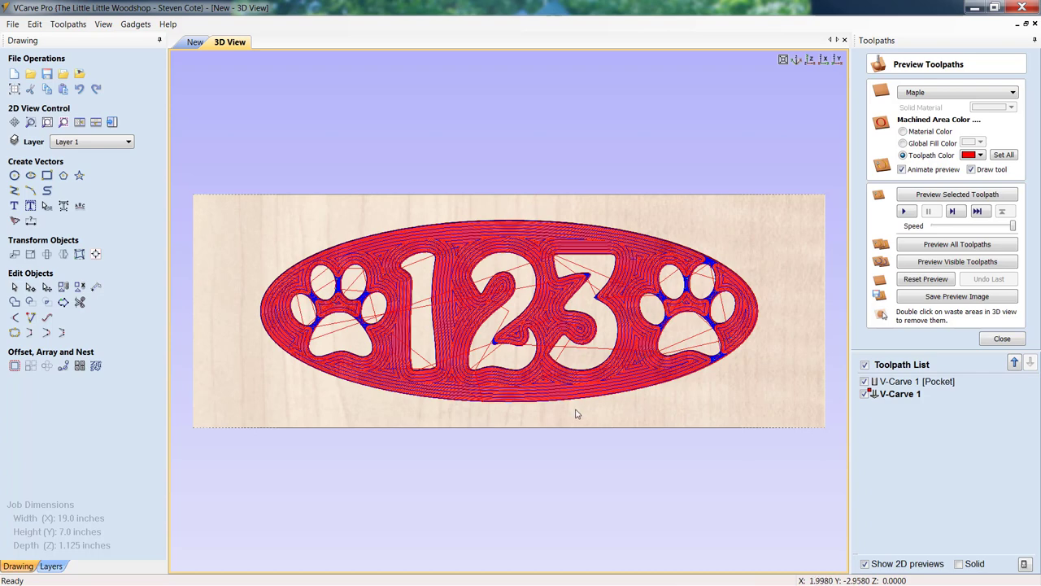
mouse_move(899, 394)
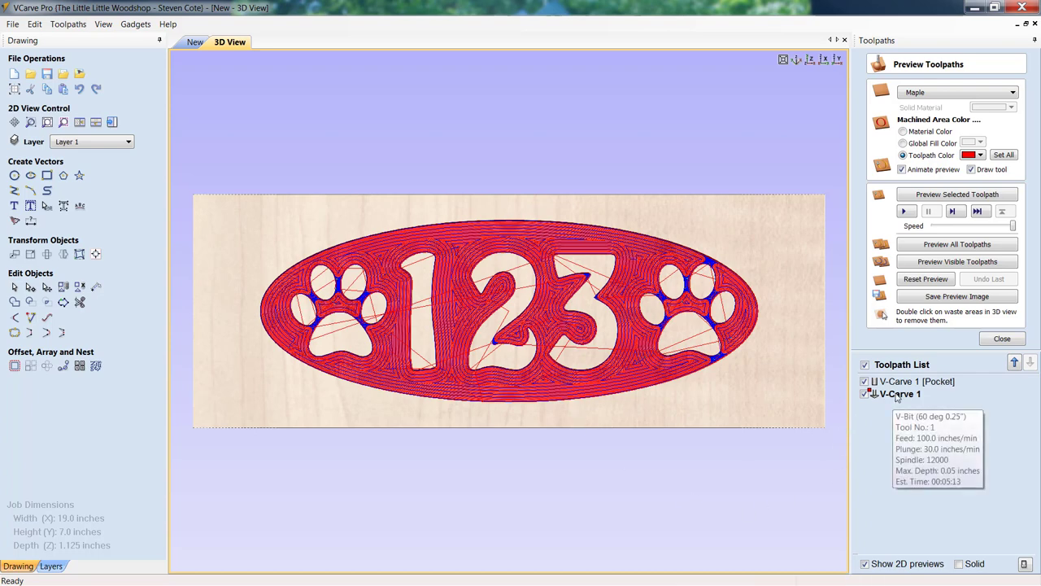
mouse_move(612, 383)
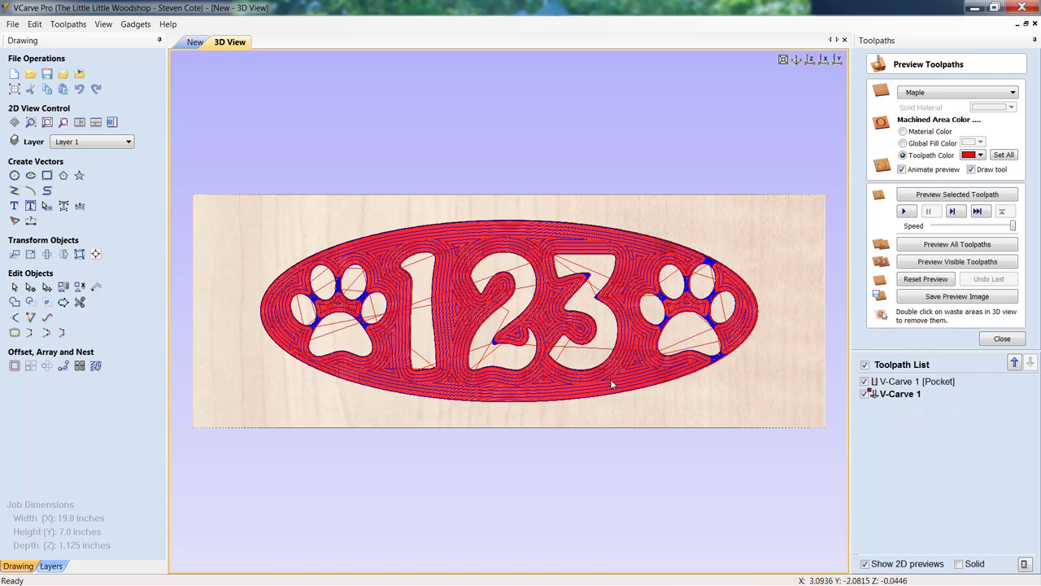
mouse_move(752, 407)
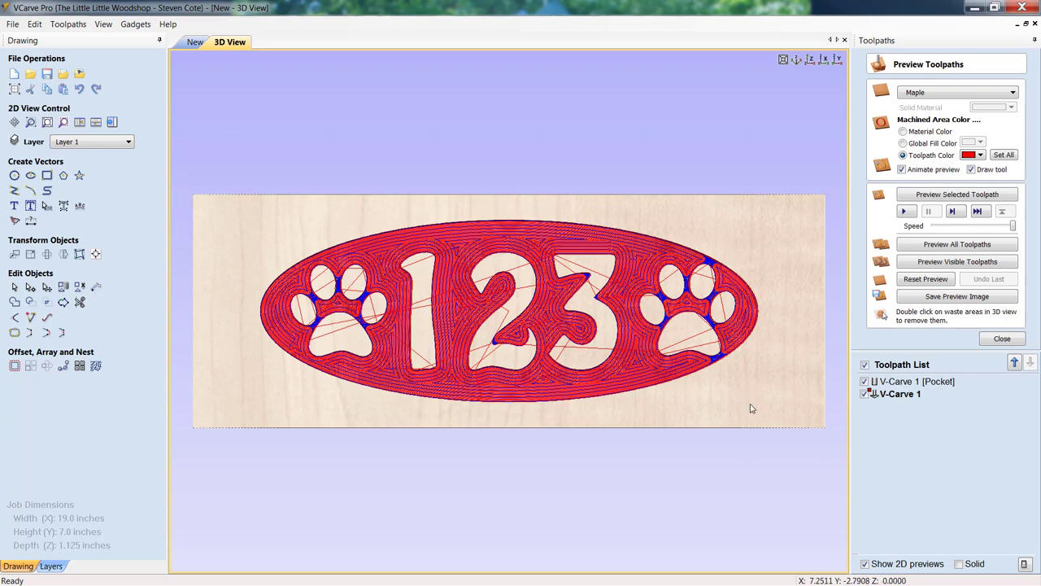
mouse_move(758, 412)
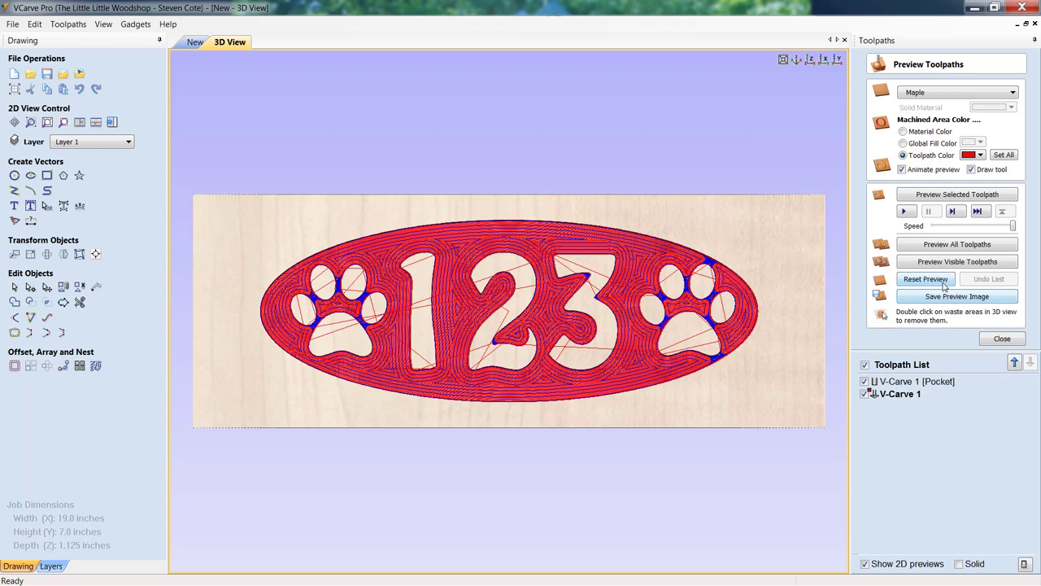
Reset the simulation and preview all toolpaths on the board again
left_click(926, 278)
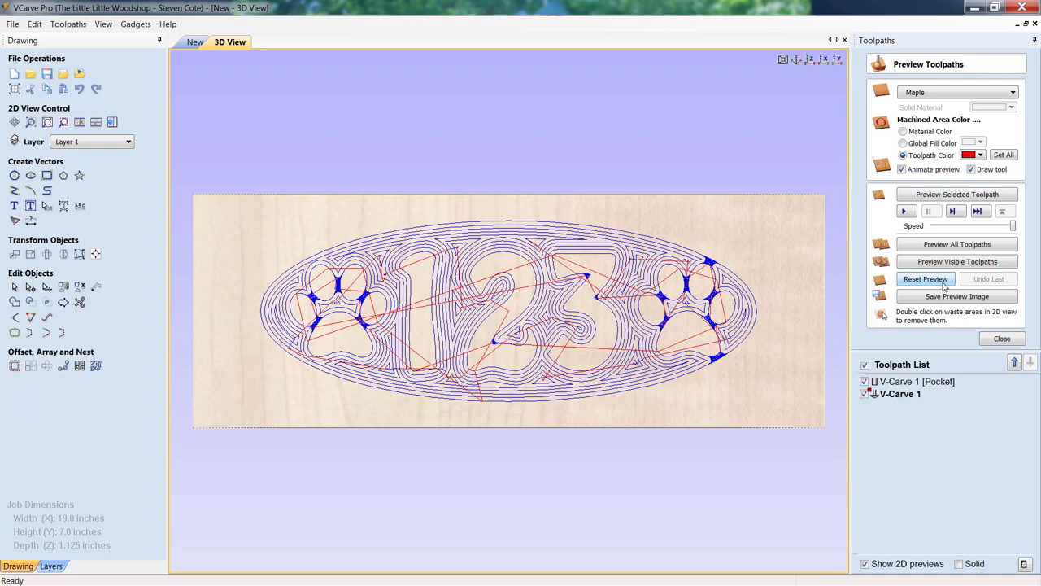
mouse_move(957, 244)
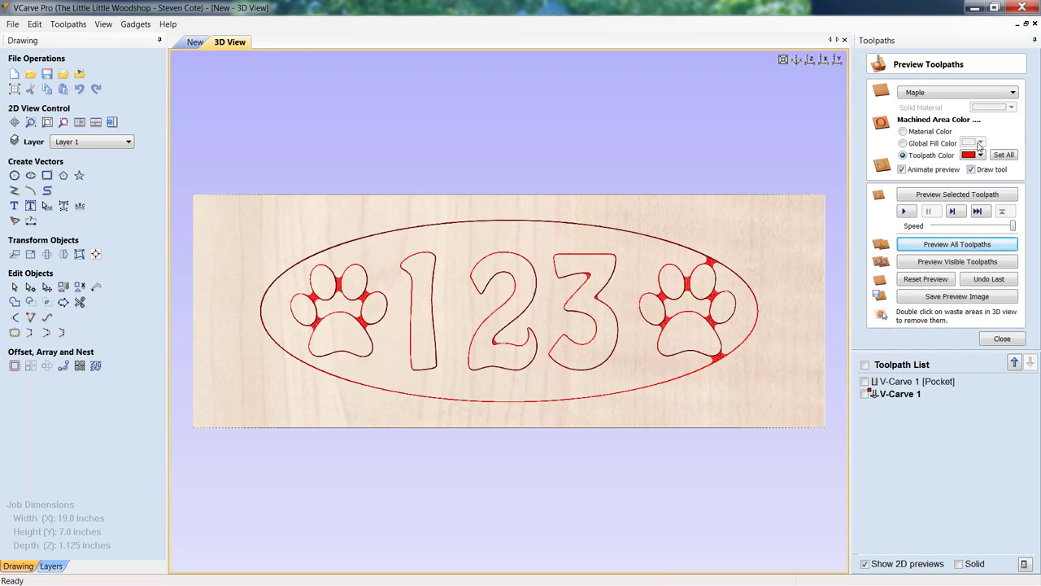
left_click(957, 243)
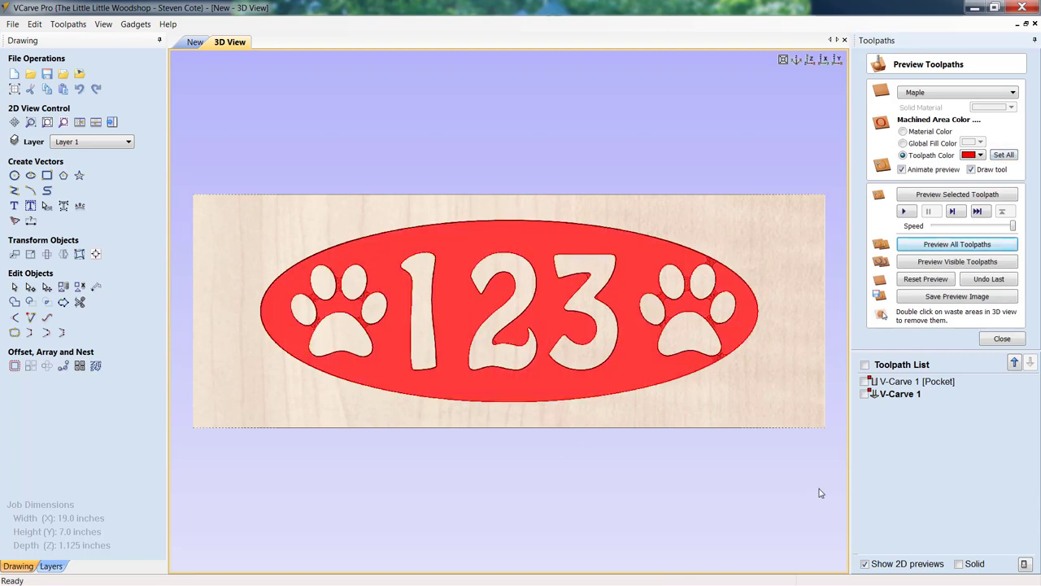
mouse_move(765, 494)
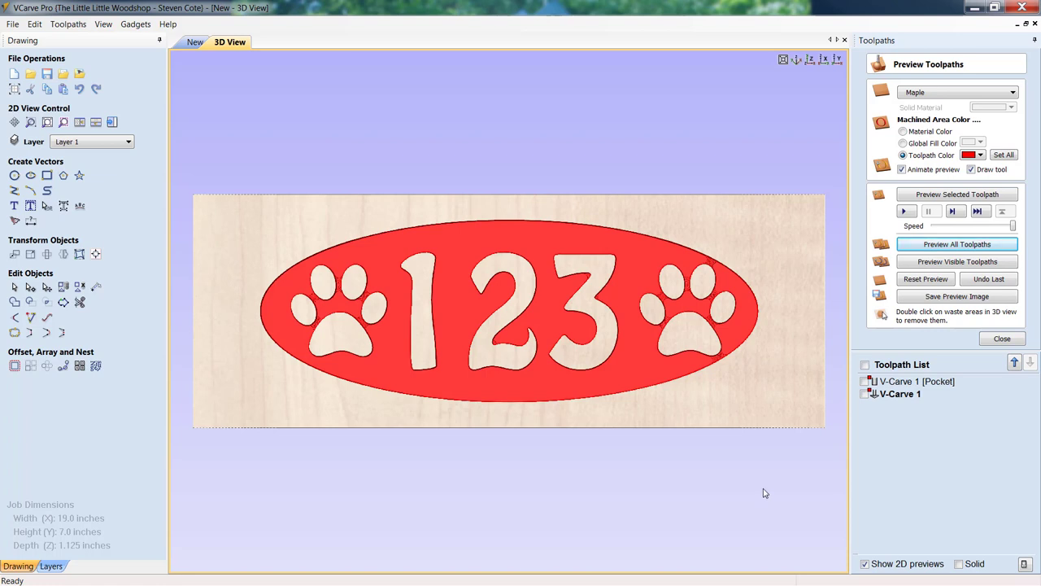
mouse_move(345, 388)
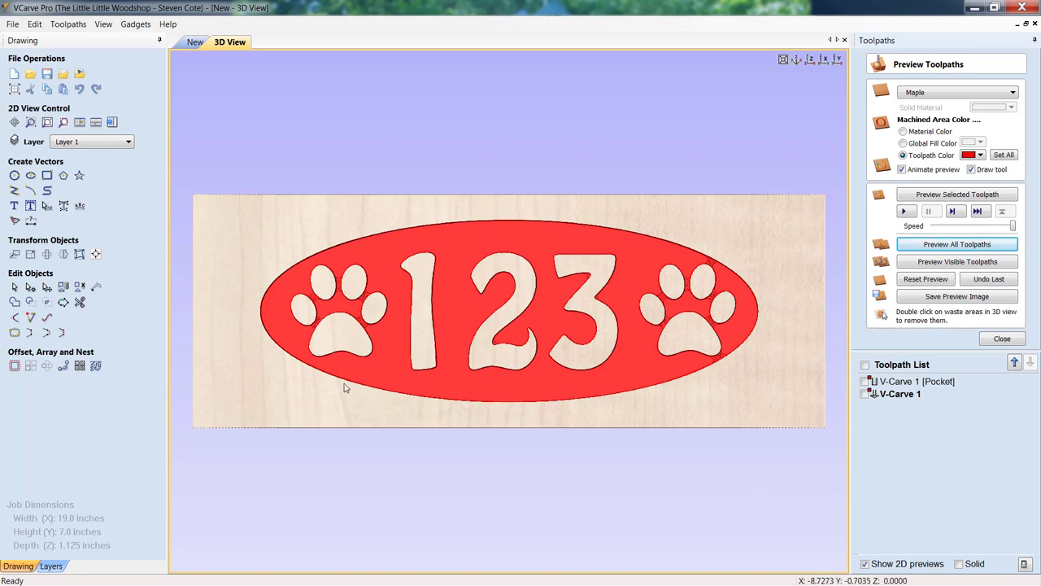
mouse_move(603, 231)
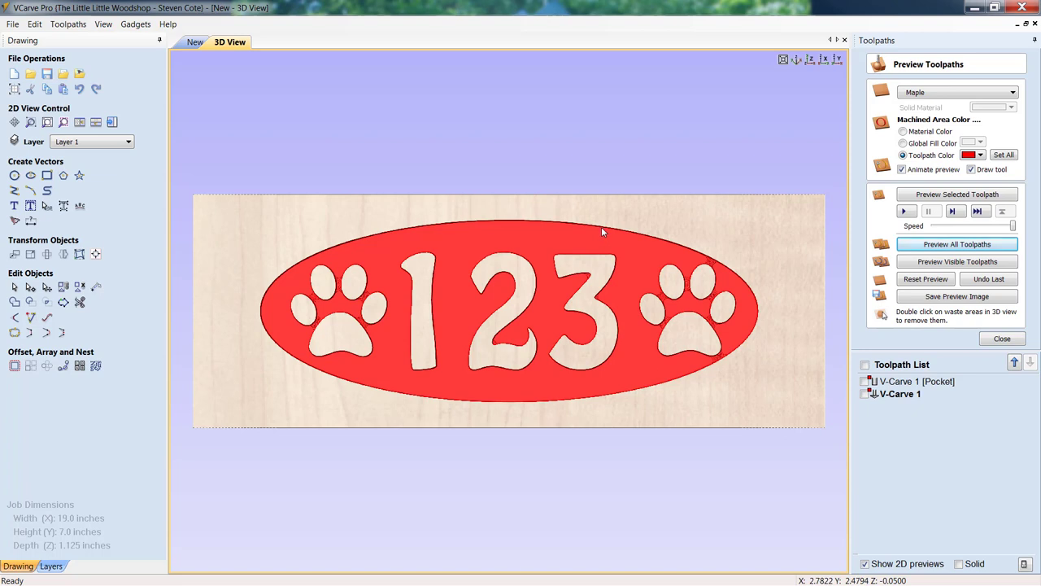
mouse_move(586, 353)
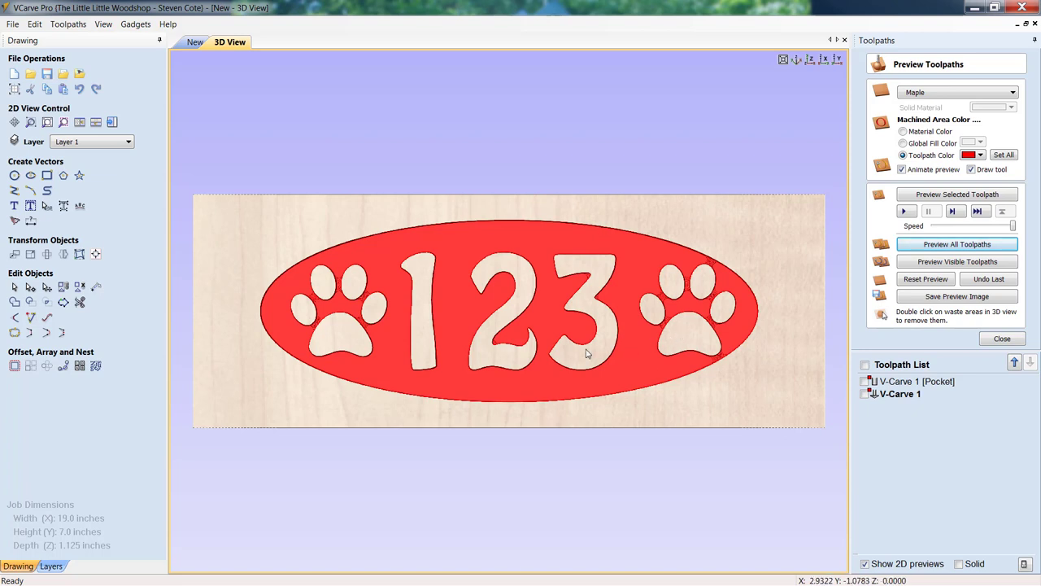
mouse_move(651, 372)
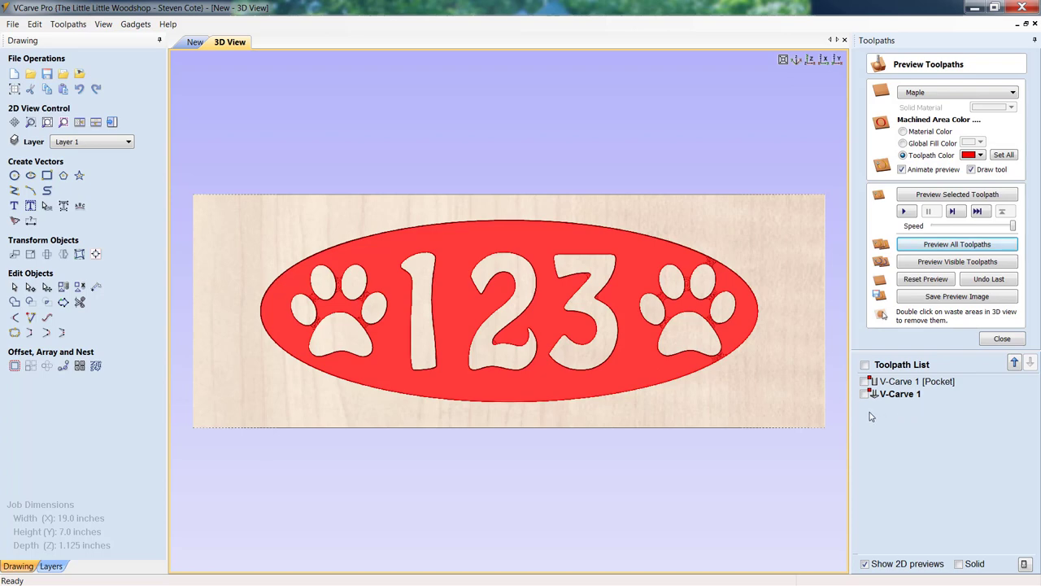
mouse_move(798, 407)
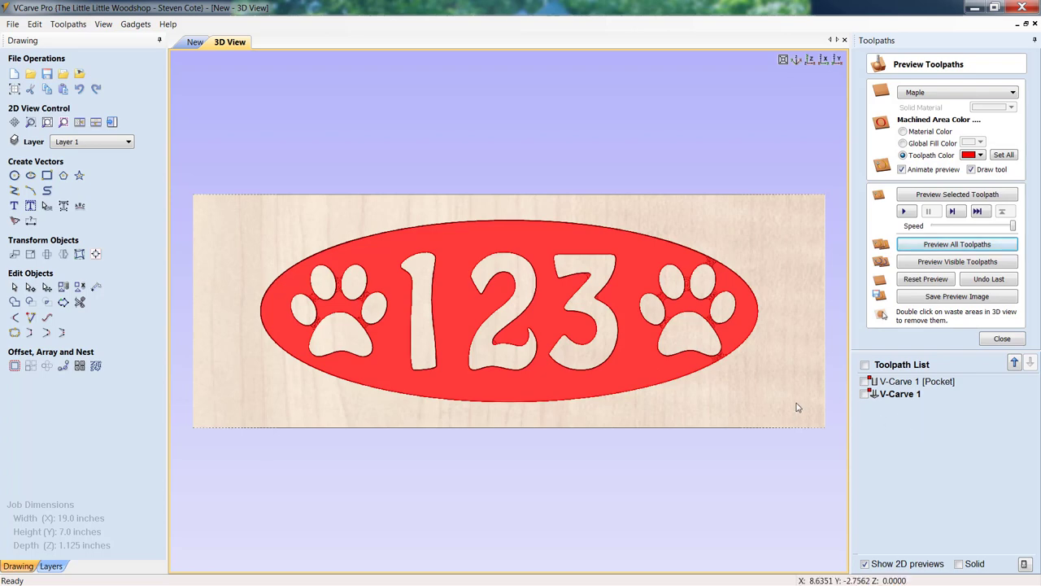
Switch from the 3D View back to the 2D drawing tab
left_click(193, 42)
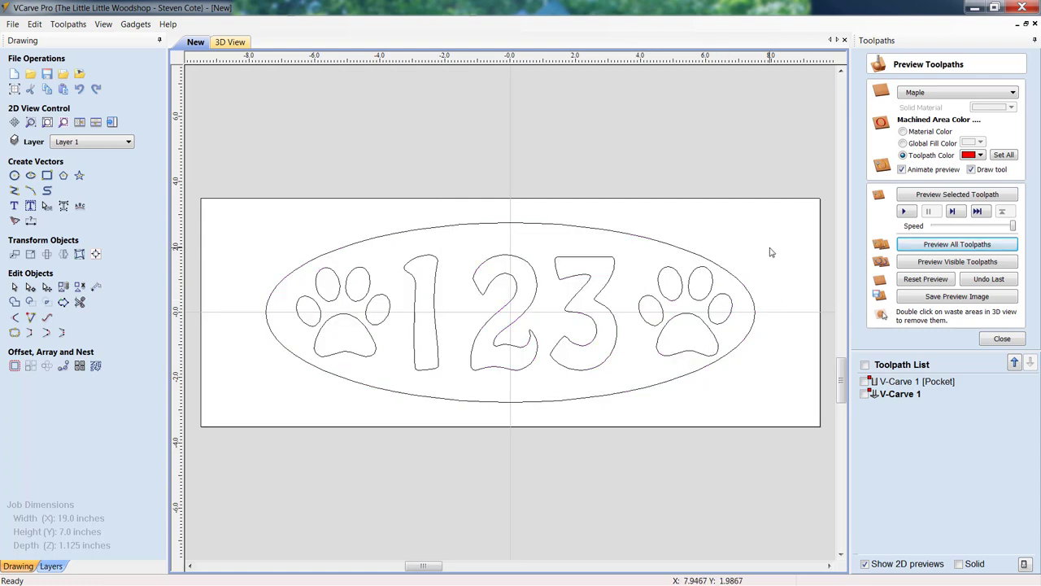
mouse_move(767, 232)
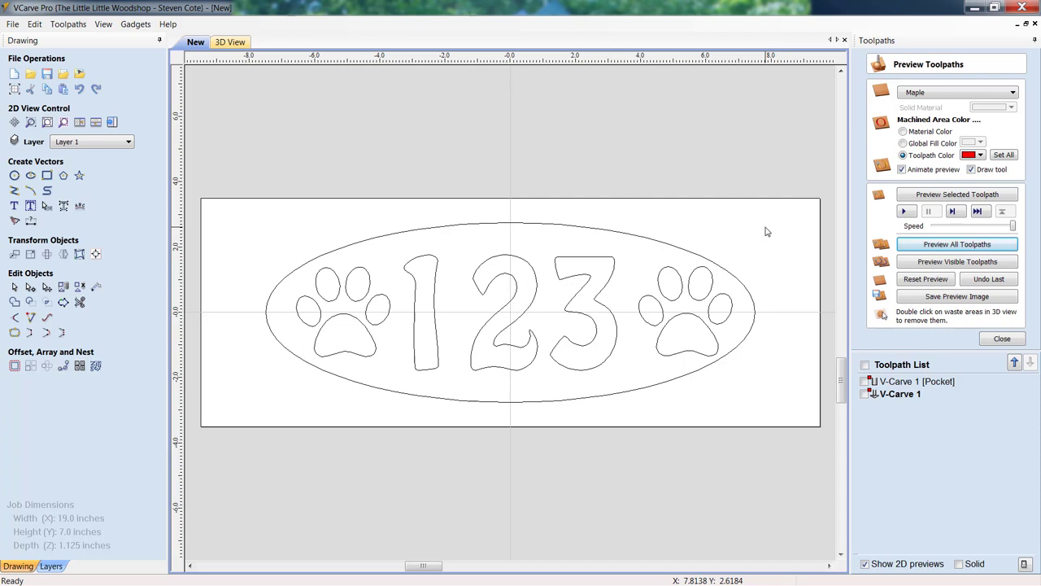
mouse_move(757, 256)
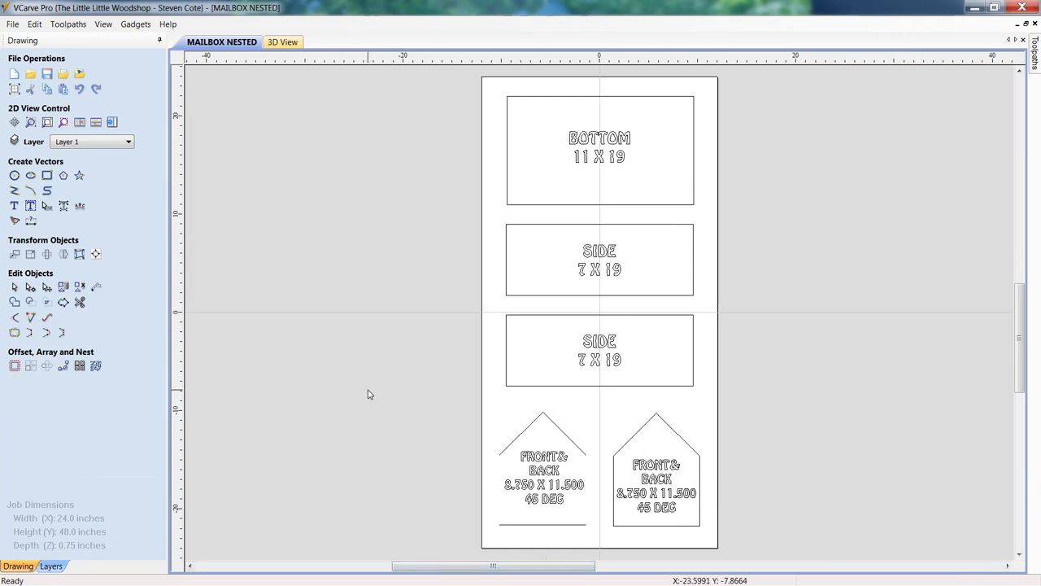
mouse_move(960, 185)
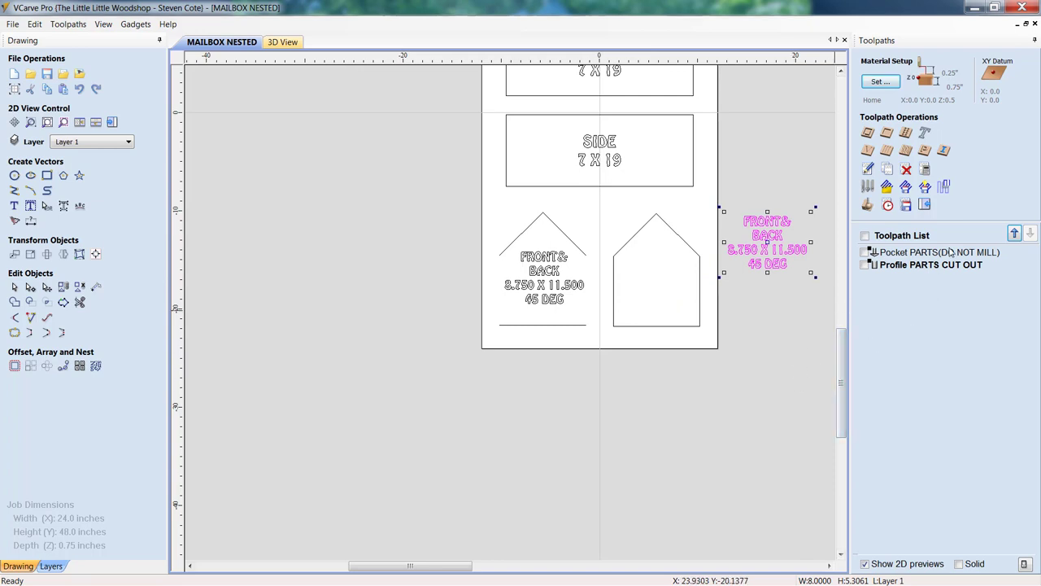
mouse_move(909, 264)
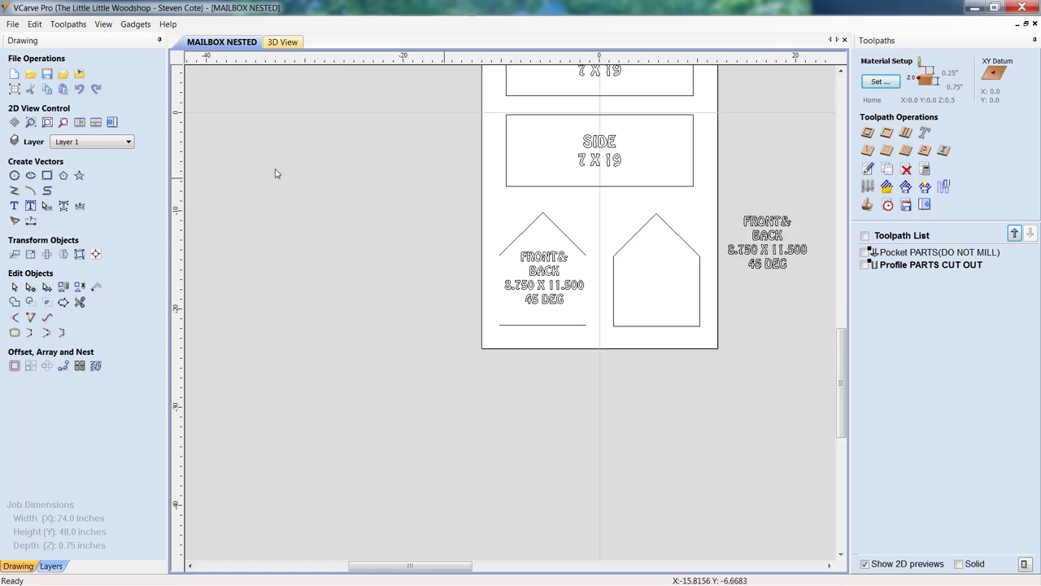
Draw a 1-inch entrance circle on the right panel and a 0.25-inch perch circle below
left_click(14, 175)
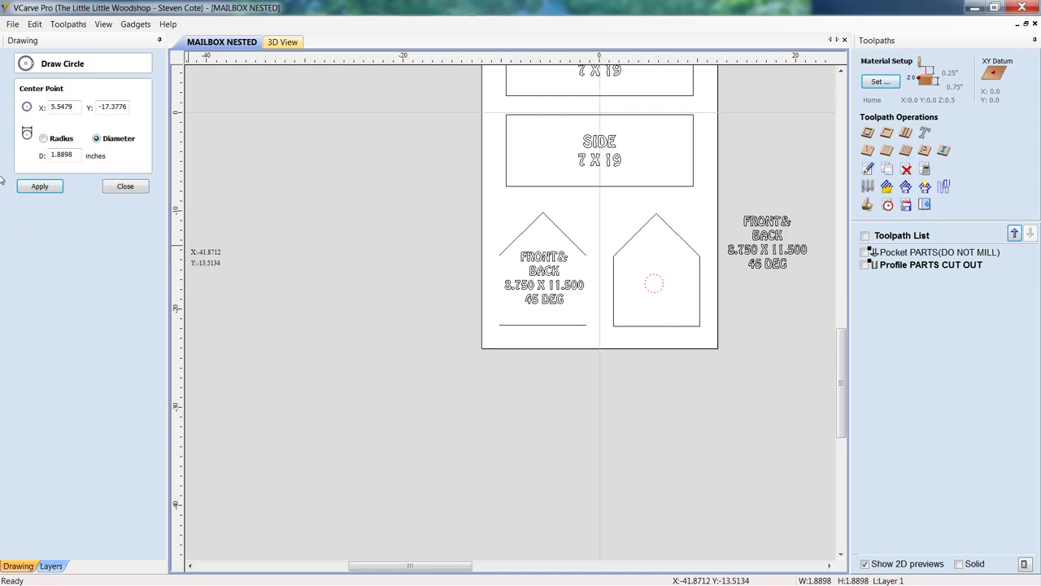
triple_click(65, 156)
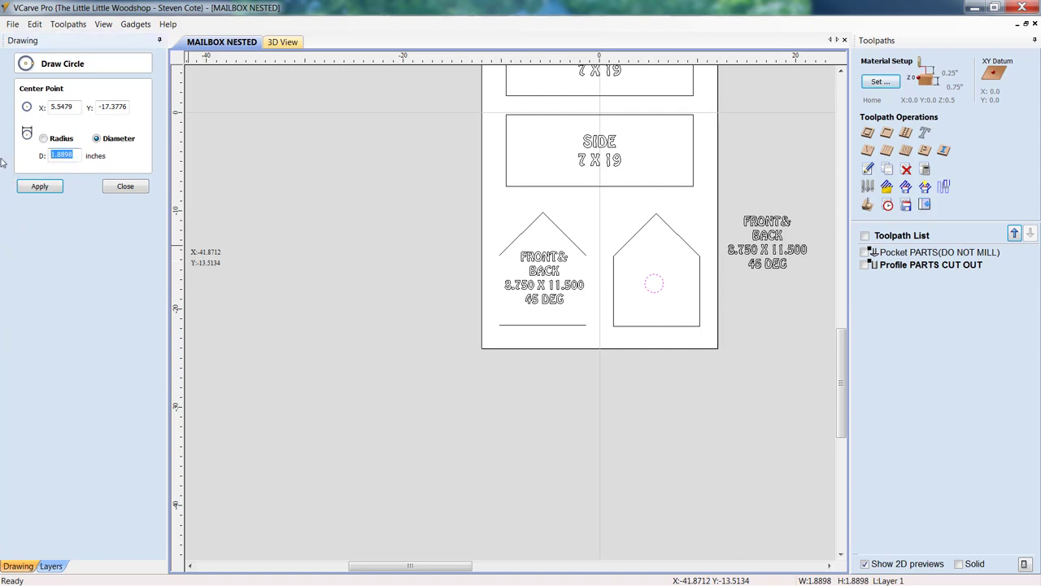
type("1")
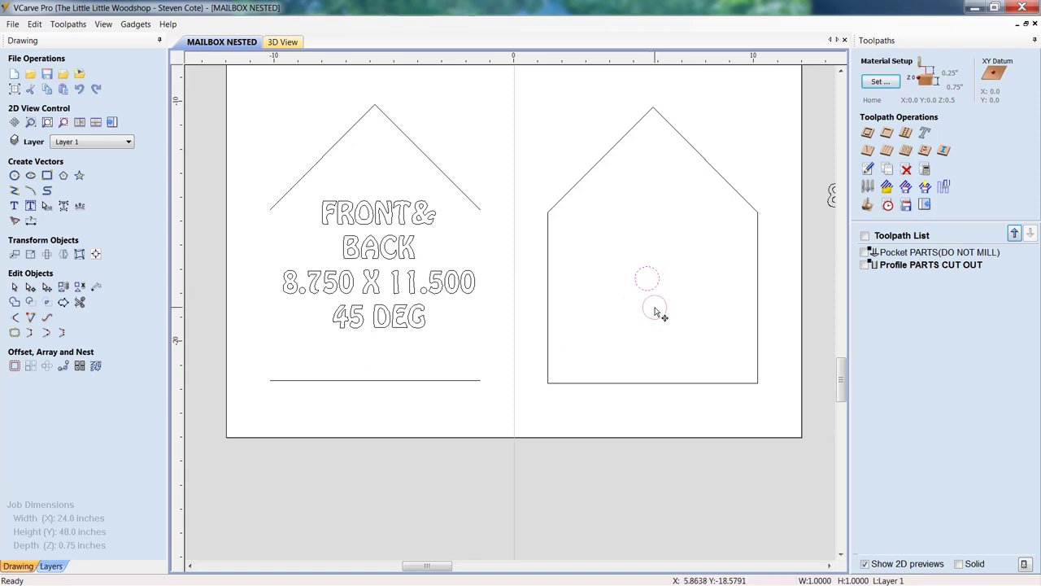
left_click(654, 308)
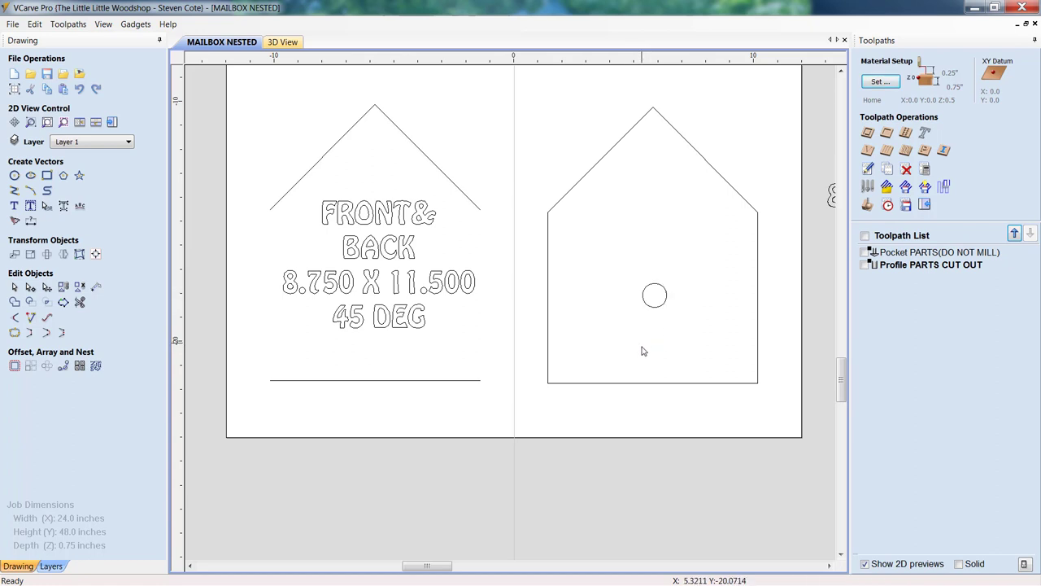
mouse_move(31, 176)
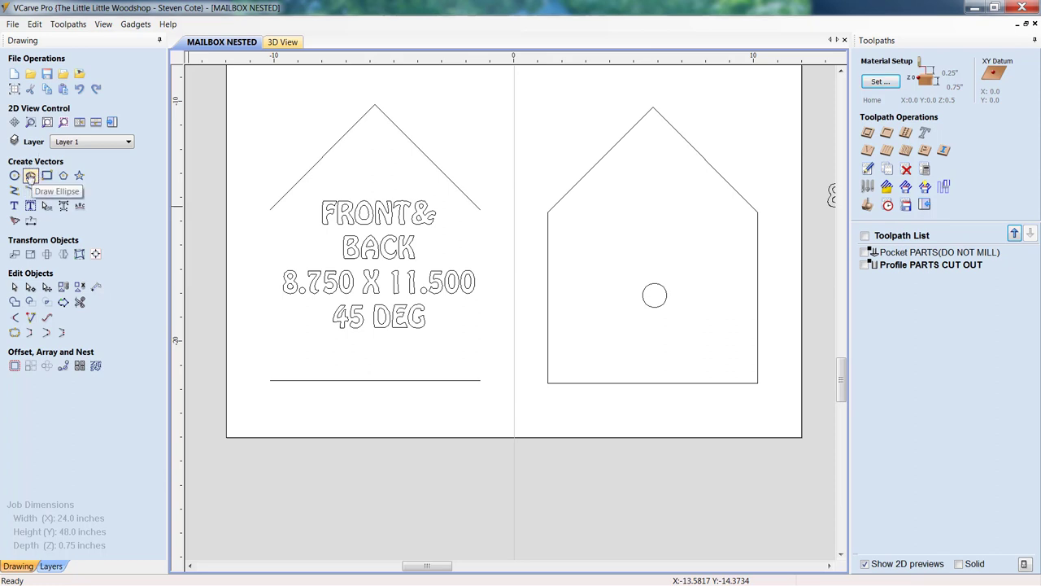
left_click(14, 176)
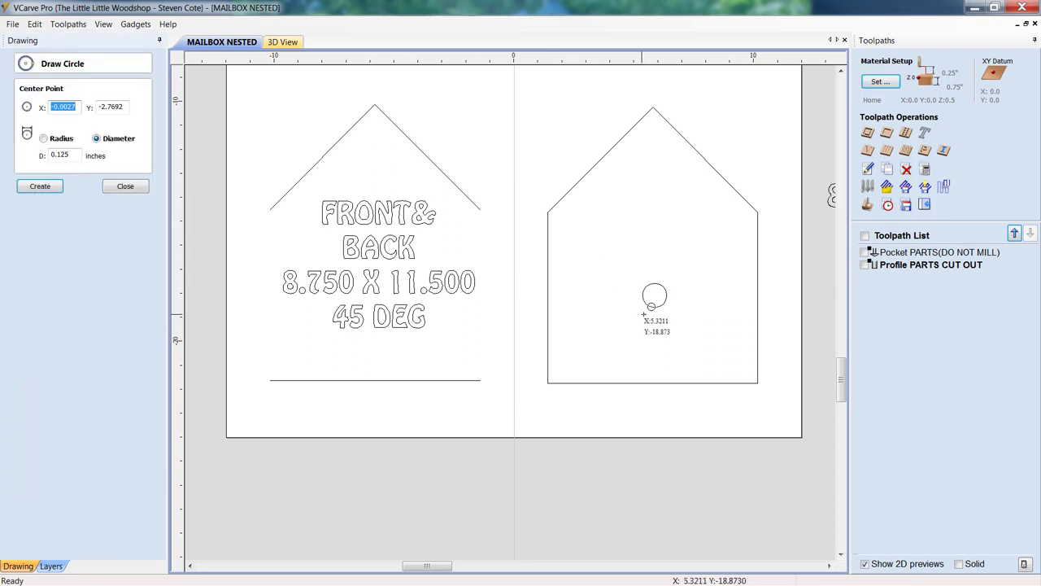
left_click(39, 185)
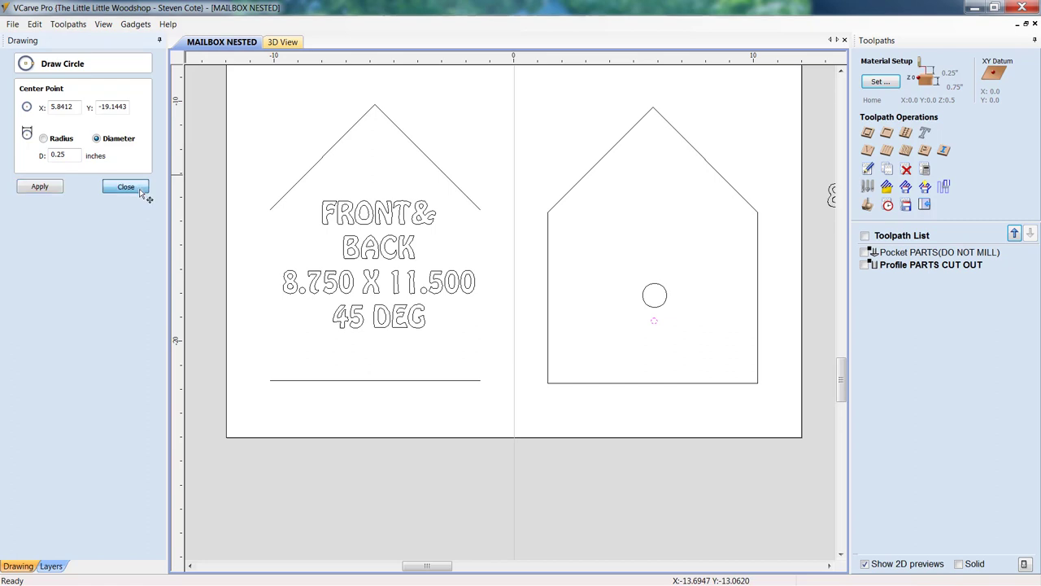
left_click(125, 186)
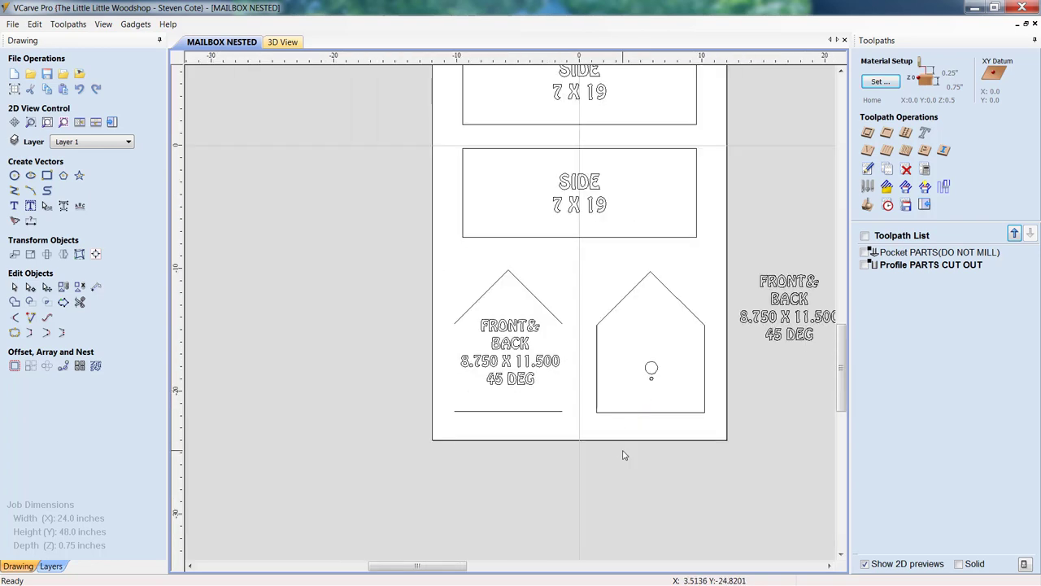
mouse_move(628, 447)
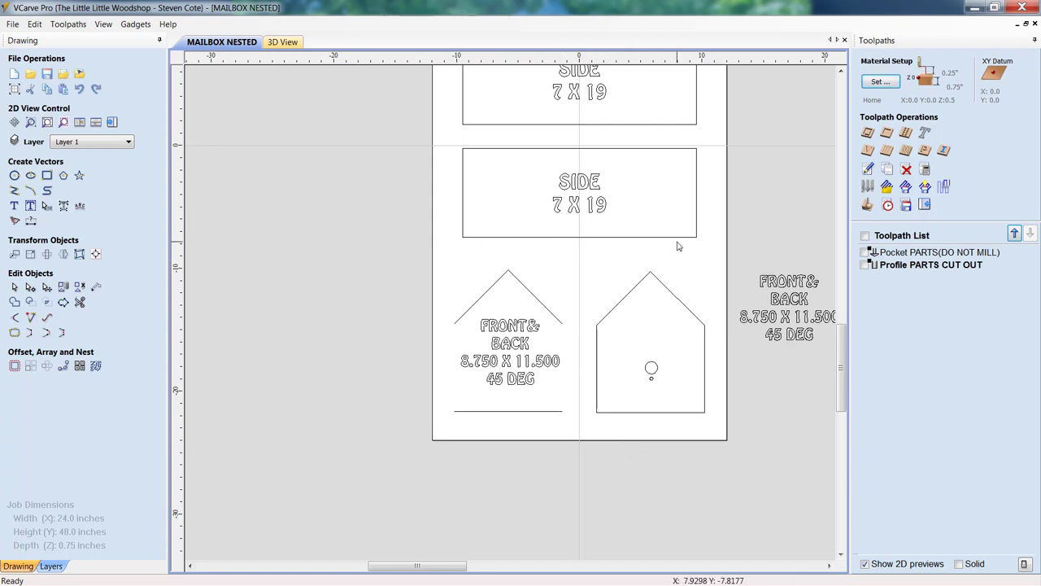
mouse_move(665, 242)
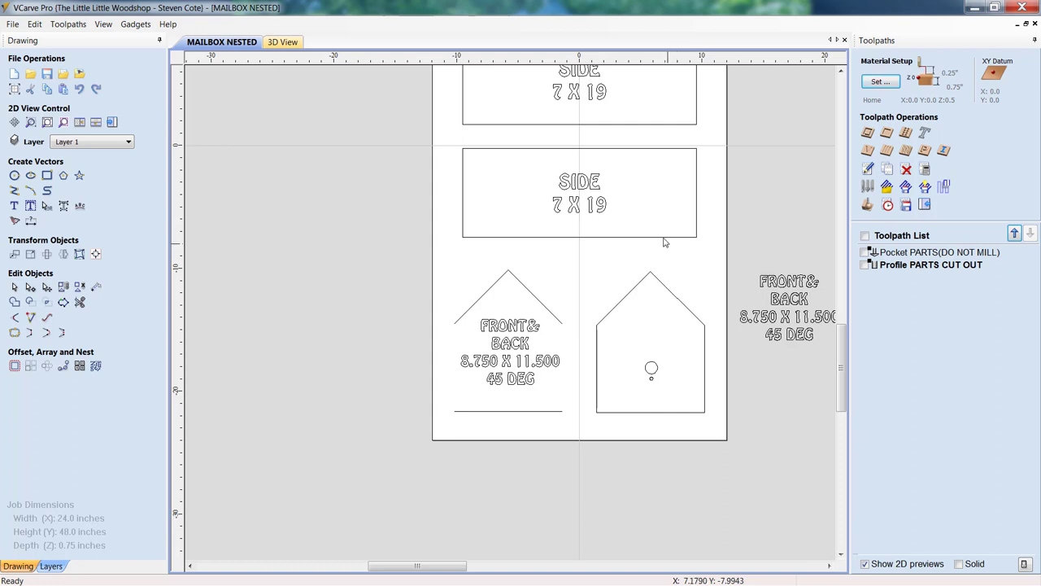
mouse_move(575, 325)
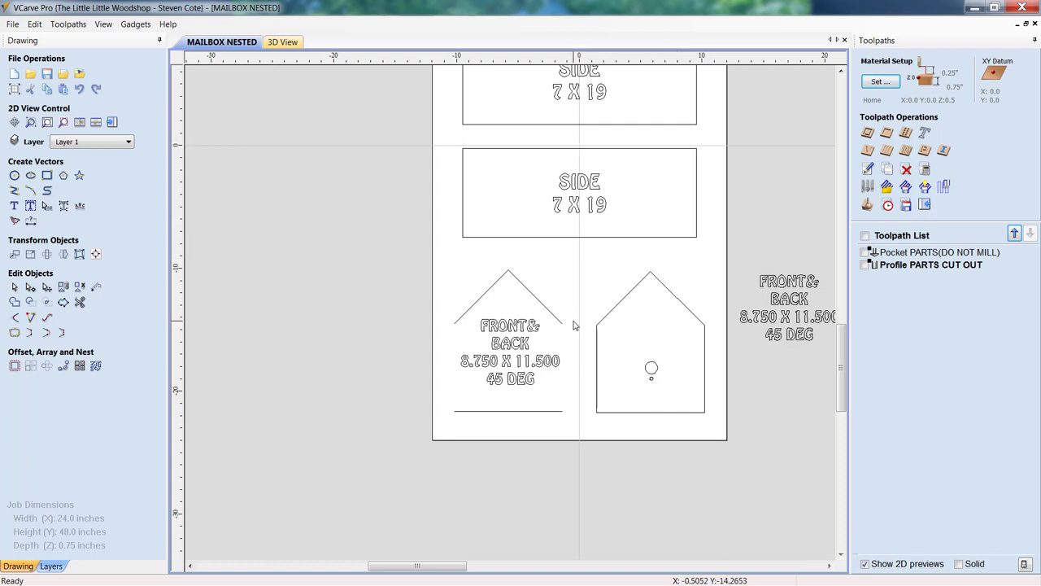
mouse_move(724, 296)
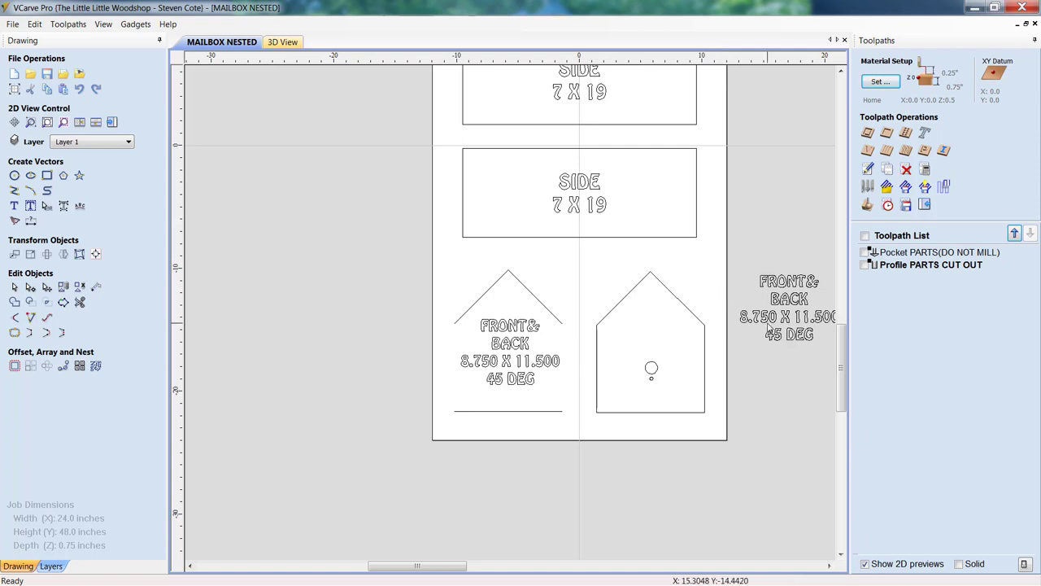
mouse_move(80, 88)
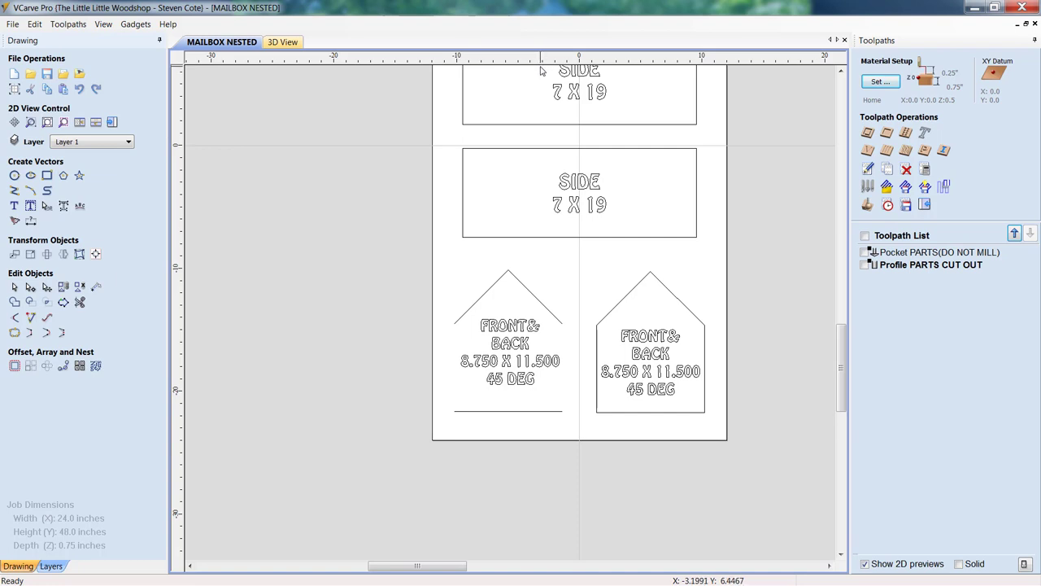
mouse_move(696, 292)
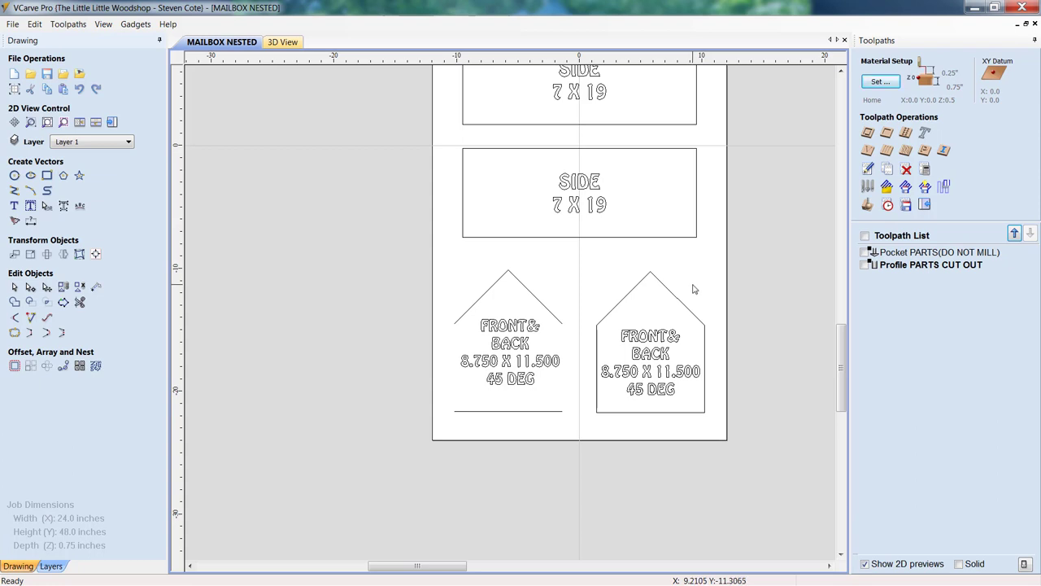
mouse_move(707, 269)
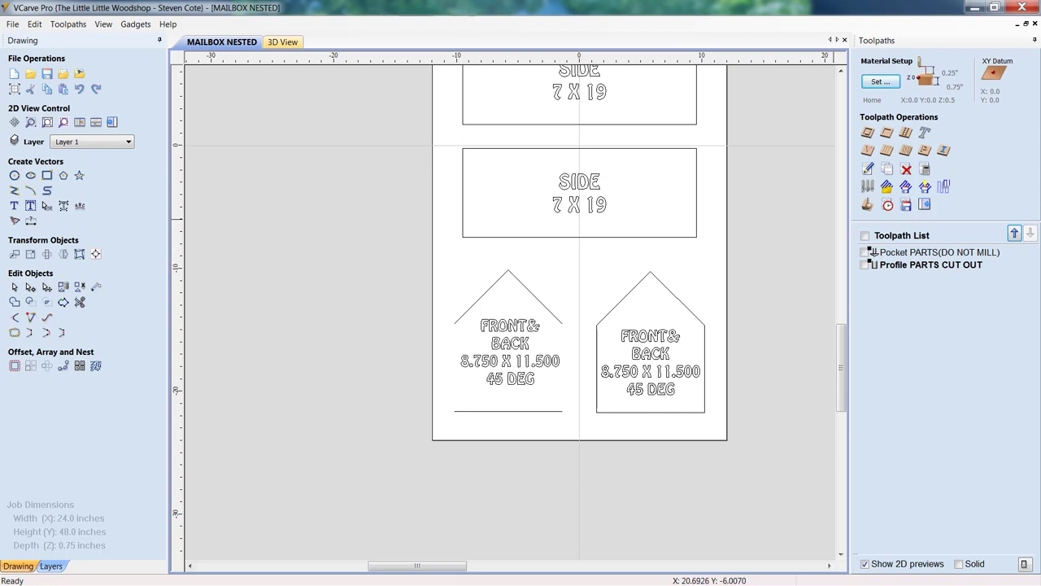
mouse_move(951, 405)
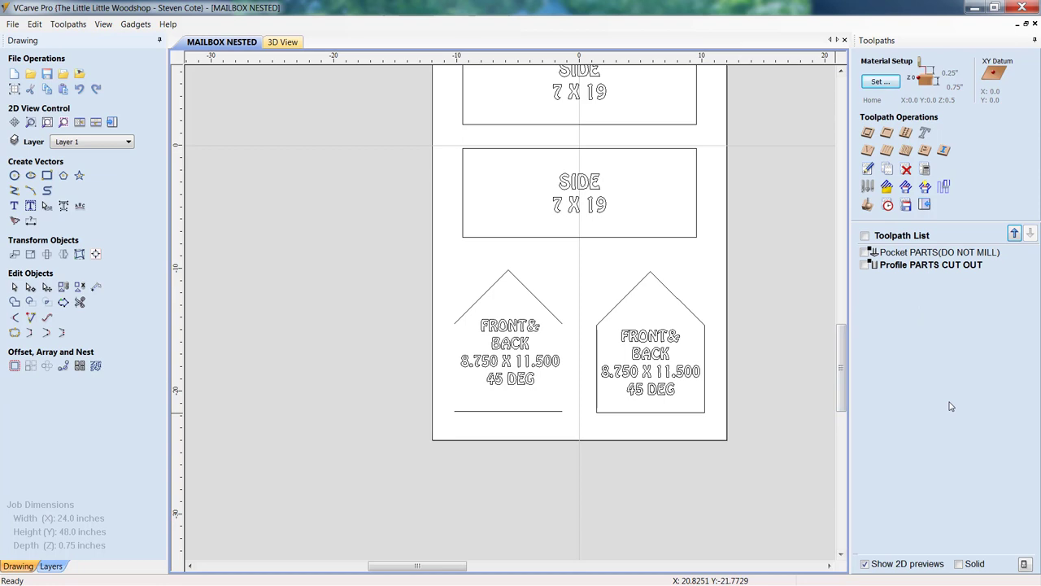
mouse_move(944, 419)
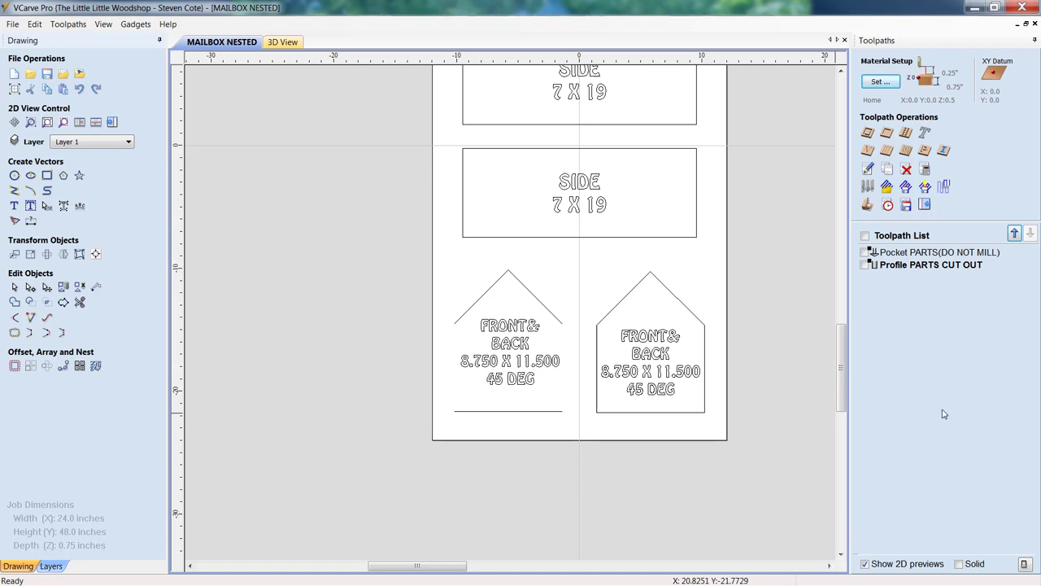
mouse_move(938, 421)
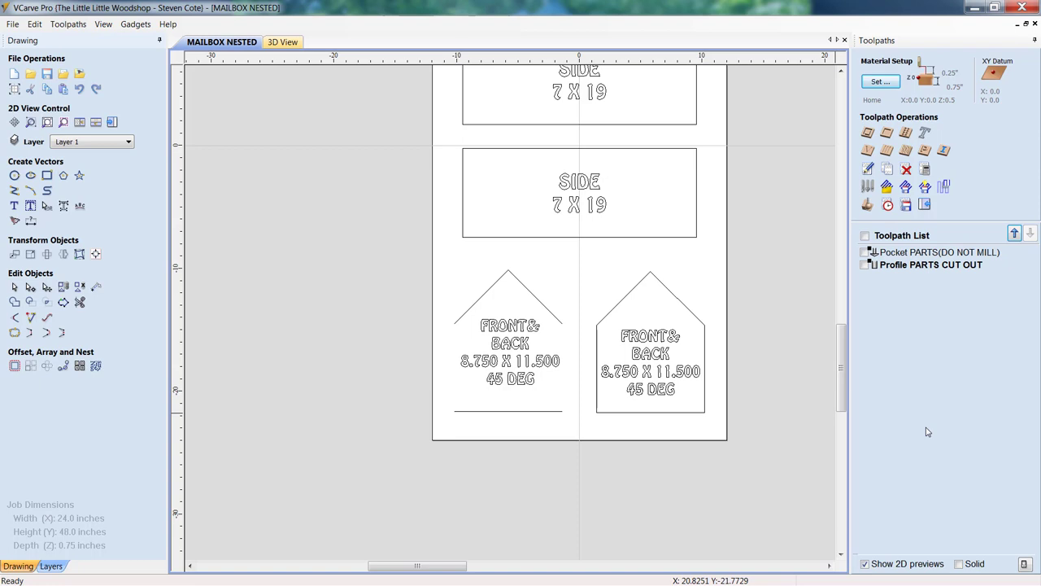
mouse_move(935, 412)
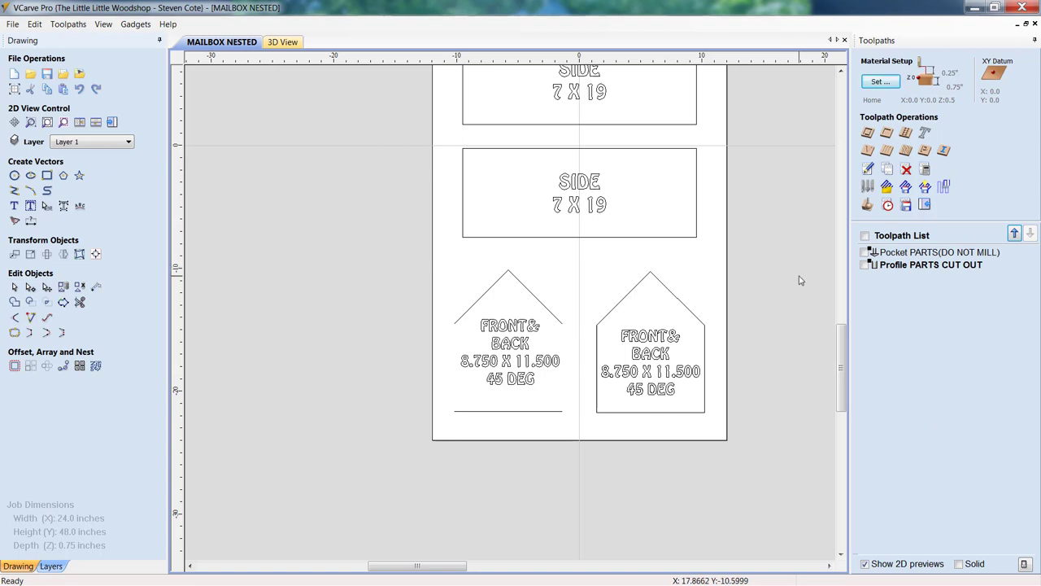
mouse_move(794, 282)
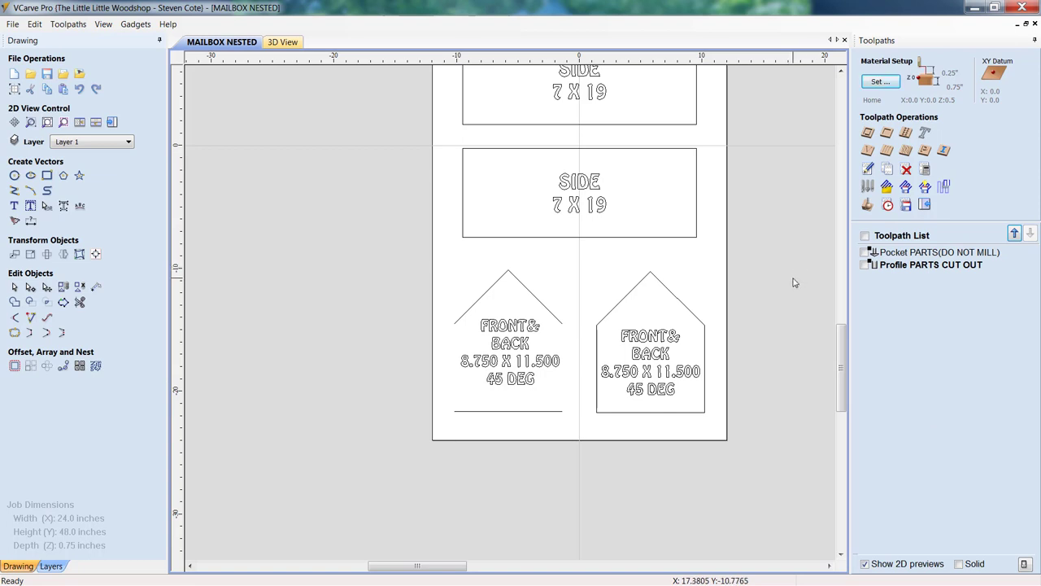
mouse_move(788, 346)
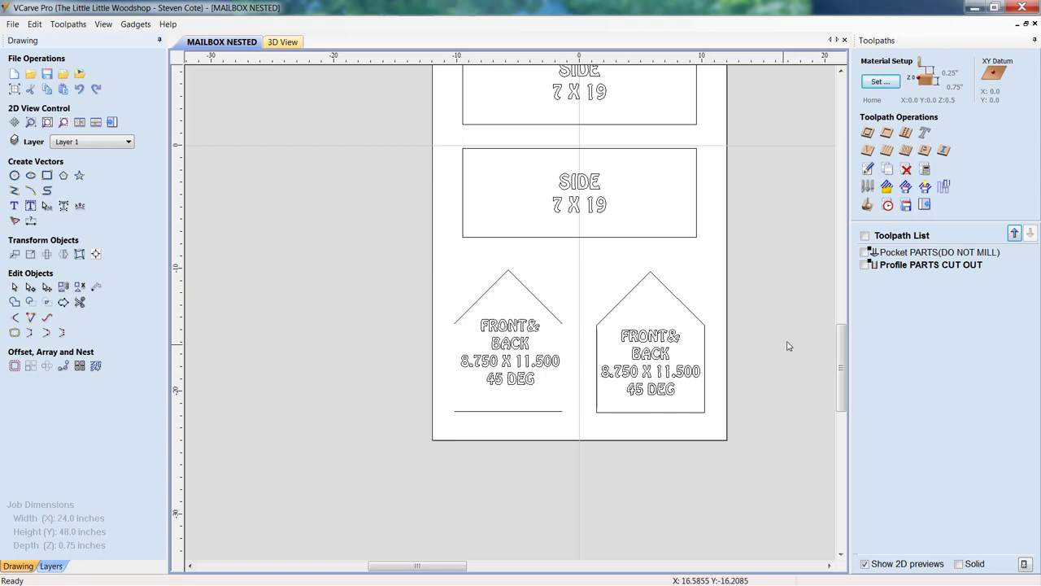
mouse_move(789, 346)
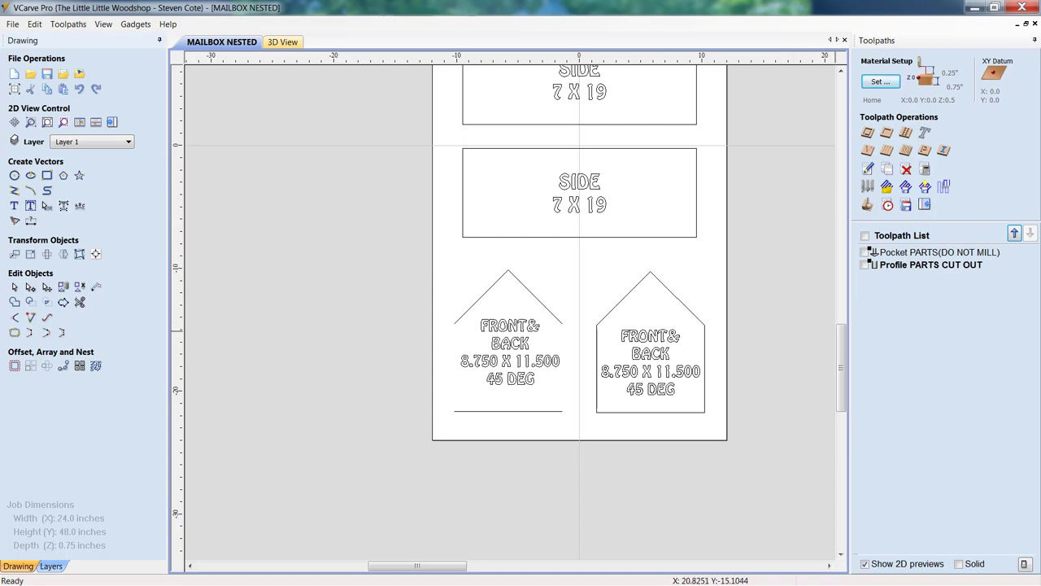